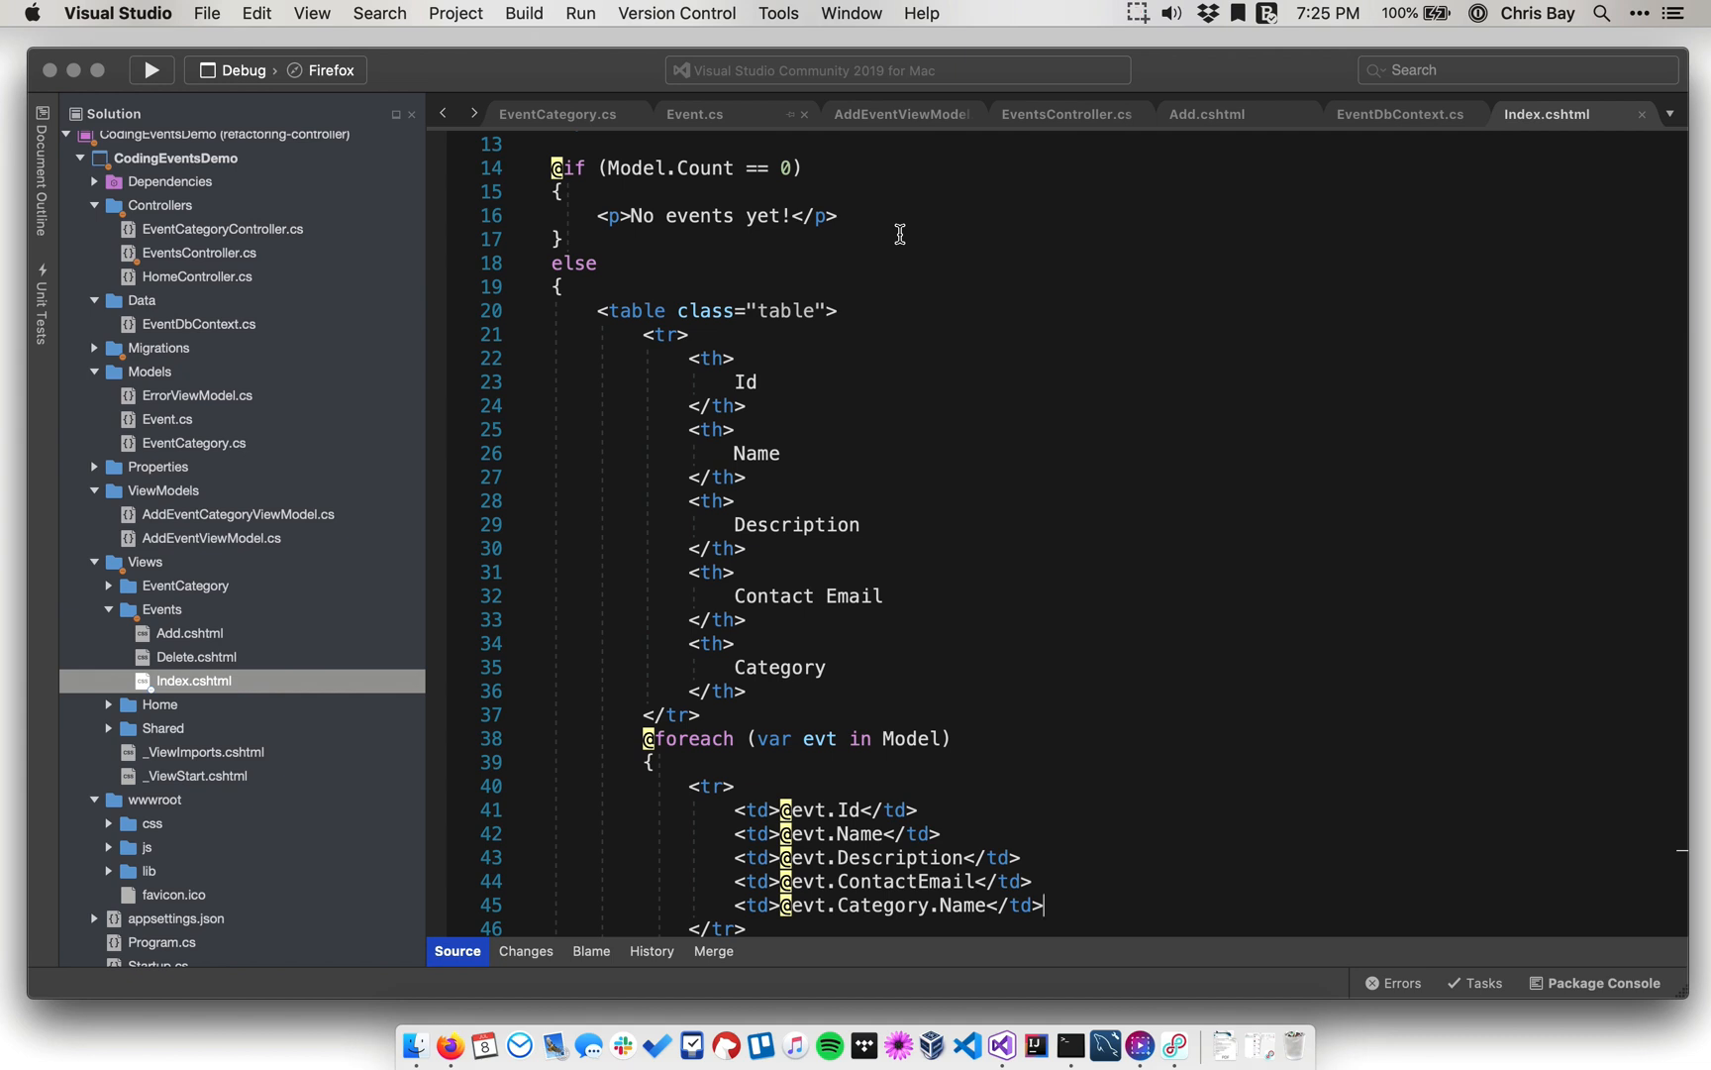
# - Open the Local instance 3306 connection and expand coding_events > Tables > Events > Columns
pyautogui.press('Cmd+Tab')
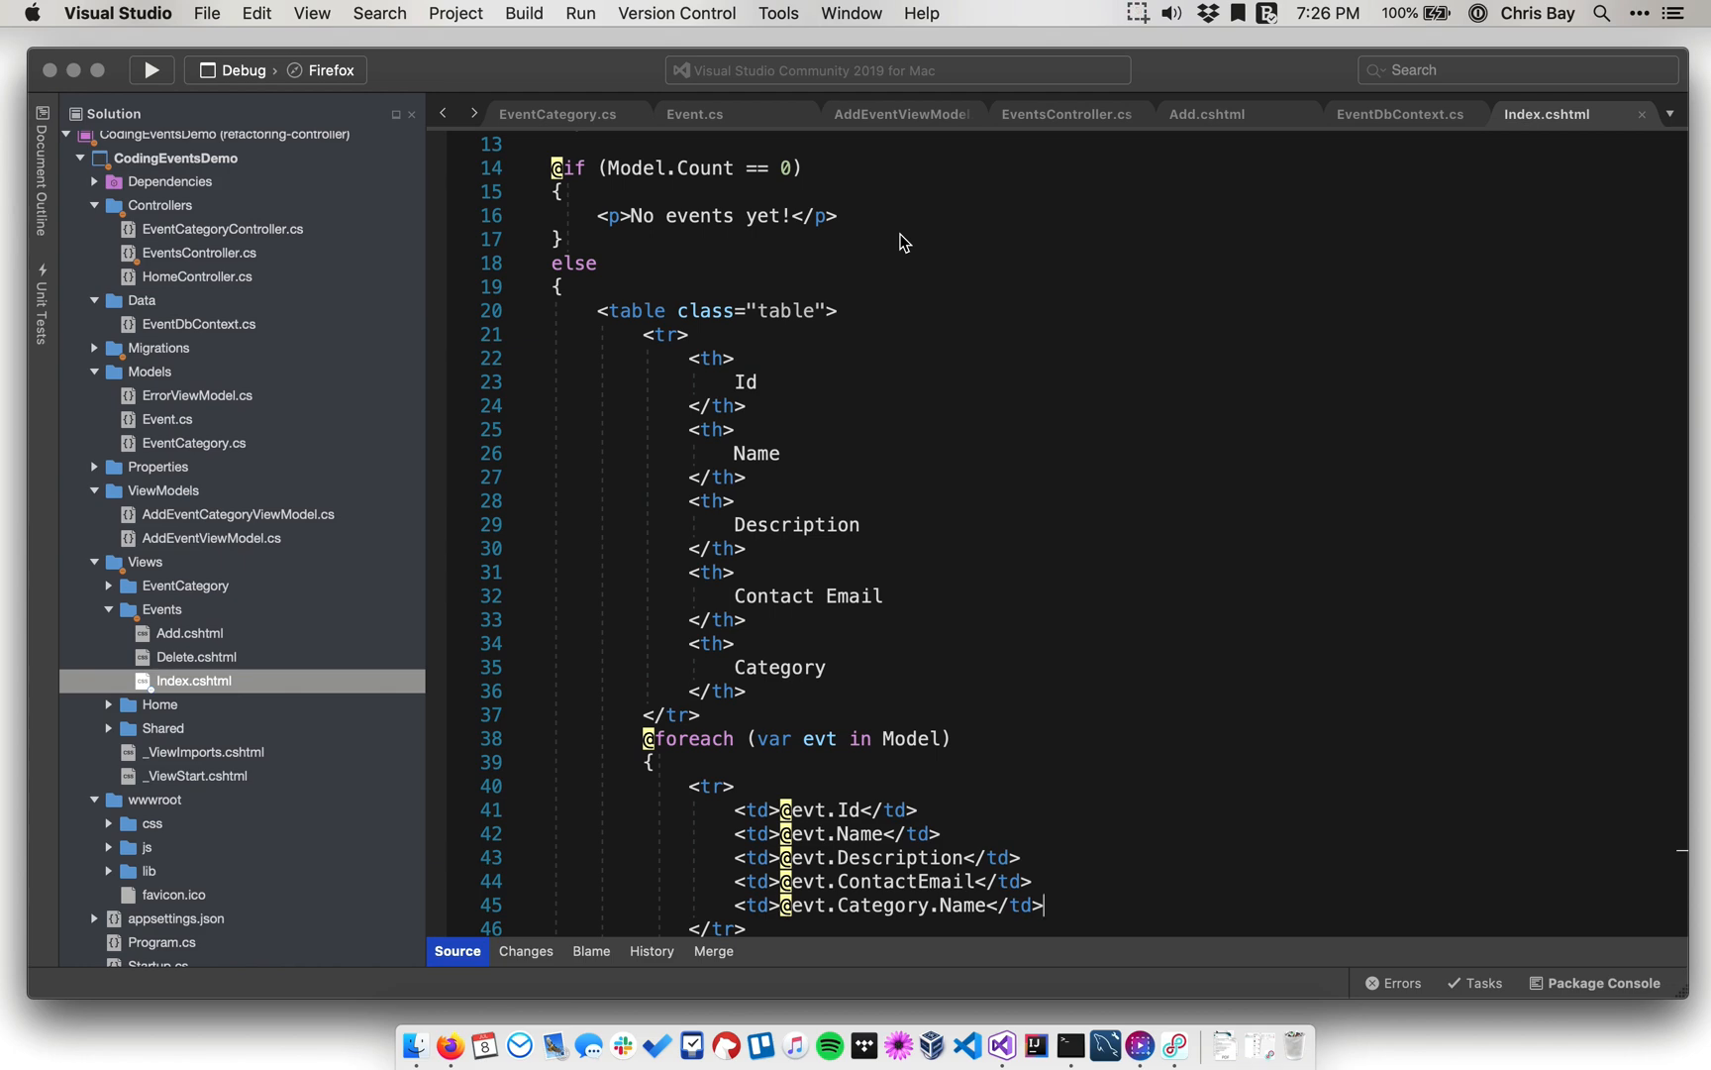
pyautogui.moveTo(1105, 1042)
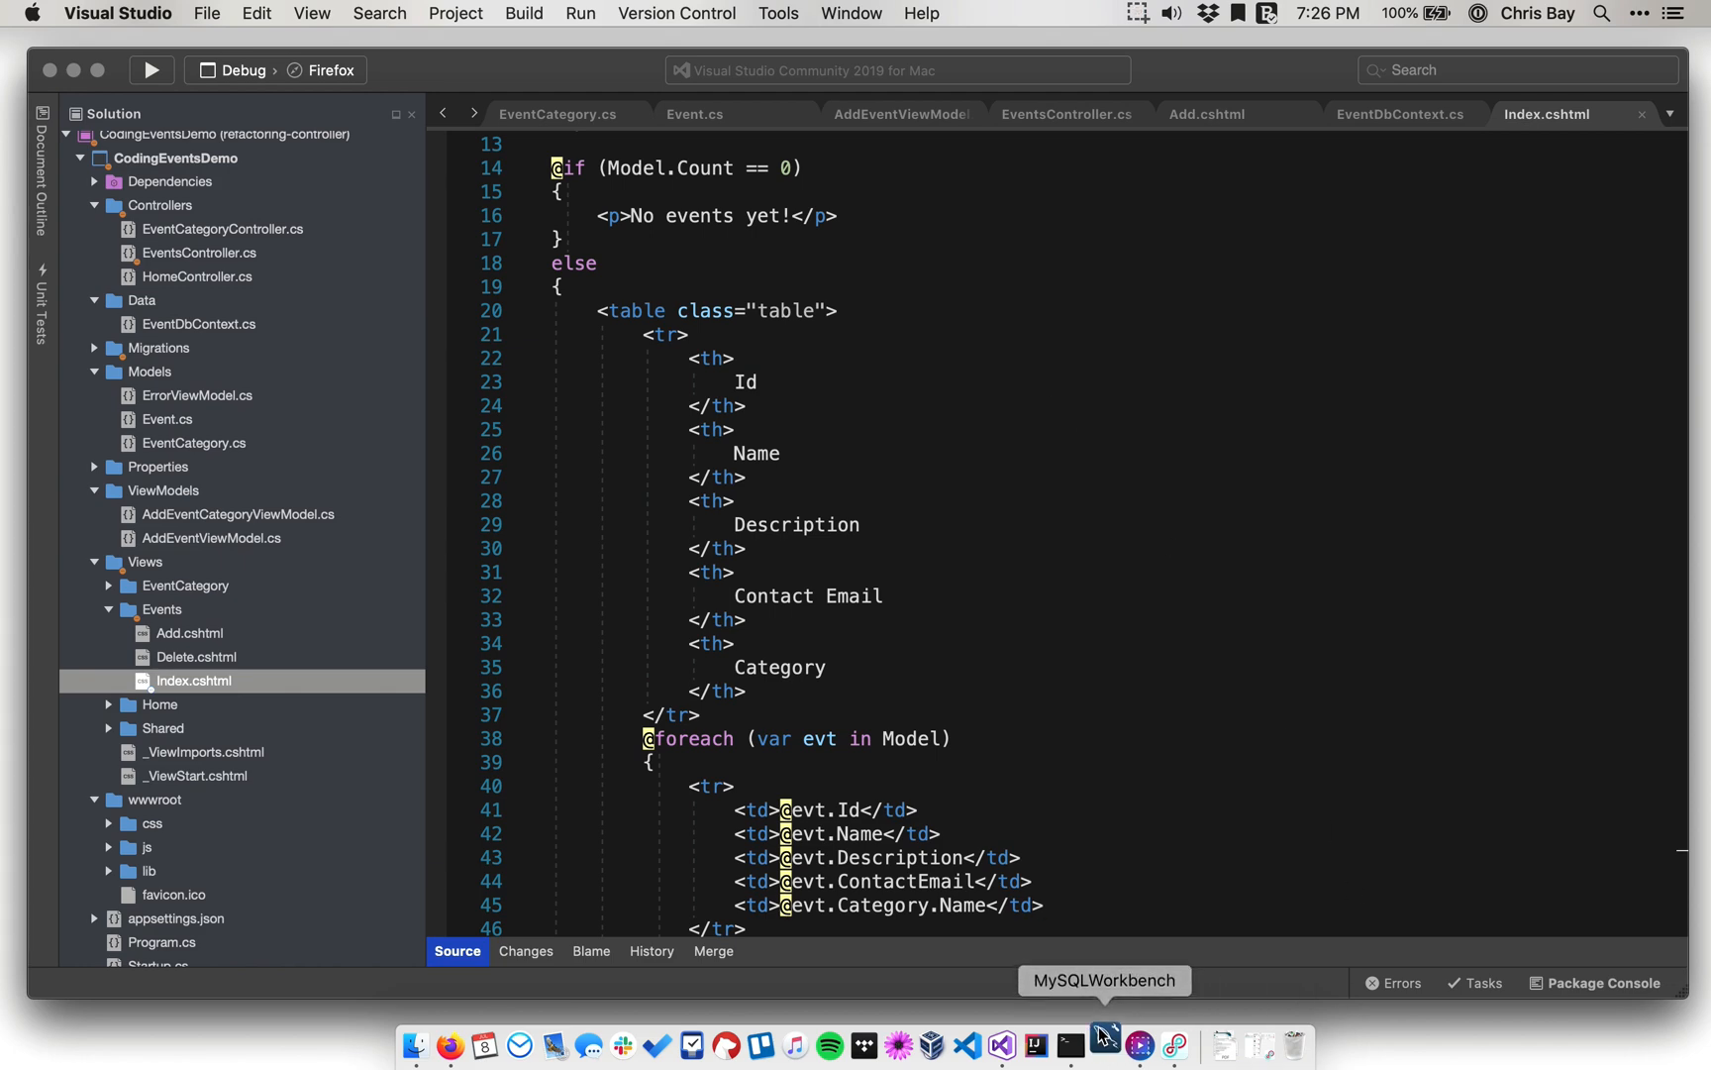
pyautogui.click(1104, 1038)
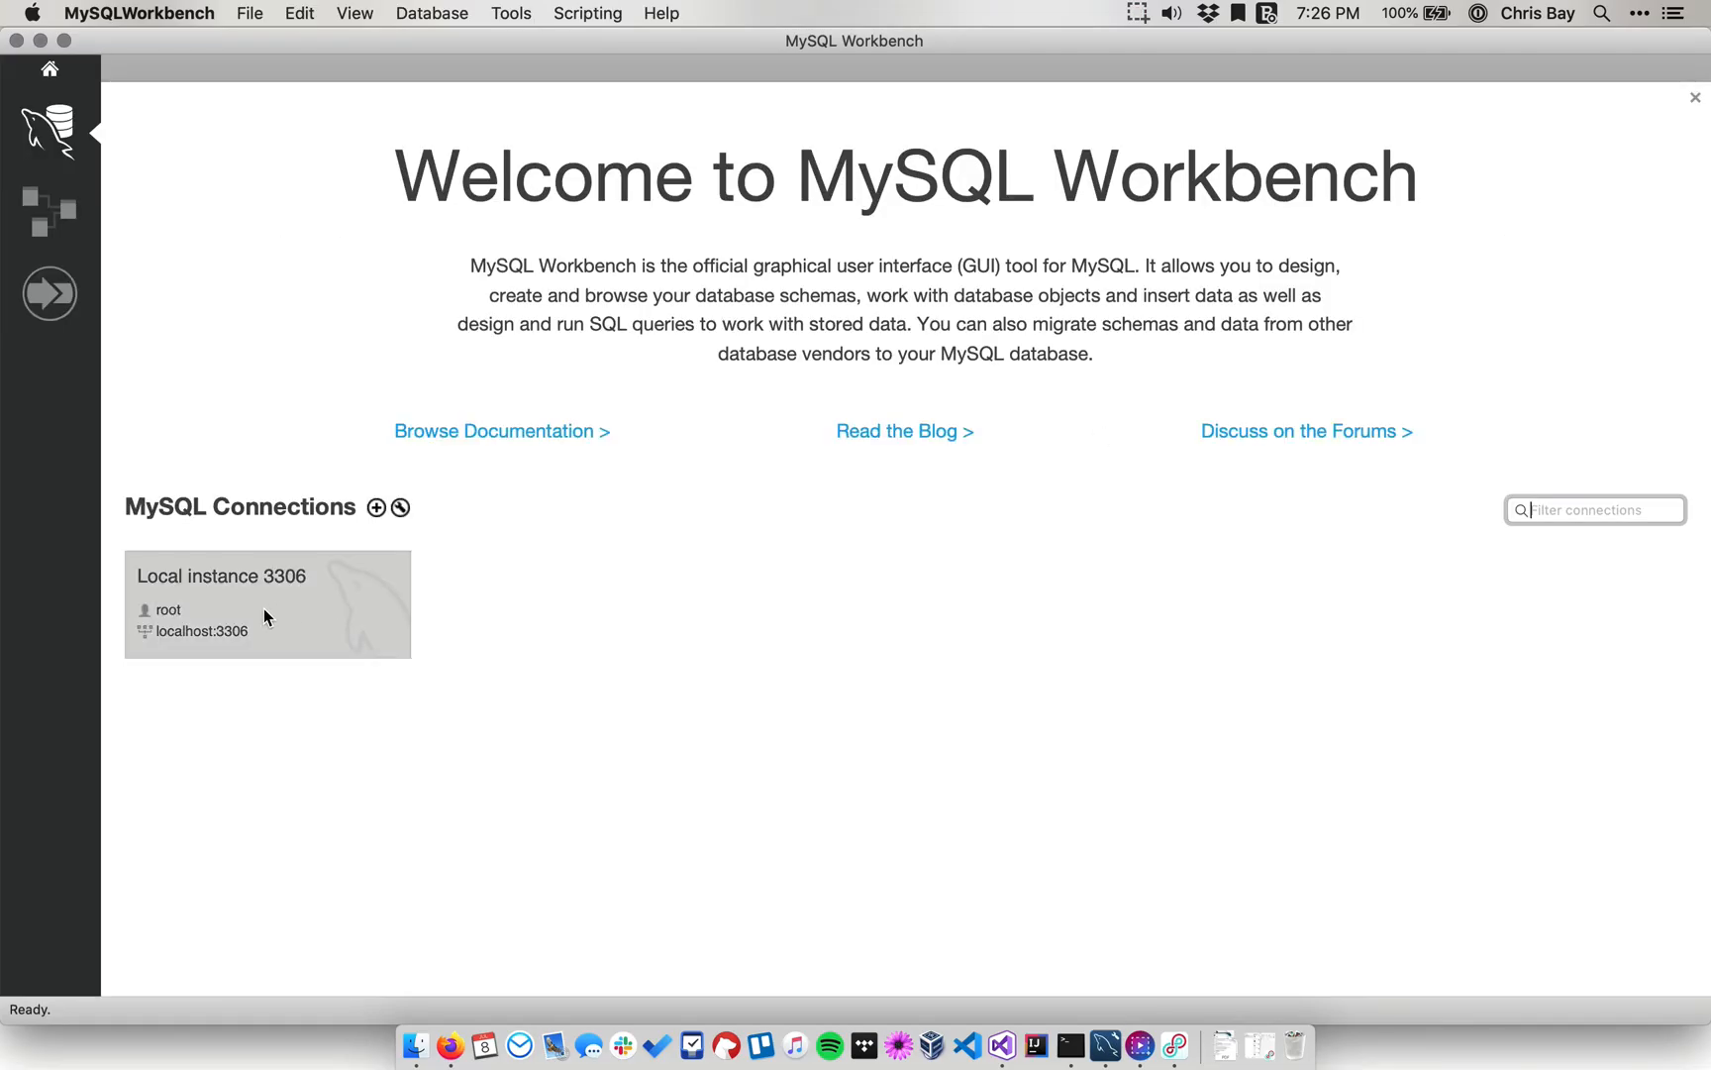
pyautogui.doubleClick(268, 603)
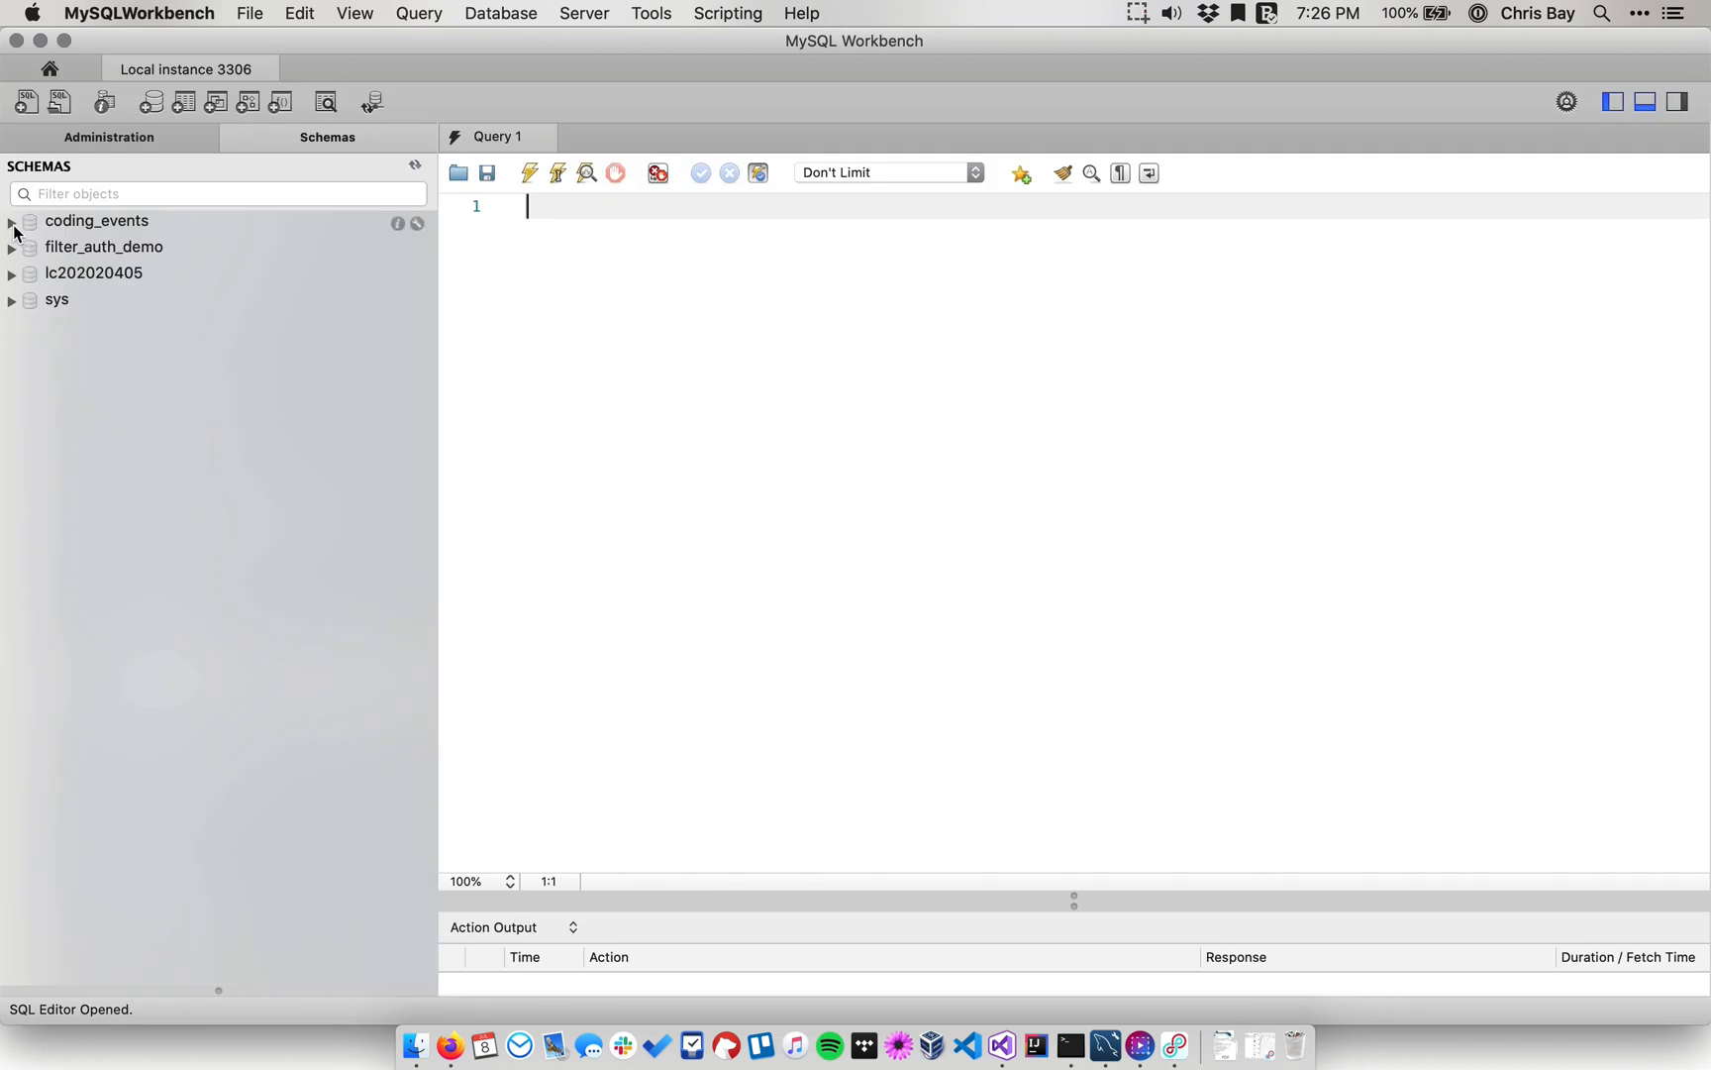
pyautogui.click(10, 219)
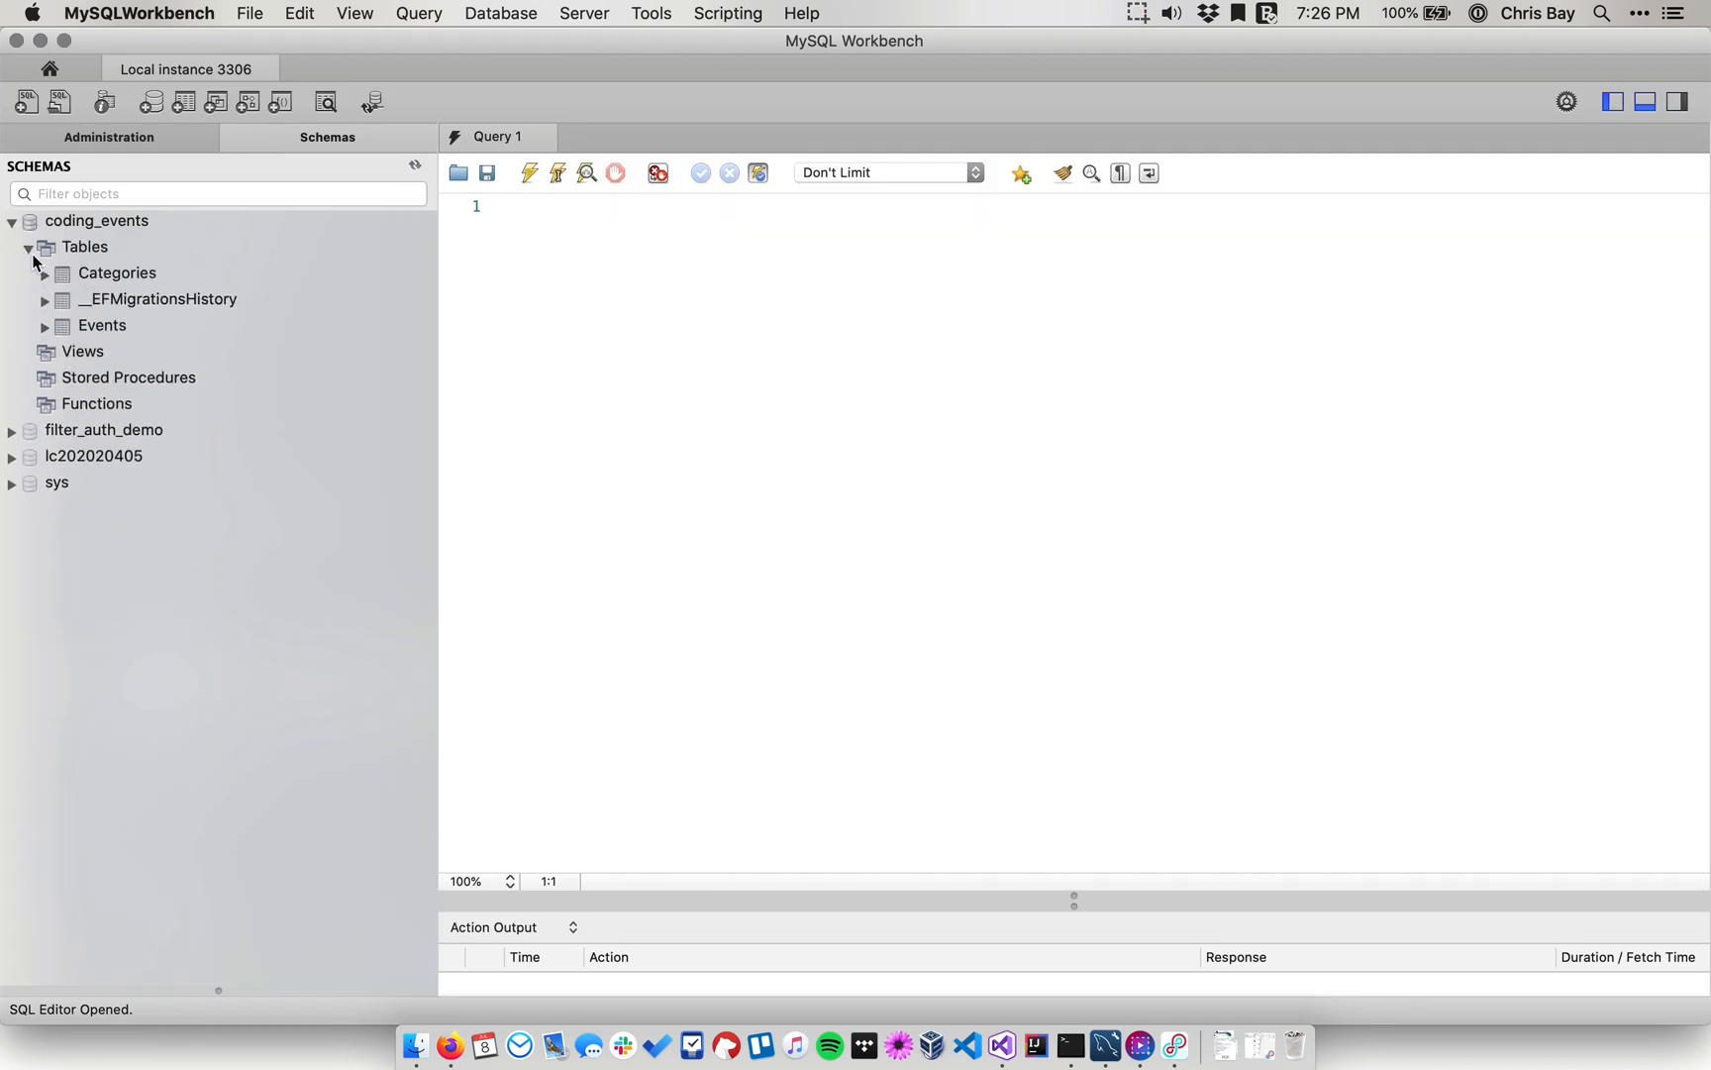
pyautogui.click(47, 325)
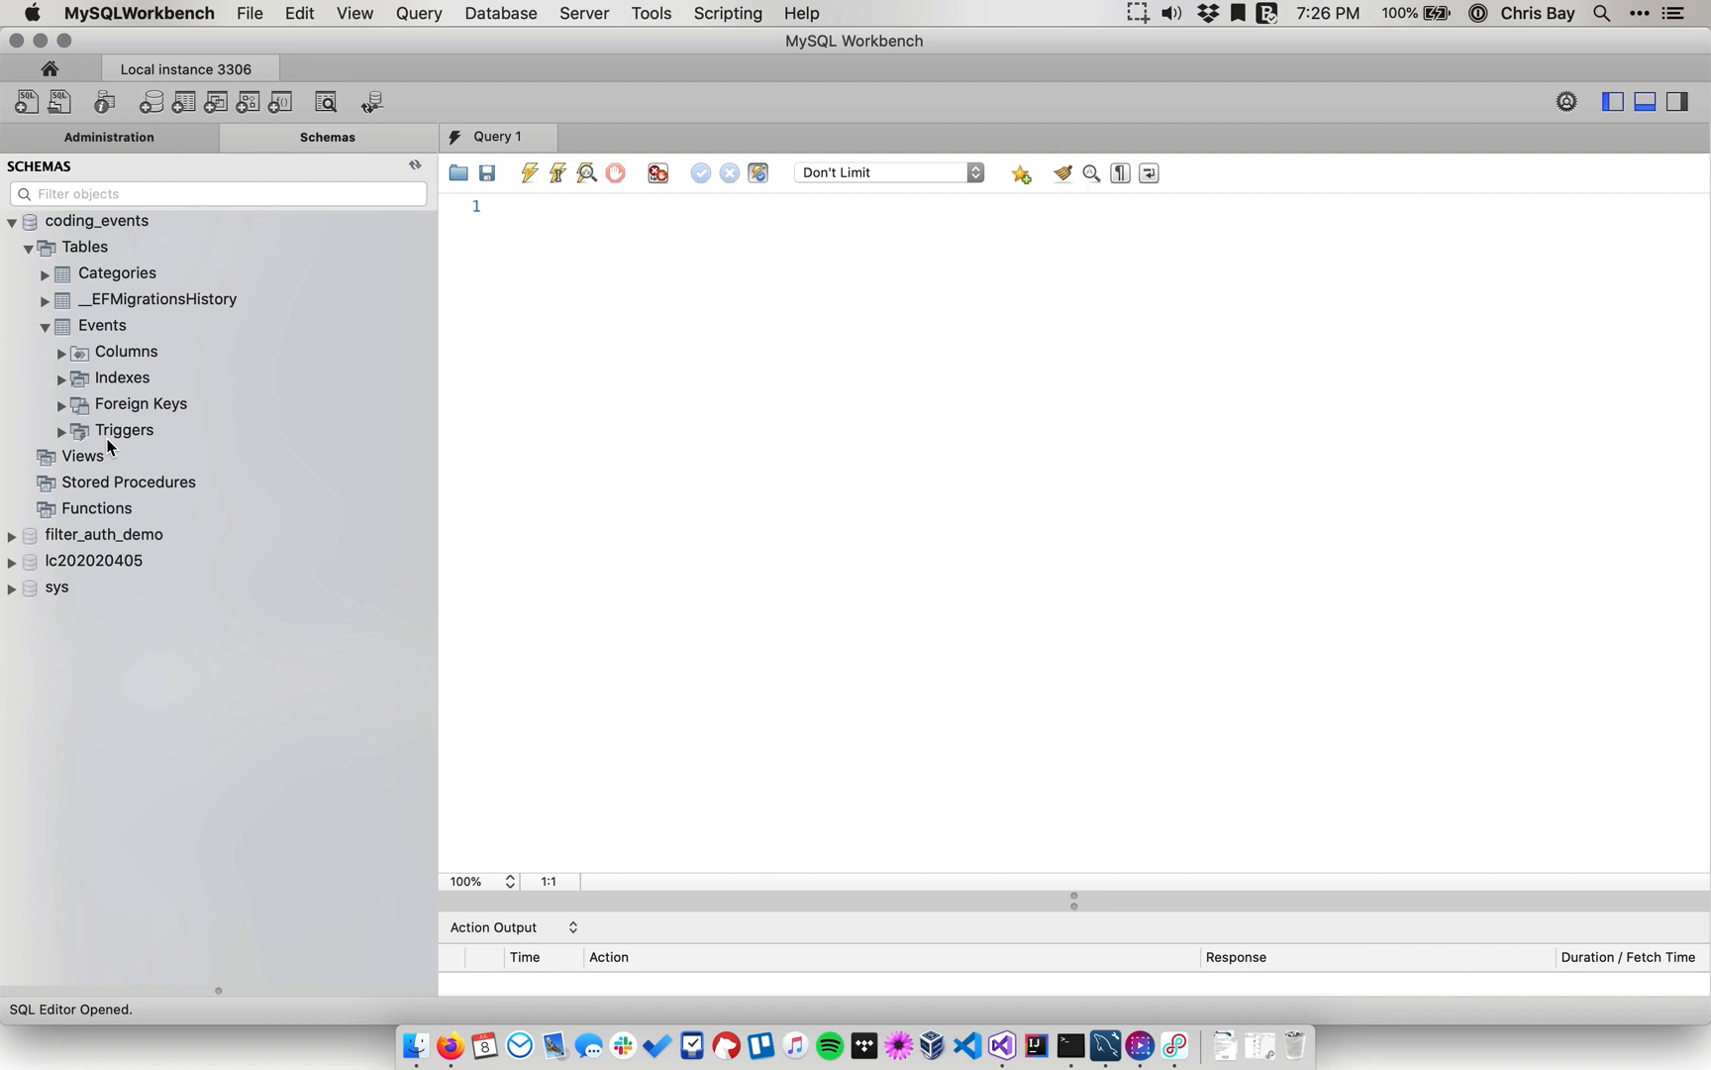
pyautogui.click(57, 351)
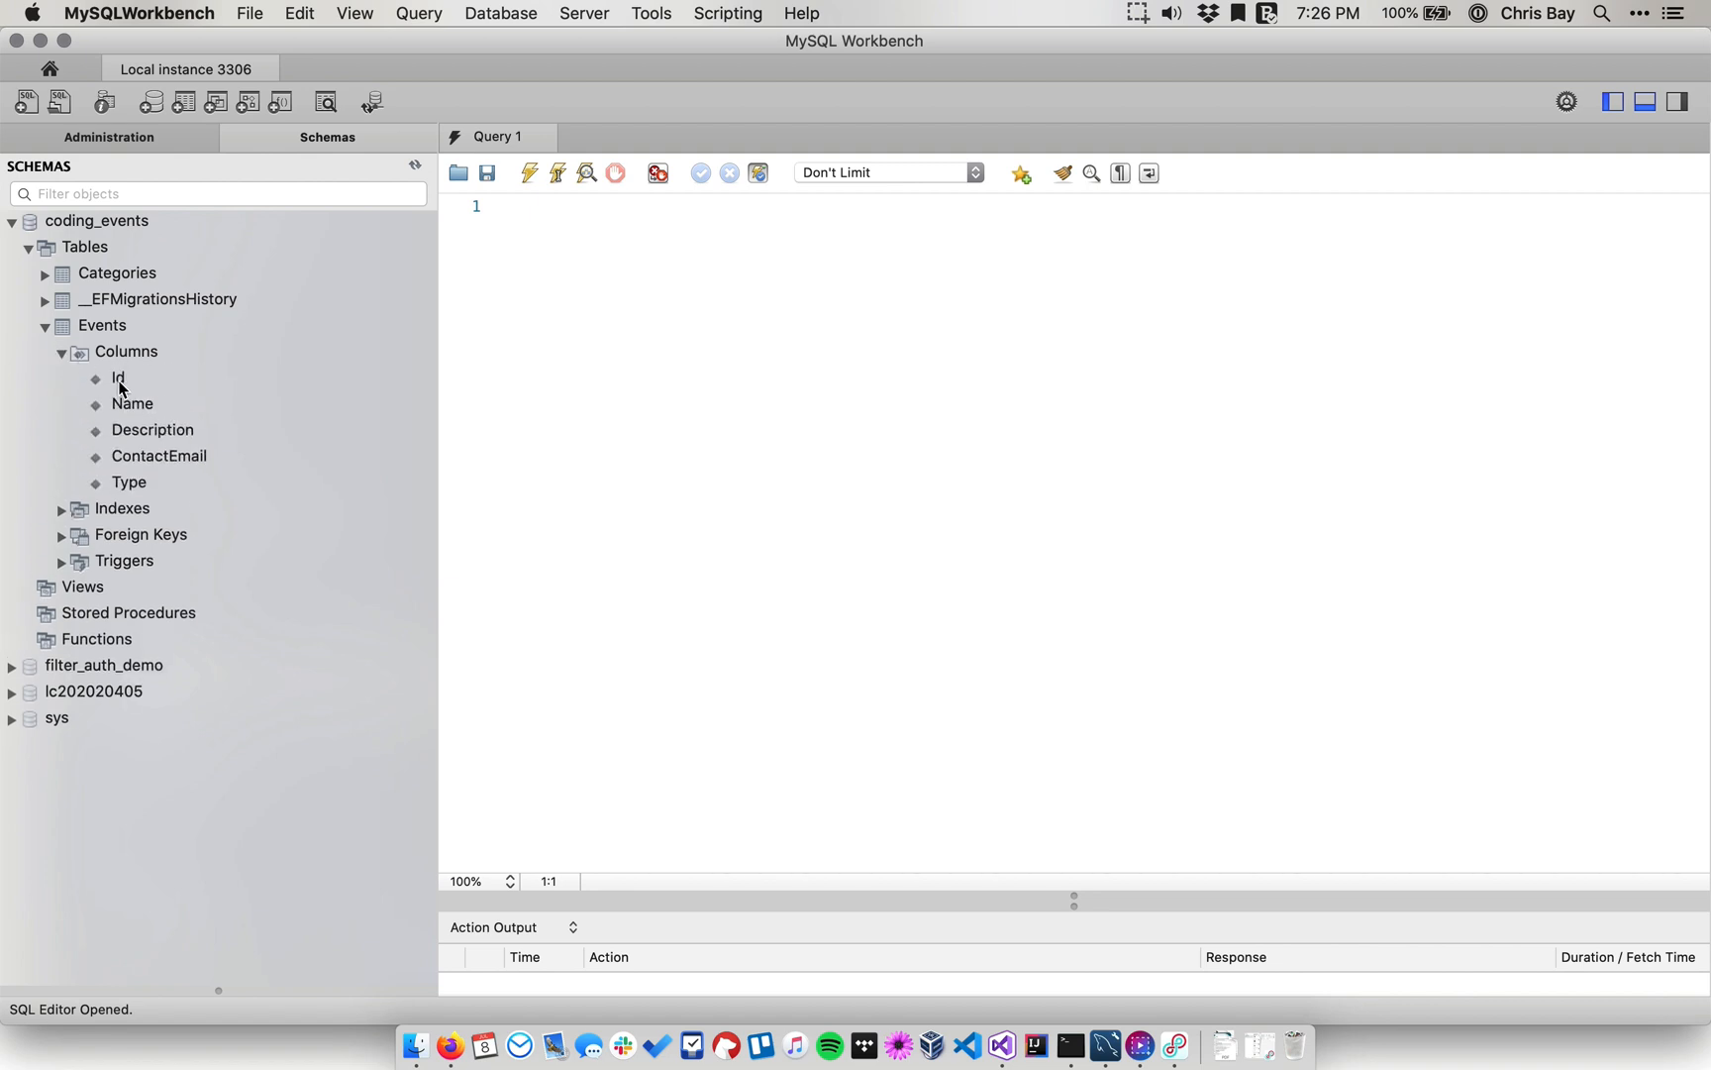
pyautogui.moveTo(134, 457)
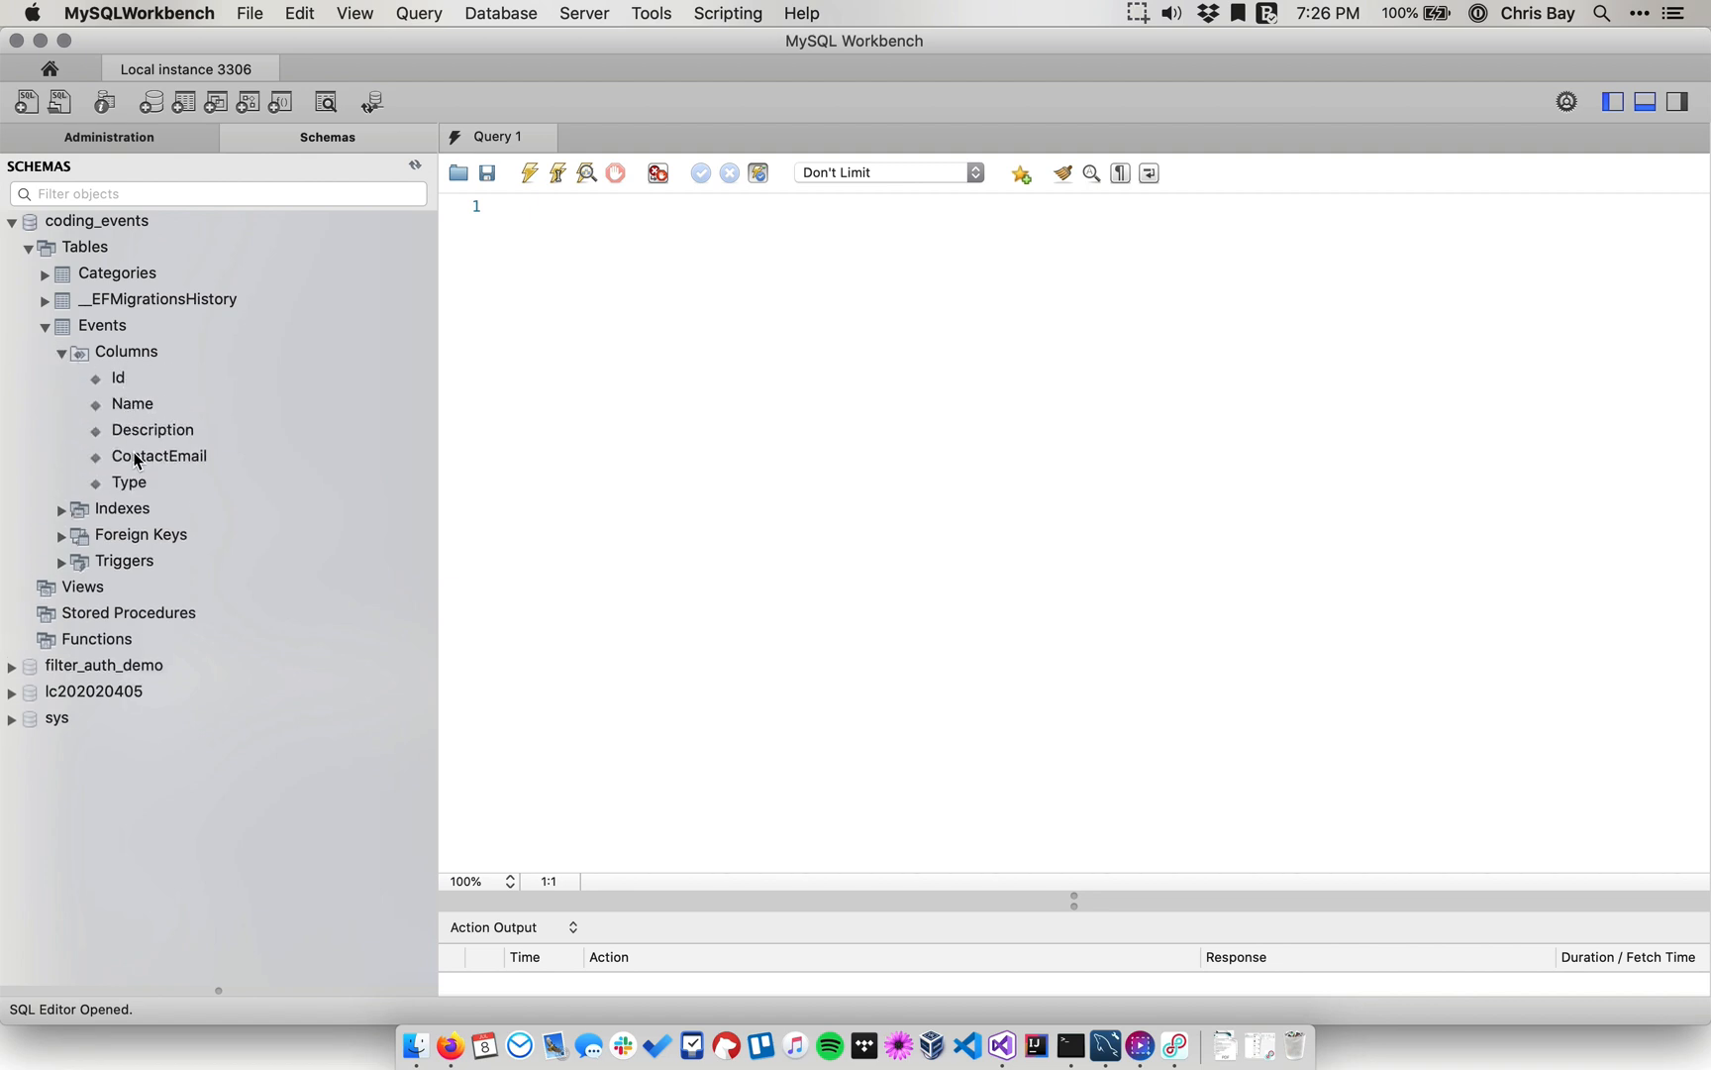
pyautogui.moveTo(128, 492)
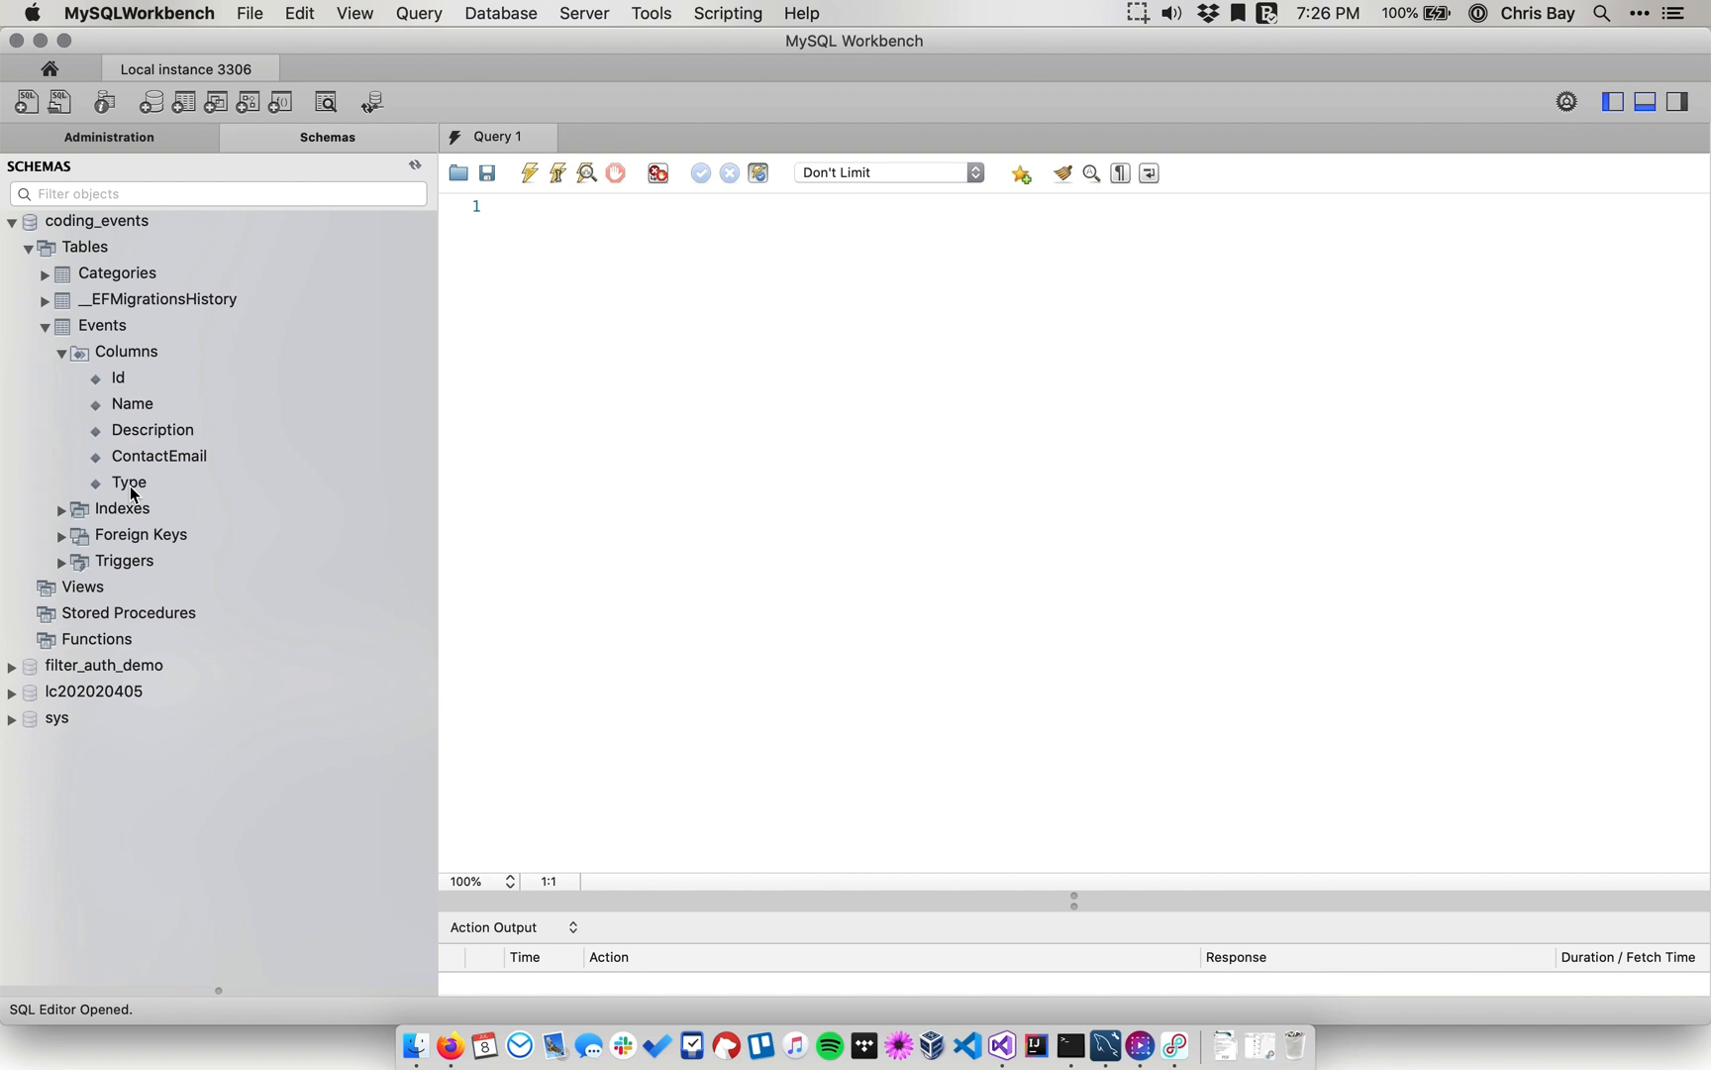
pyautogui.moveTo(84, 415)
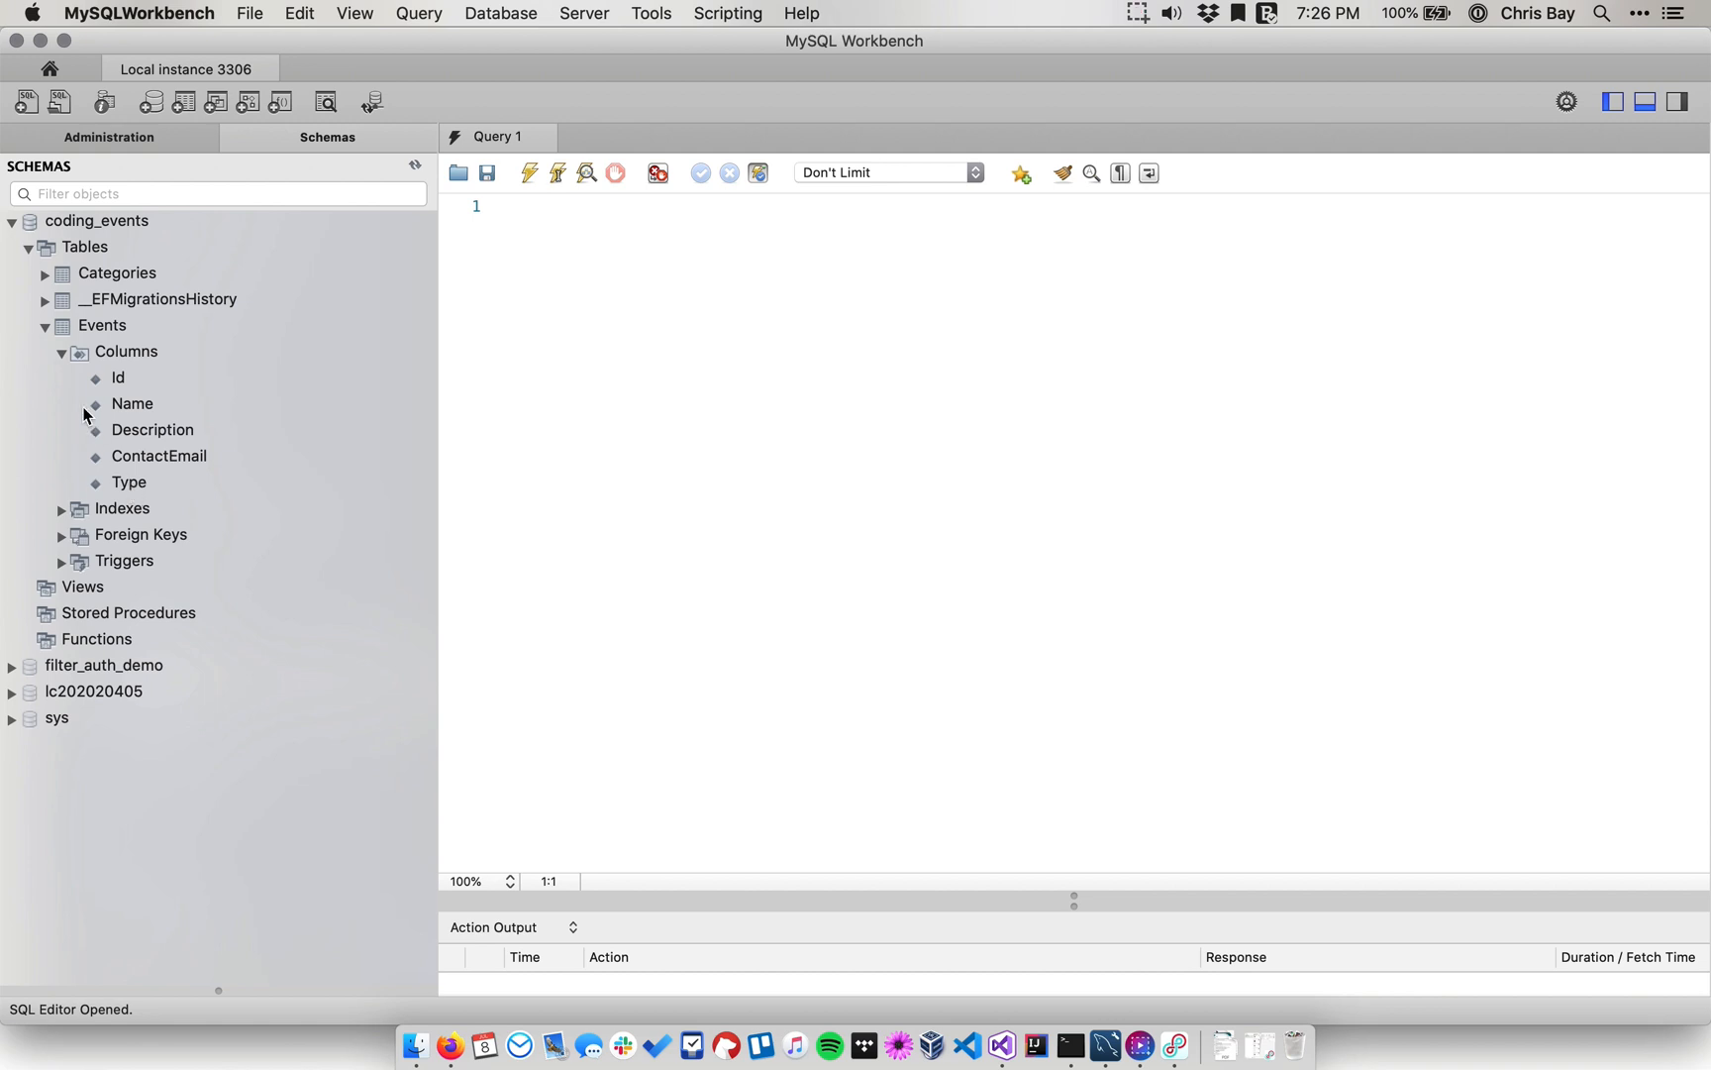
pyautogui.moveTo(148, 498)
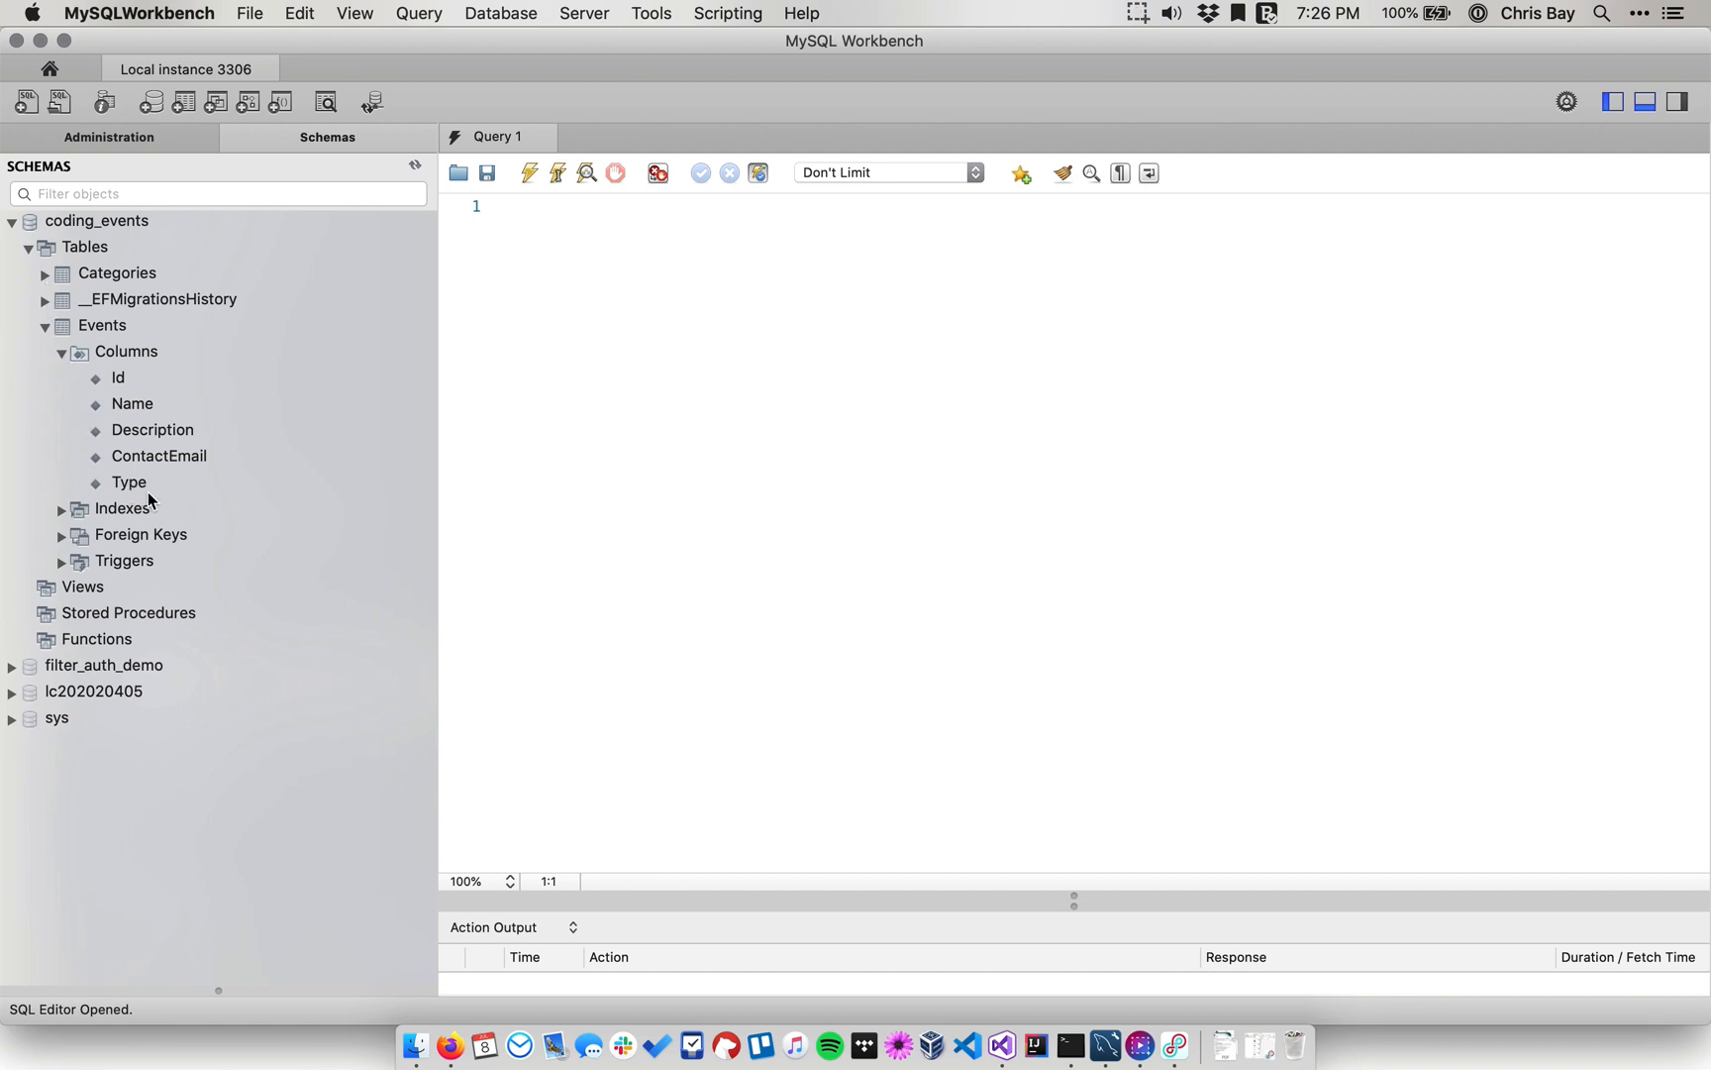
pyautogui.moveTo(98, 330)
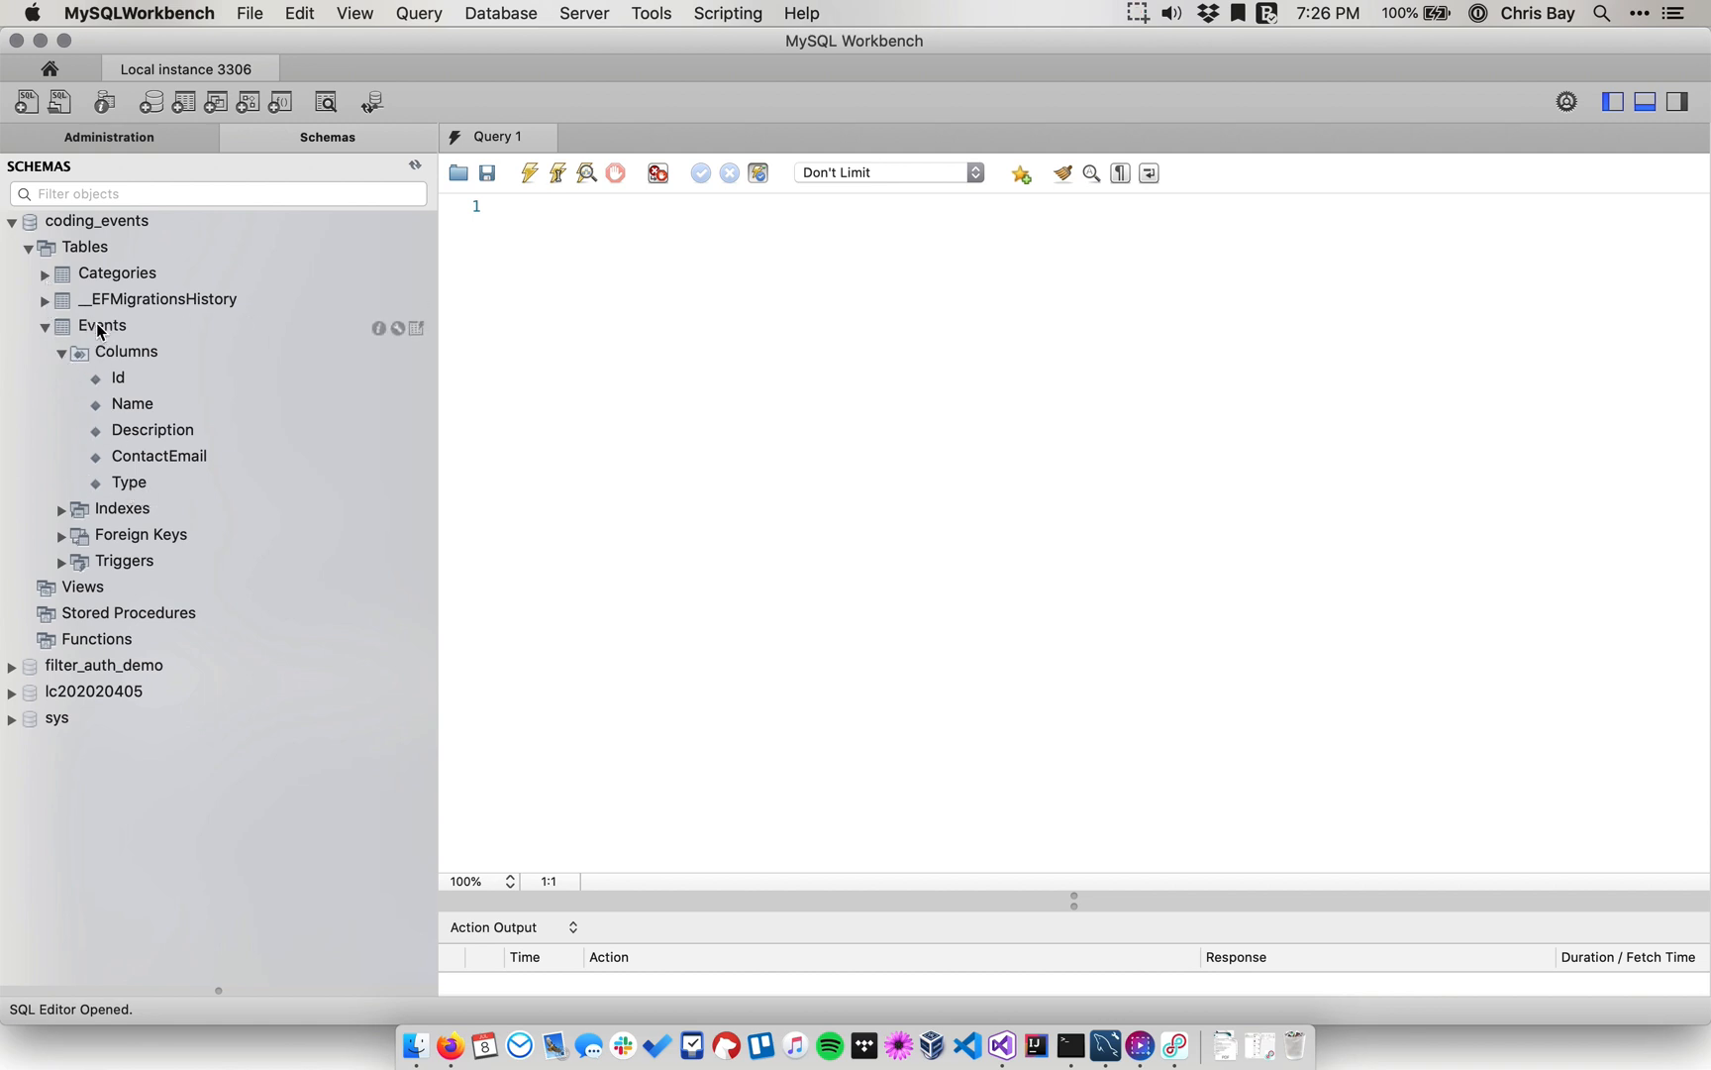
pyautogui.moveTo(113, 341)
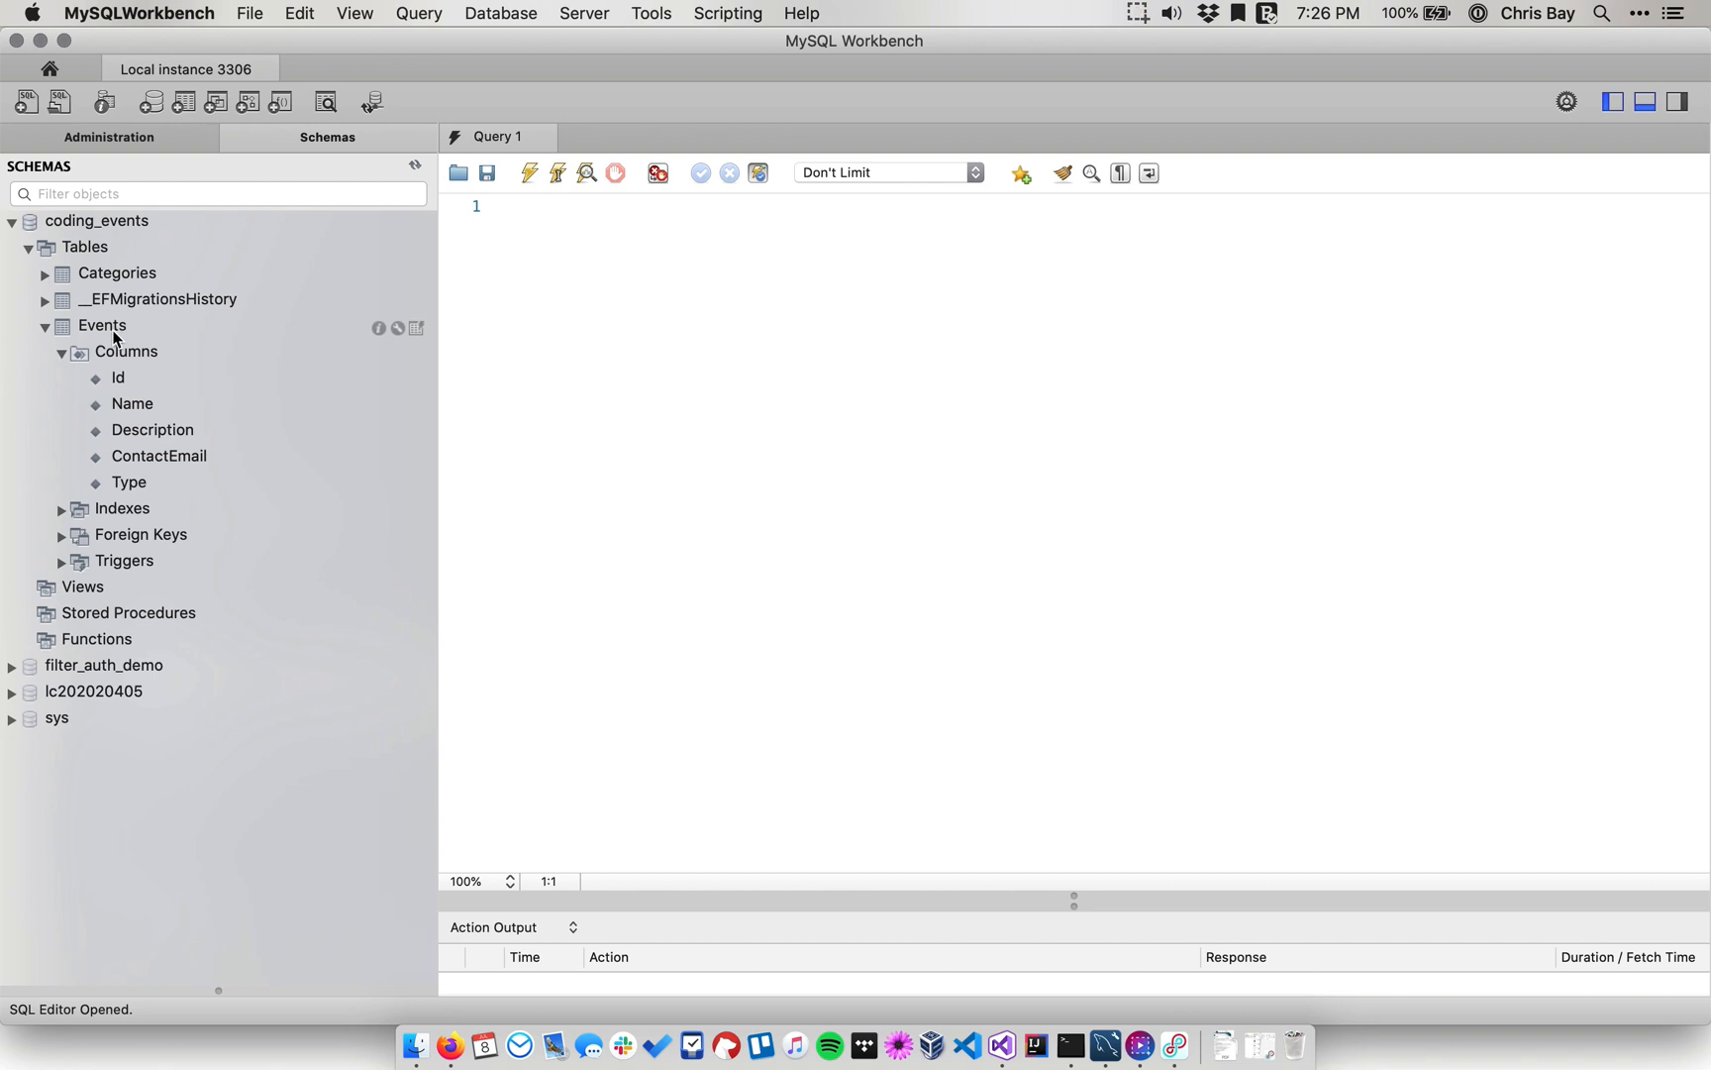
pyautogui.moveTo(103, 334)
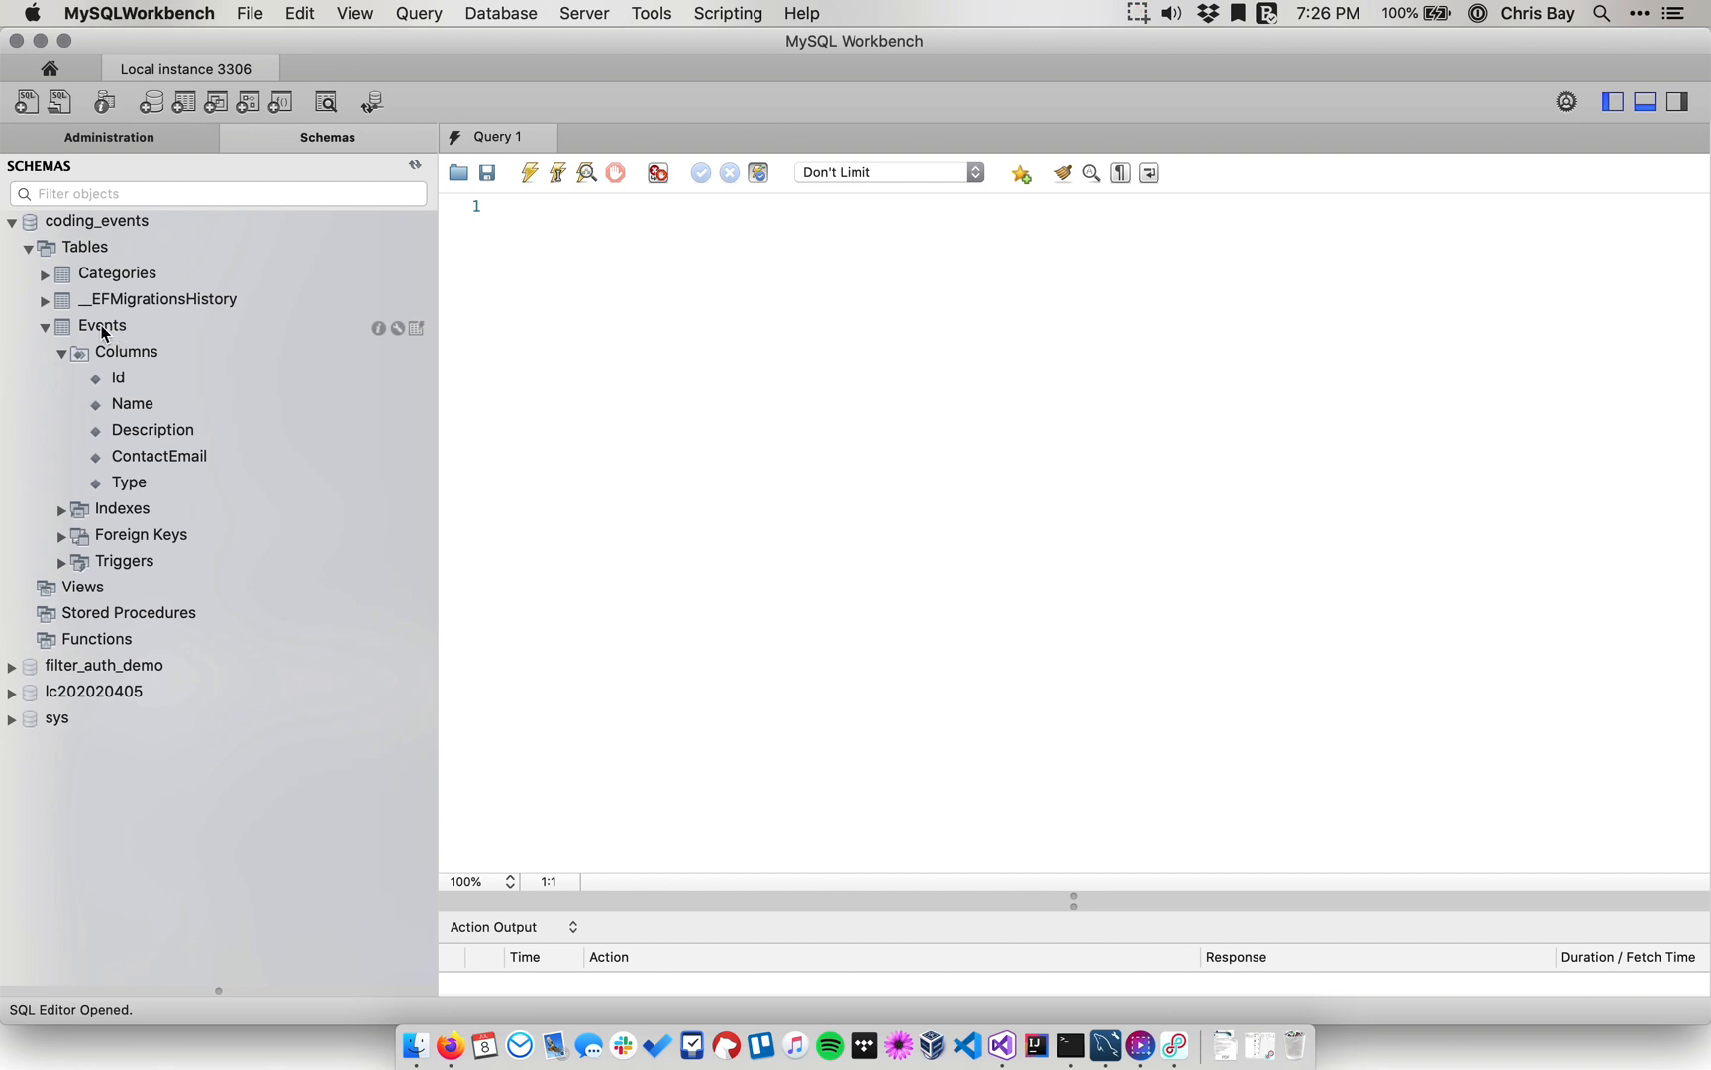
# - Query all rows of coding_events.Events from its context menu, returning 0 rows
pyautogui.click(101, 325)
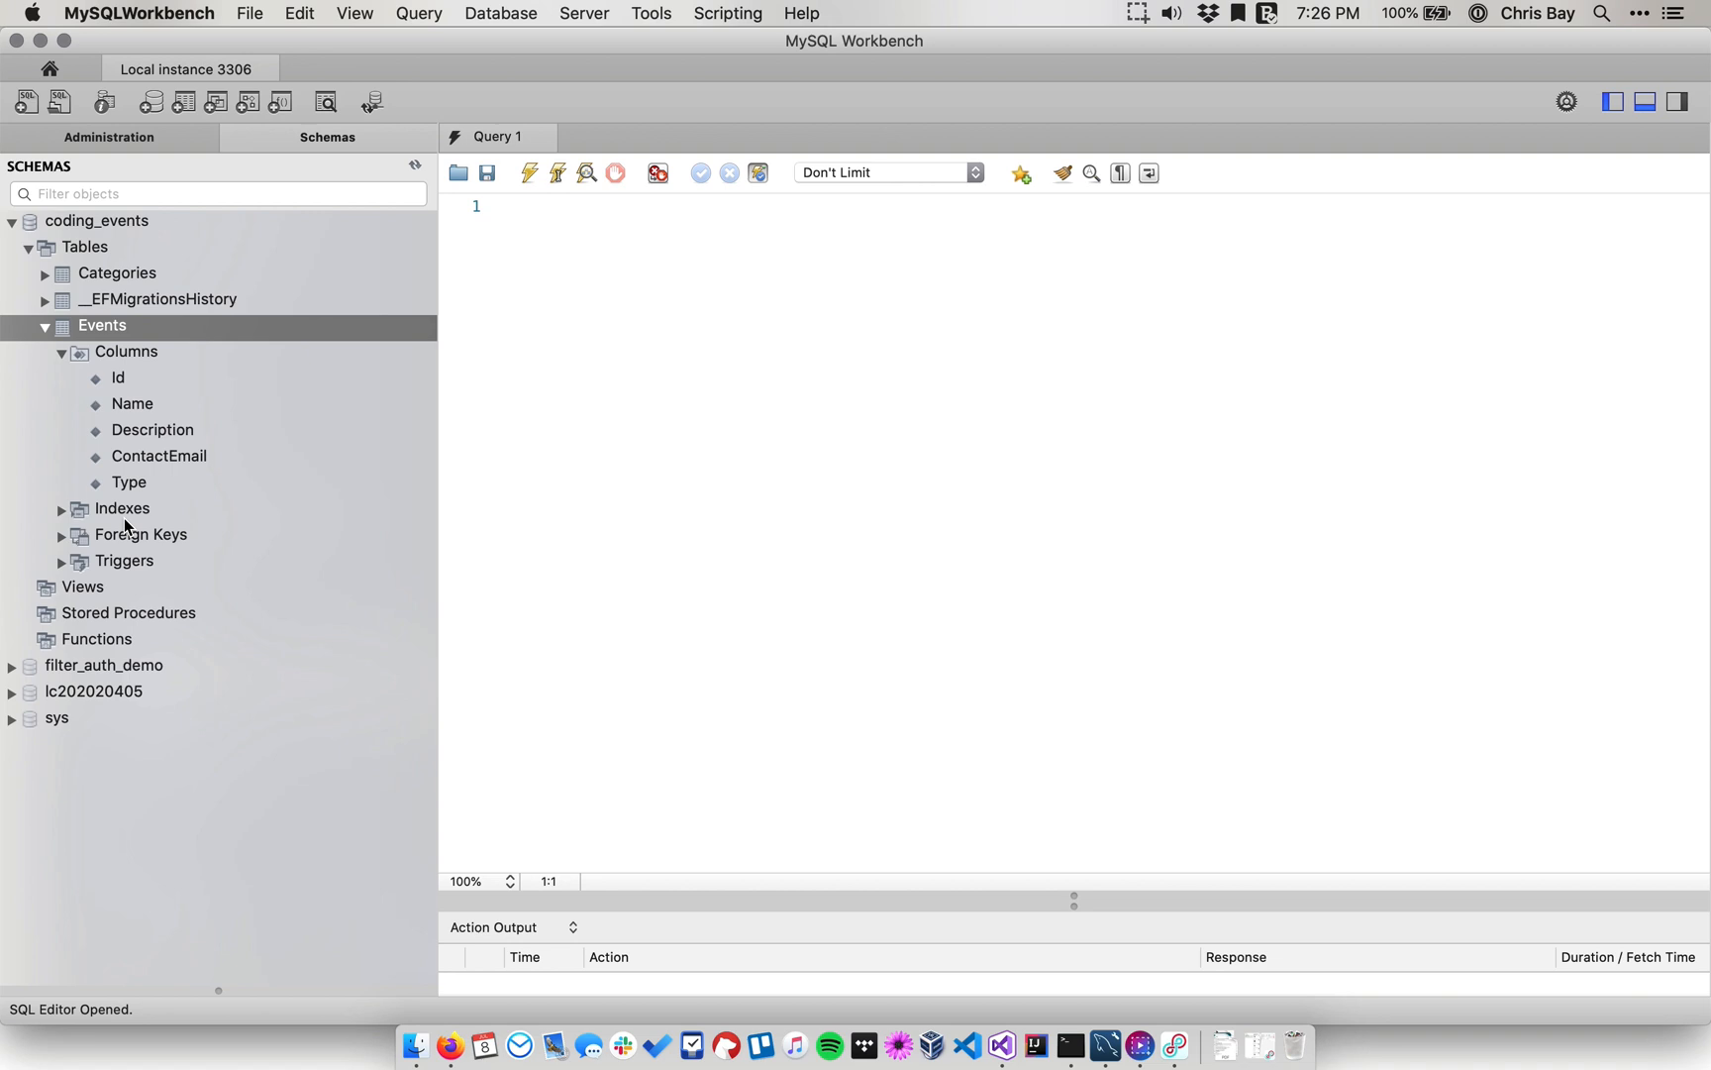
pyautogui.rightClick(99, 325)
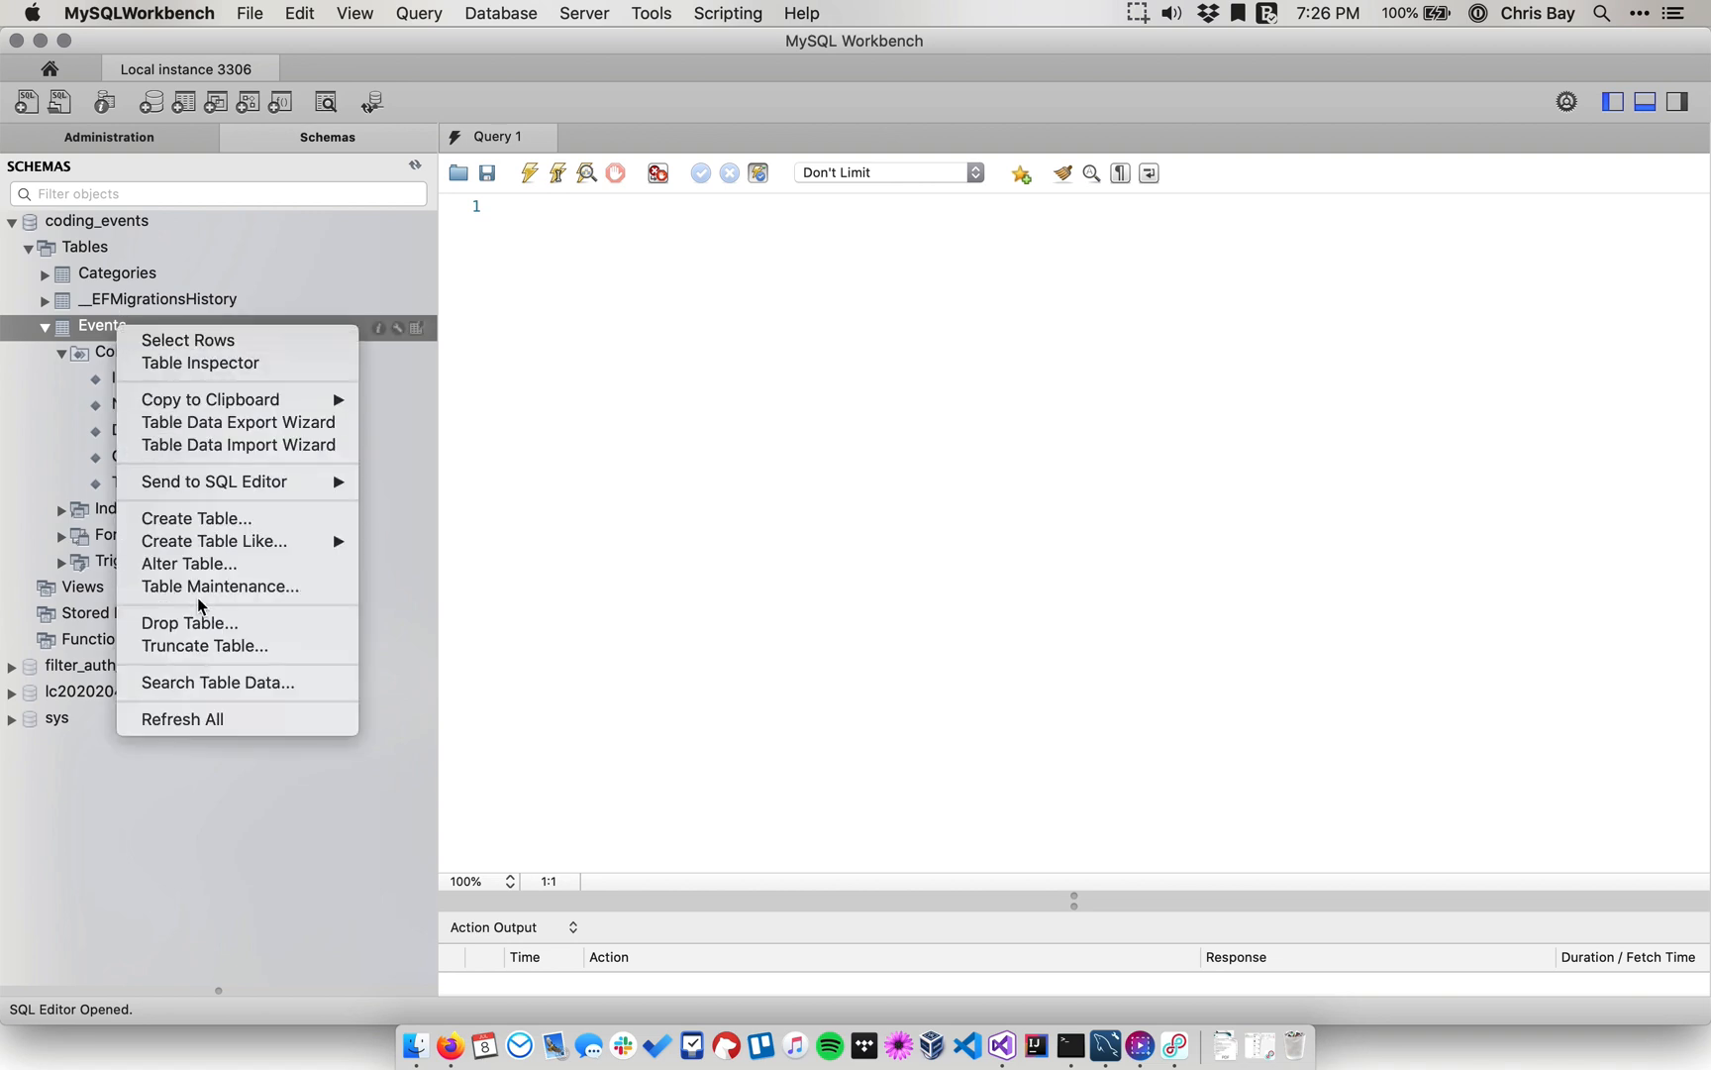
pyautogui.moveTo(194, 655)
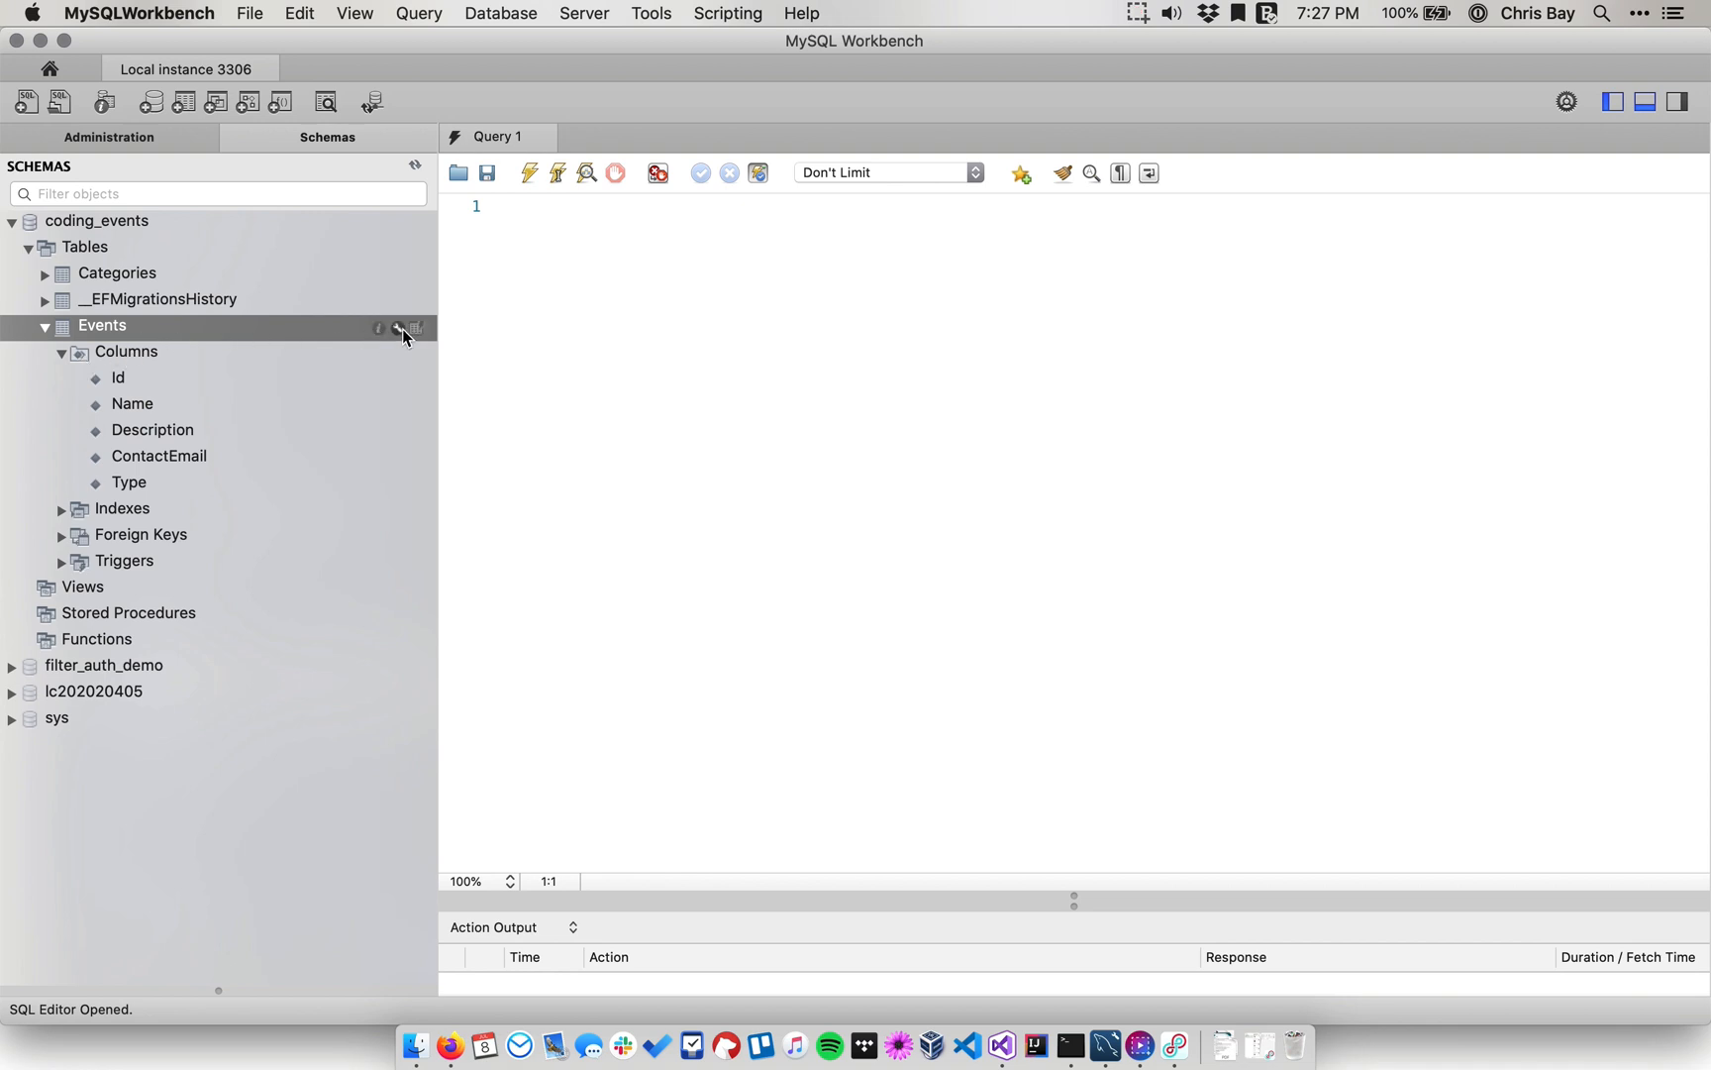
pyautogui.click(397, 327)
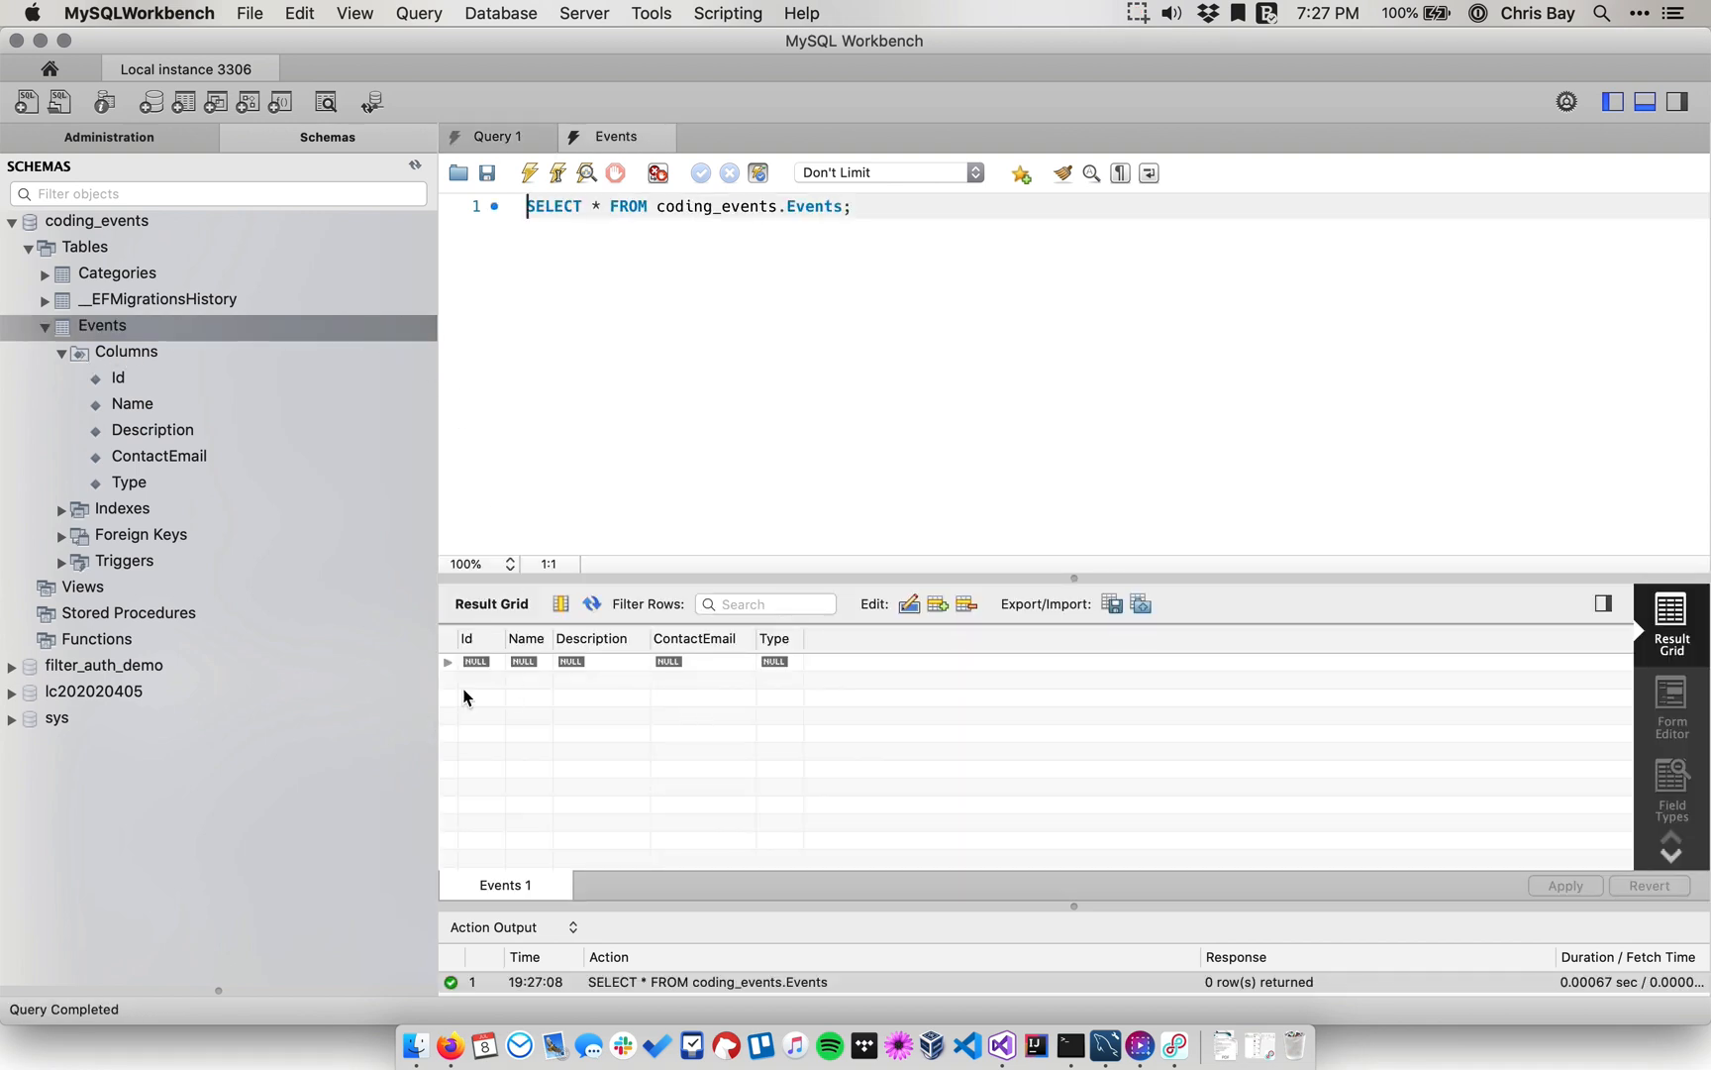
pyautogui.moveTo(697, 492)
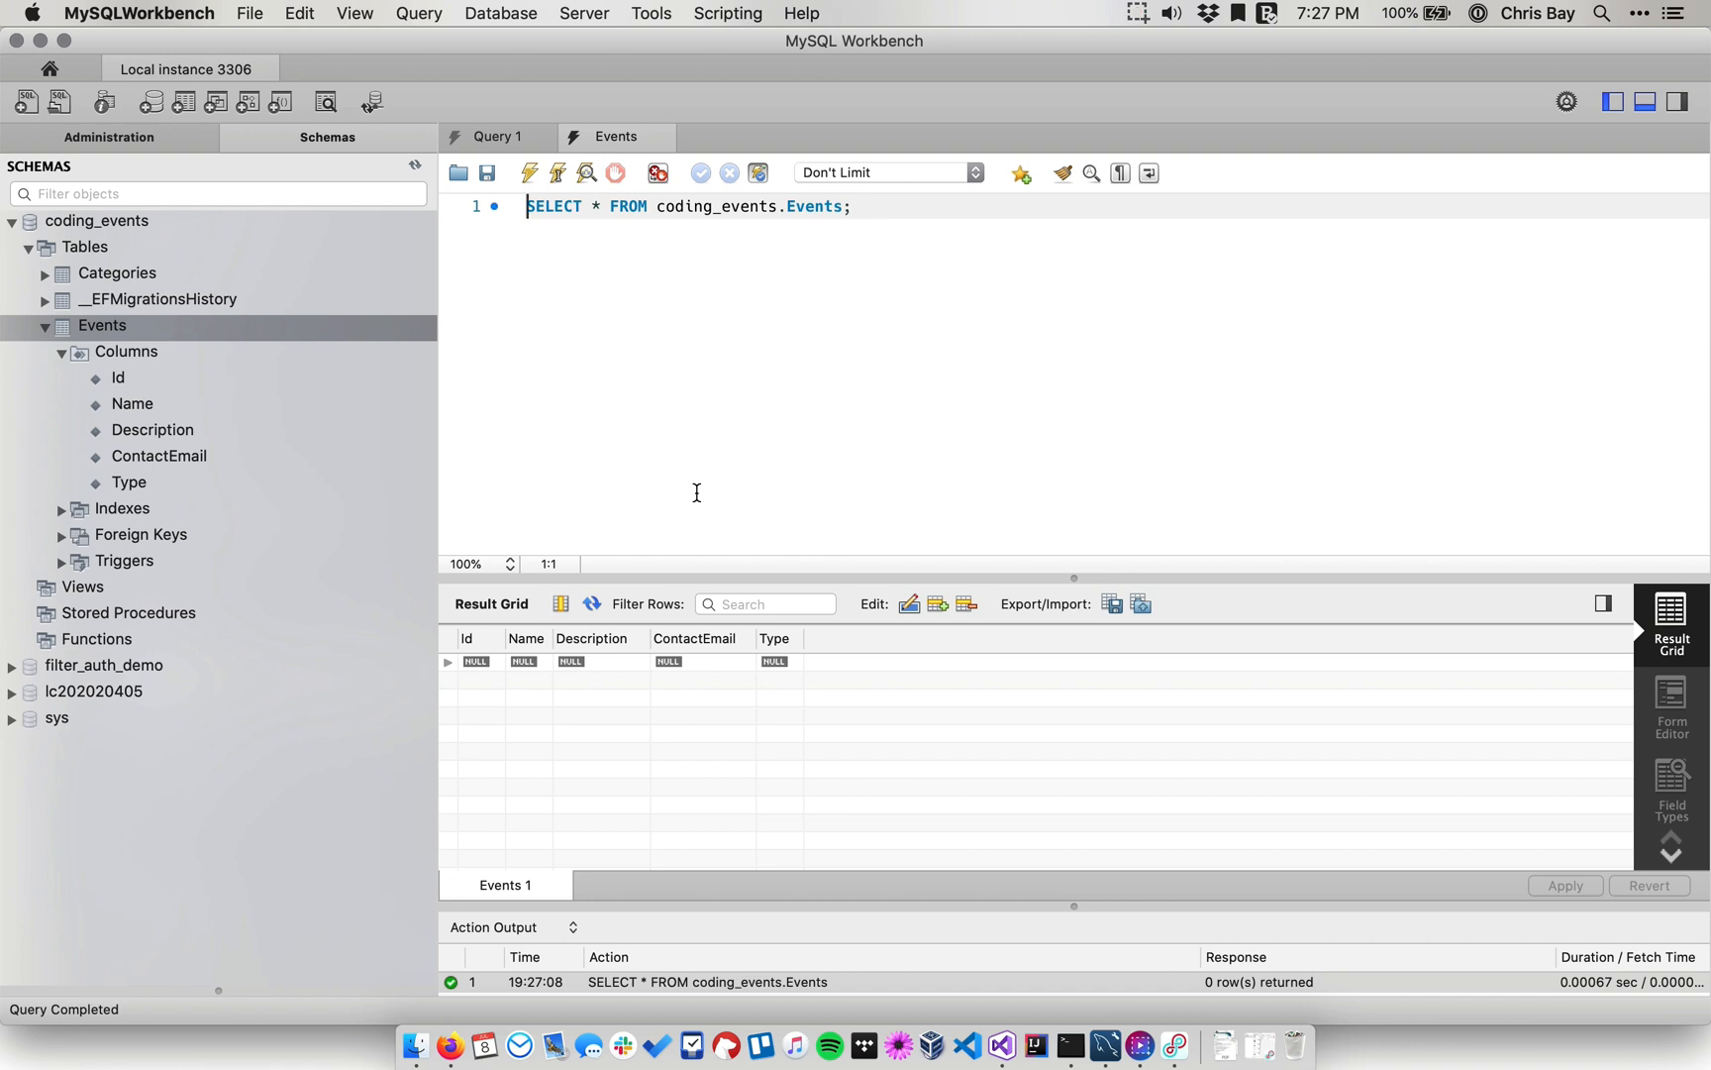
pyautogui.moveTo(968, 1061)
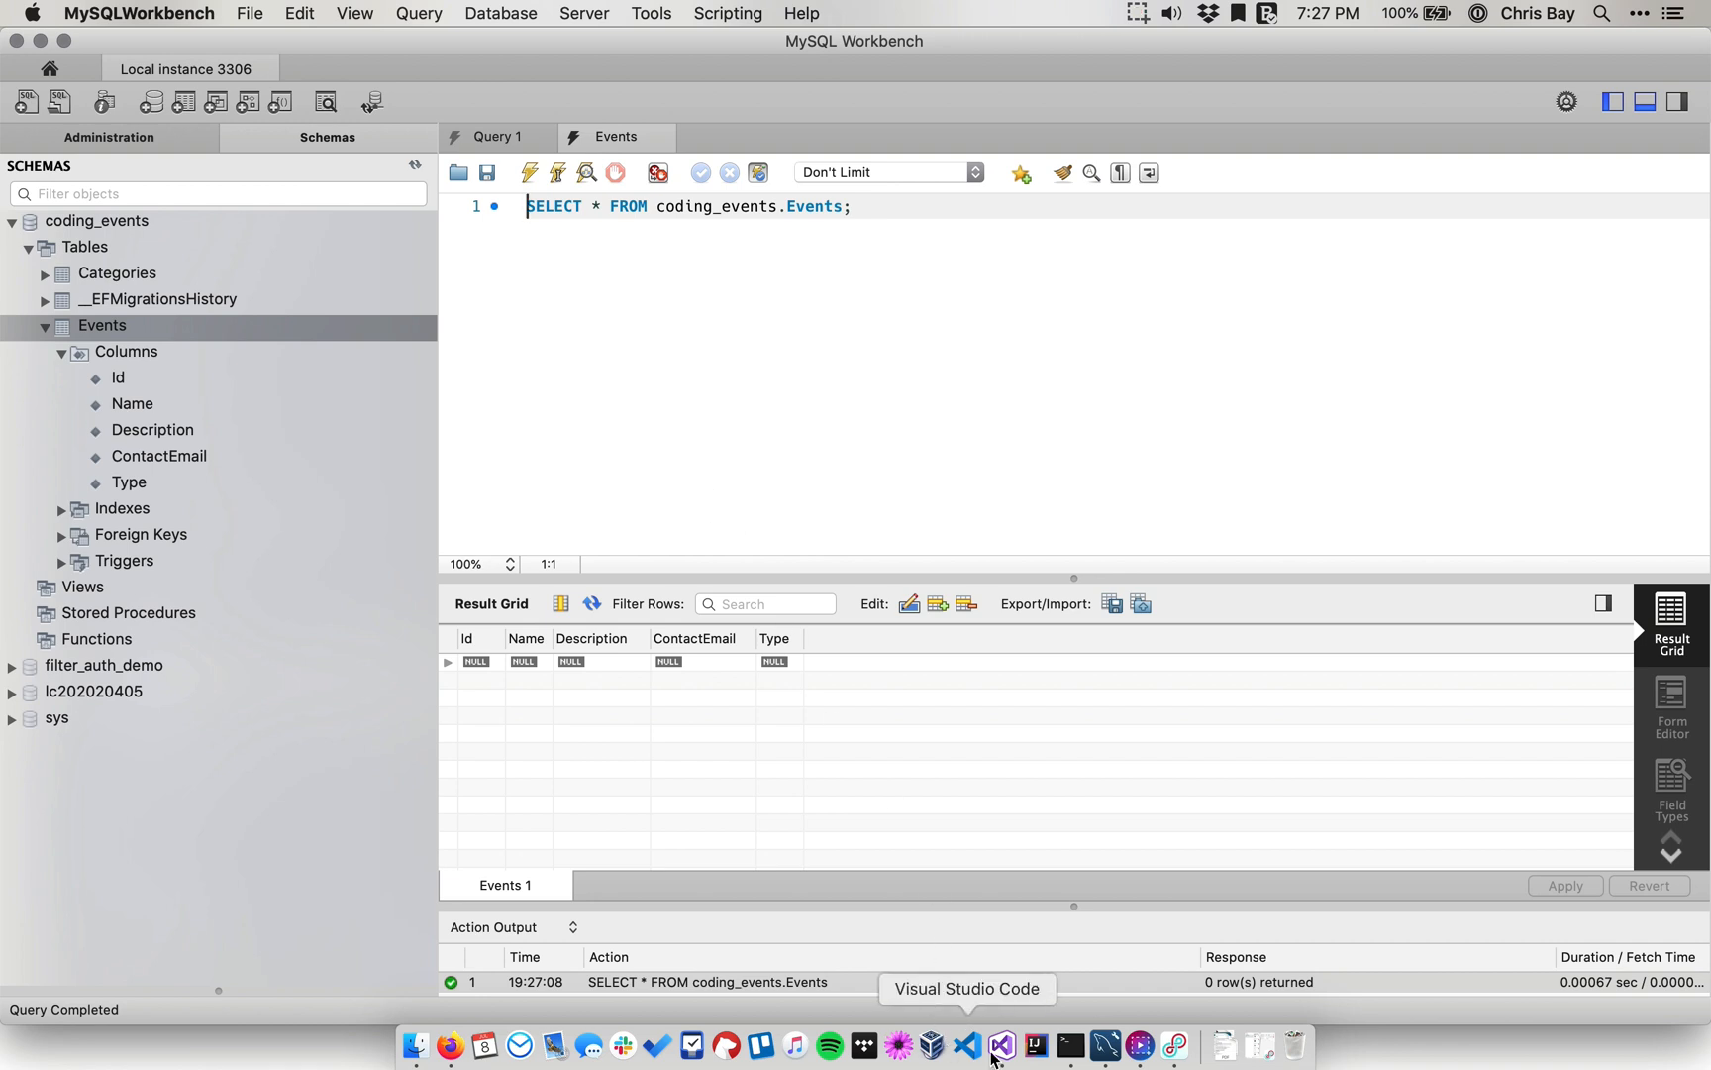
pyautogui.moveTo(1084, 642)
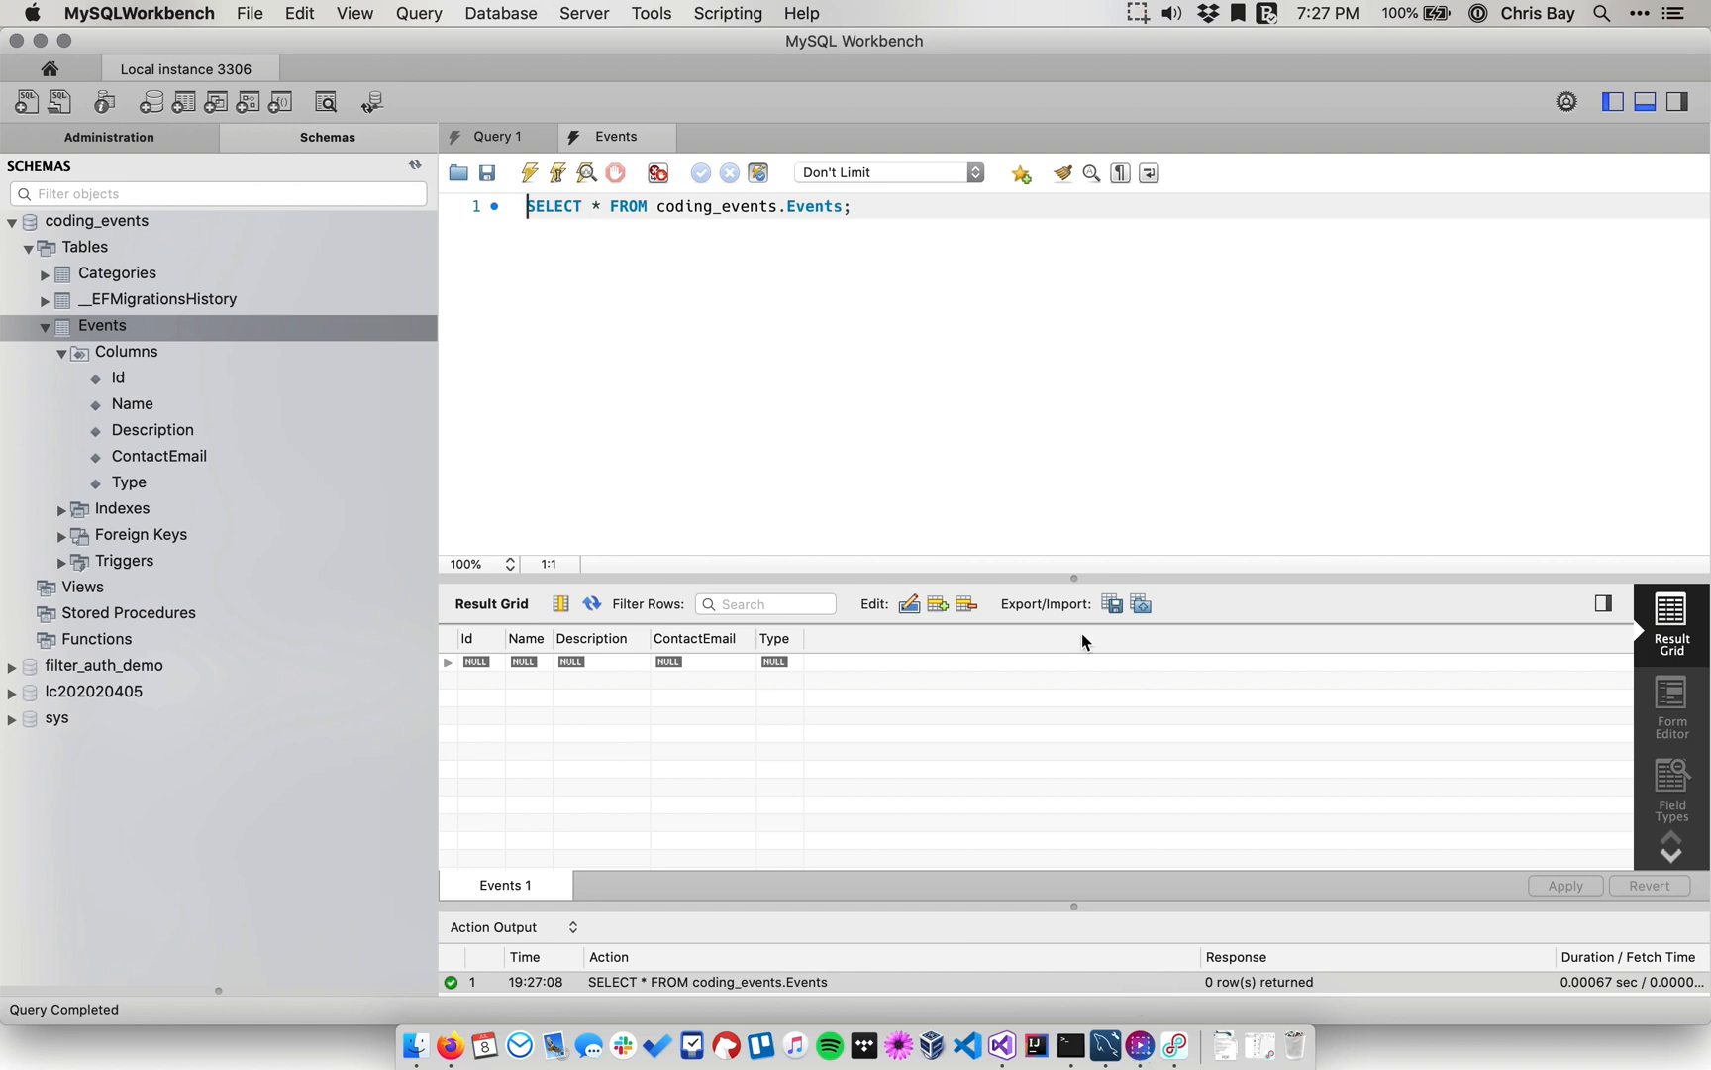
pyautogui.moveTo(150, 488)
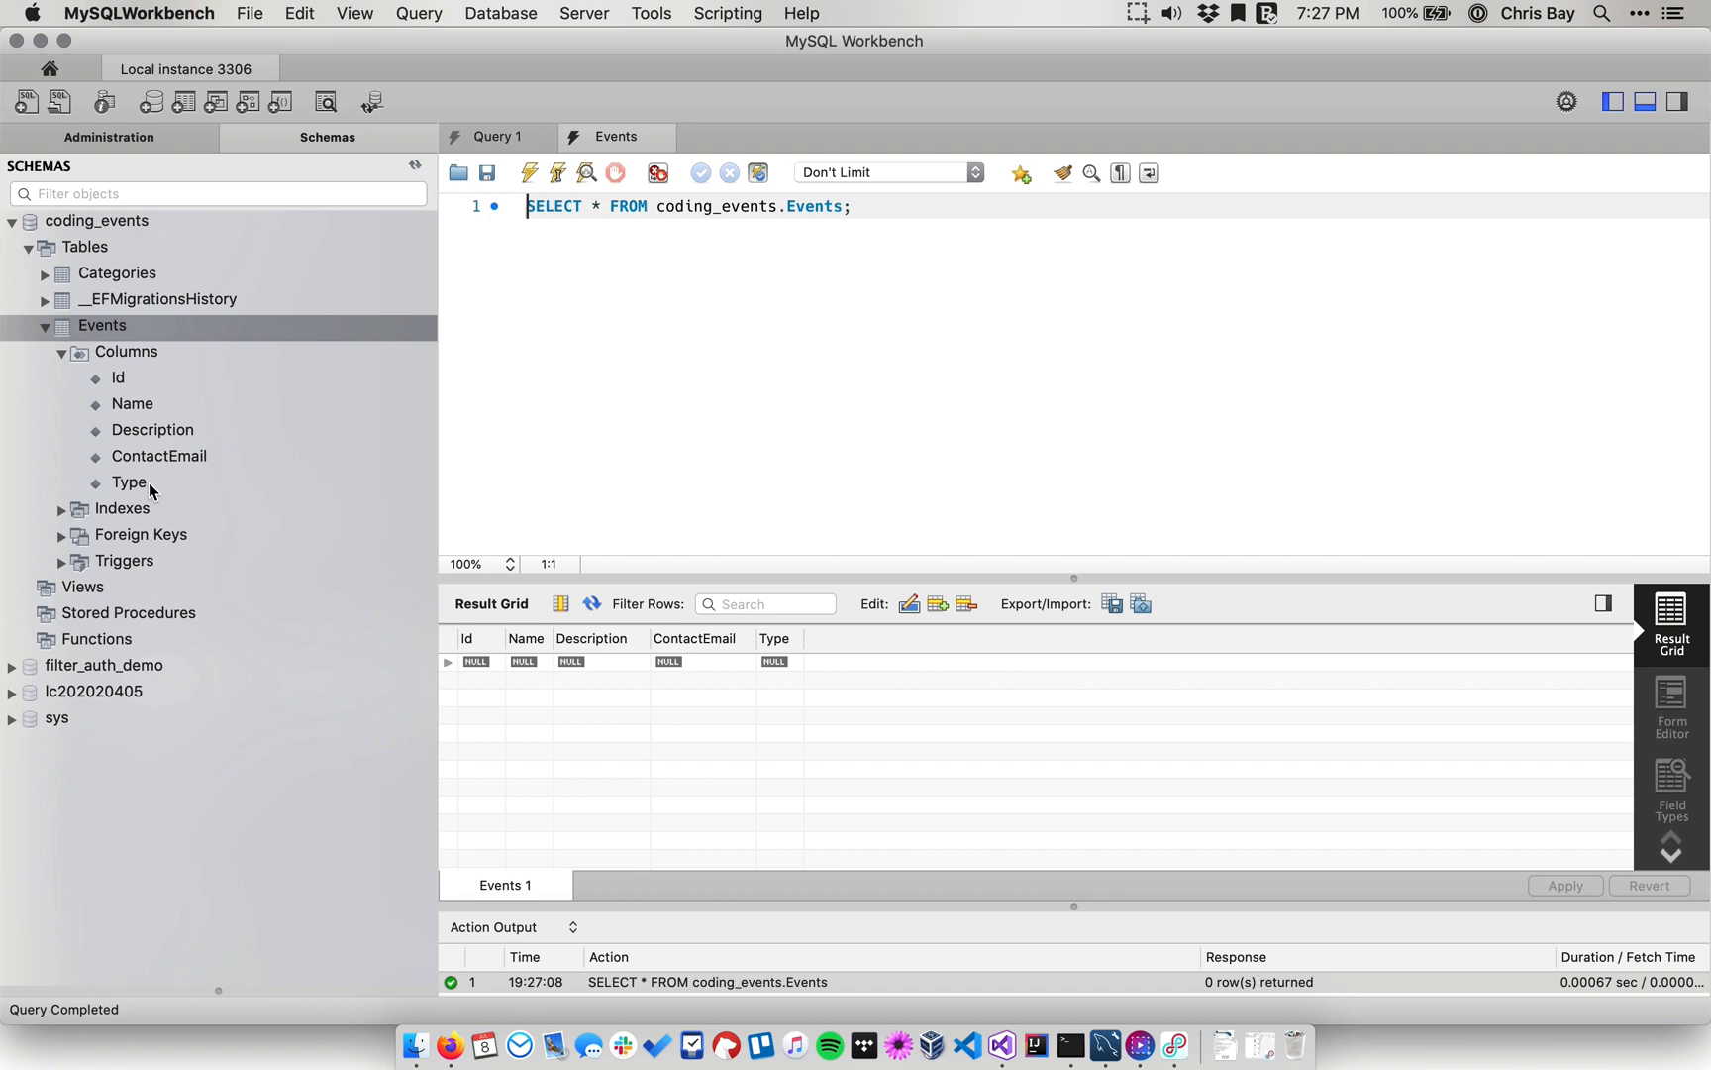
pyautogui.moveTo(161, 491)
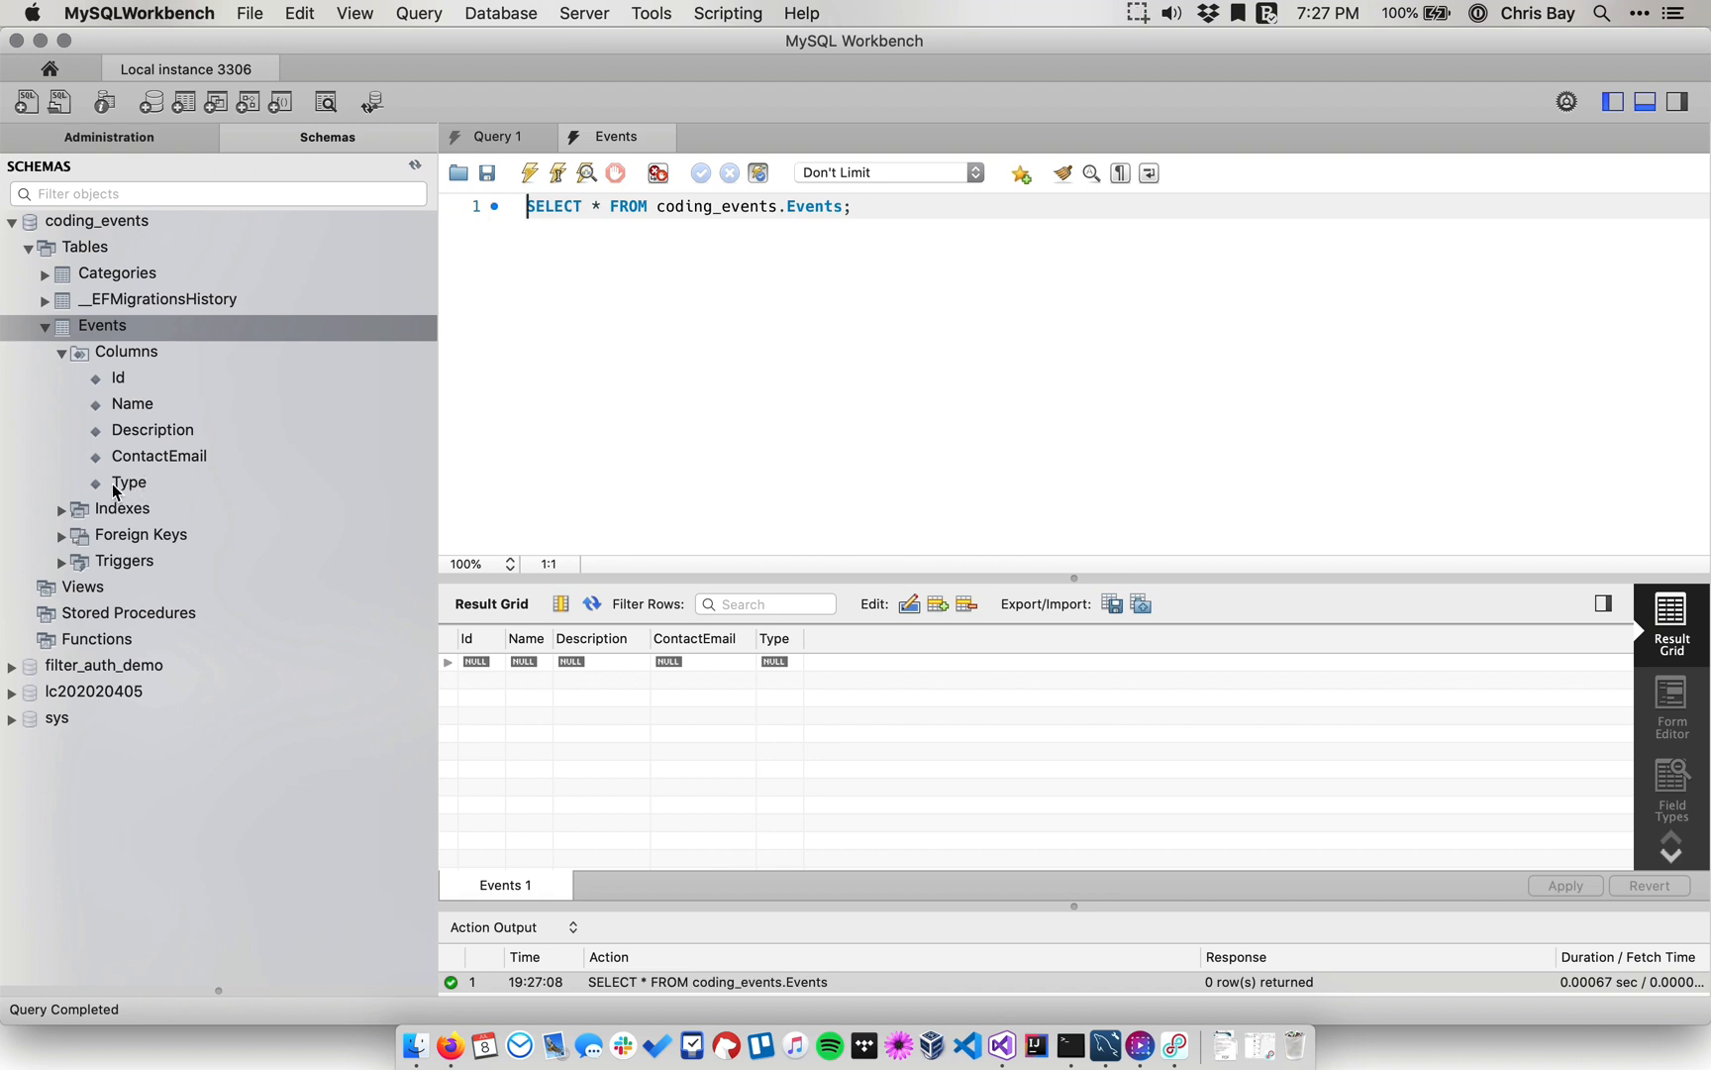
pyautogui.moveTo(156, 478)
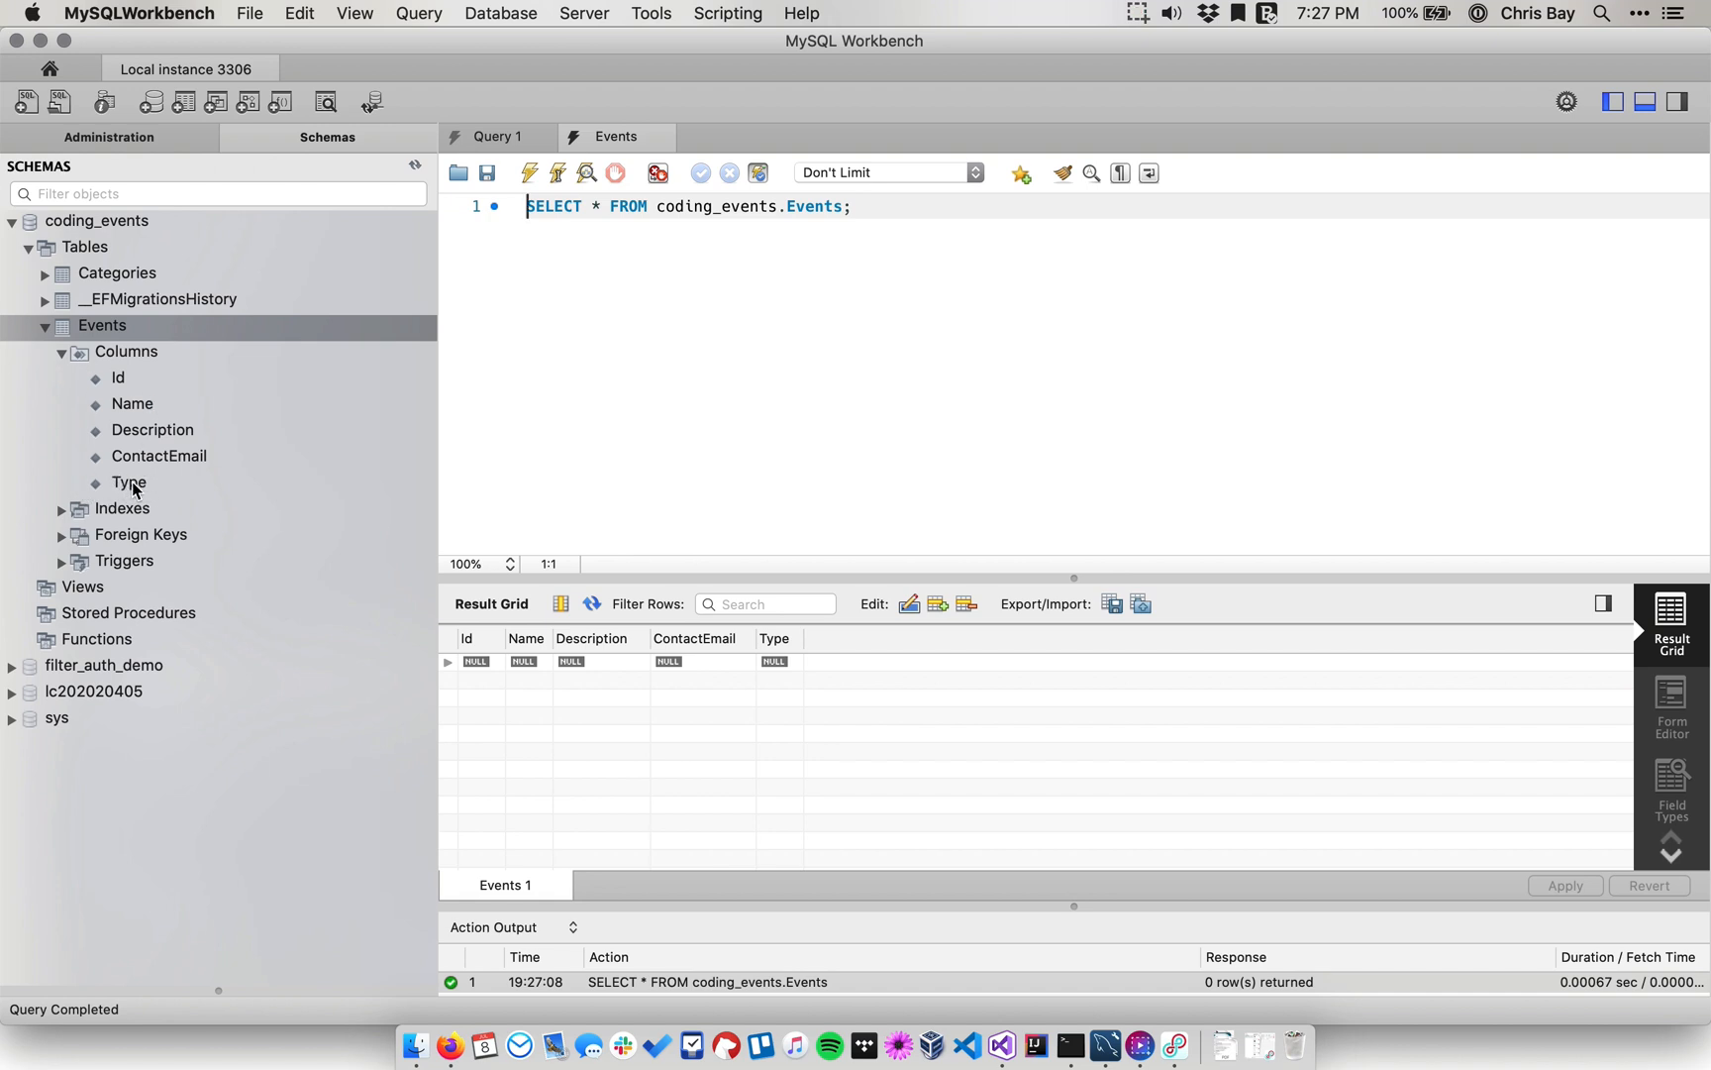
pyautogui.moveTo(139, 496)
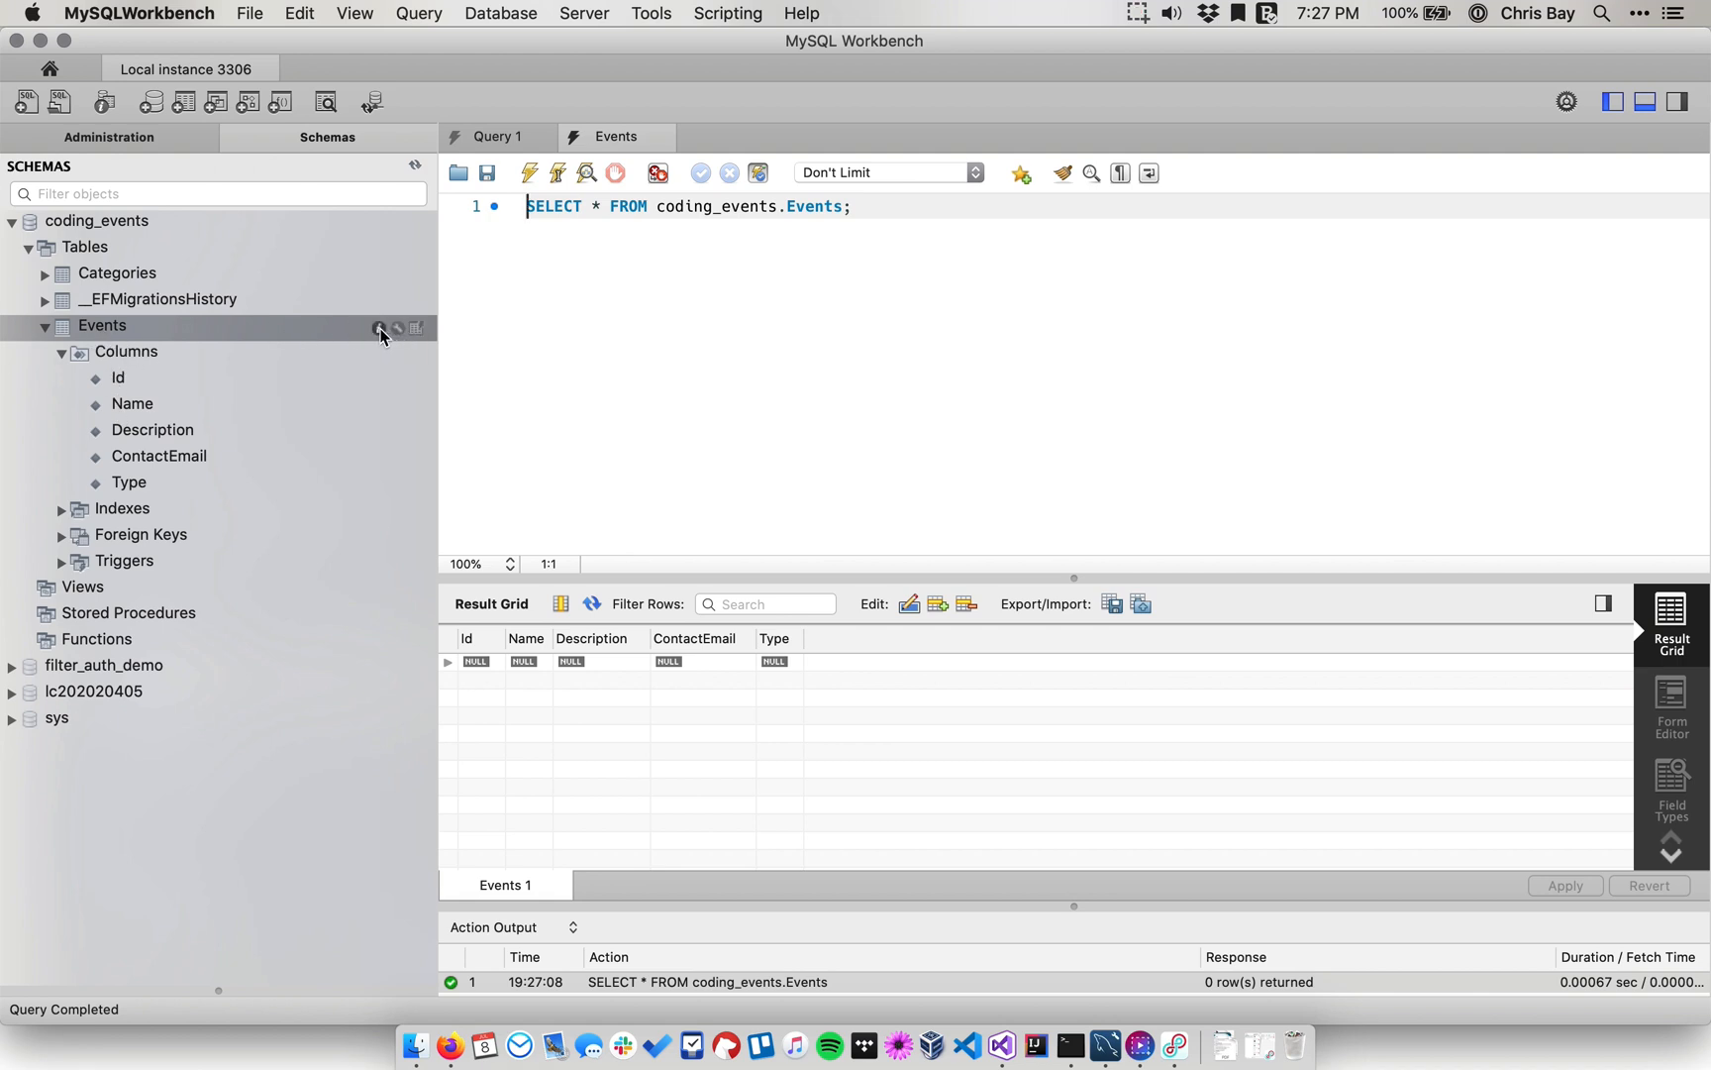
pyautogui.moveTo(96, 332)
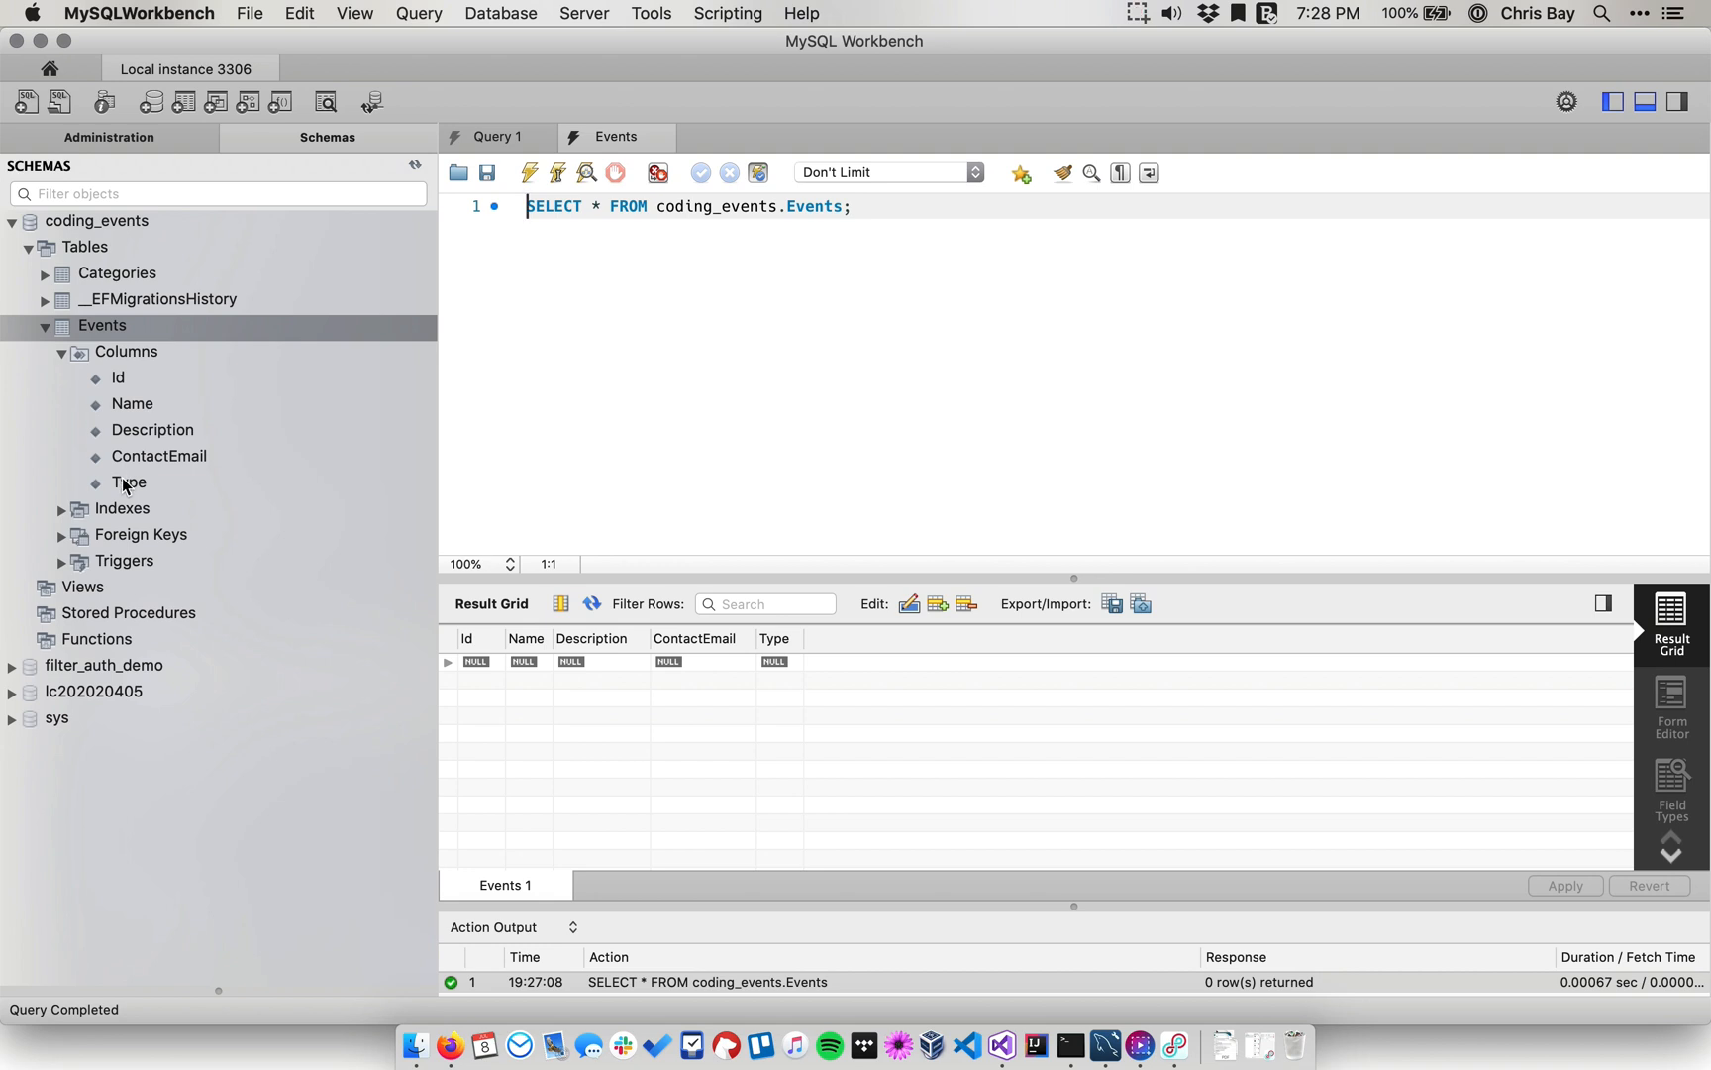
# - Collapse the Events table in the navigator and close the Query 1 tab
pyautogui.rightClick(99, 324)
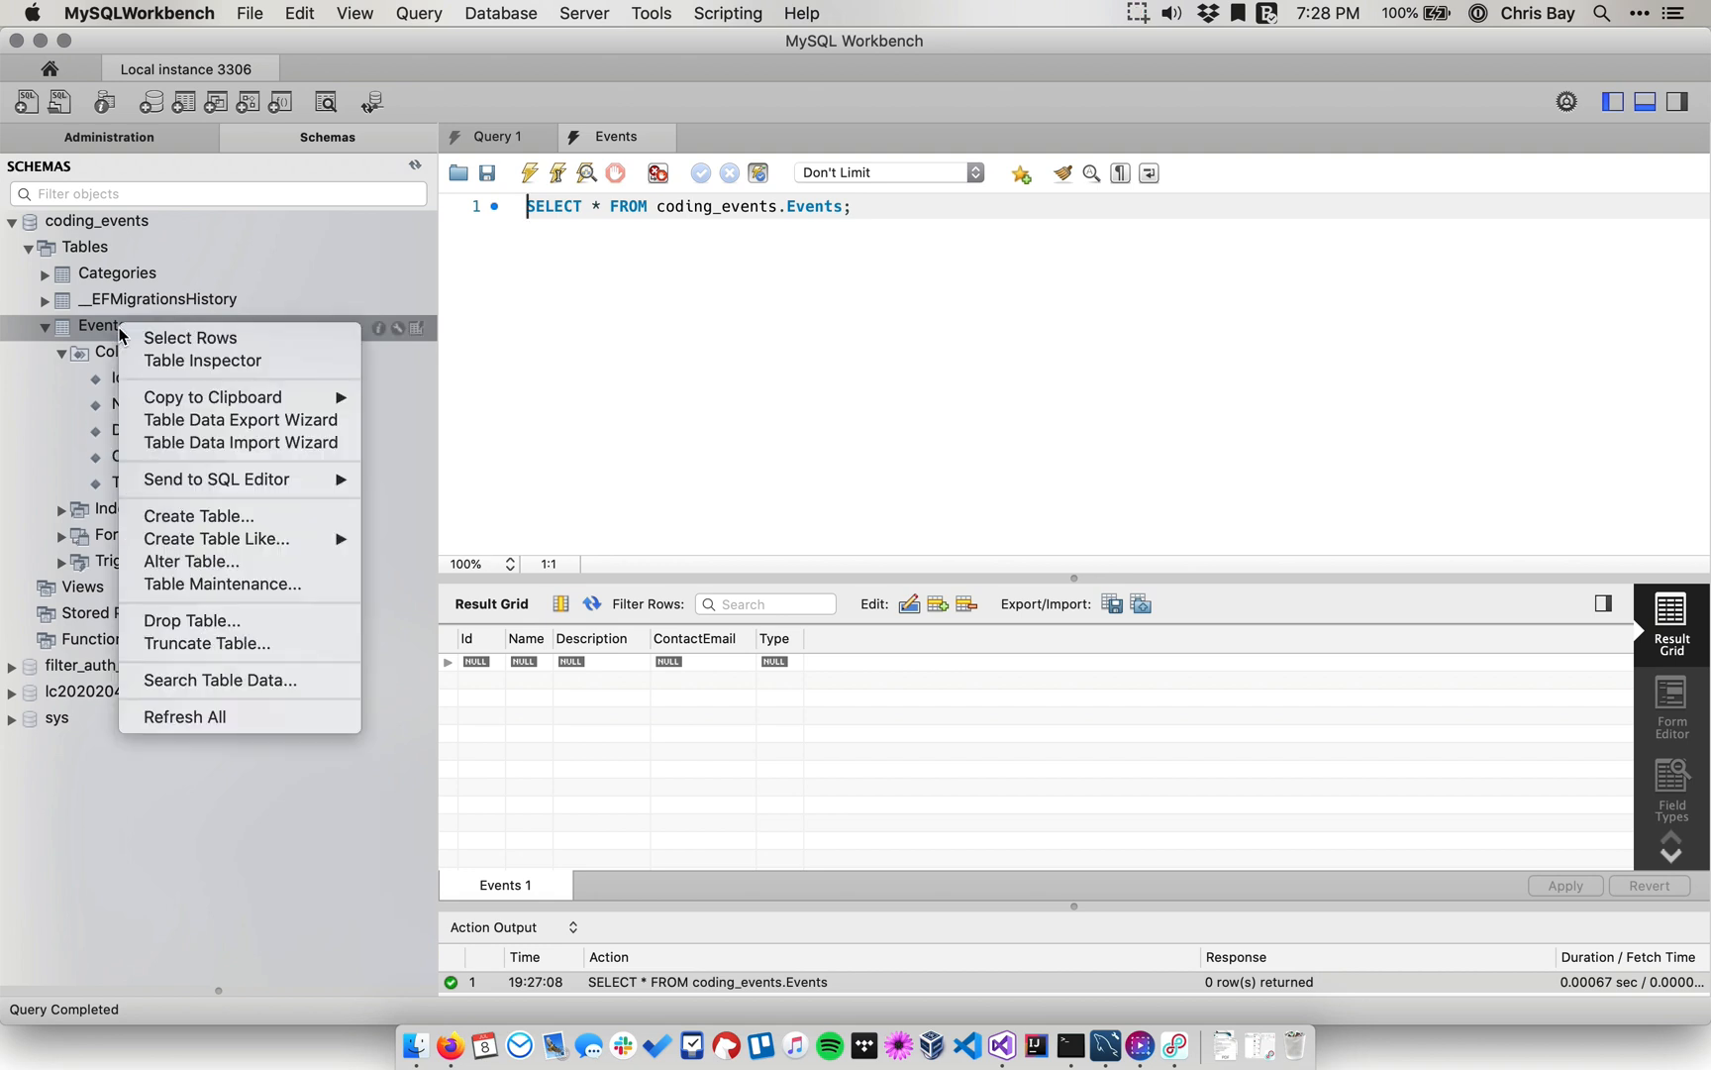
pyautogui.moveTo(205, 642)
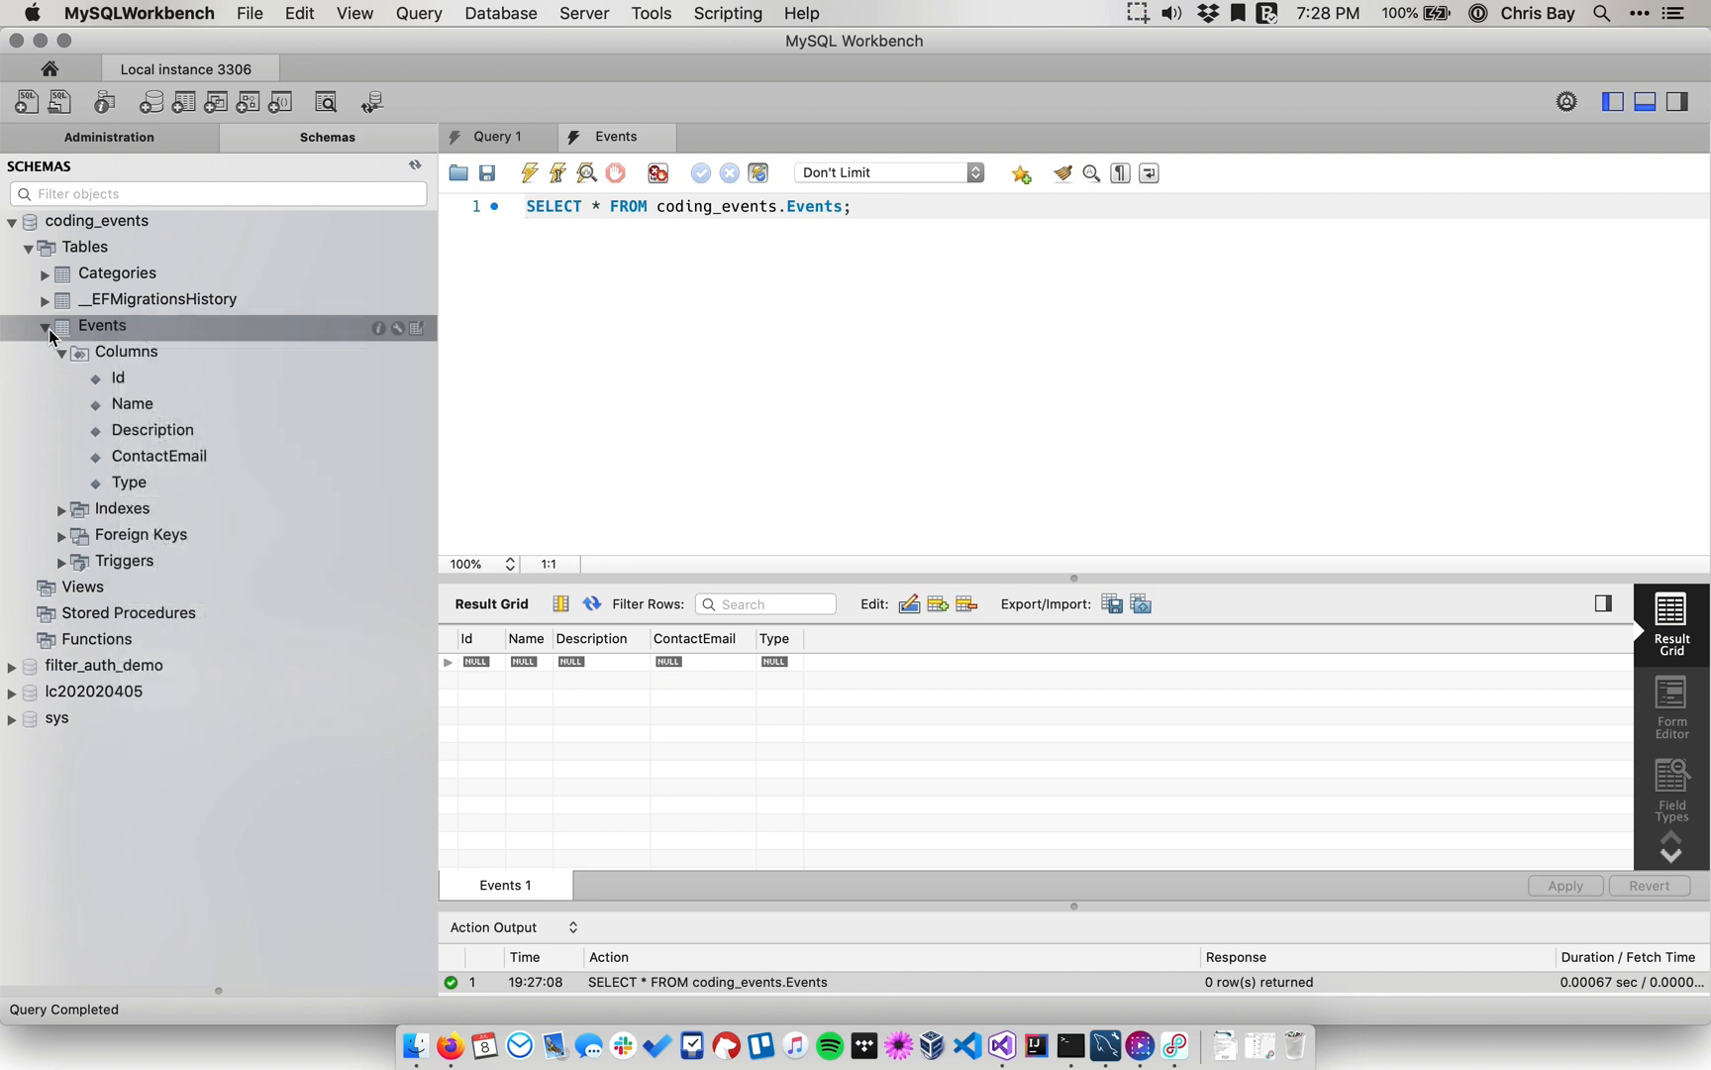
pyautogui.click(46, 324)
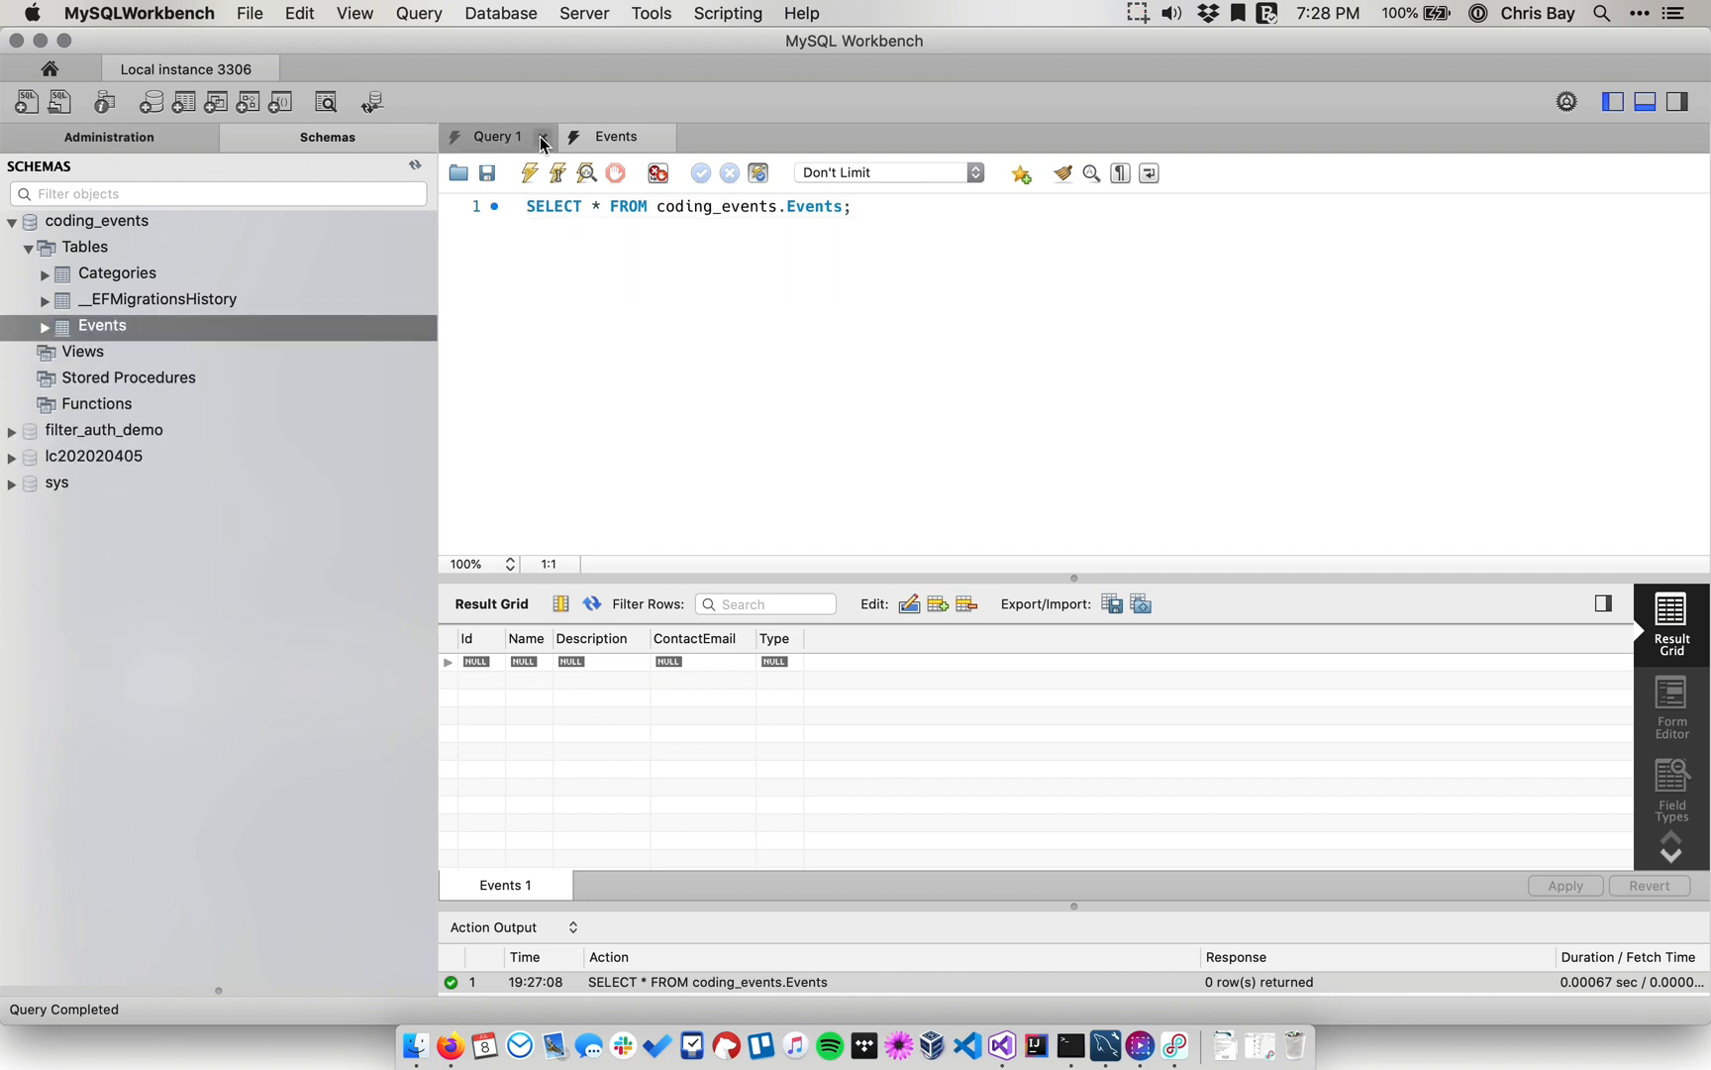
pyautogui.click(543, 137)
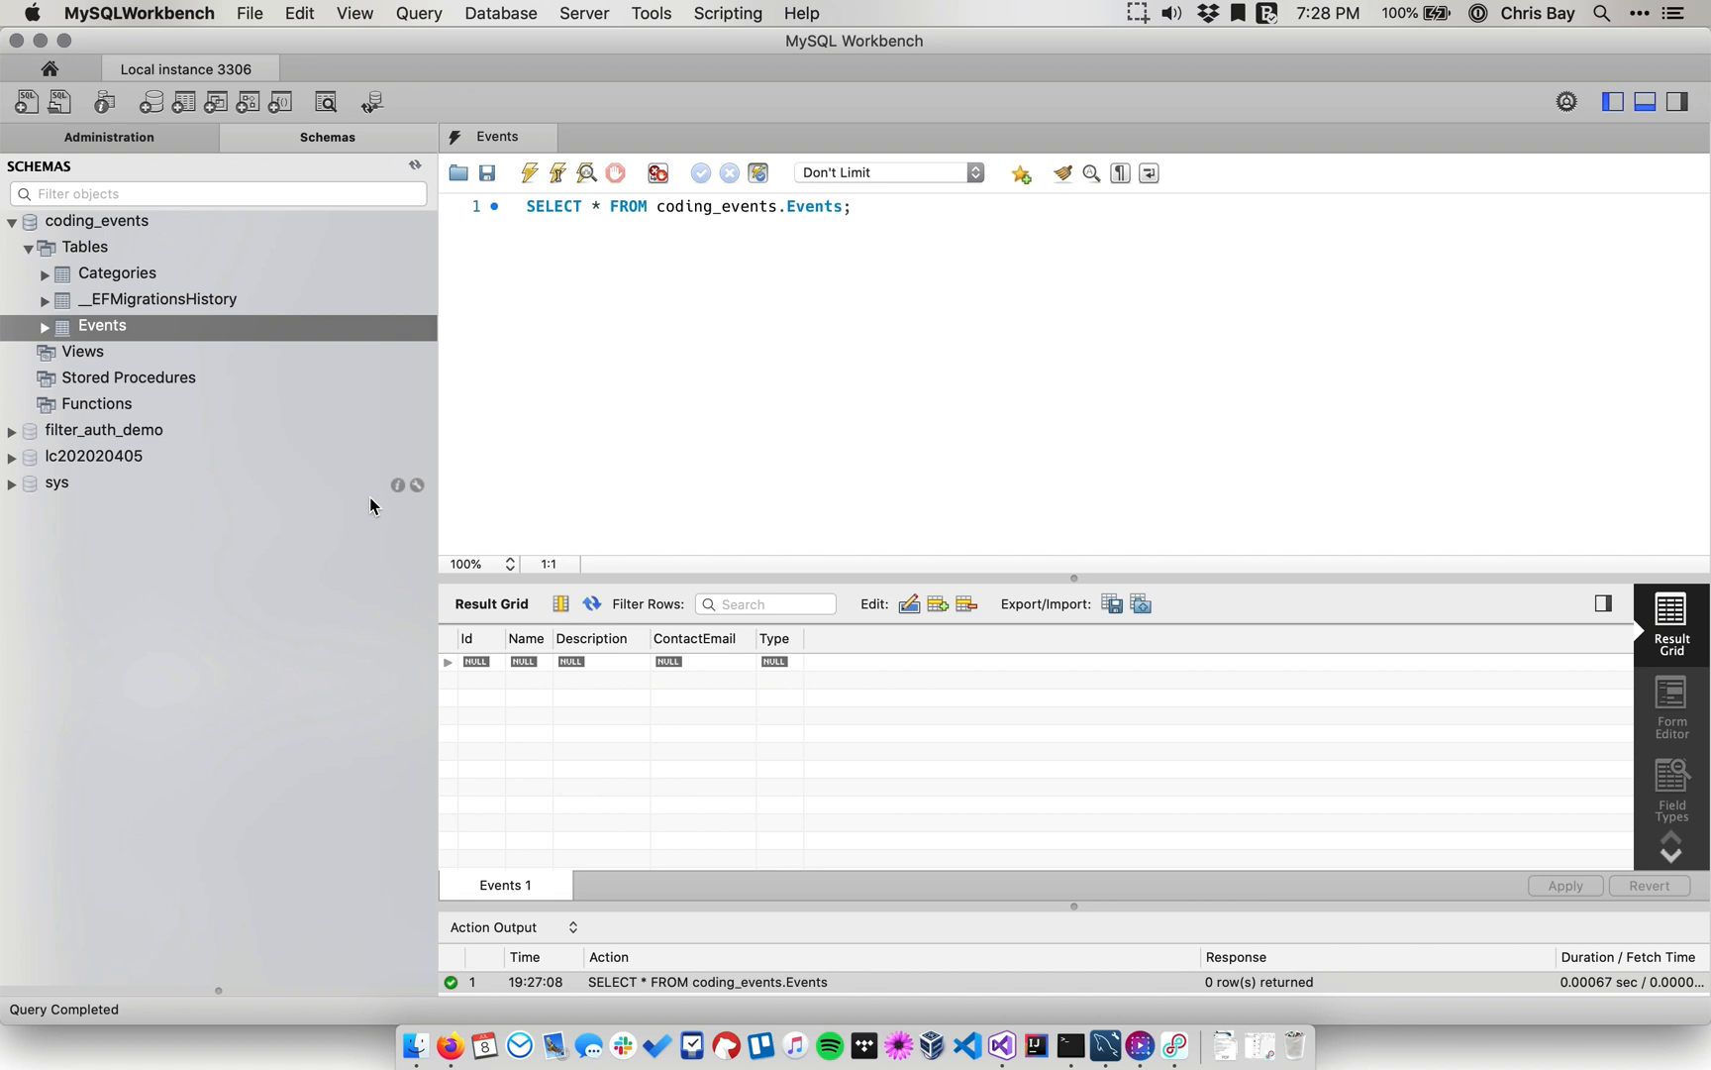
pyautogui.moveTo(390, 505)
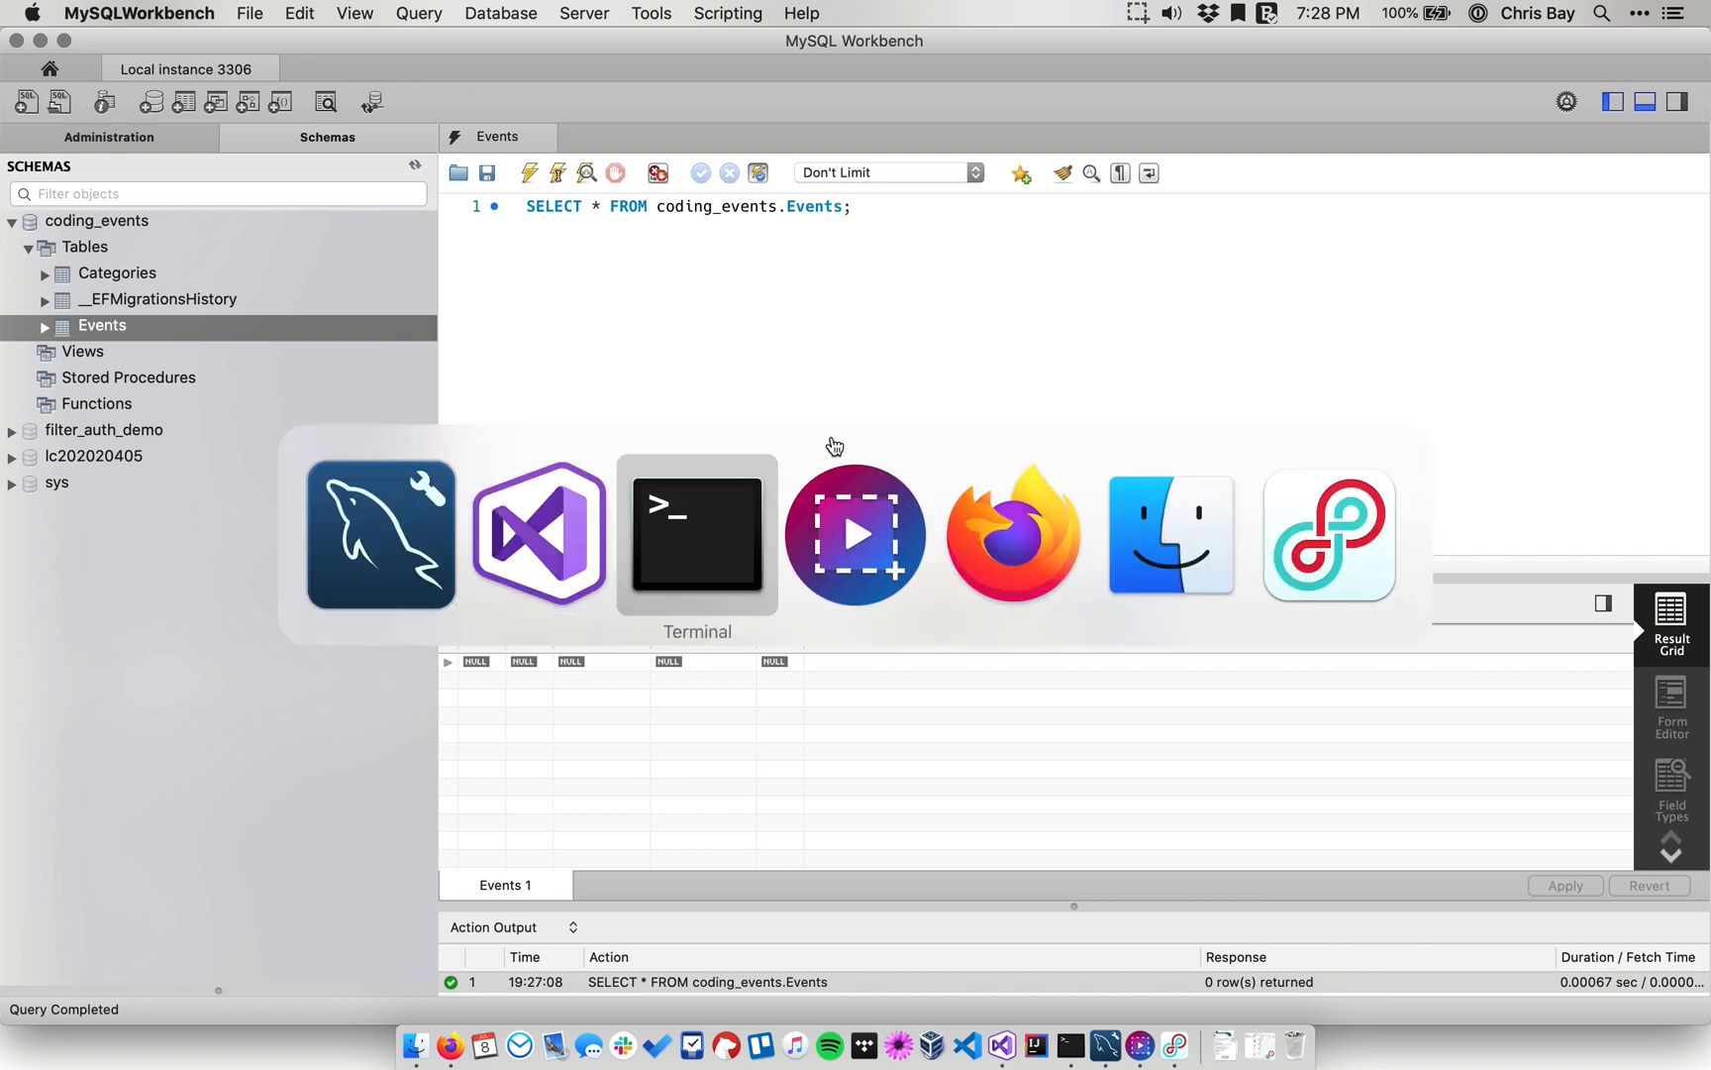
# - Run pwd in Terminal to confirm the CodingEventsDemo project folder
pyautogui.click(697, 534)
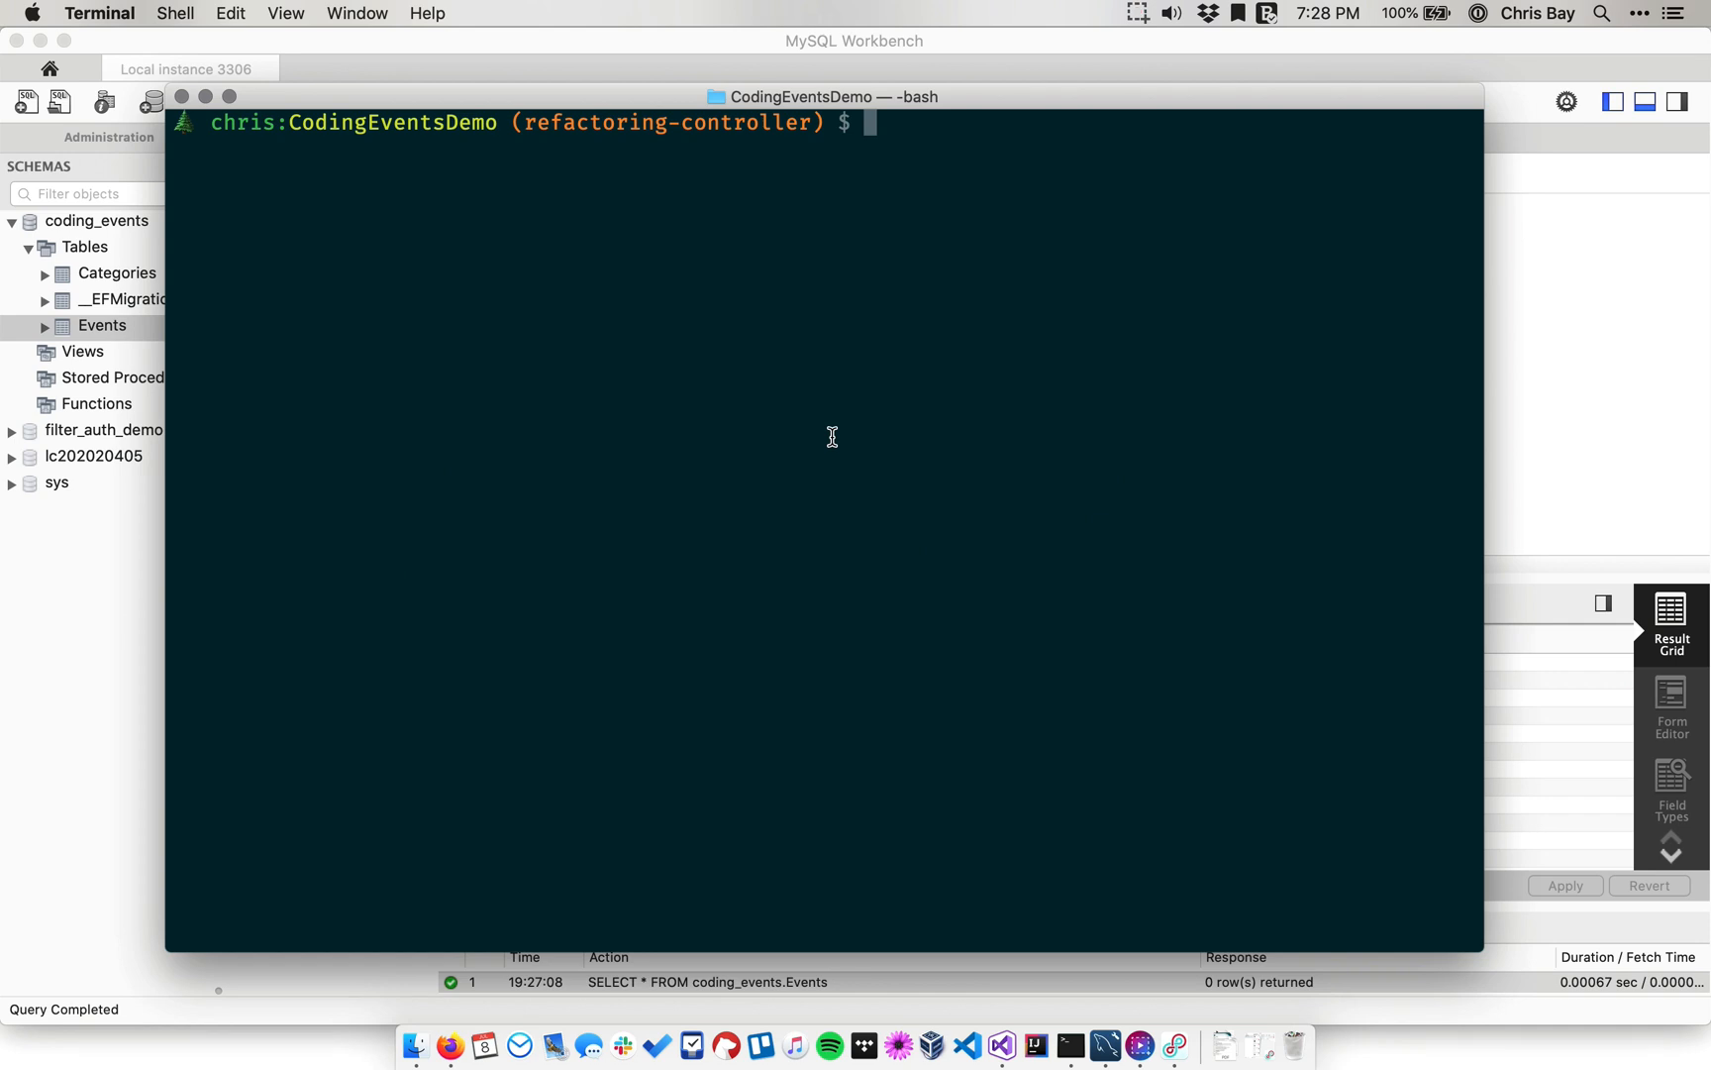
pyautogui.write('pwd')
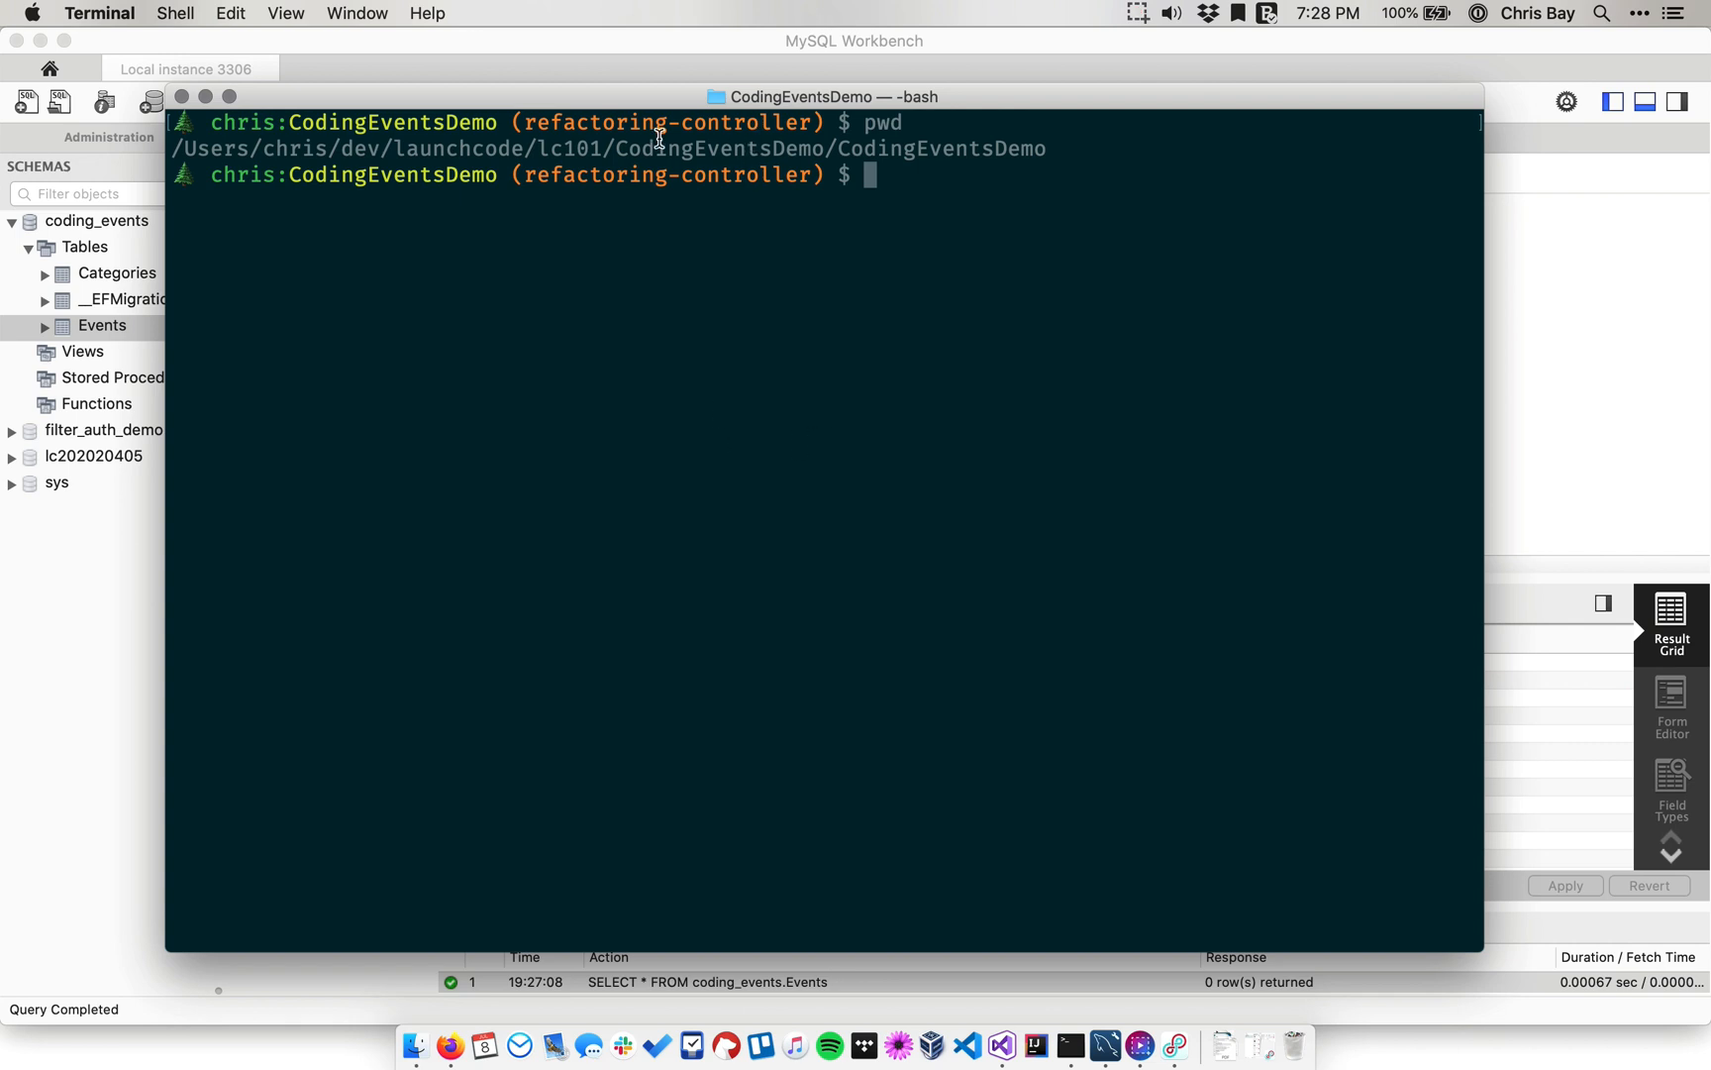
pyautogui.moveTo(774, 158)
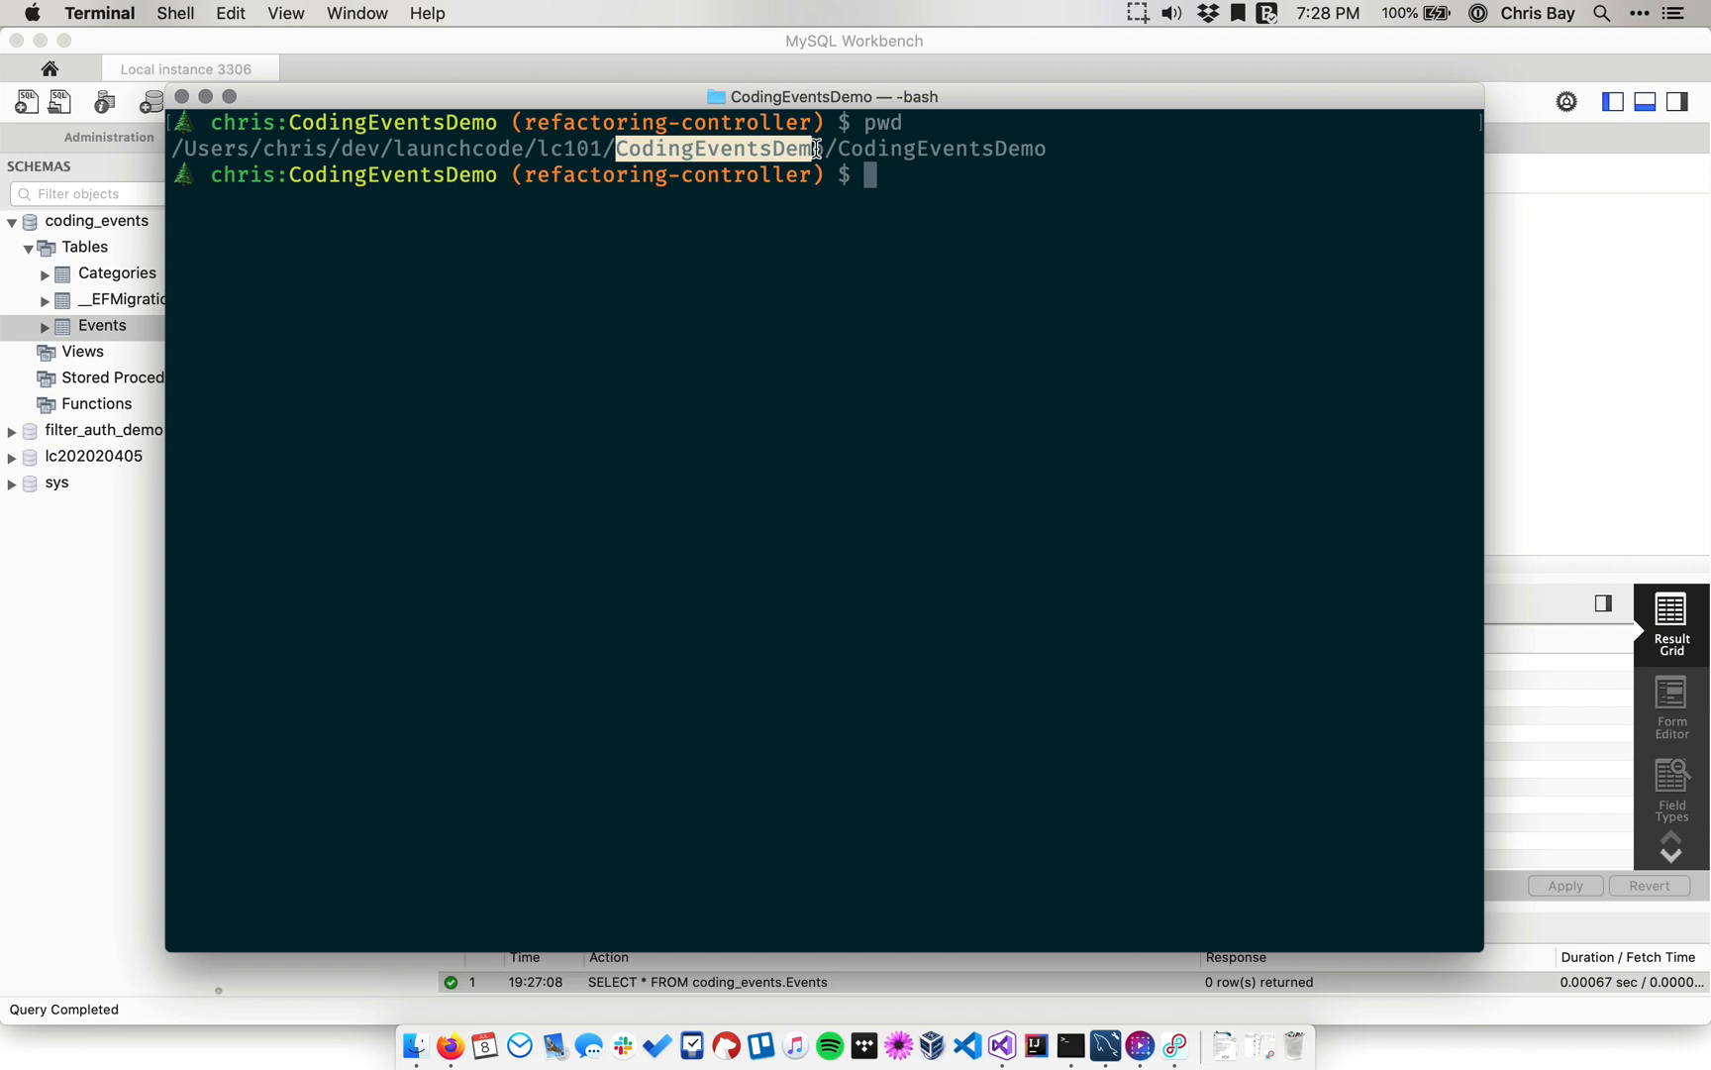
pyautogui.doubleClick(942, 149)
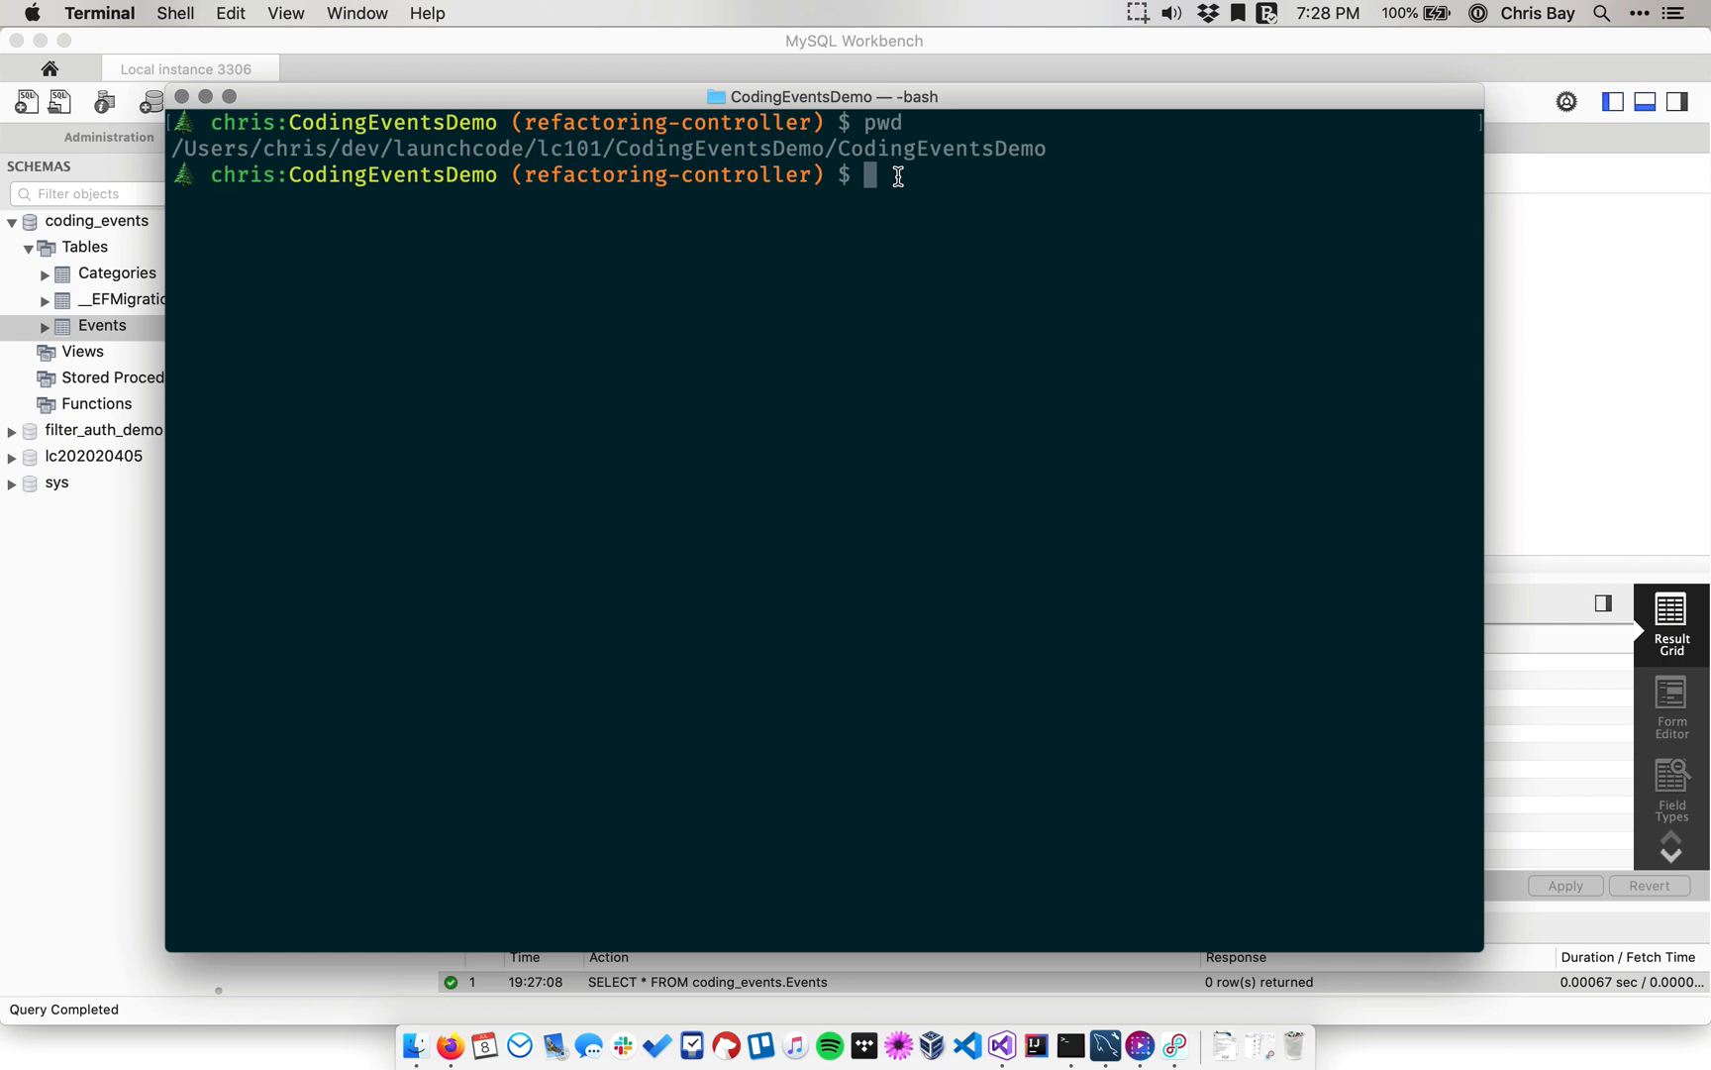
# - Type the command dotnet ef migrations add ReleateEventsAndCategories
pyautogui.write('dotnet')
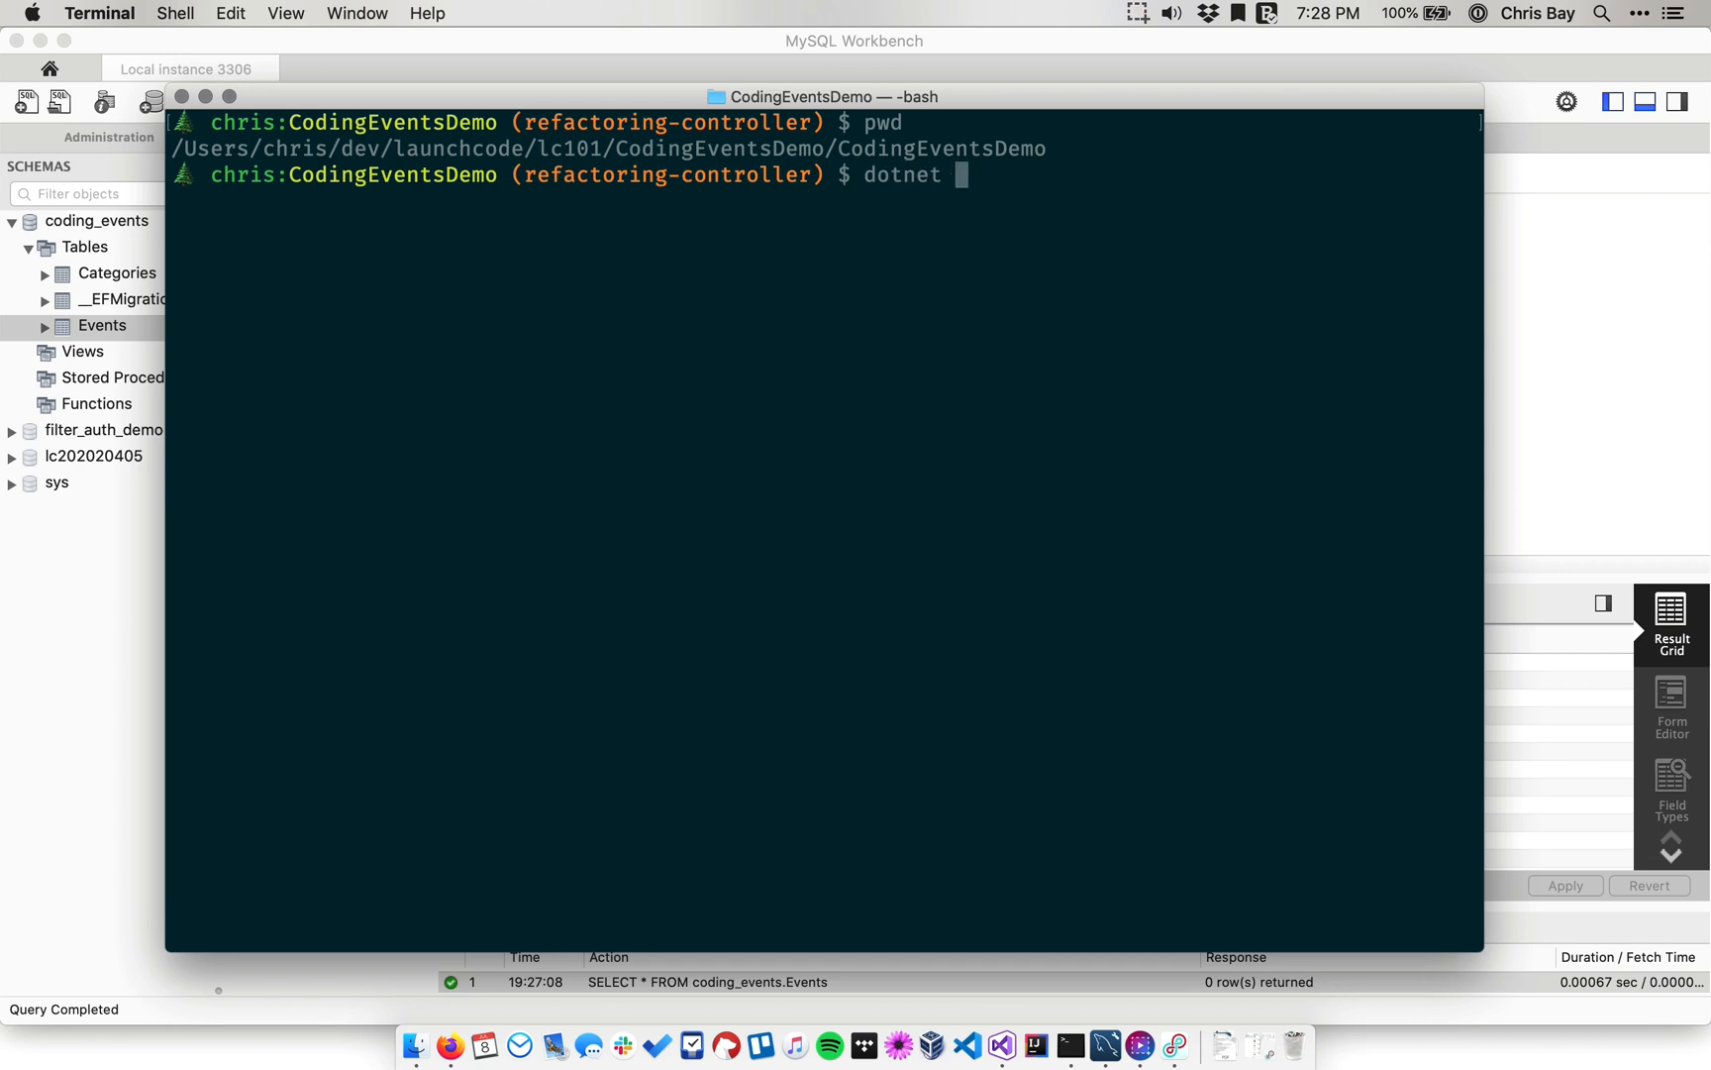
pyautogui.write('ef migr')
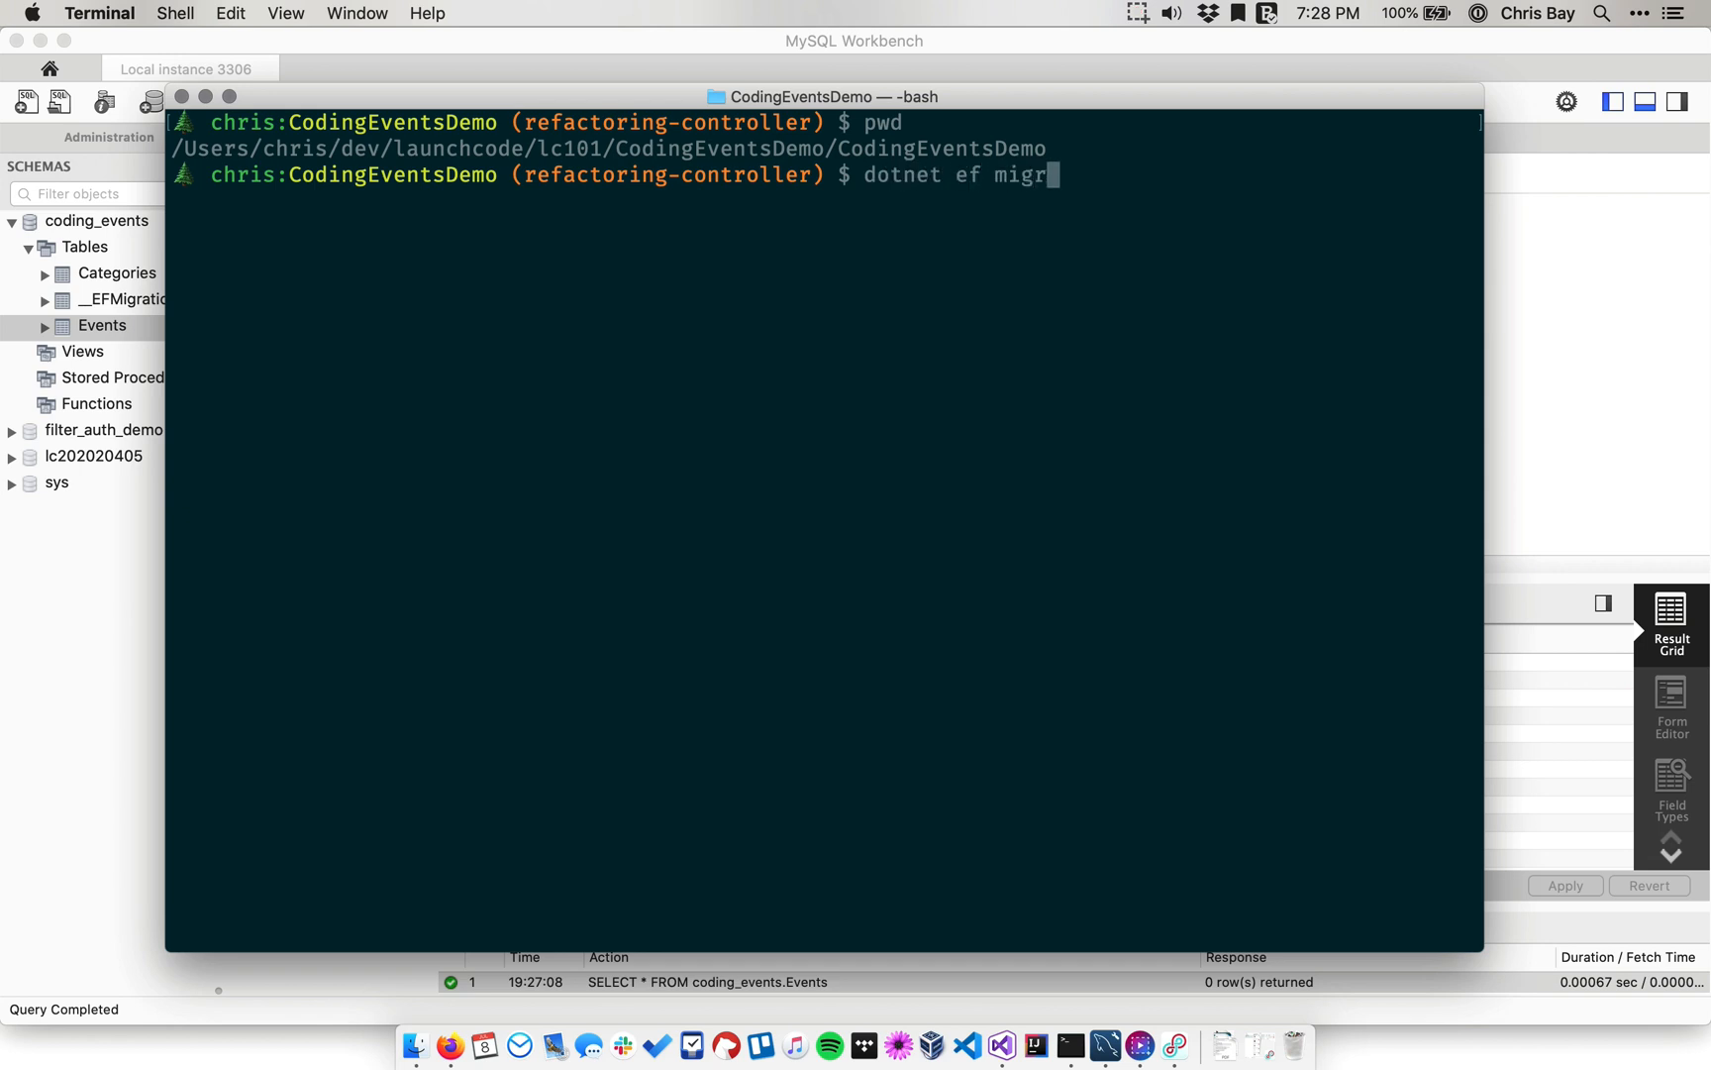
pyautogui.write('ations add')
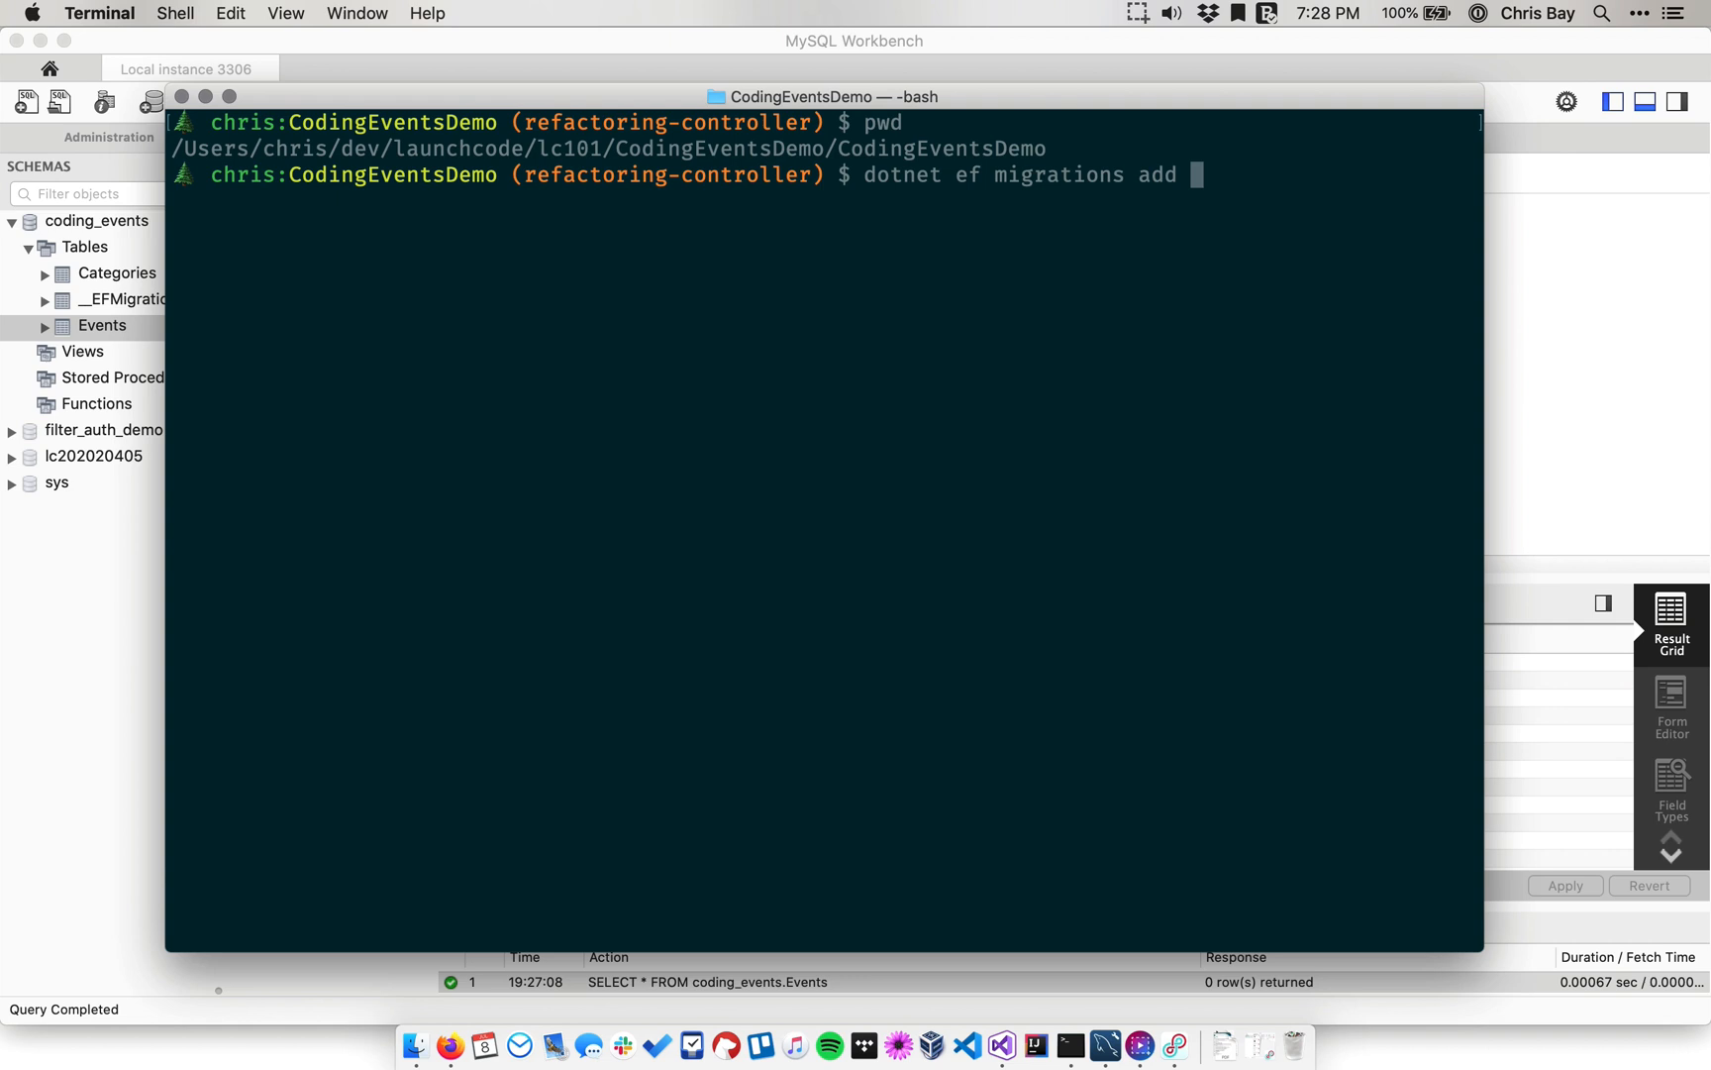
pyautogui.write('R')
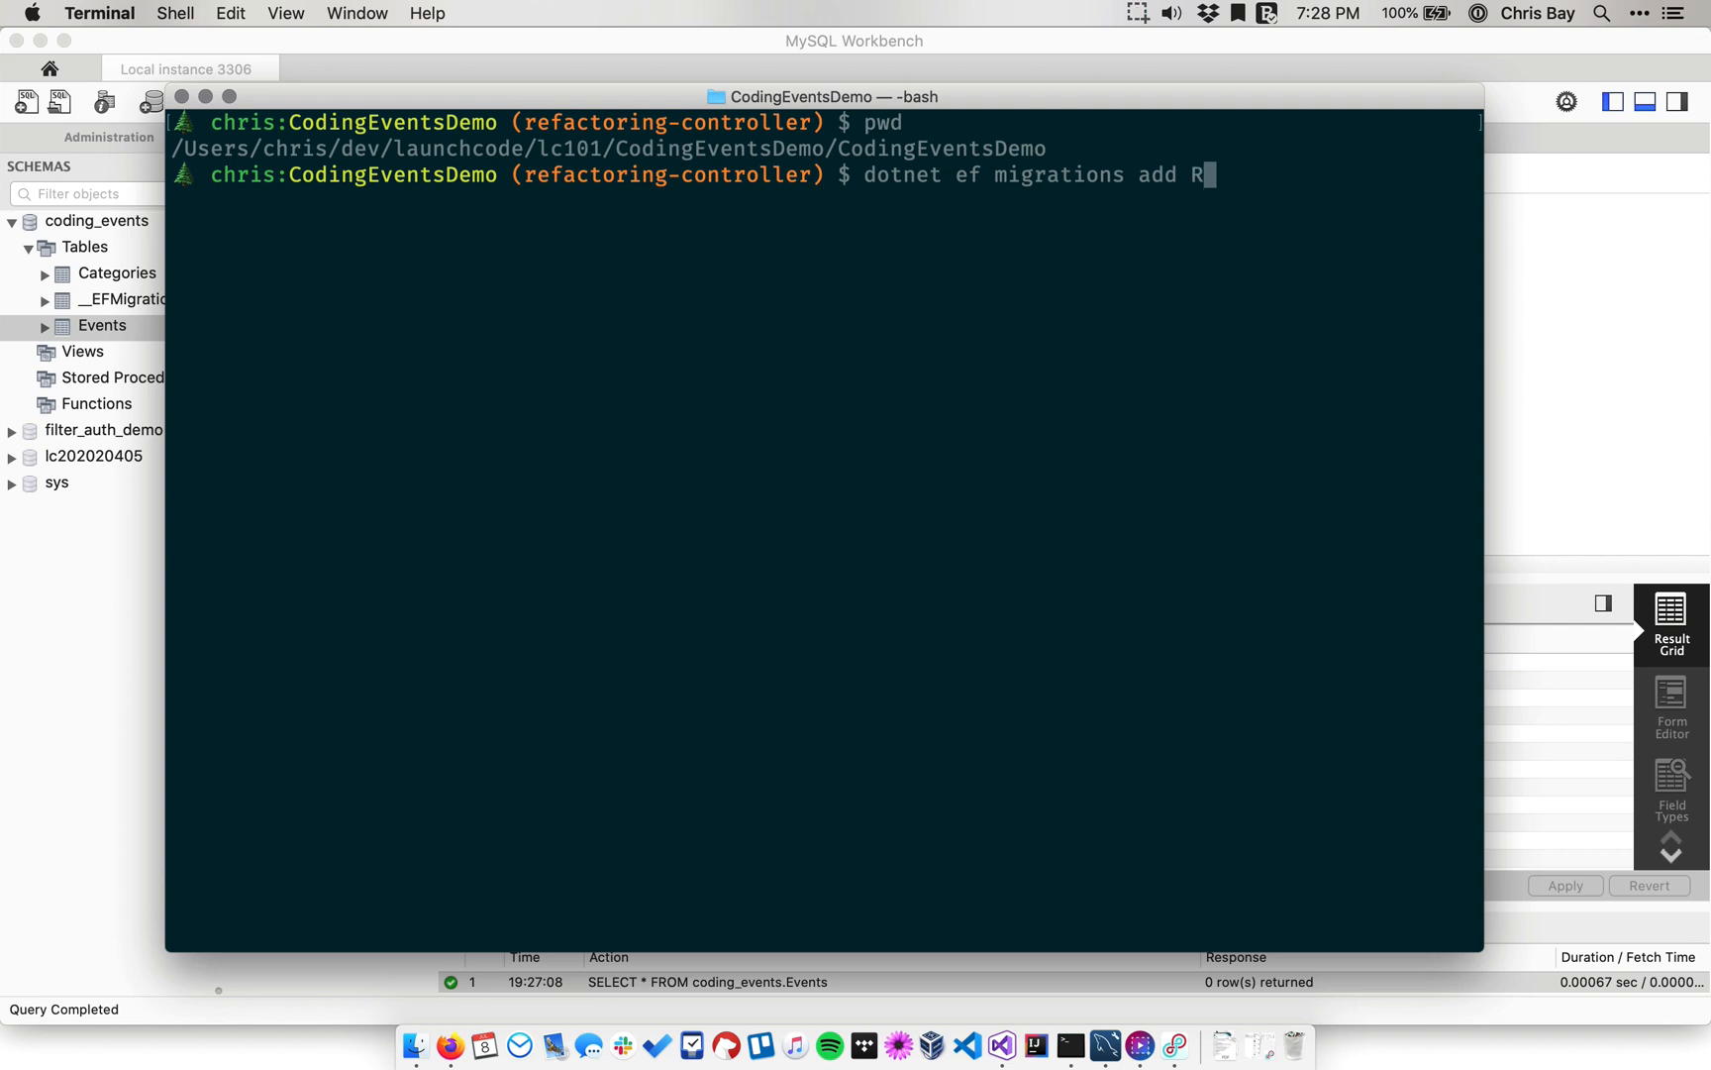
pyautogui.write('eleate')
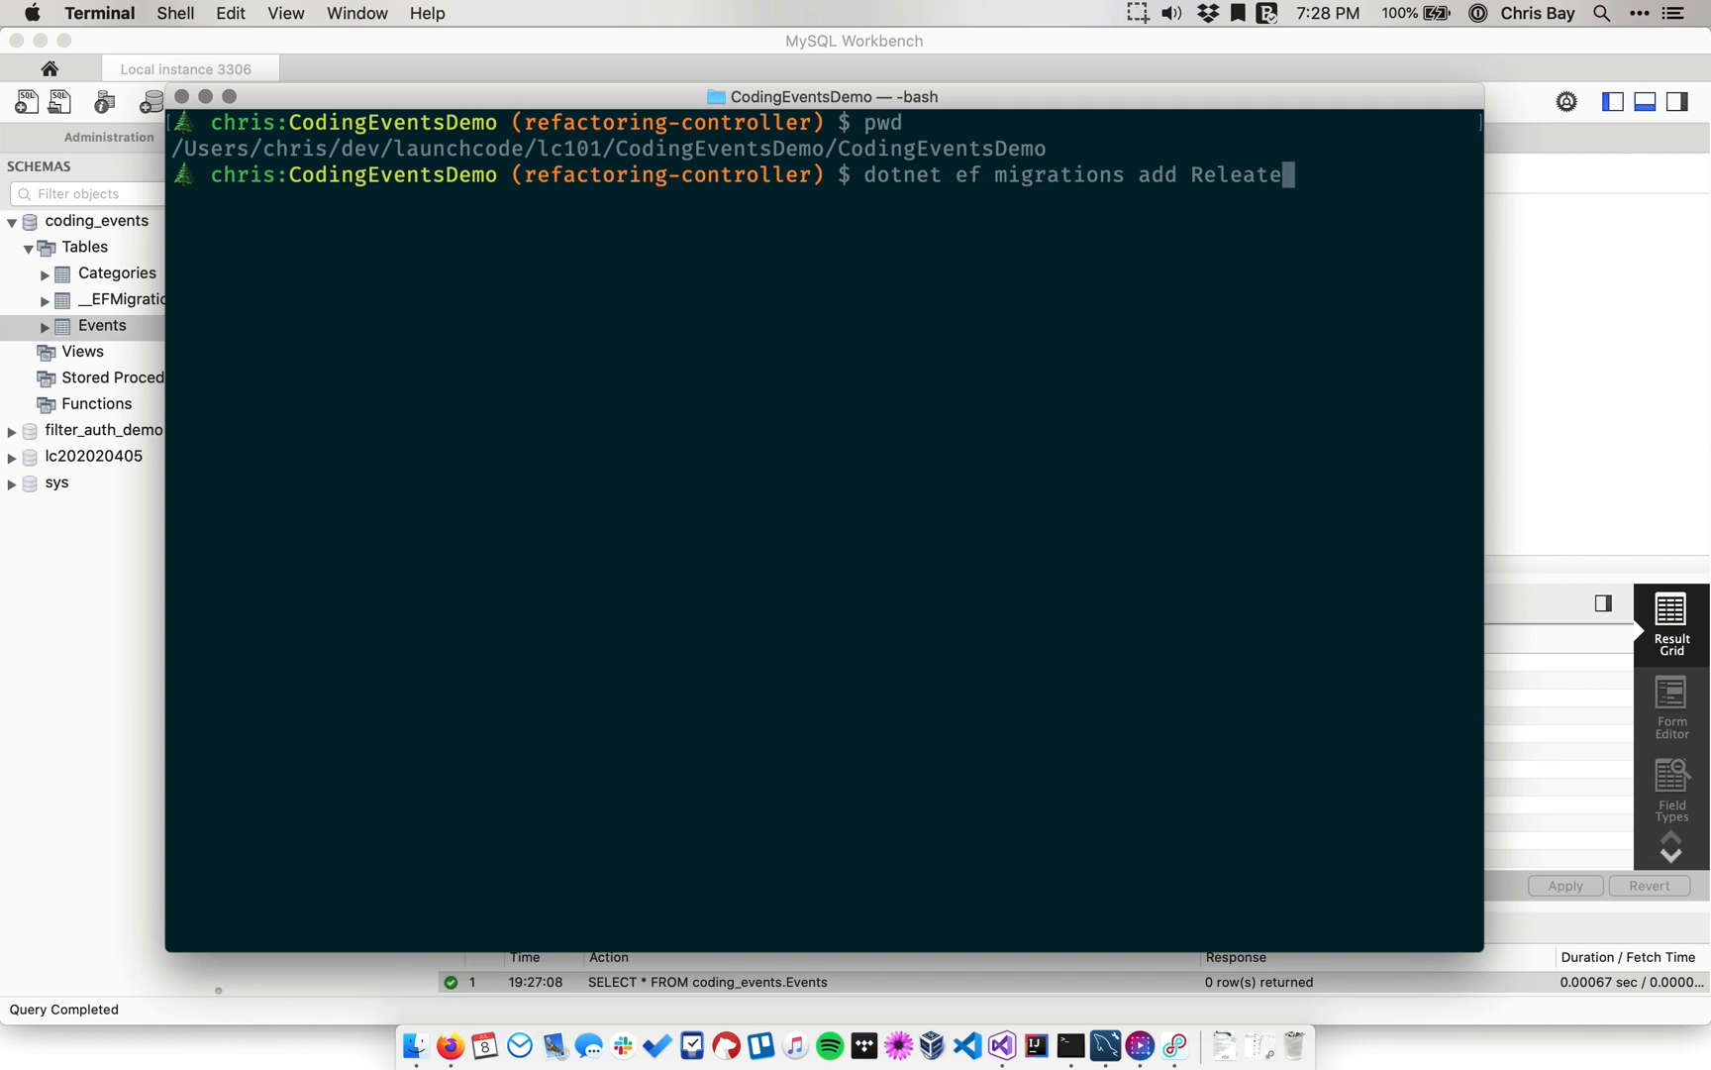
pyautogui.write('EventsAndCategories')
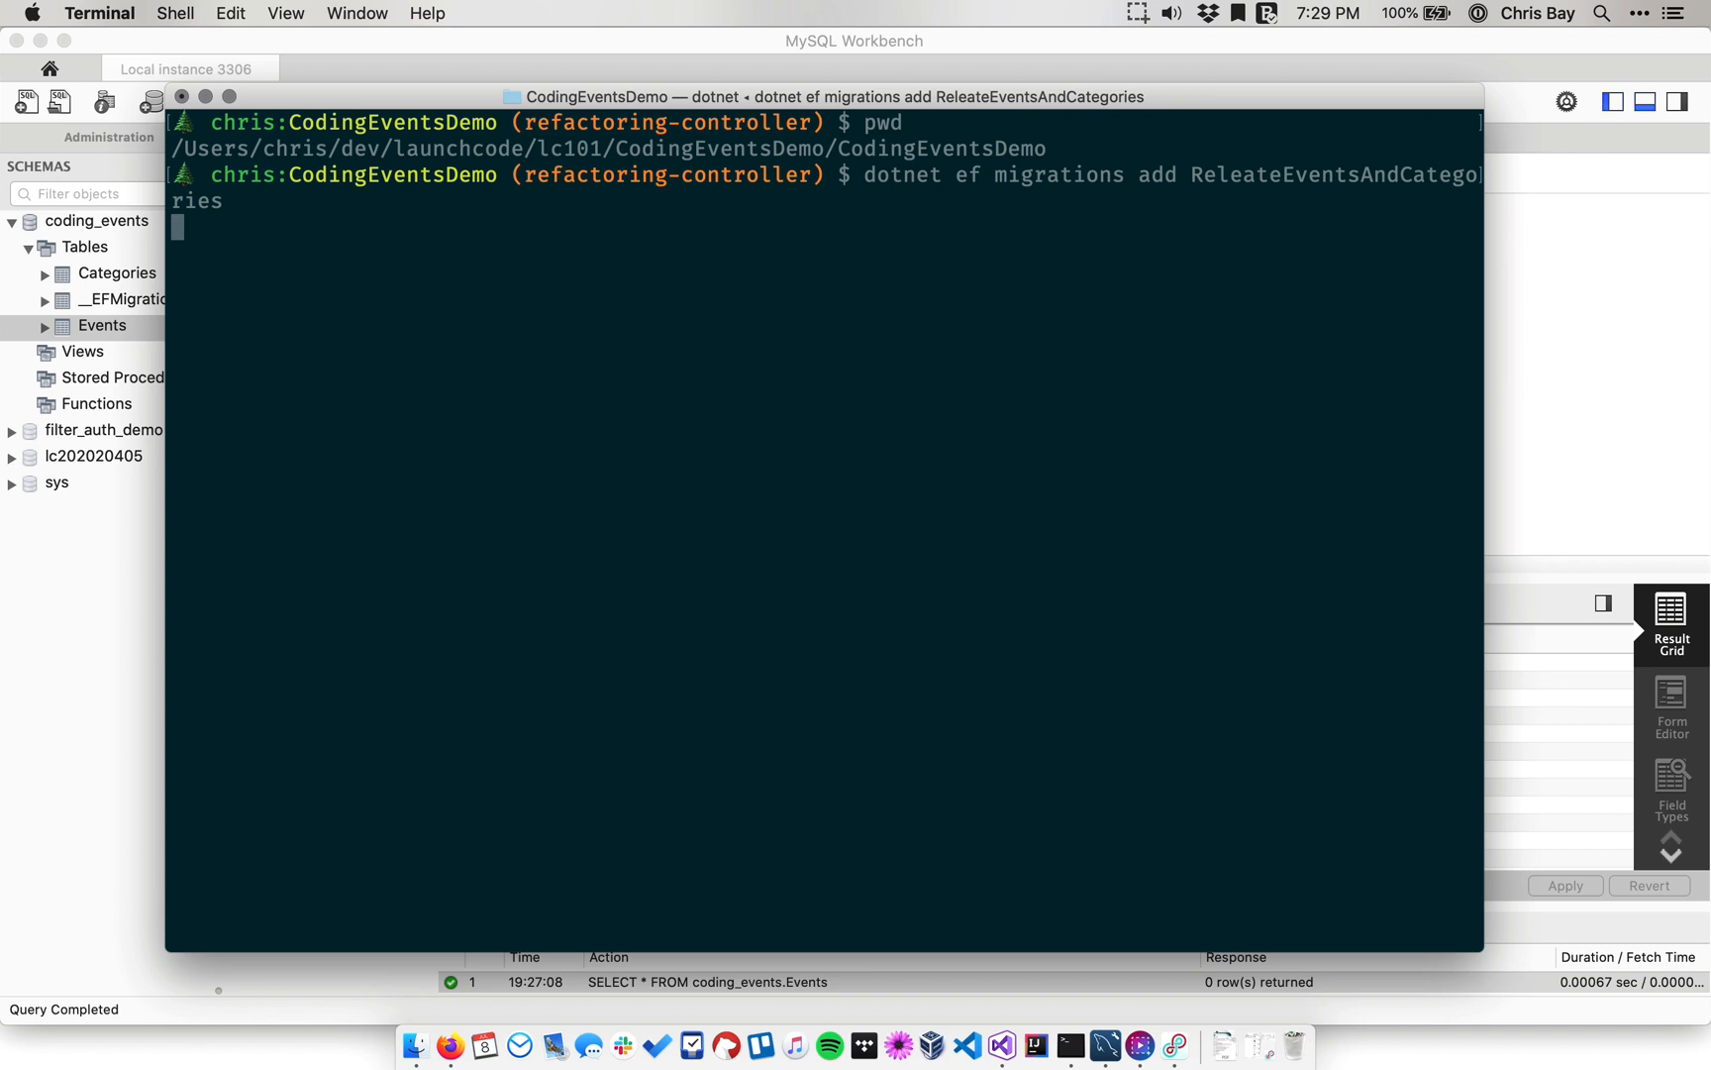
# - Run the ReleateEventsAndCategories migration and expand Events columns in Workbench while it builds
pyautogui.press('Return')
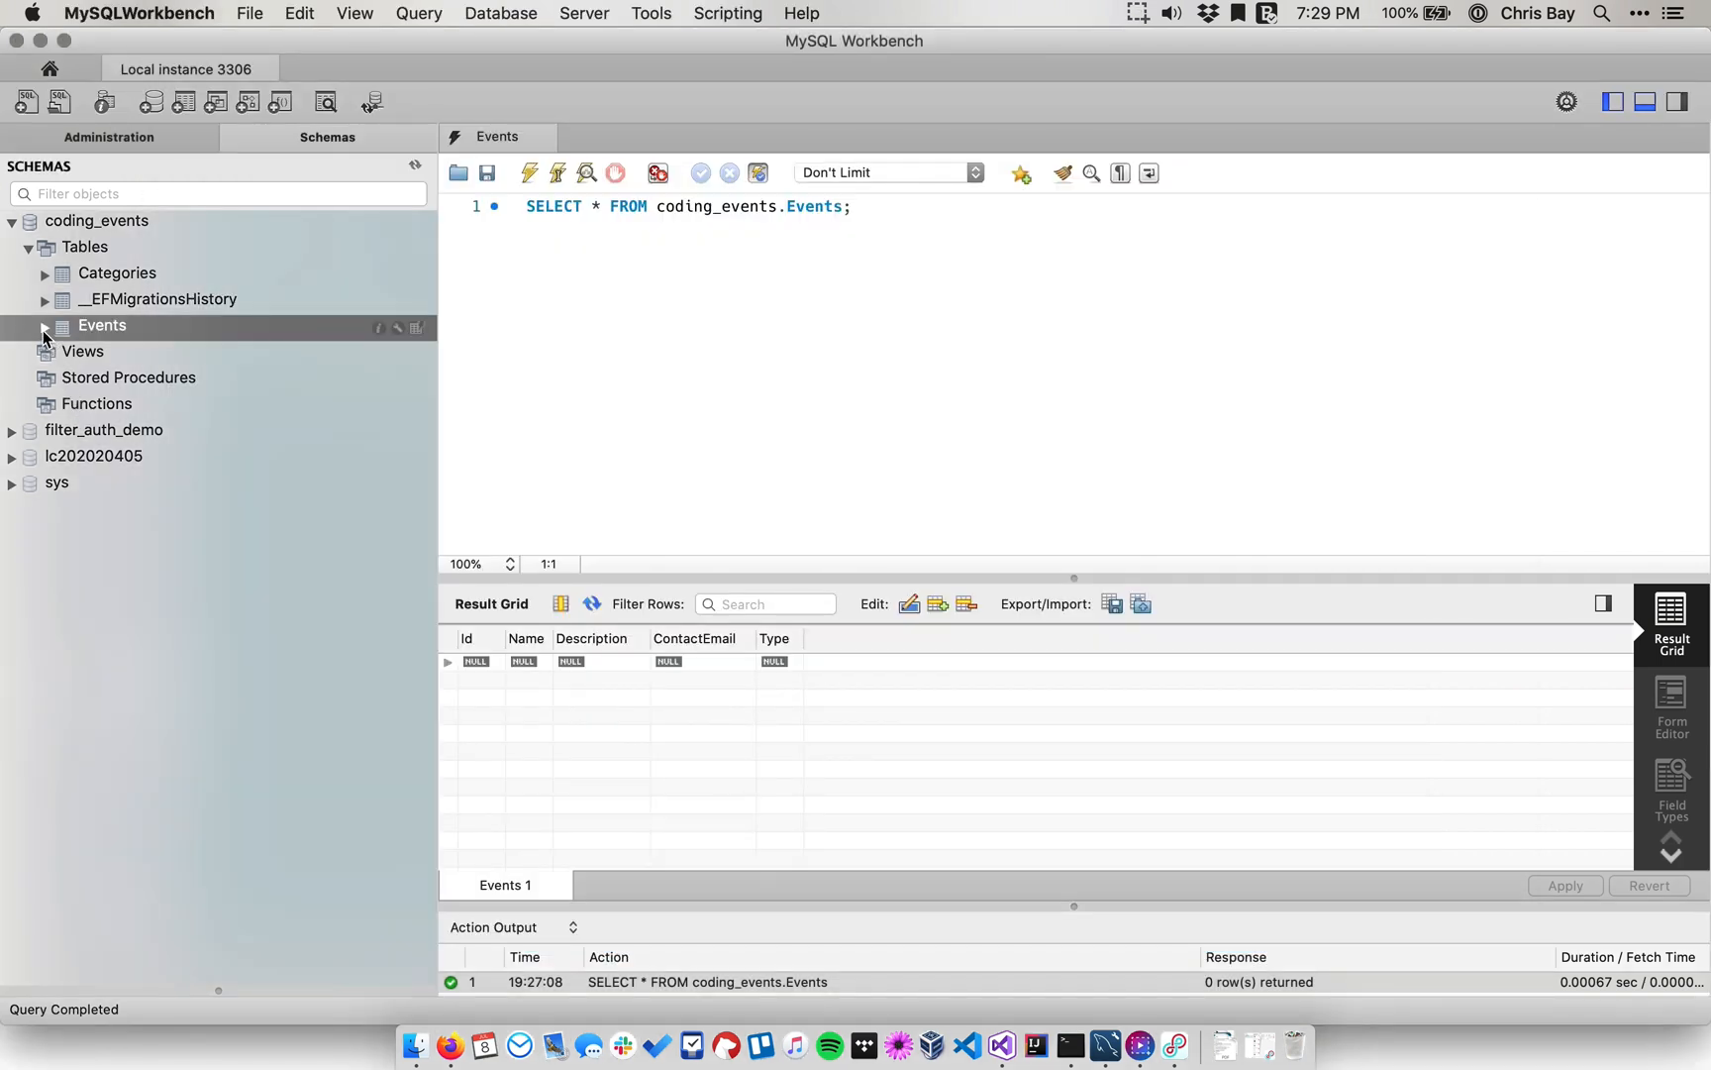
pyautogui.click(45, 326)
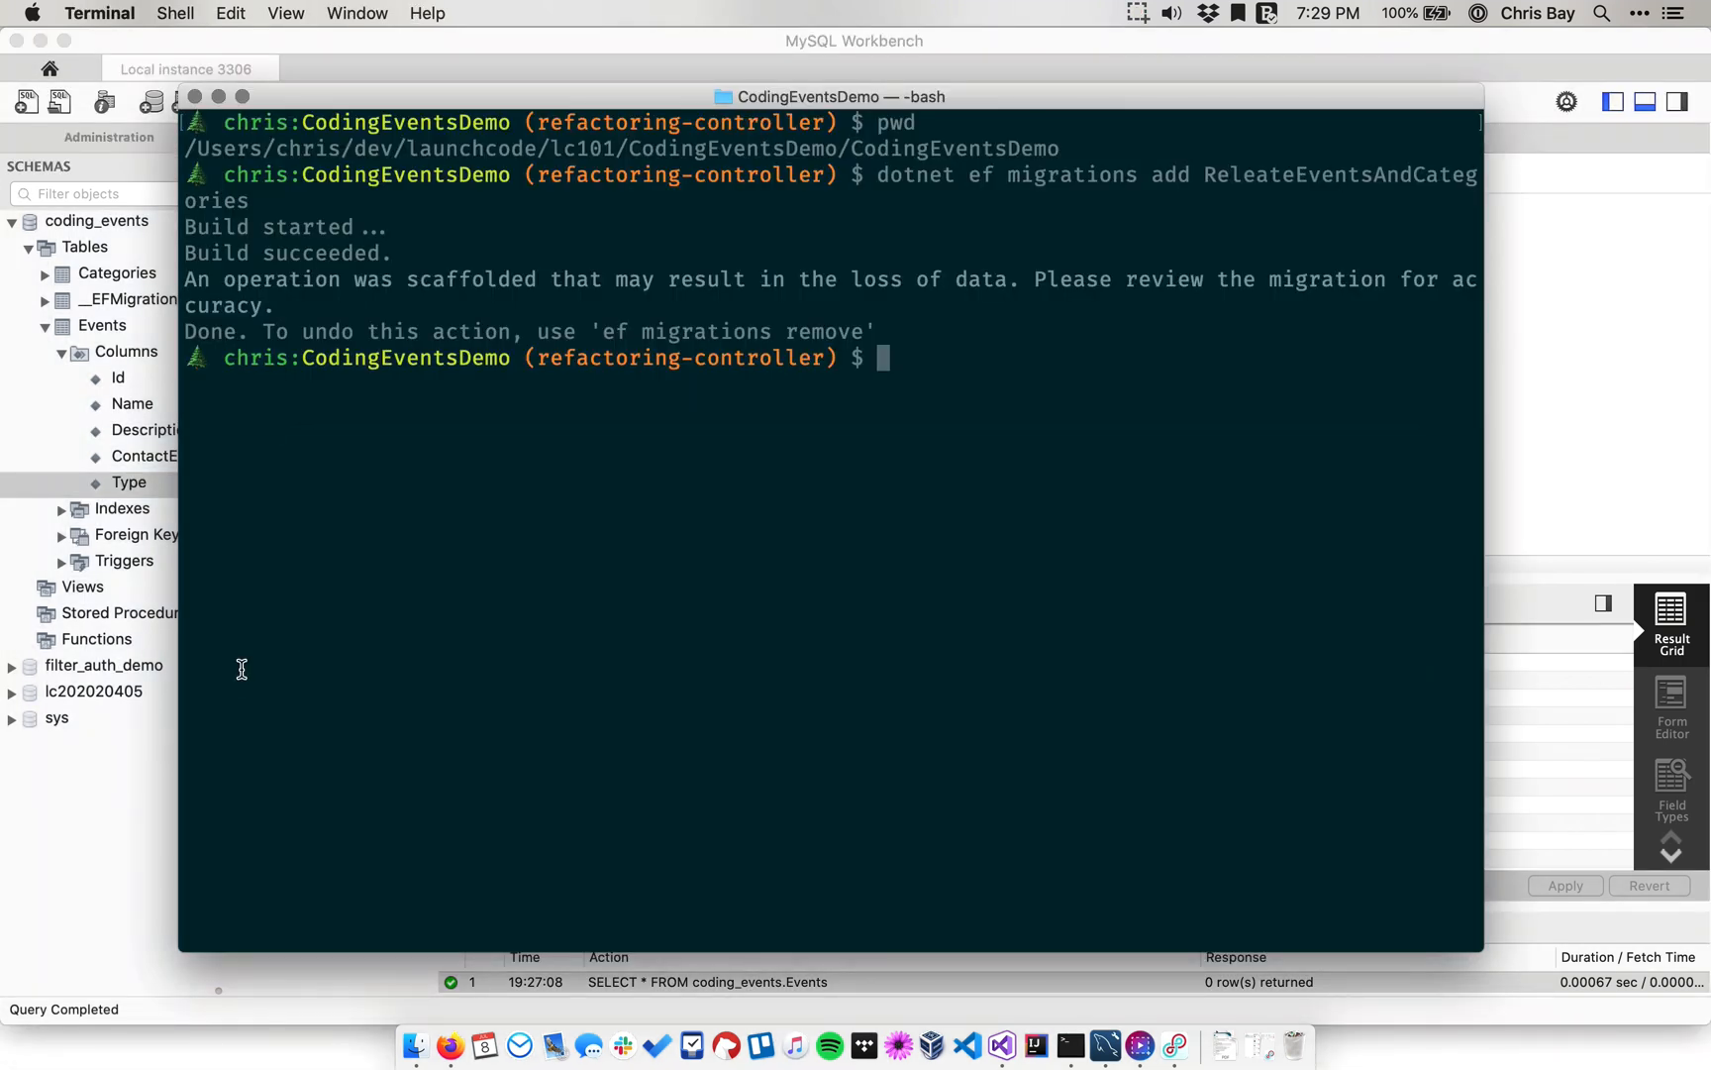
# - Run dotnet ef database update to apply the migration to the database
pyautogui.write('done')
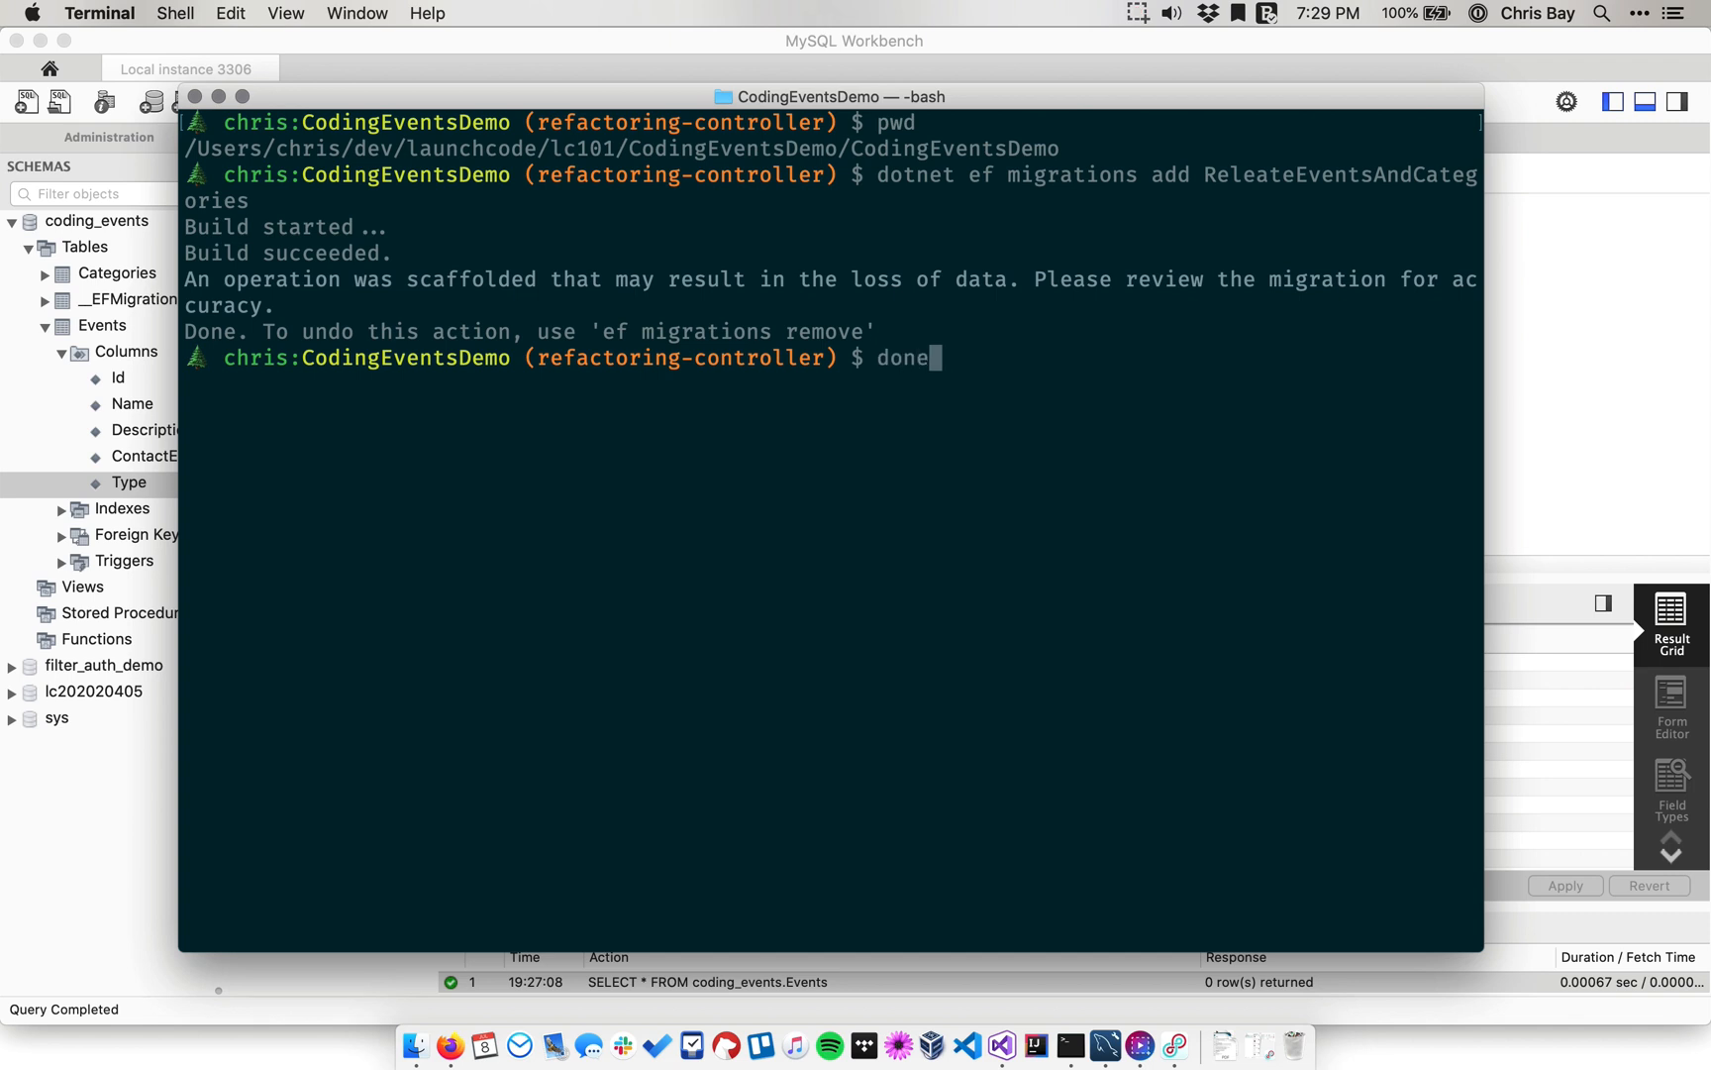
pyautogui.write('dotnet ef')
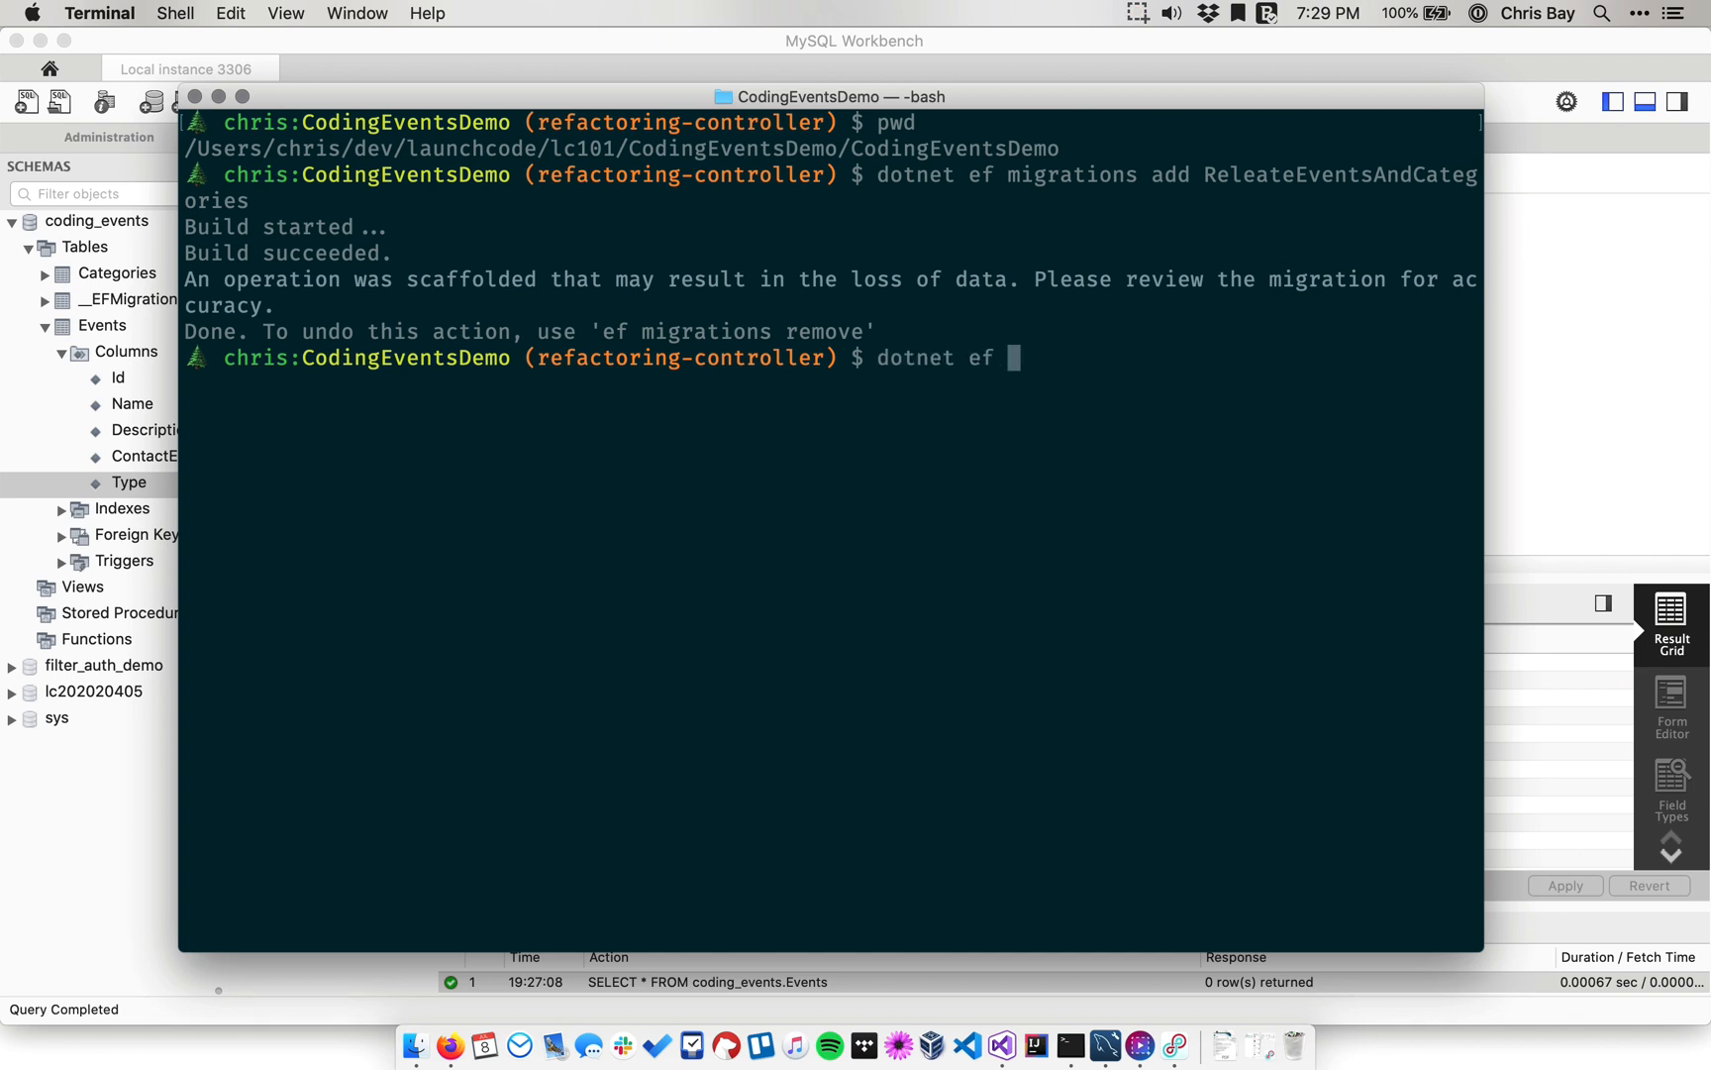
pyautogui.write('database update')
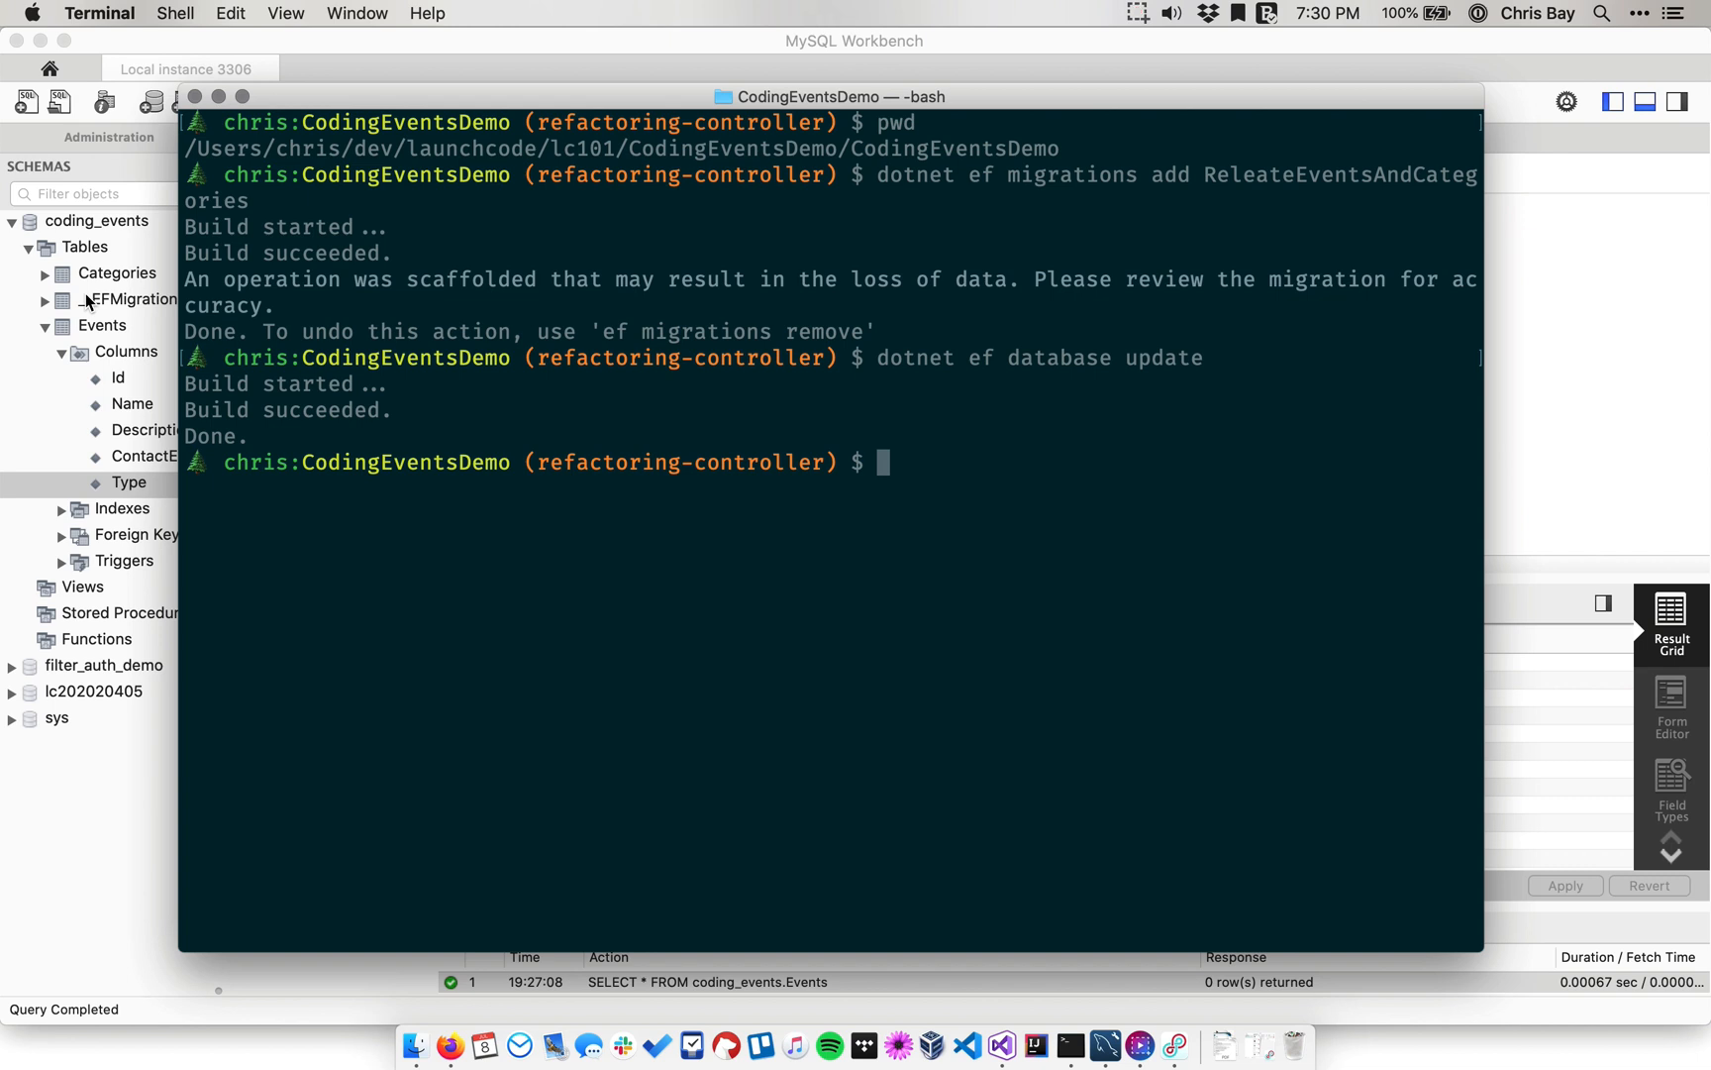
pyautogui.moveTo(520, 156)
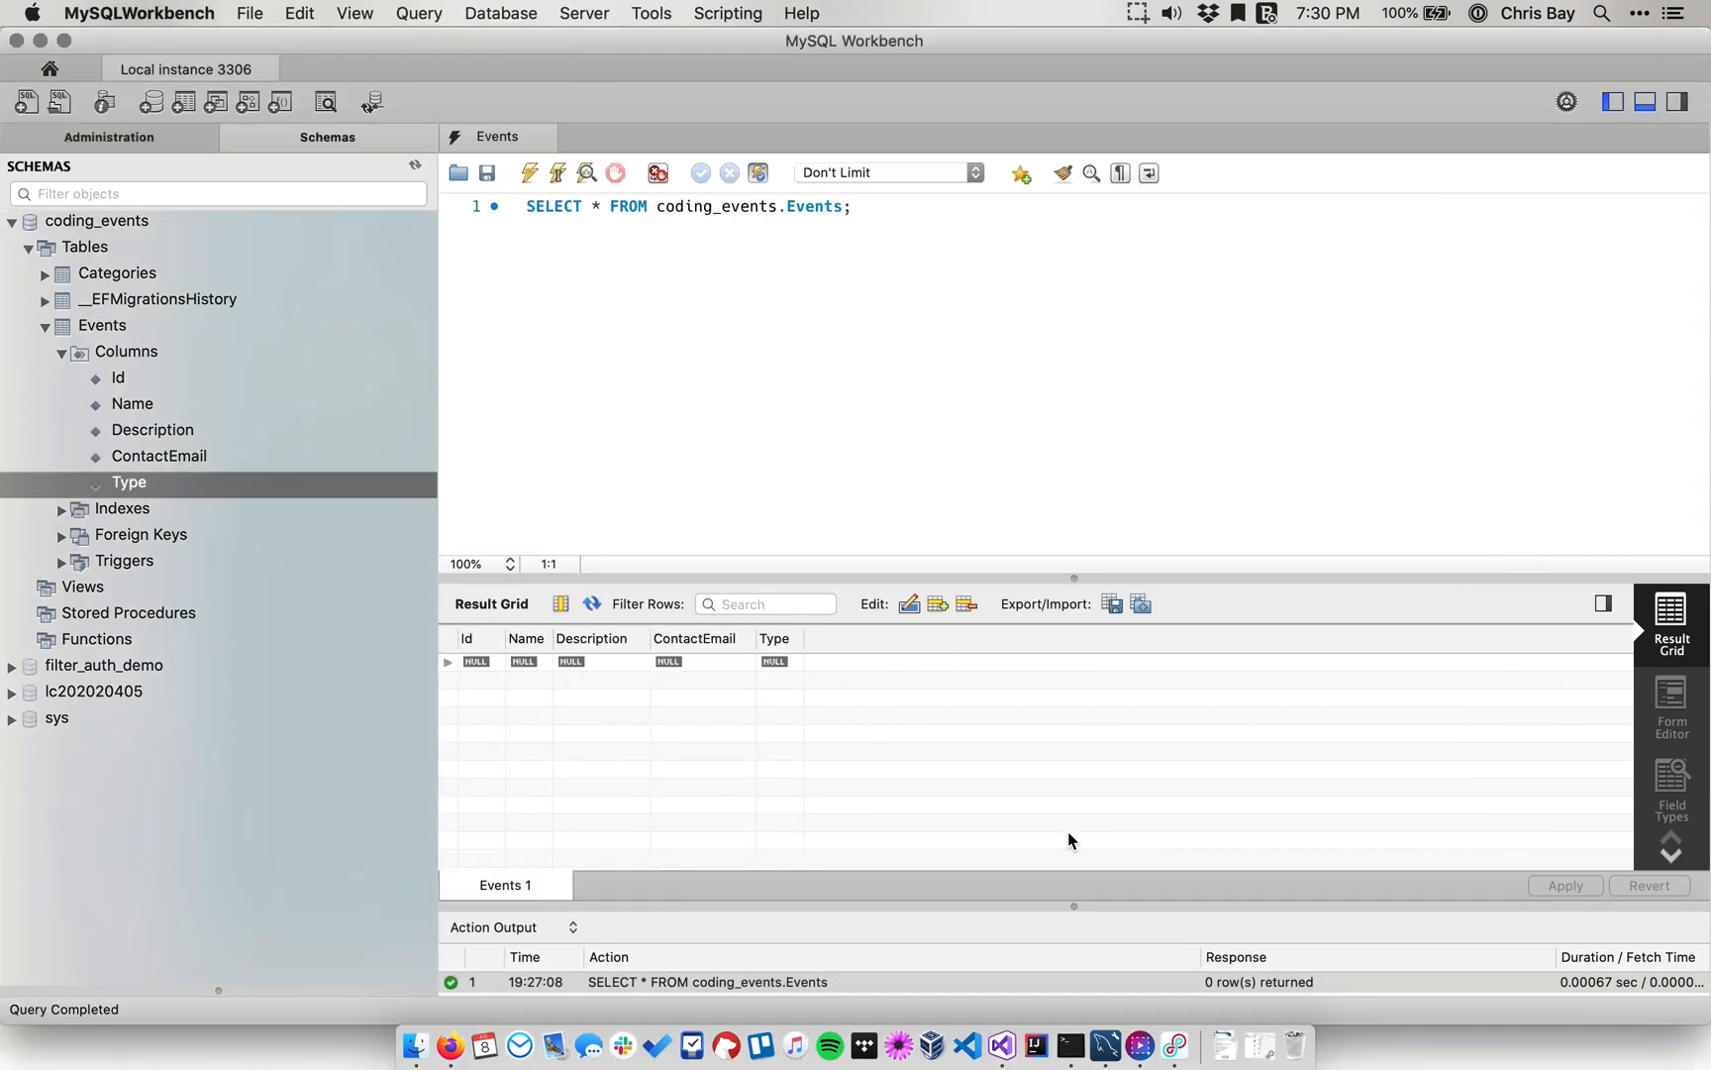
pyautogui.moveTo(117, 339)
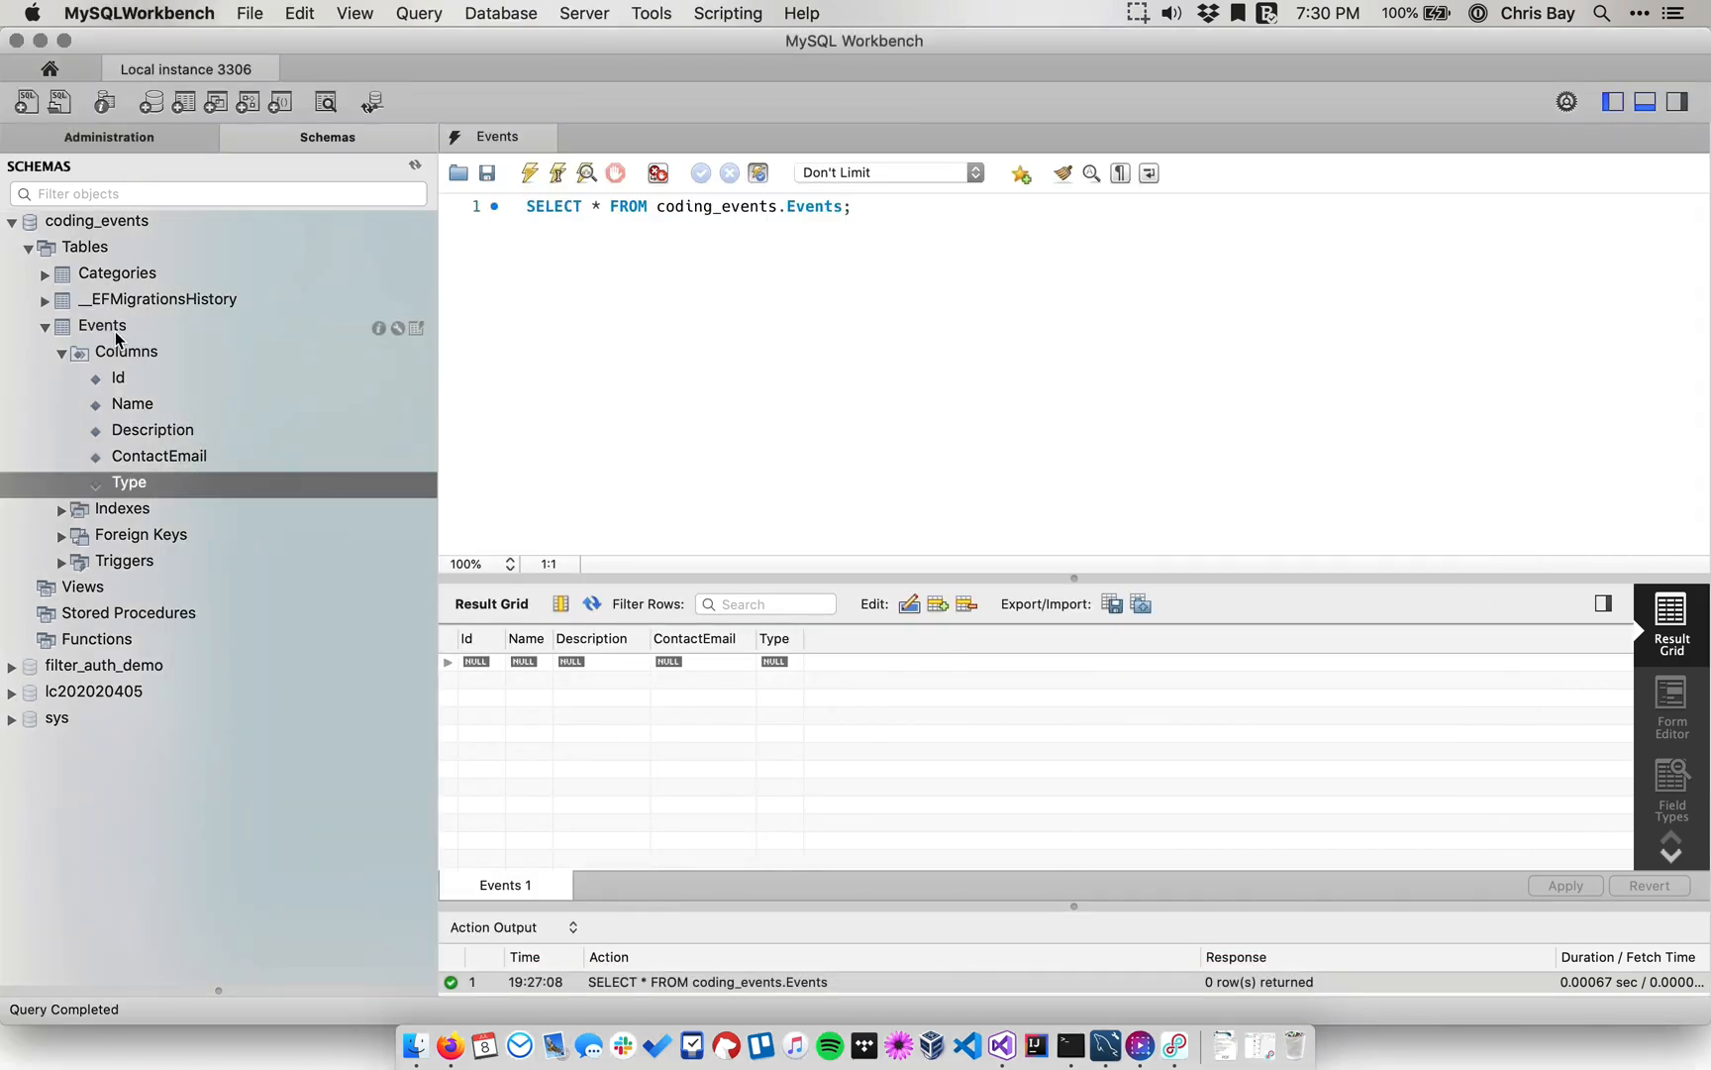
pyautogui.moveTo(440, 213)
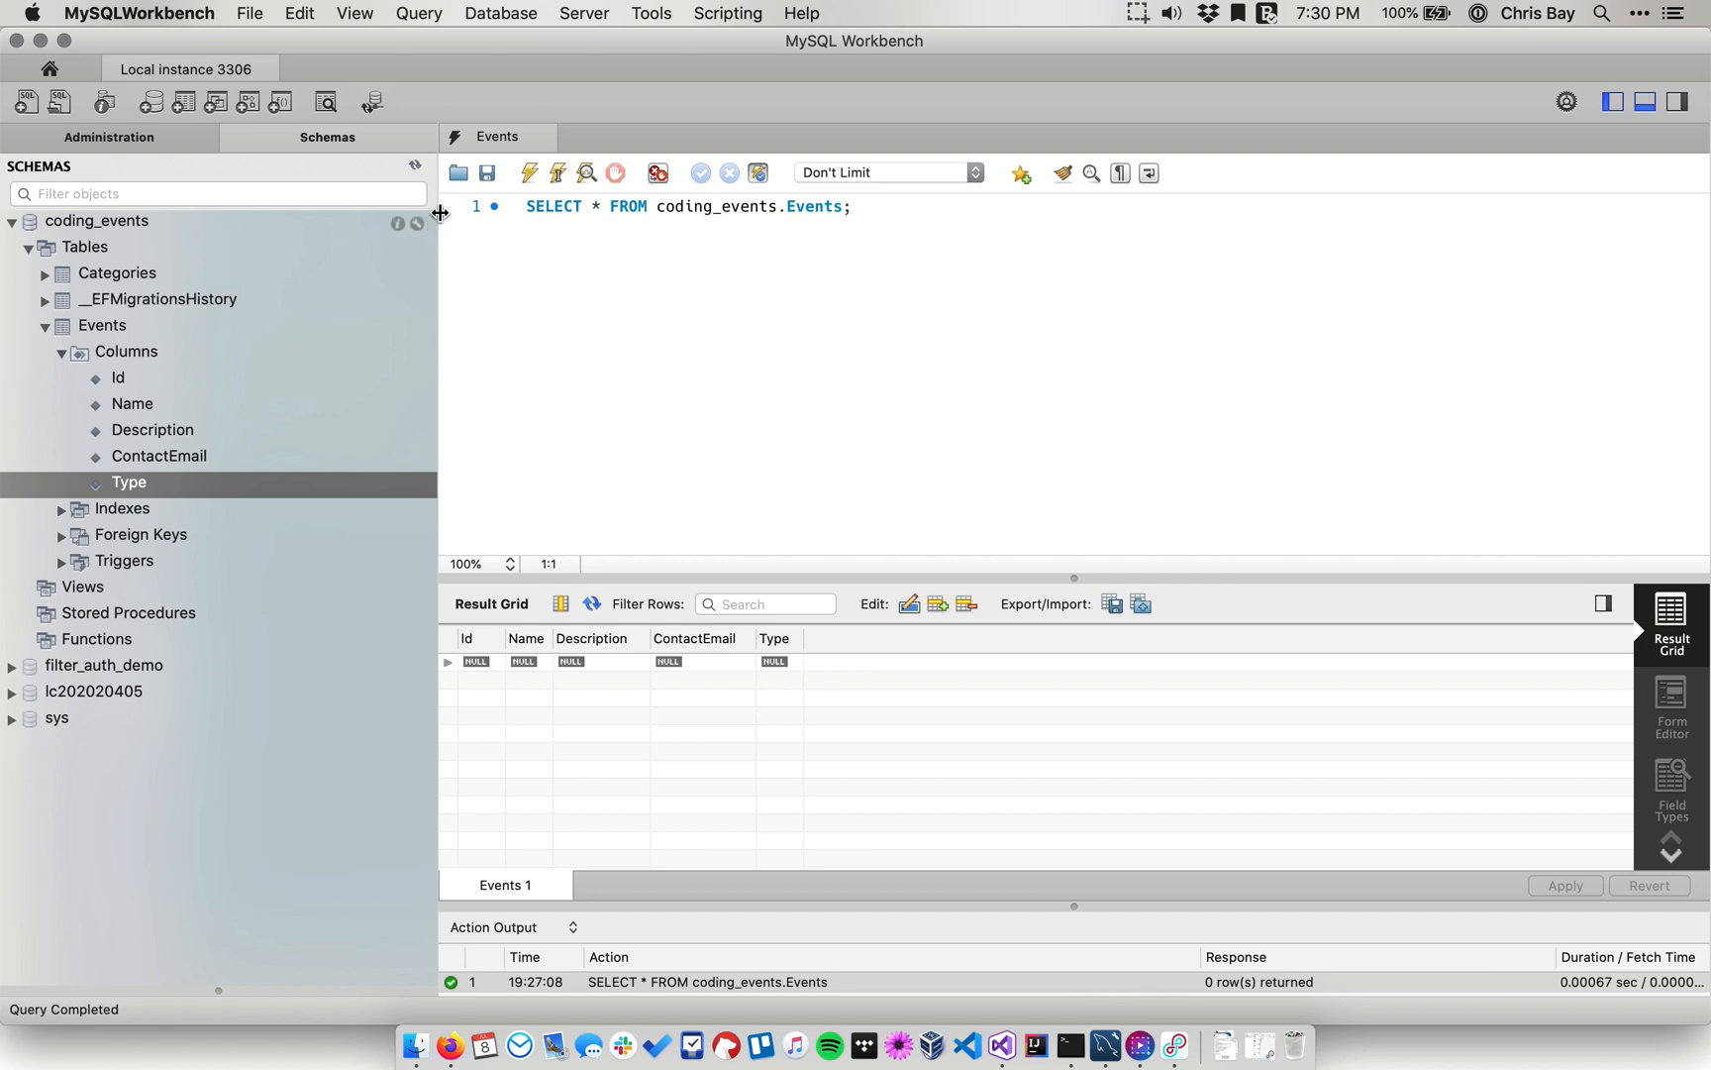
# - Refresh the schema, find the IX_Events_CategoryId index, and open the Events table inspector
pyautogui.click(415, 166)
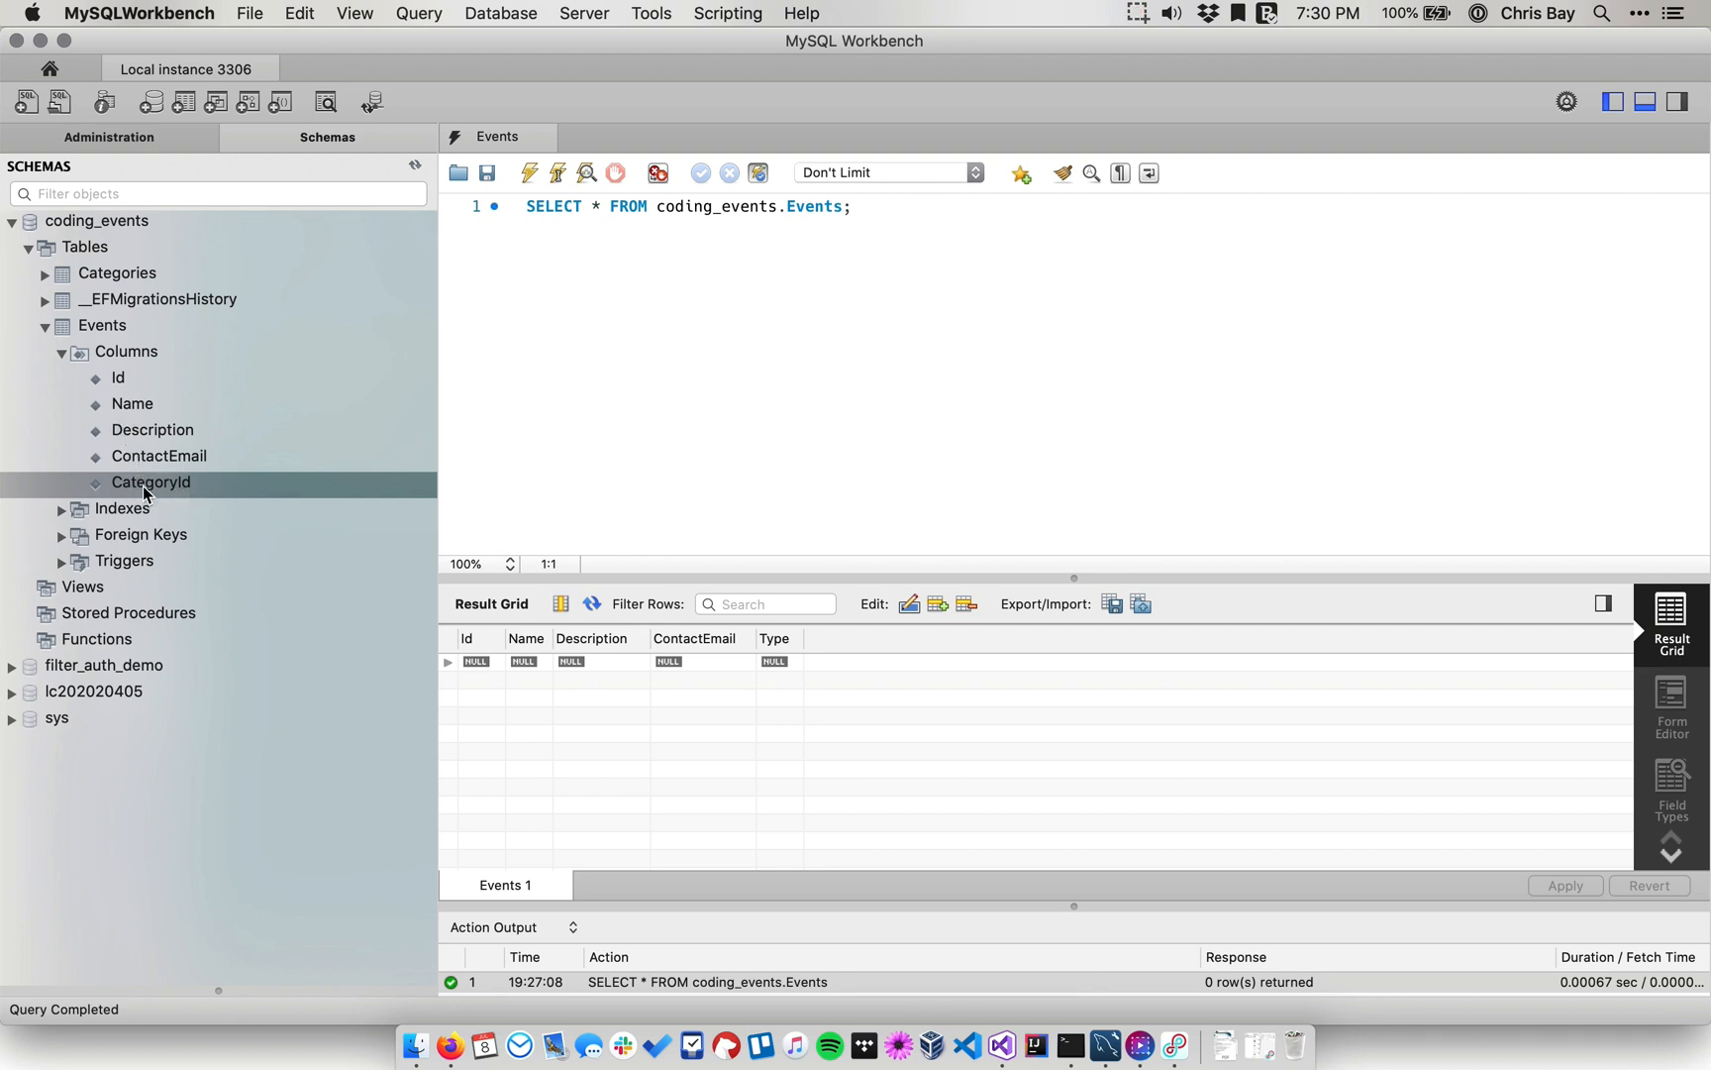
pyautogui.moveTo(84, 525)
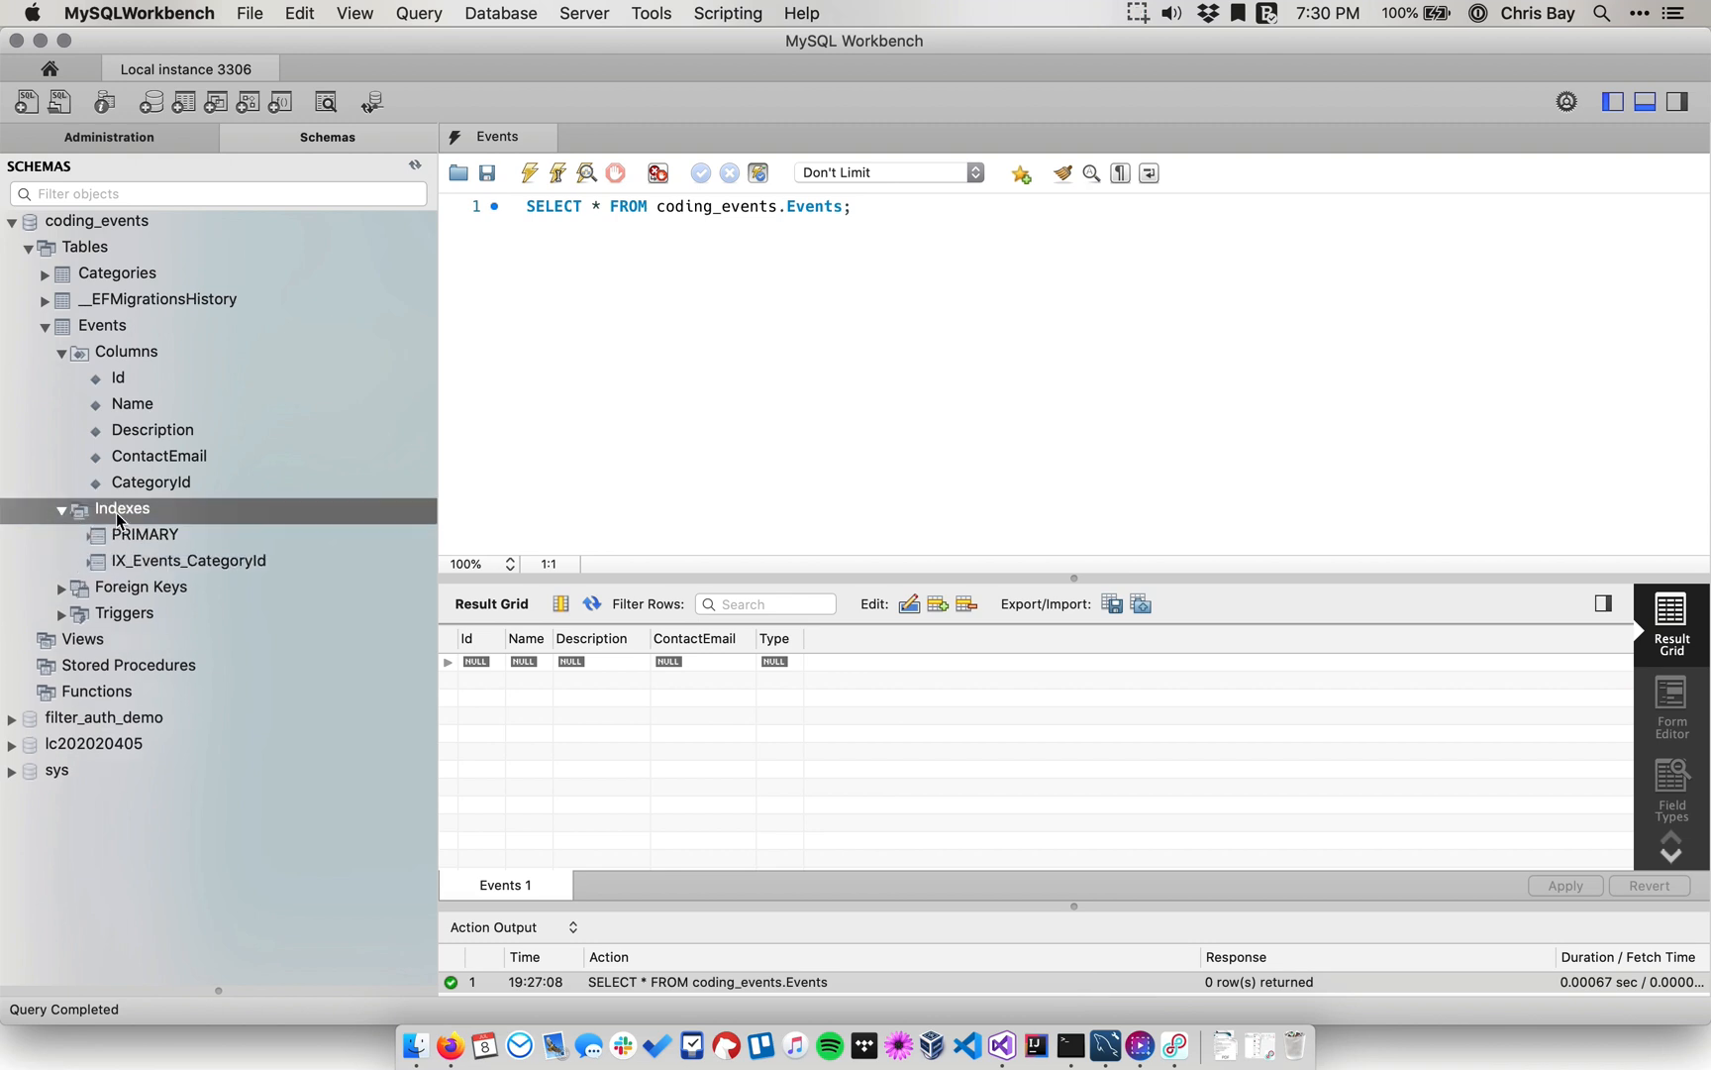
pyautogui.click(187, 561)
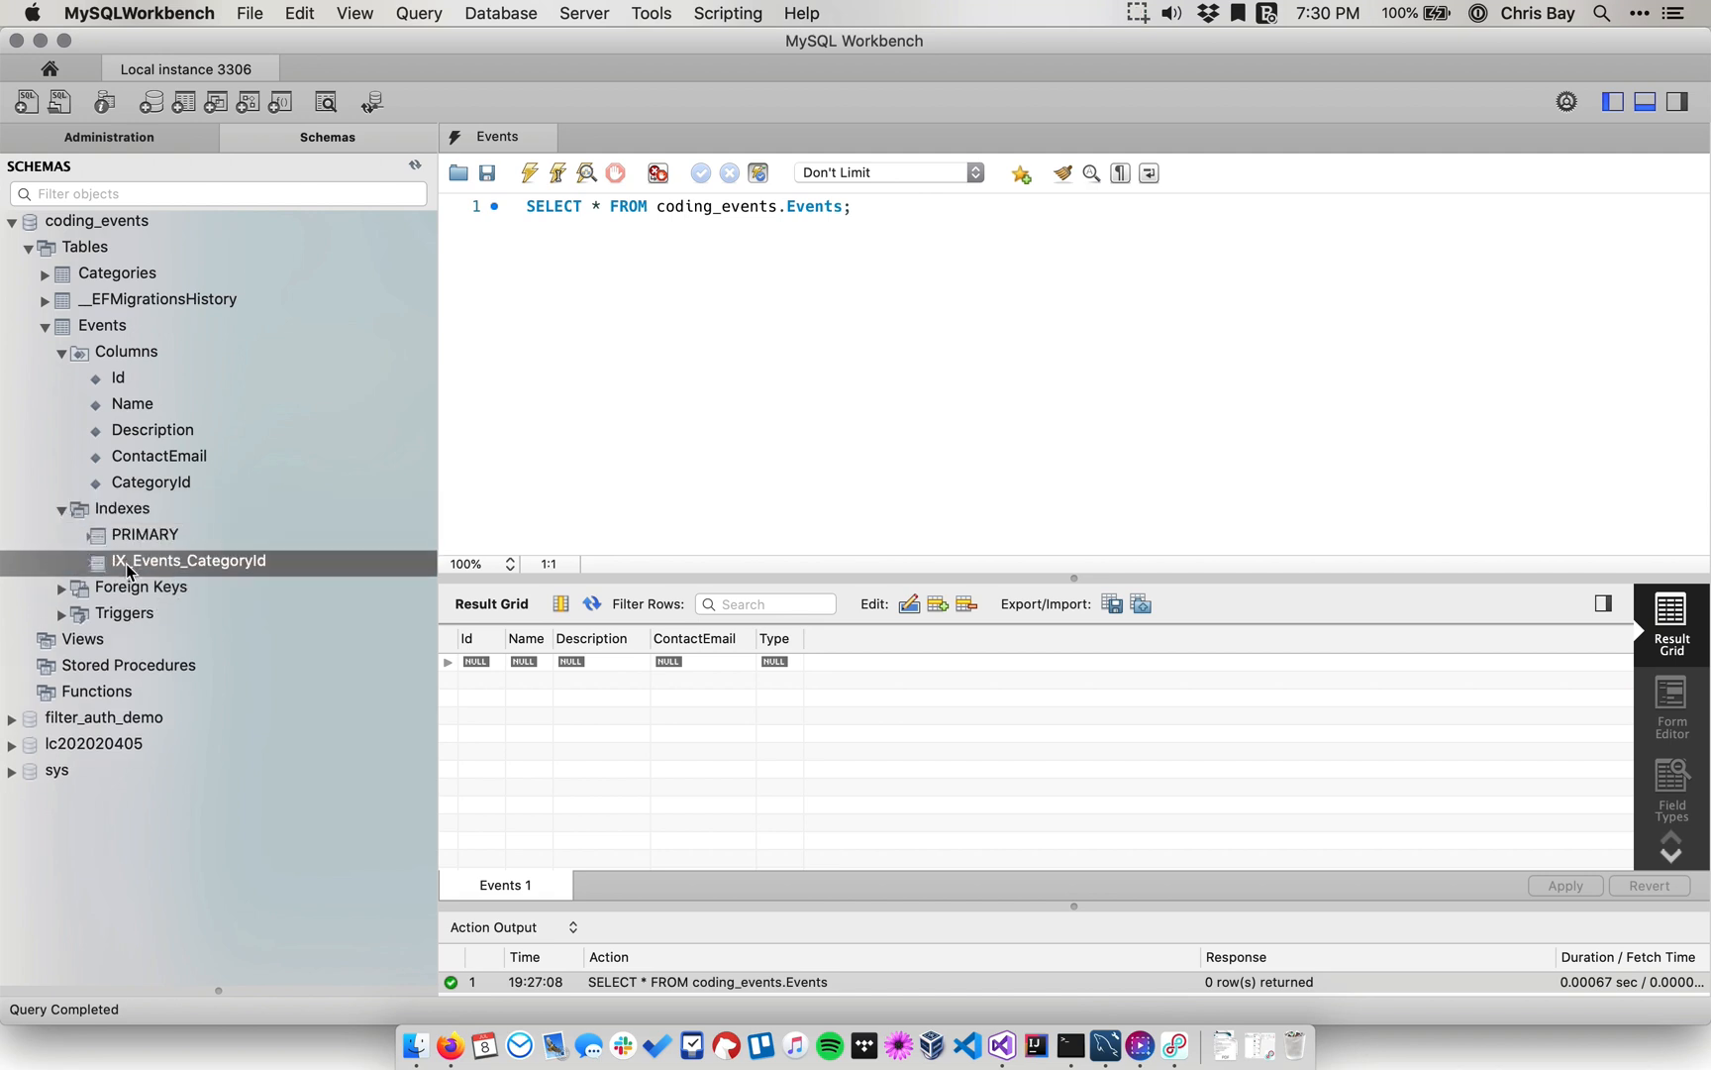
pyautogui.moveTo(181, 568)
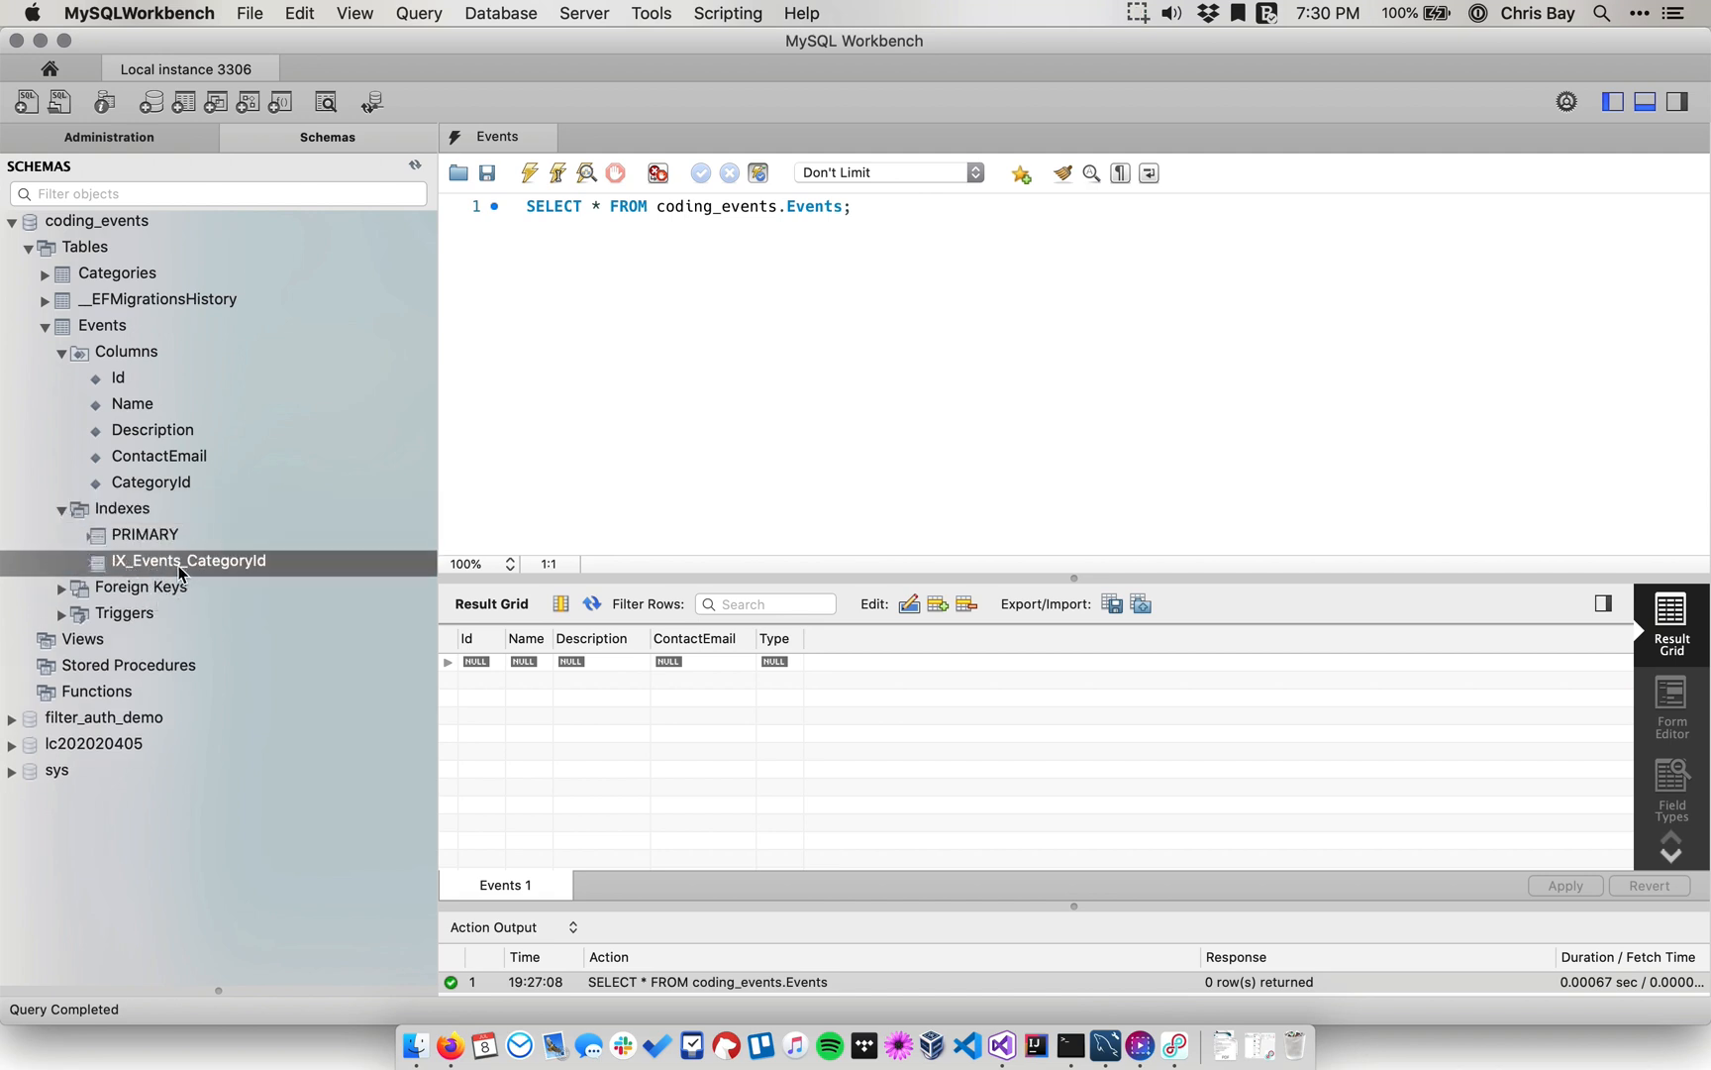
pyautogui.write('IX_Events_CategoryId')
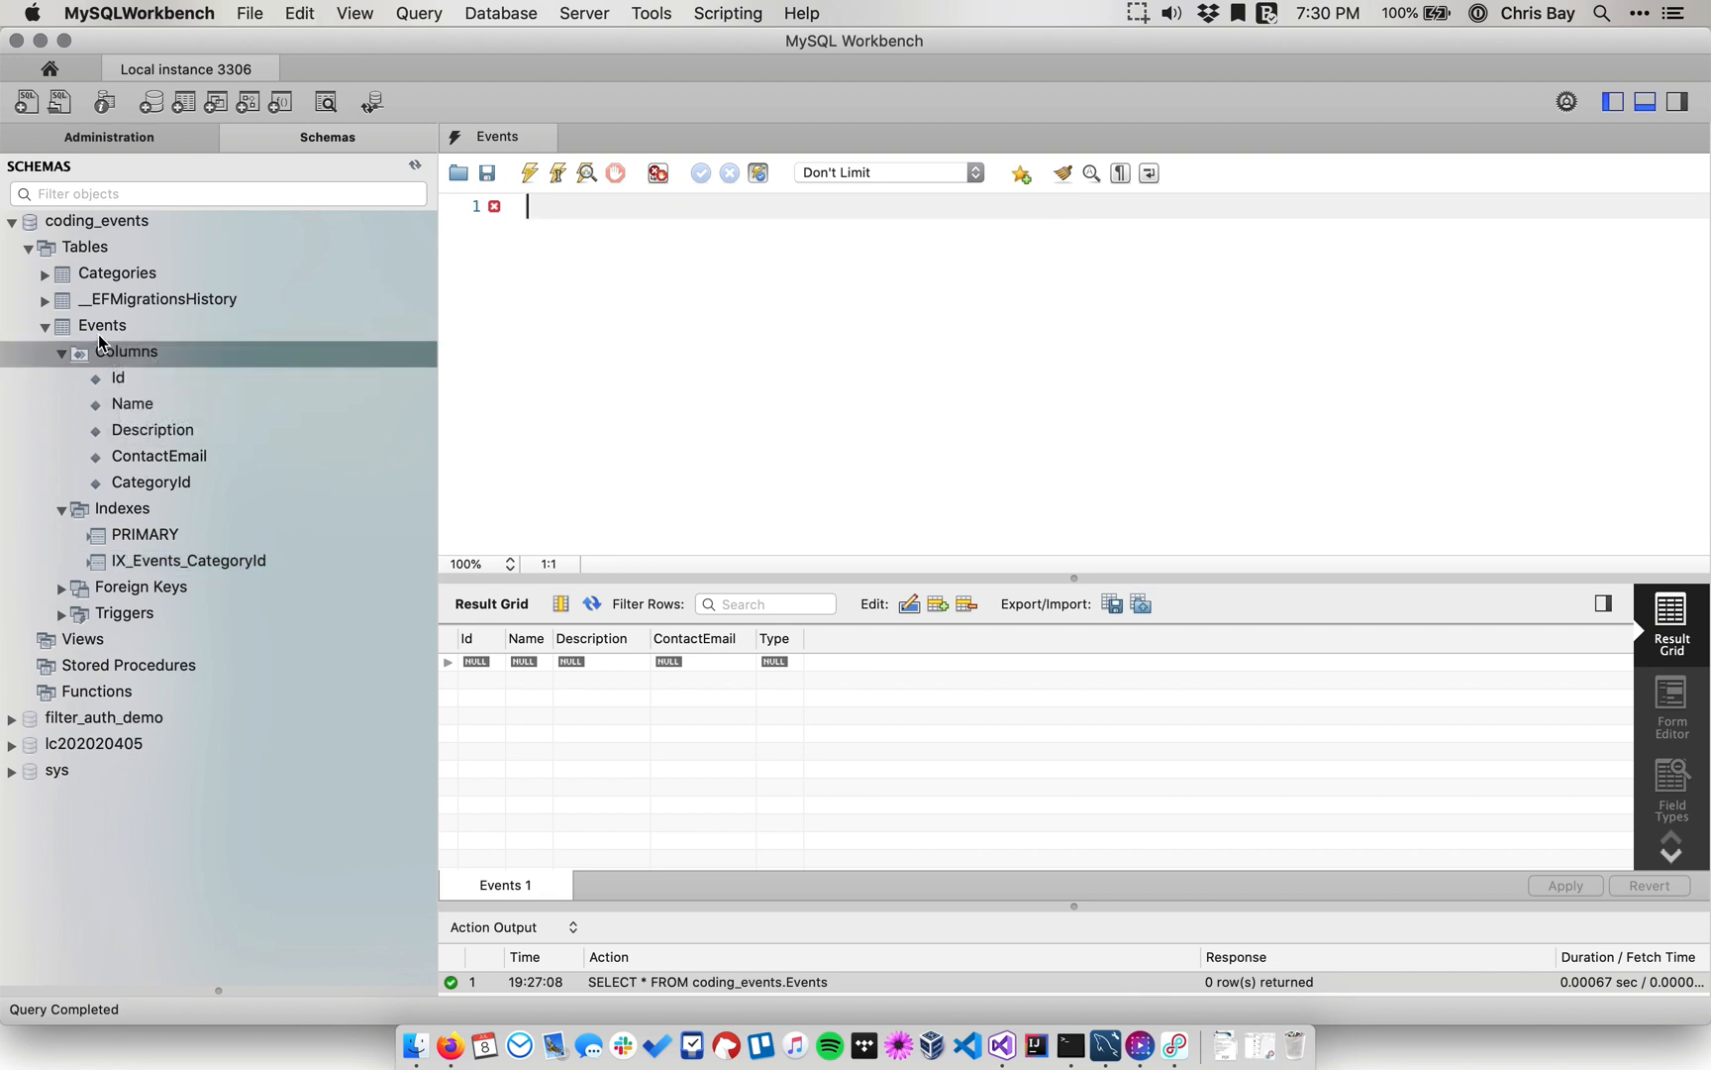
pyautogui.click(101, 325)
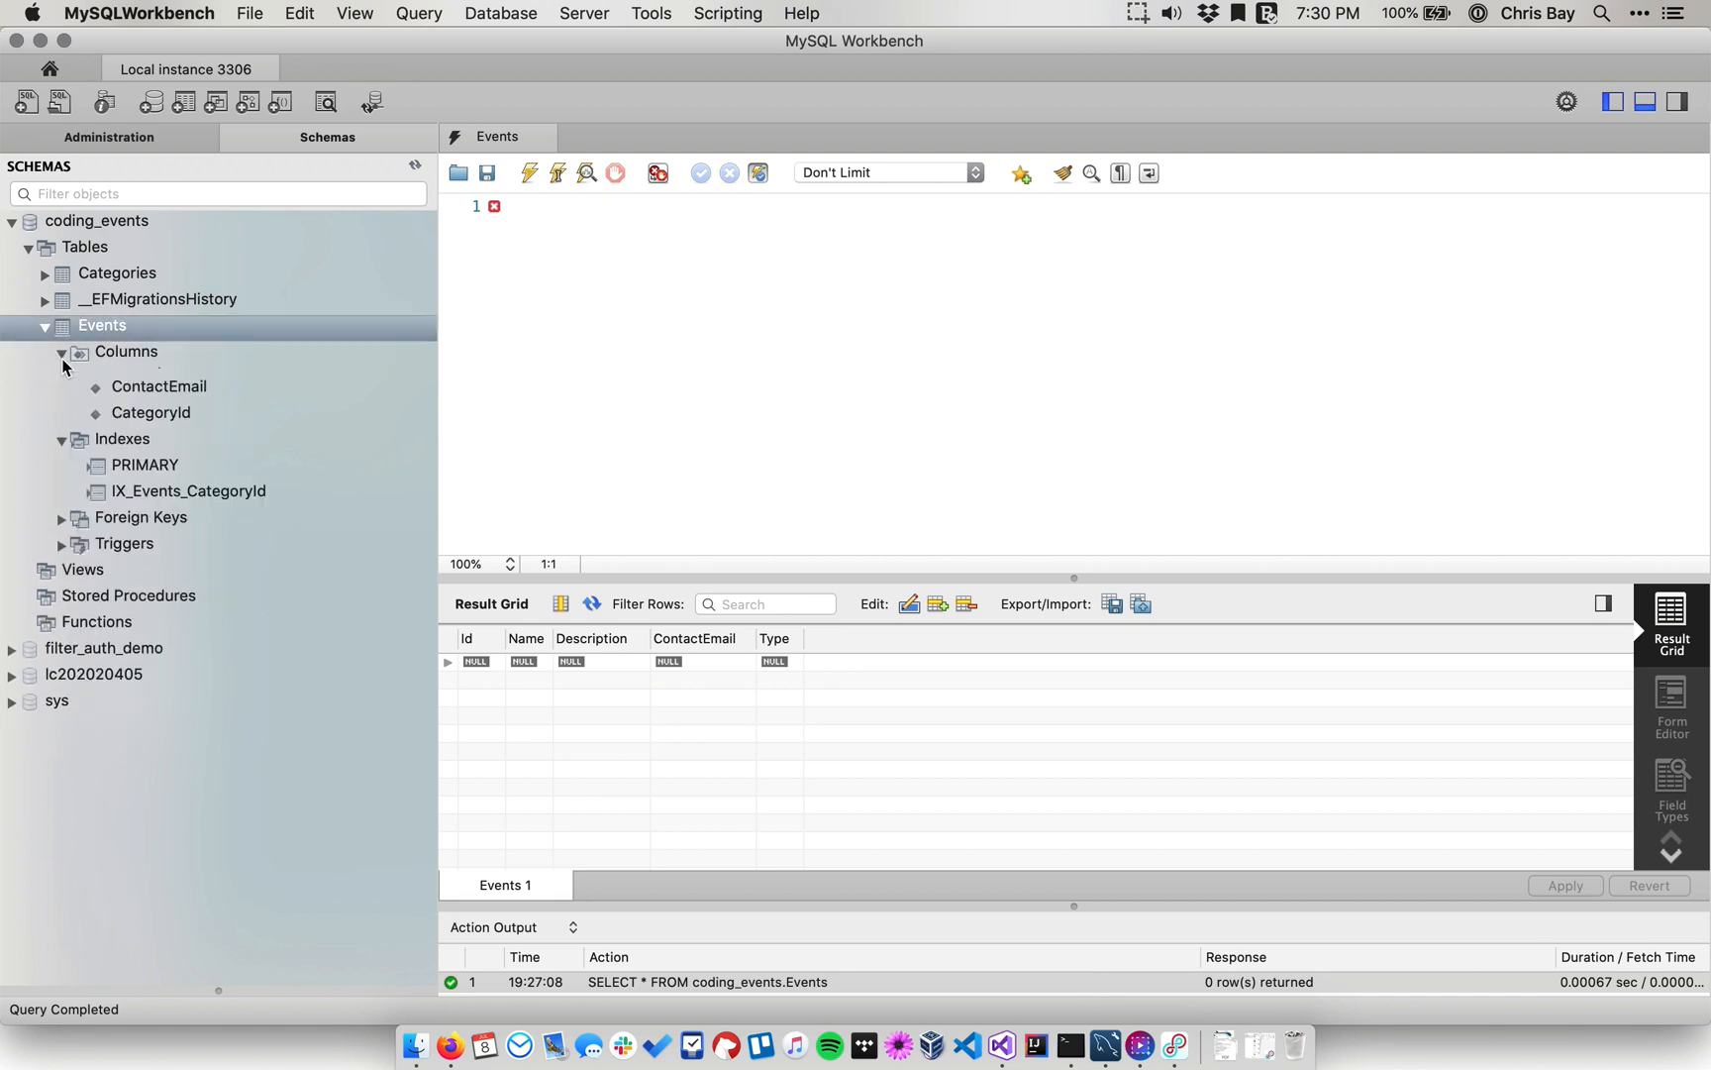
pyautogui.click(60, 353)
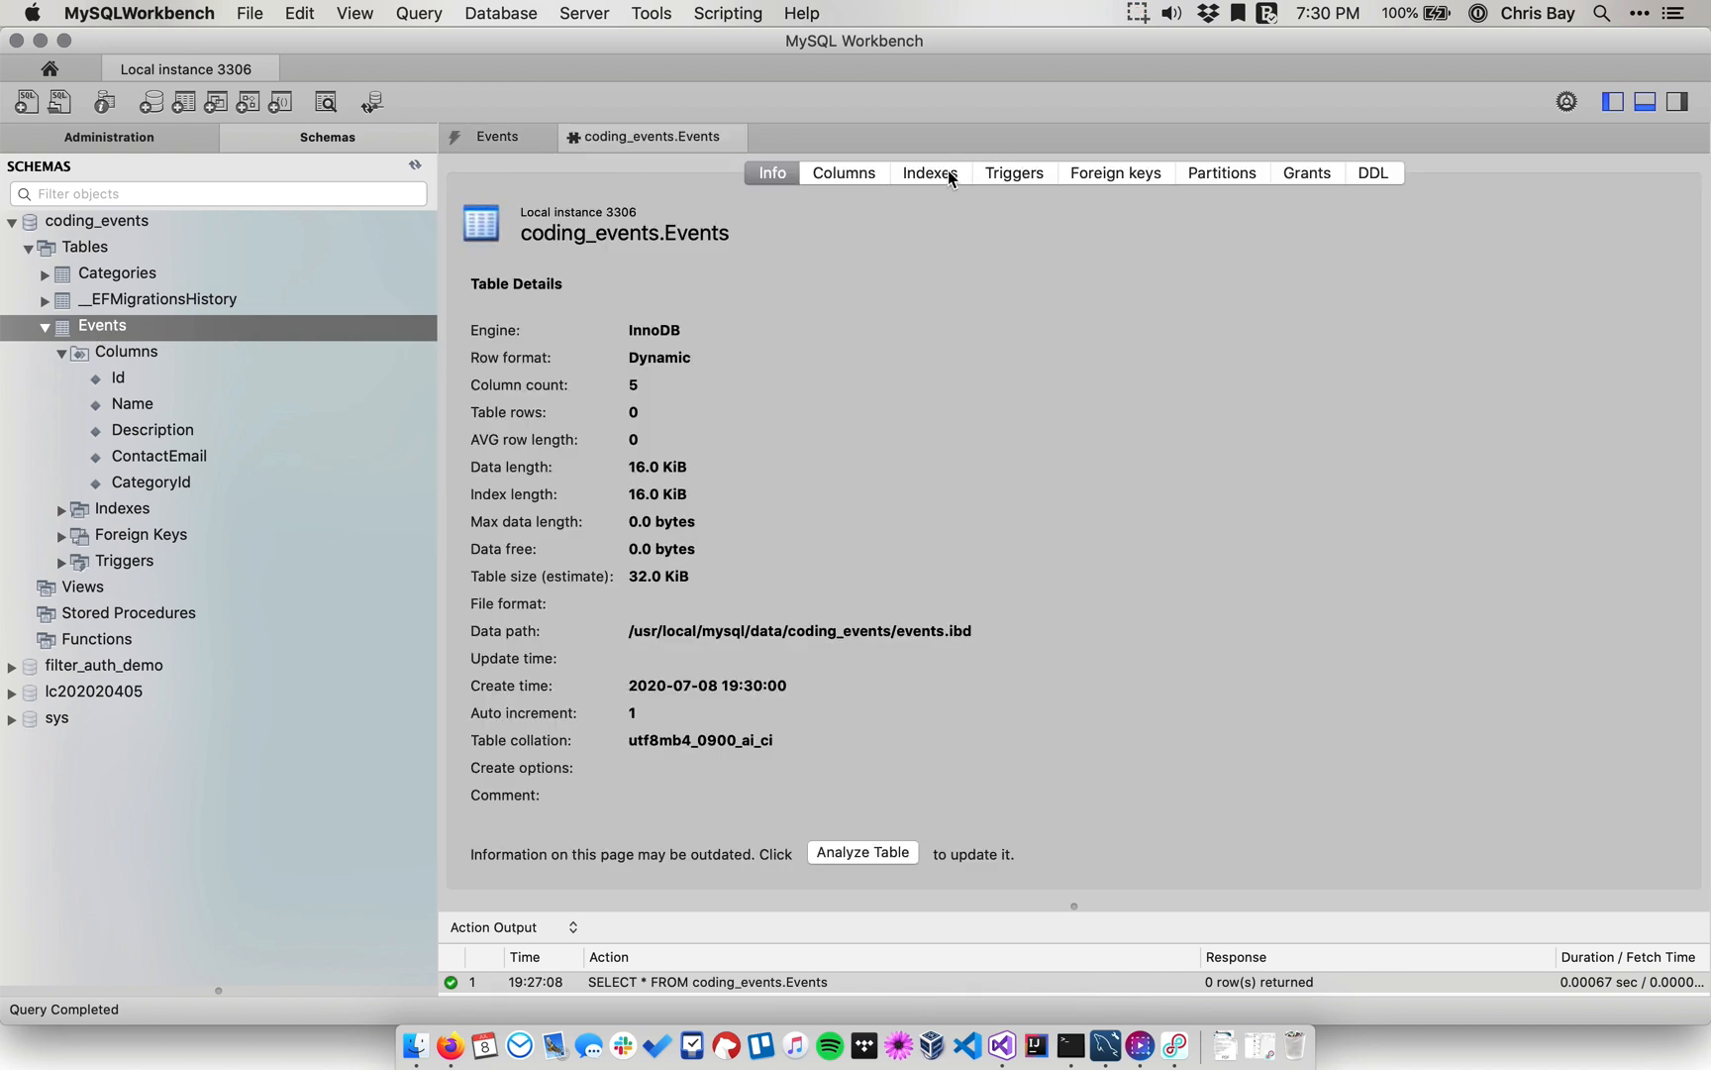
# - Check the IX_Events_CategoryId index and CategoryId→Categories.Id foreign key, then close the inspector
pyautogui.click(930, 173)
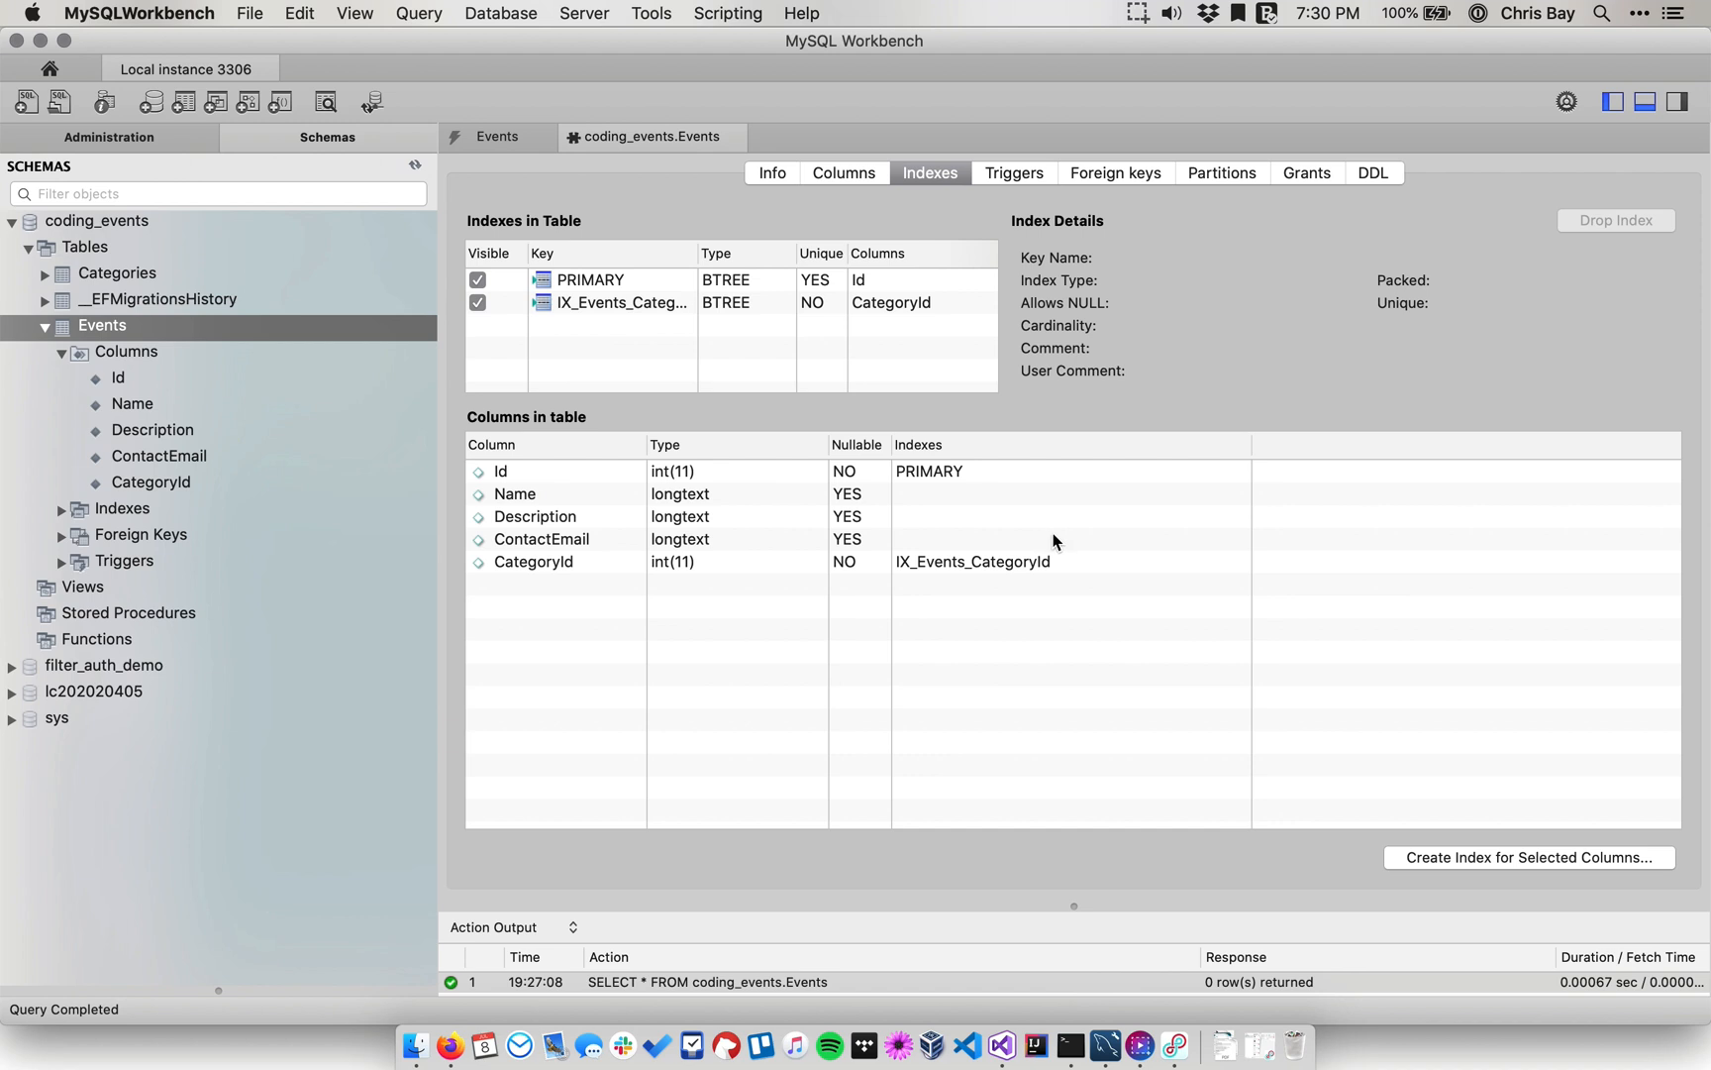
pyautogui.click(619, 302)
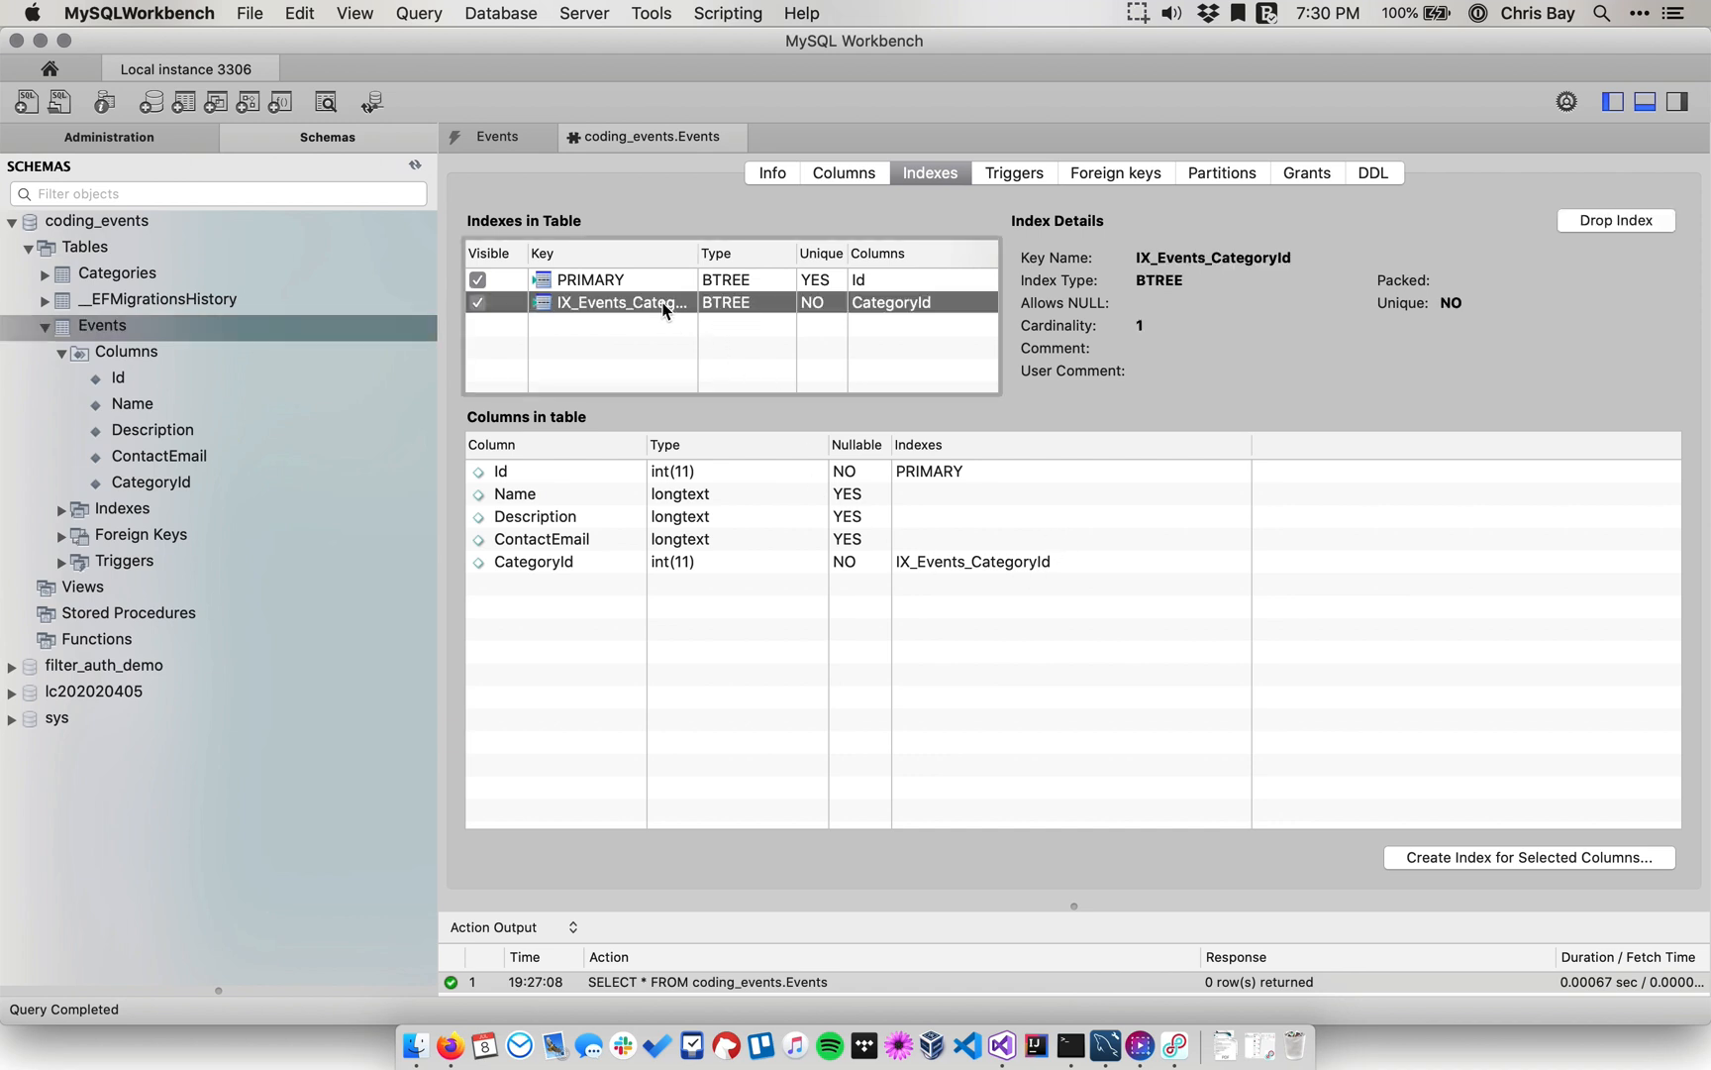
pyautogui.moveTo(1051, 215)
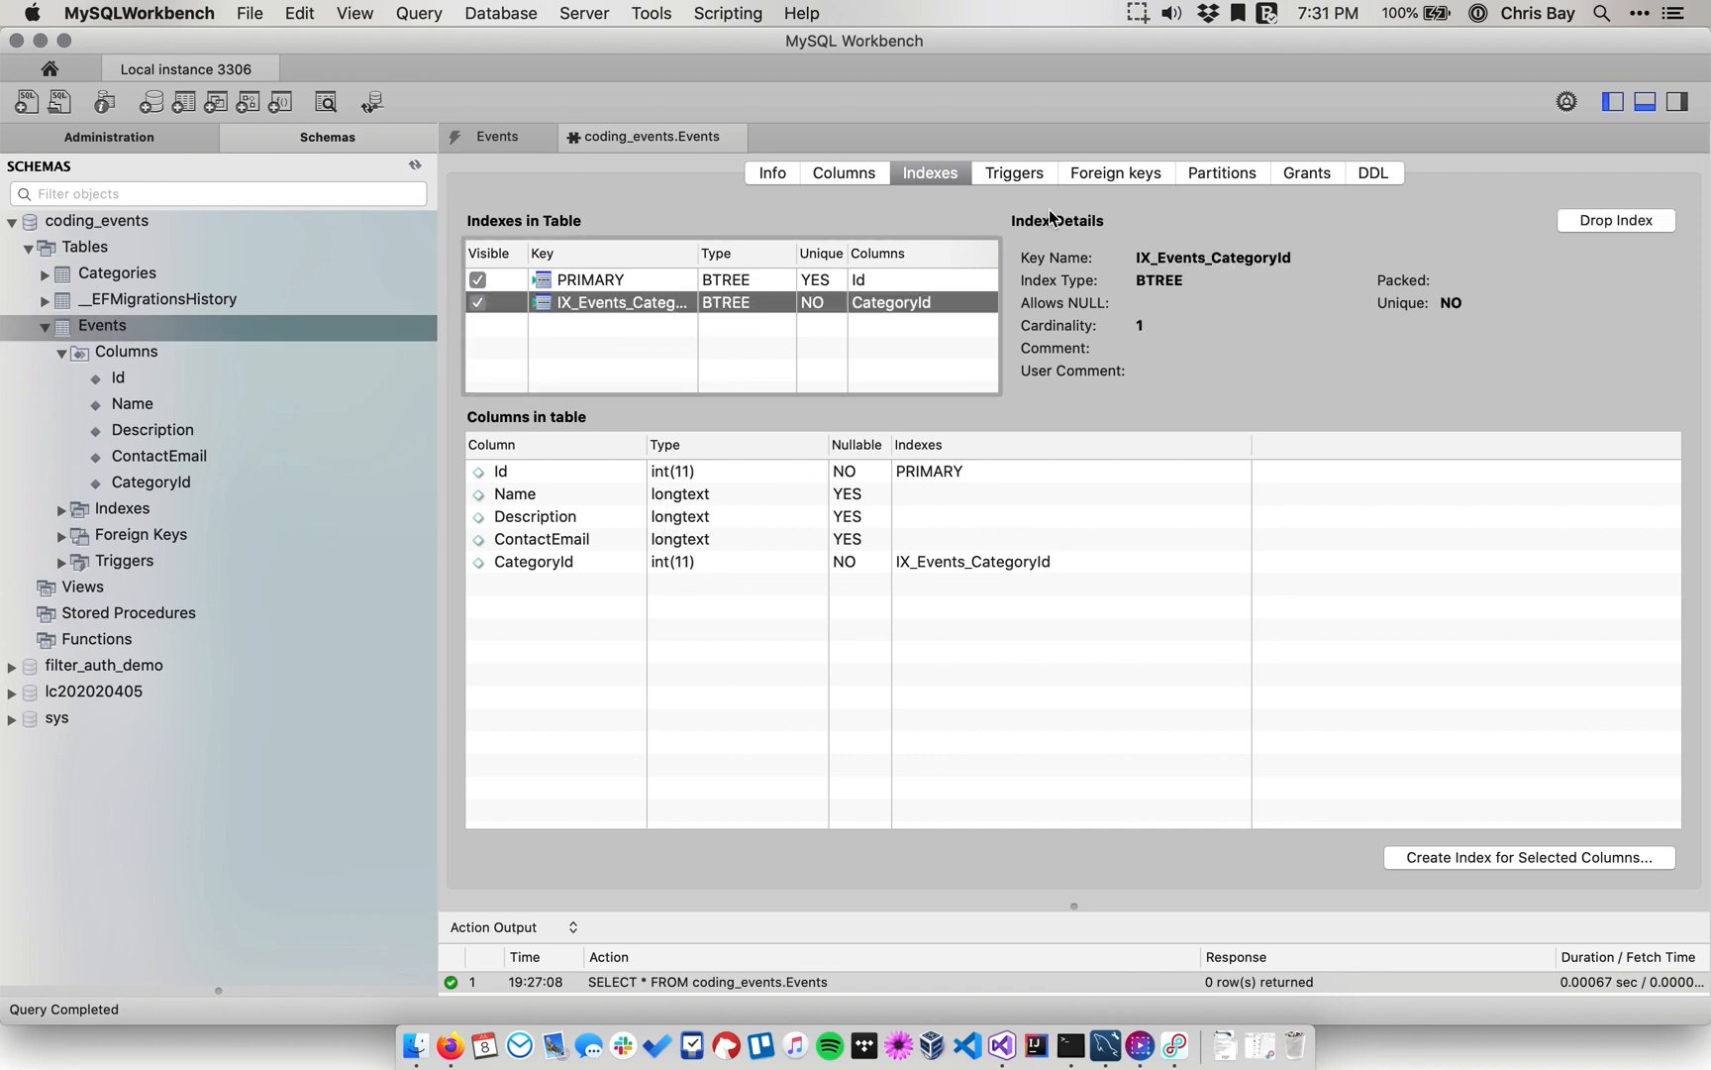
pyautogui.click(1116, 172)
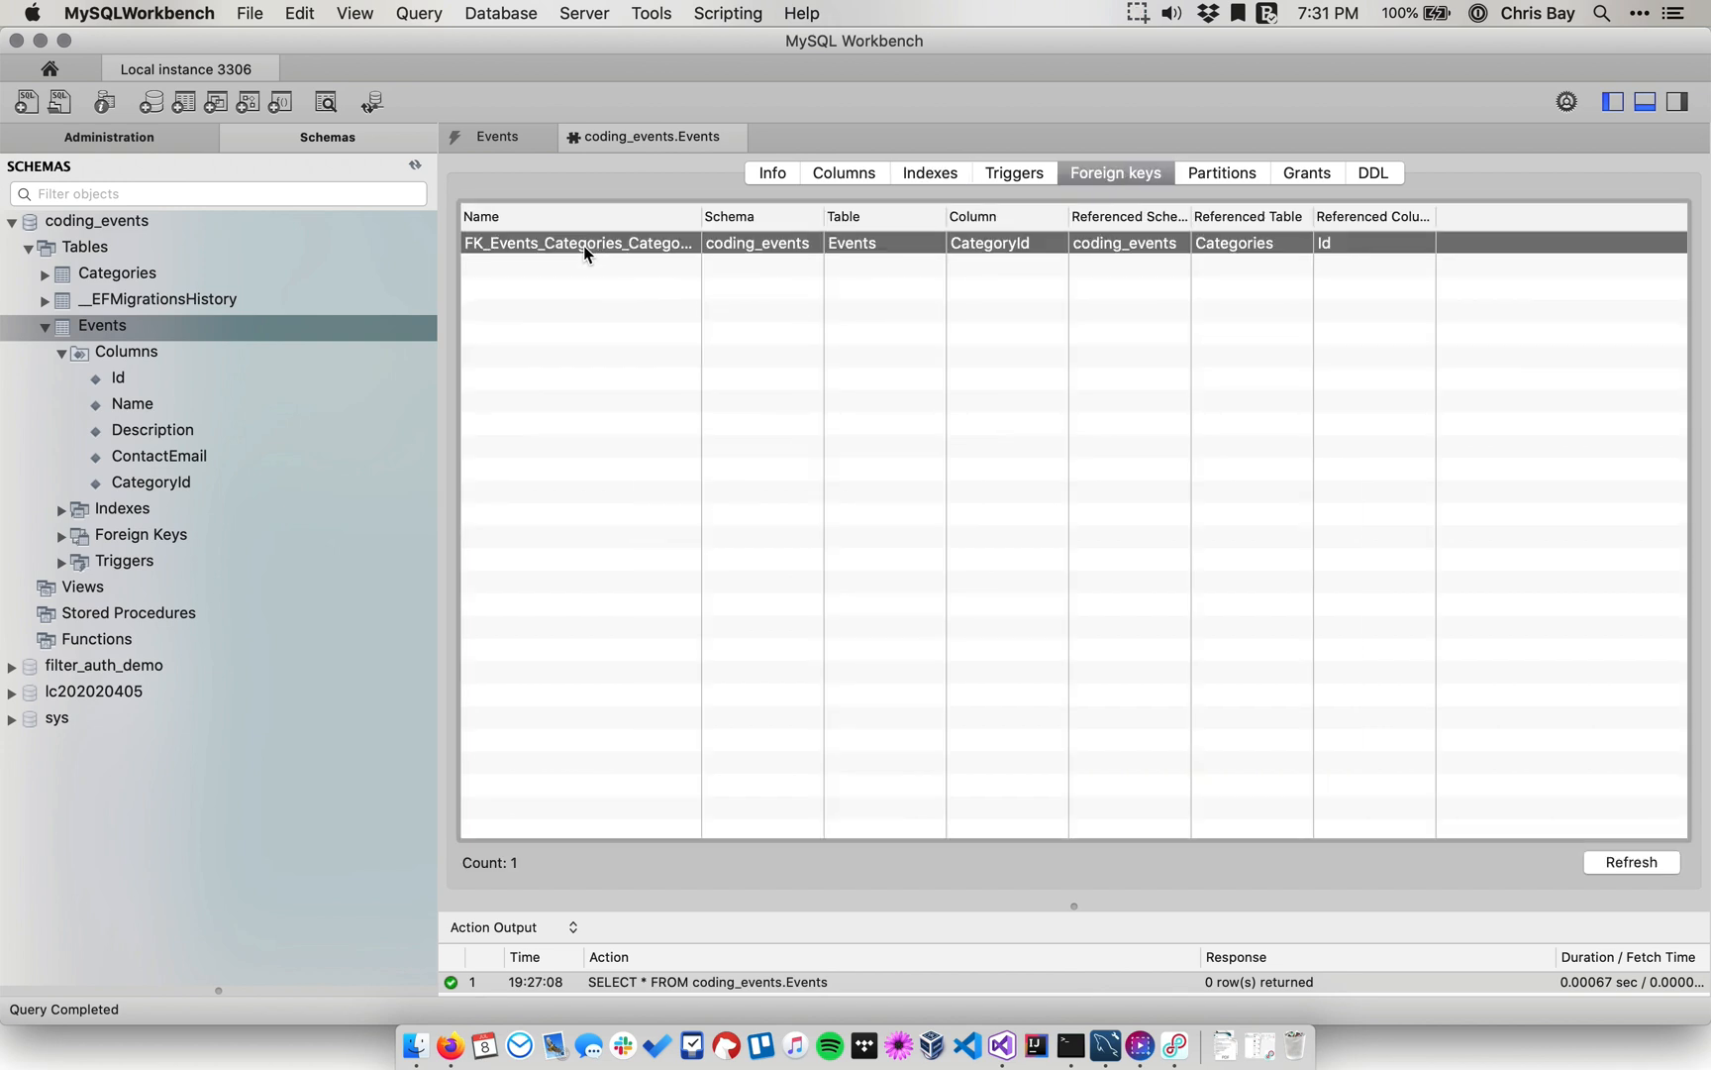
pyautogui.moveTo(989, 256)
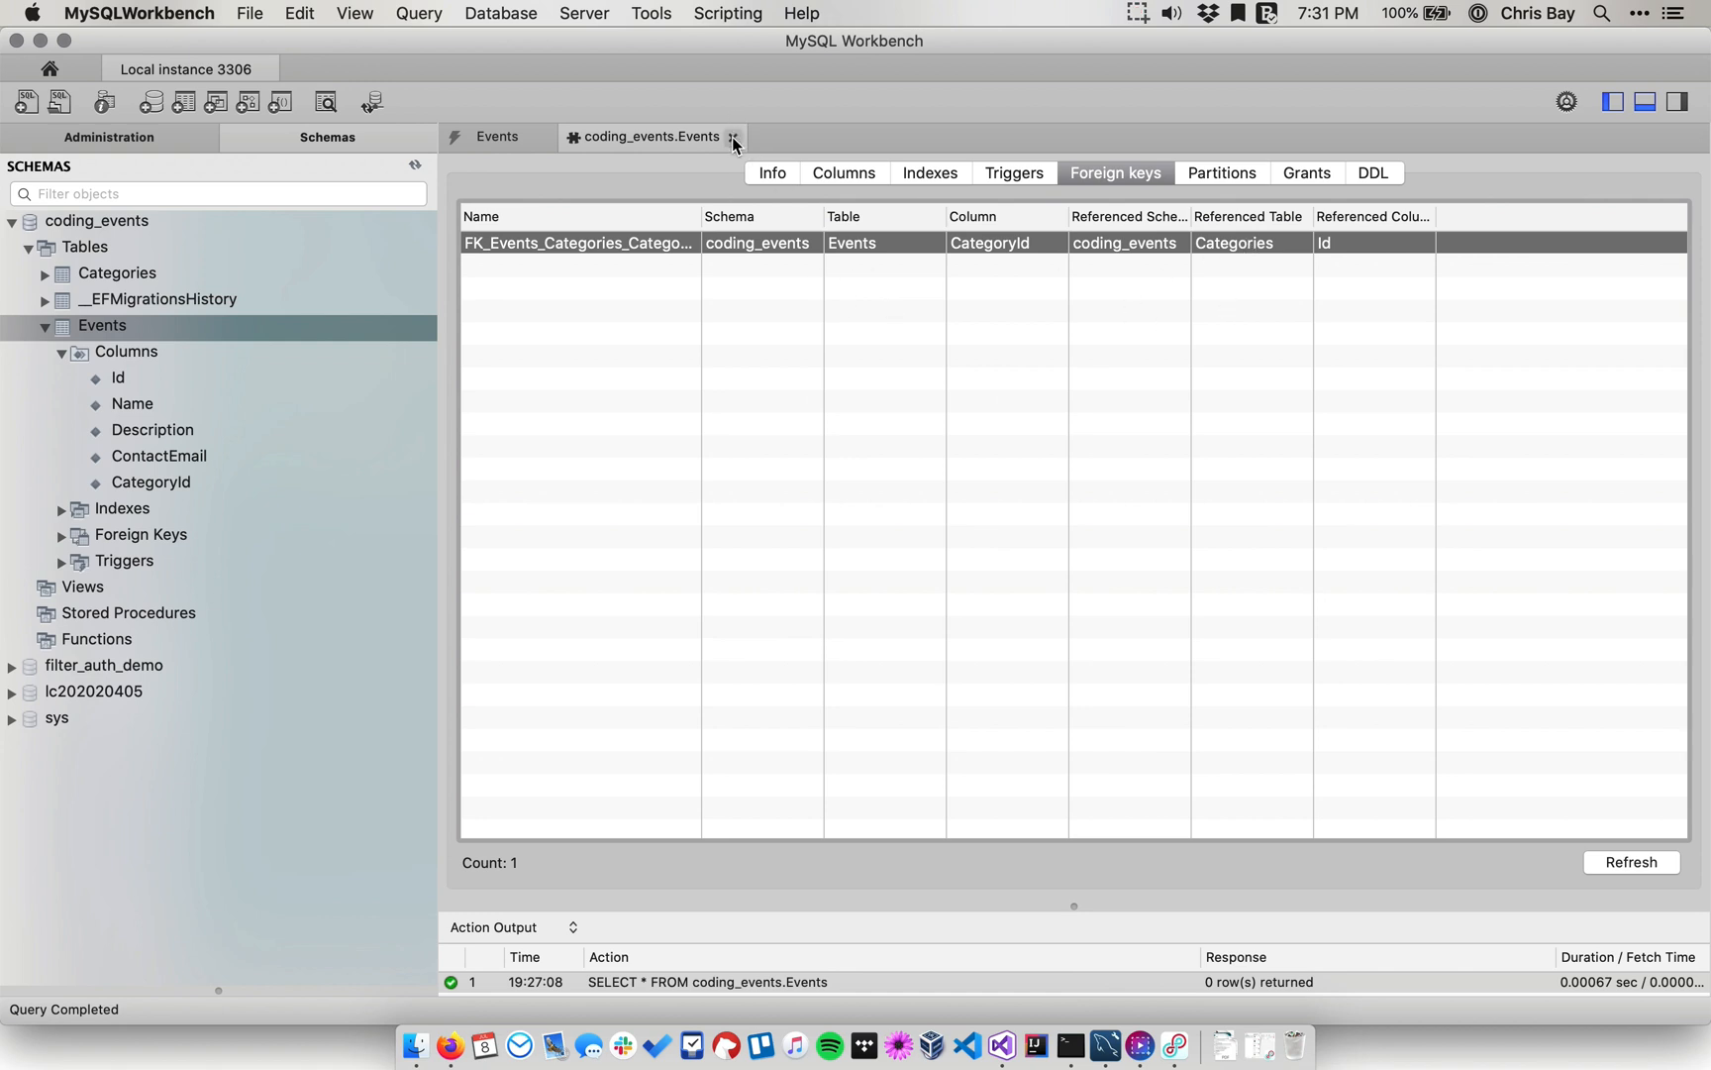
pyautogui.click(733, 137)
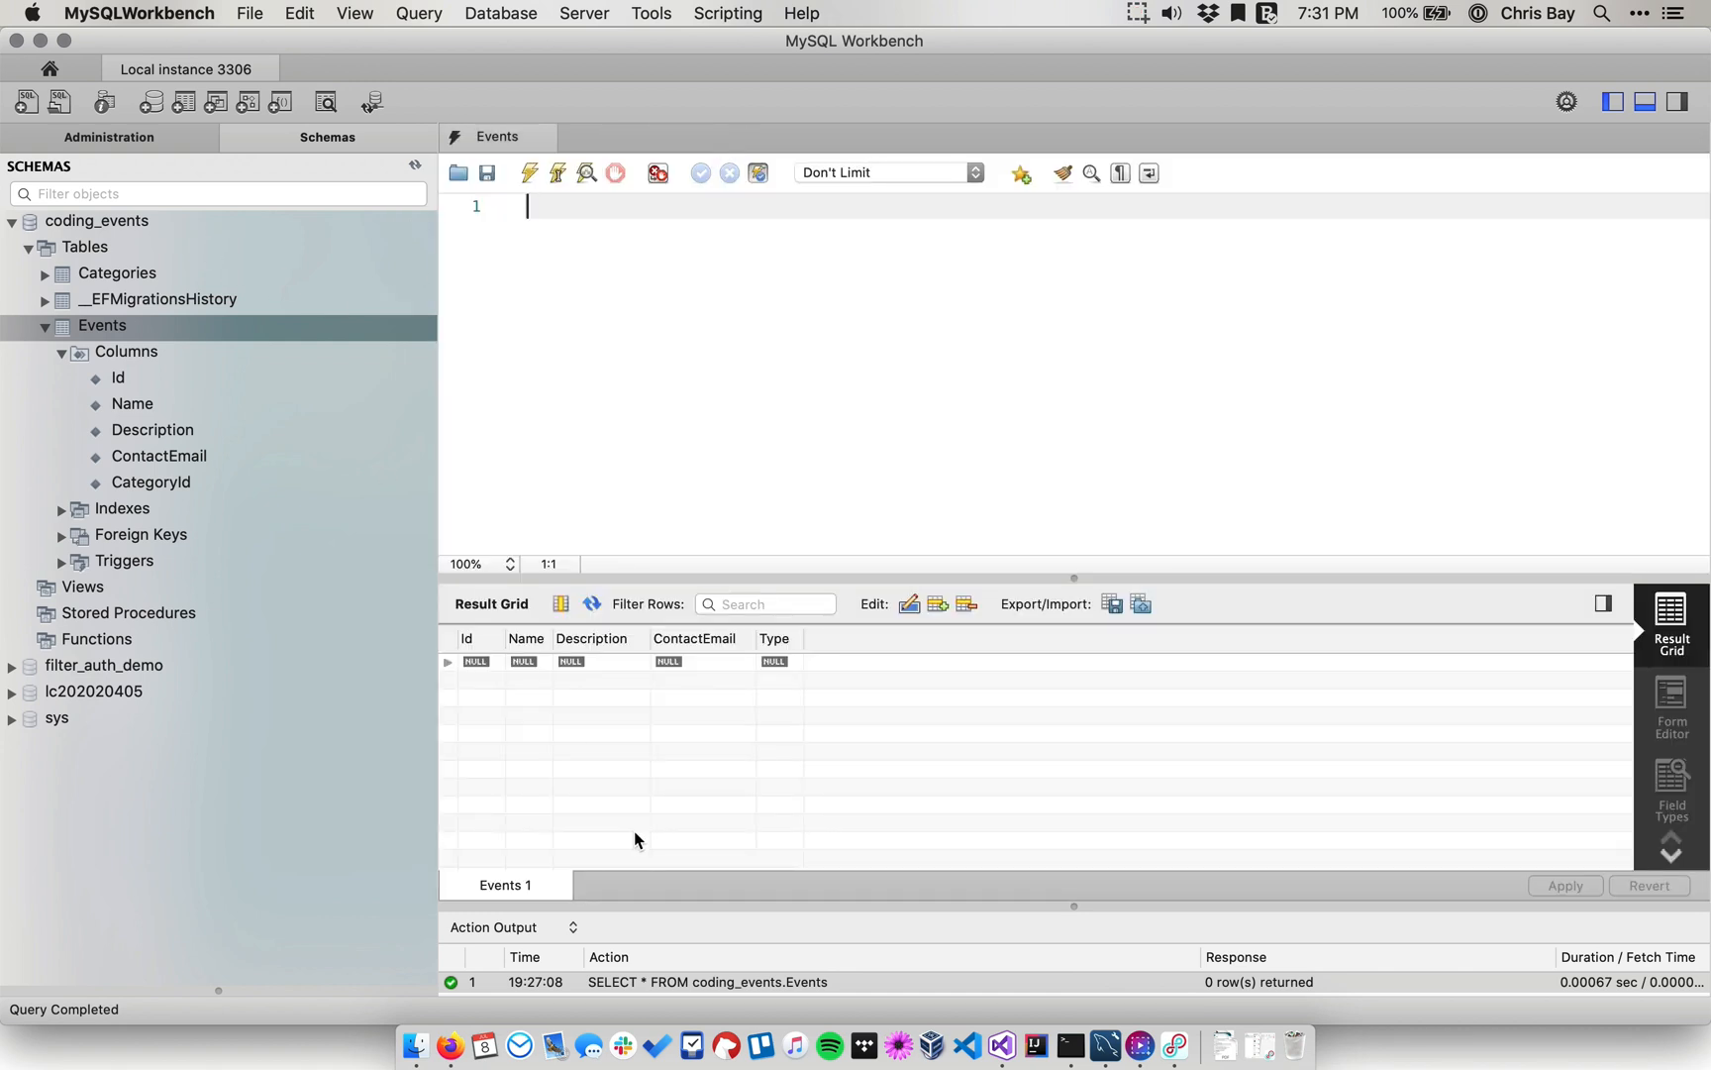
pyautogui.click(1002, 1045)
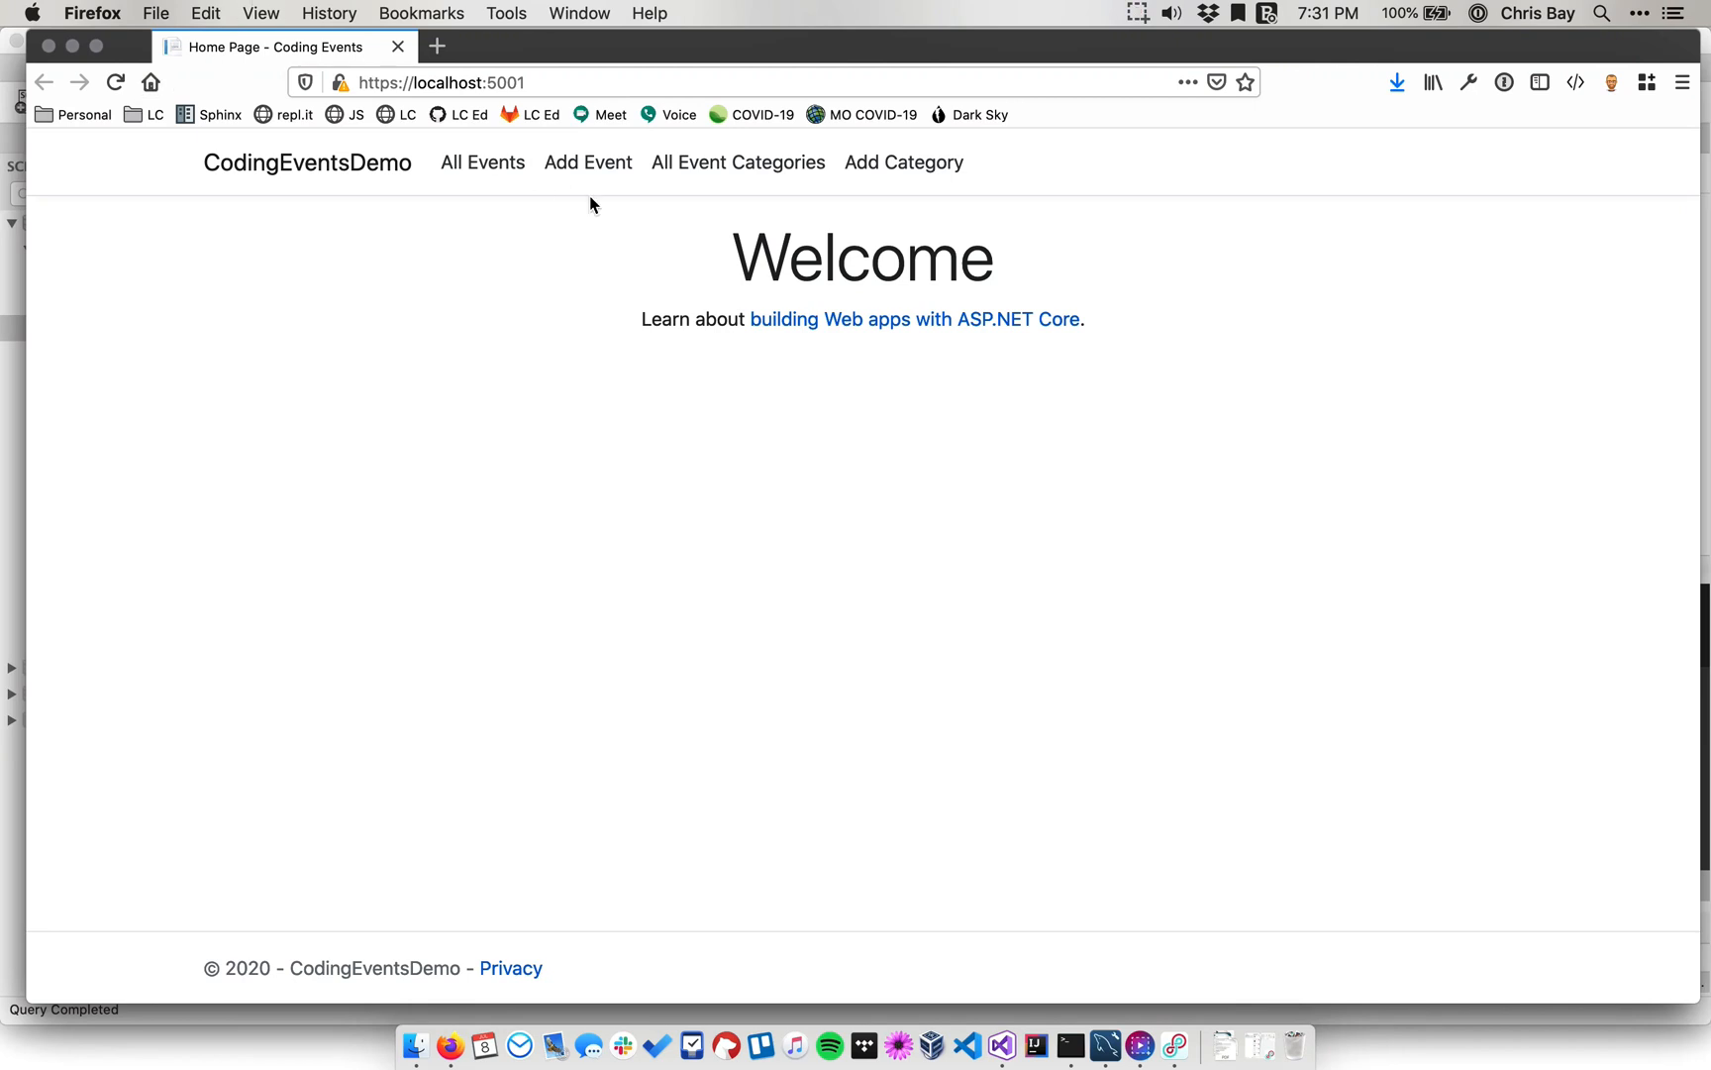
pyautogui.moveTo(904, 176)
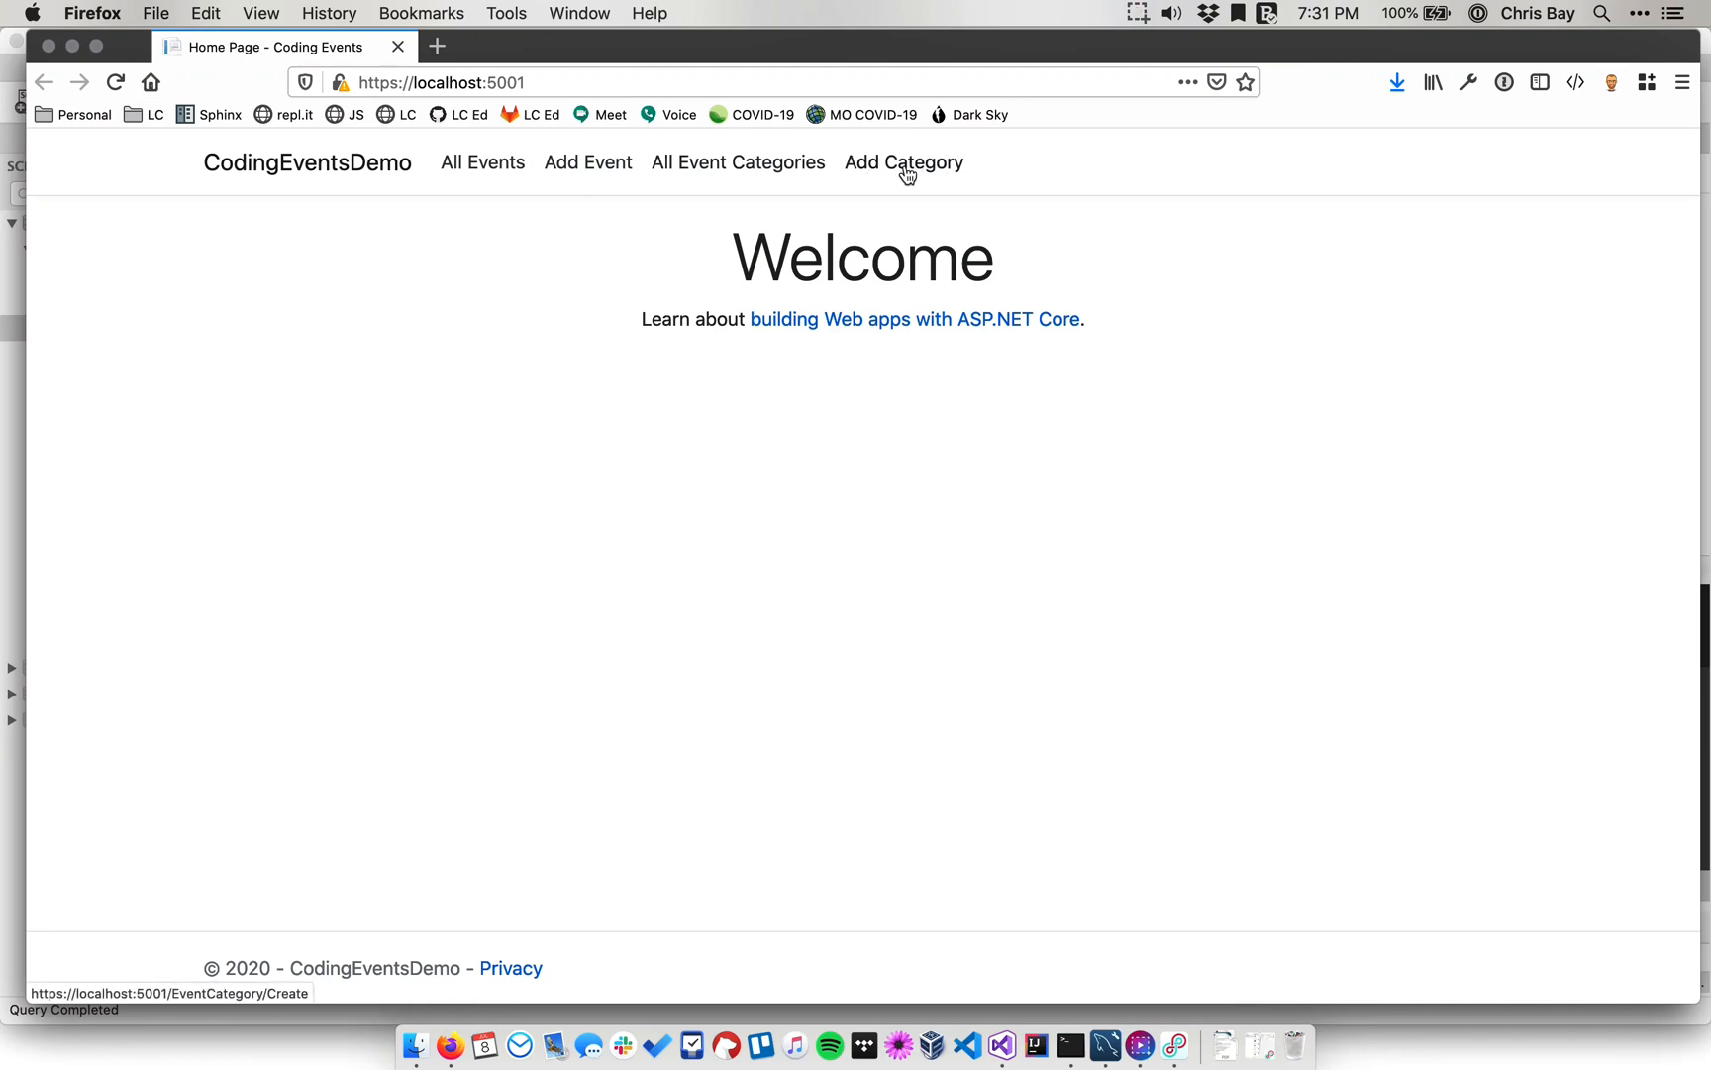
# - Confirm the categories list is empty and begin typing 'Meetup' in the Add Category form
pyautogui.click(738, 162)
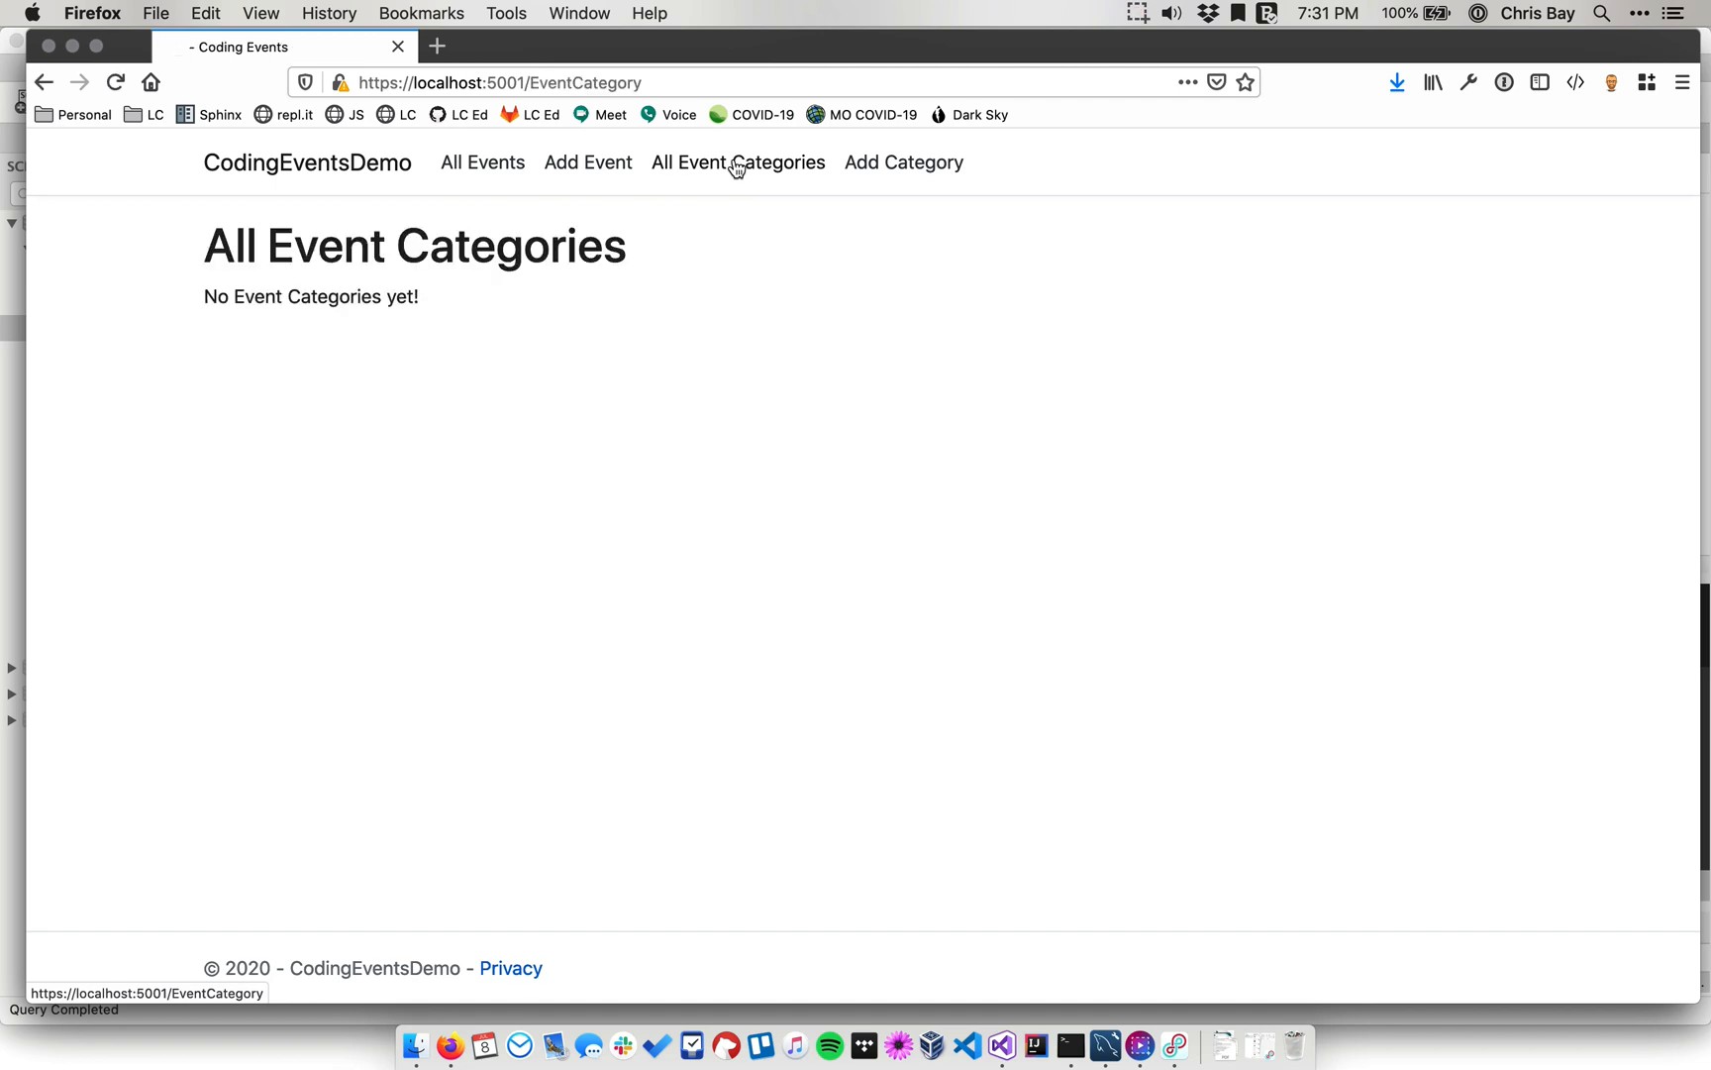
pyautogui.click(904, 162)
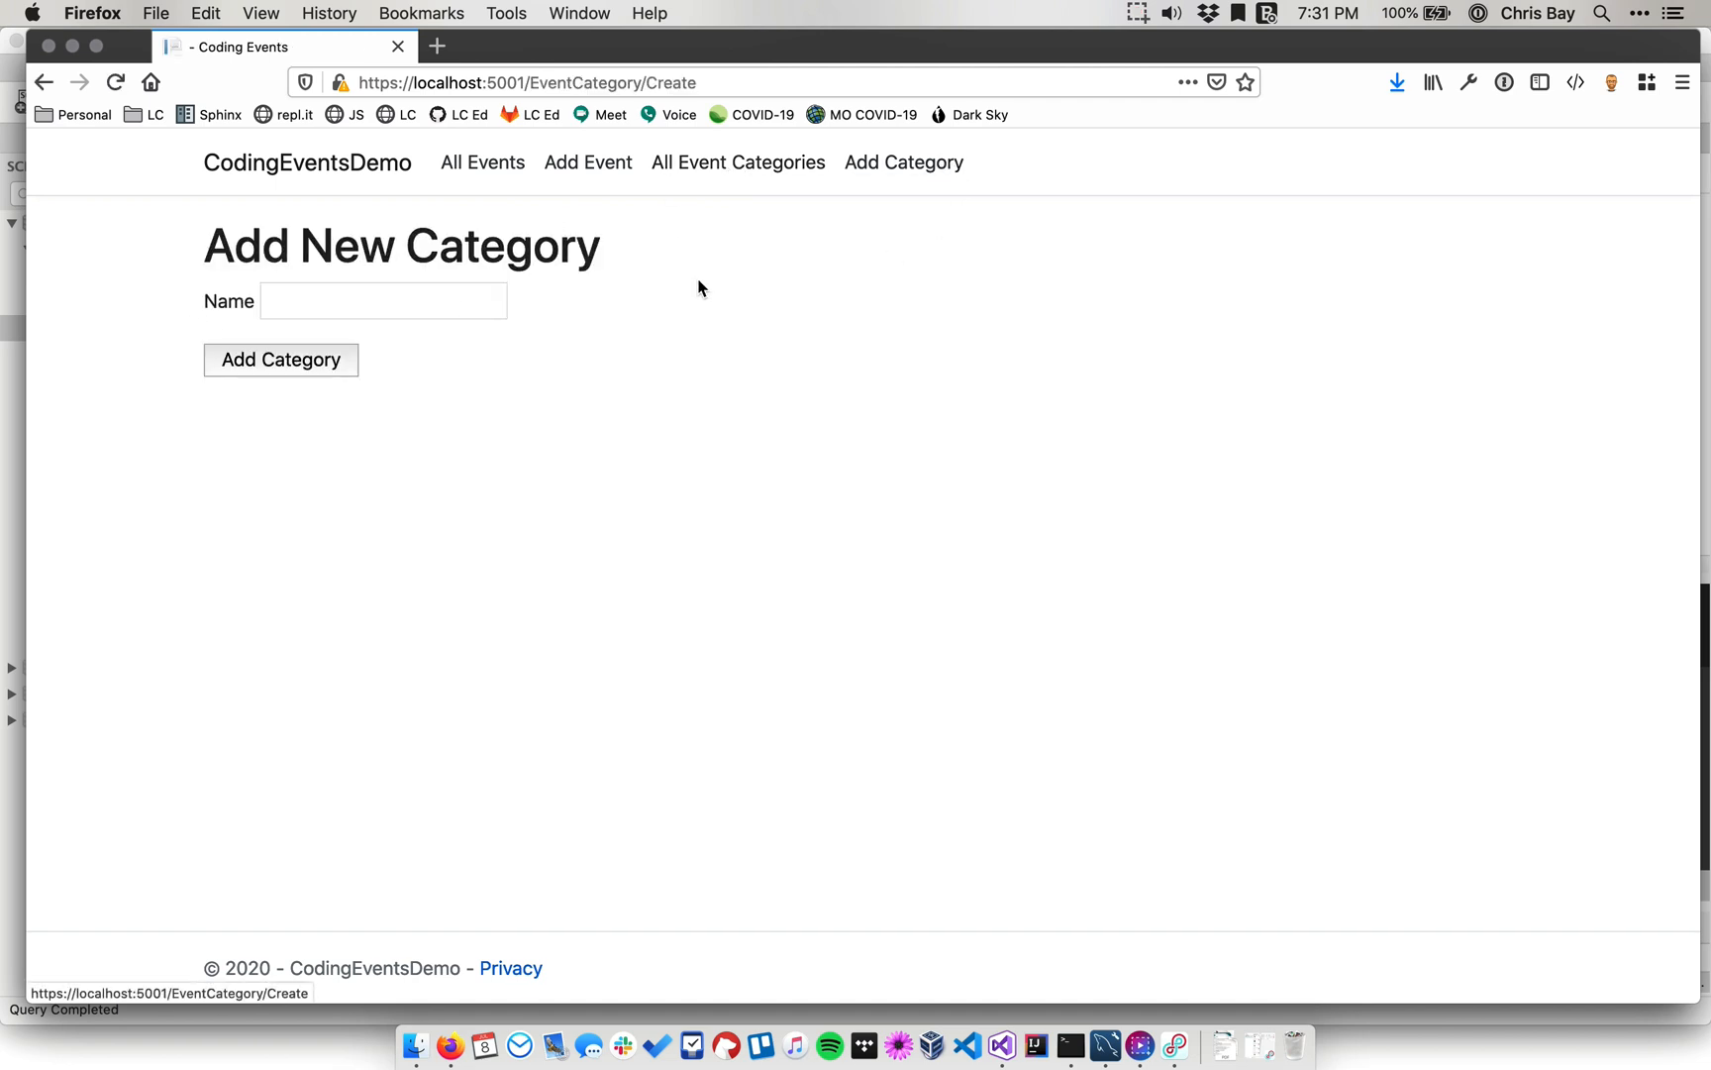
pyautogui.write('Meetu')
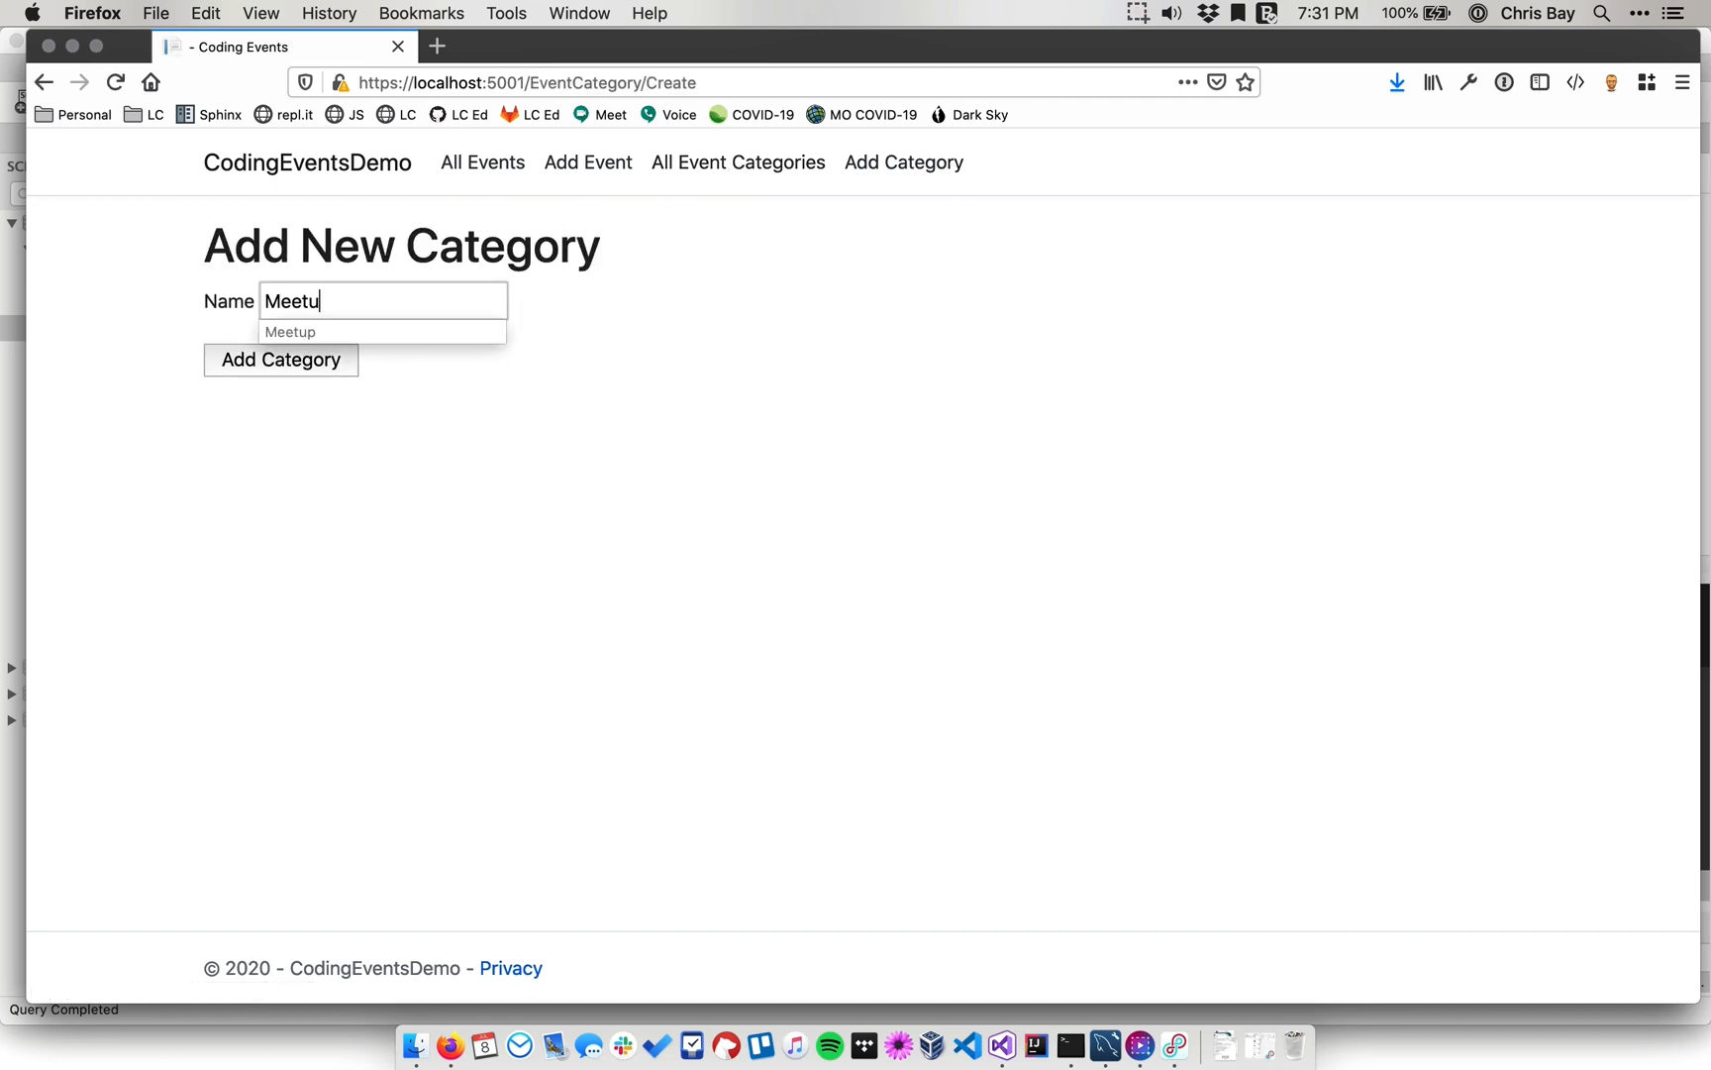
# - Save the Meetup category and add the event 'Code With Pride'
pyautogui.click(280, 359)
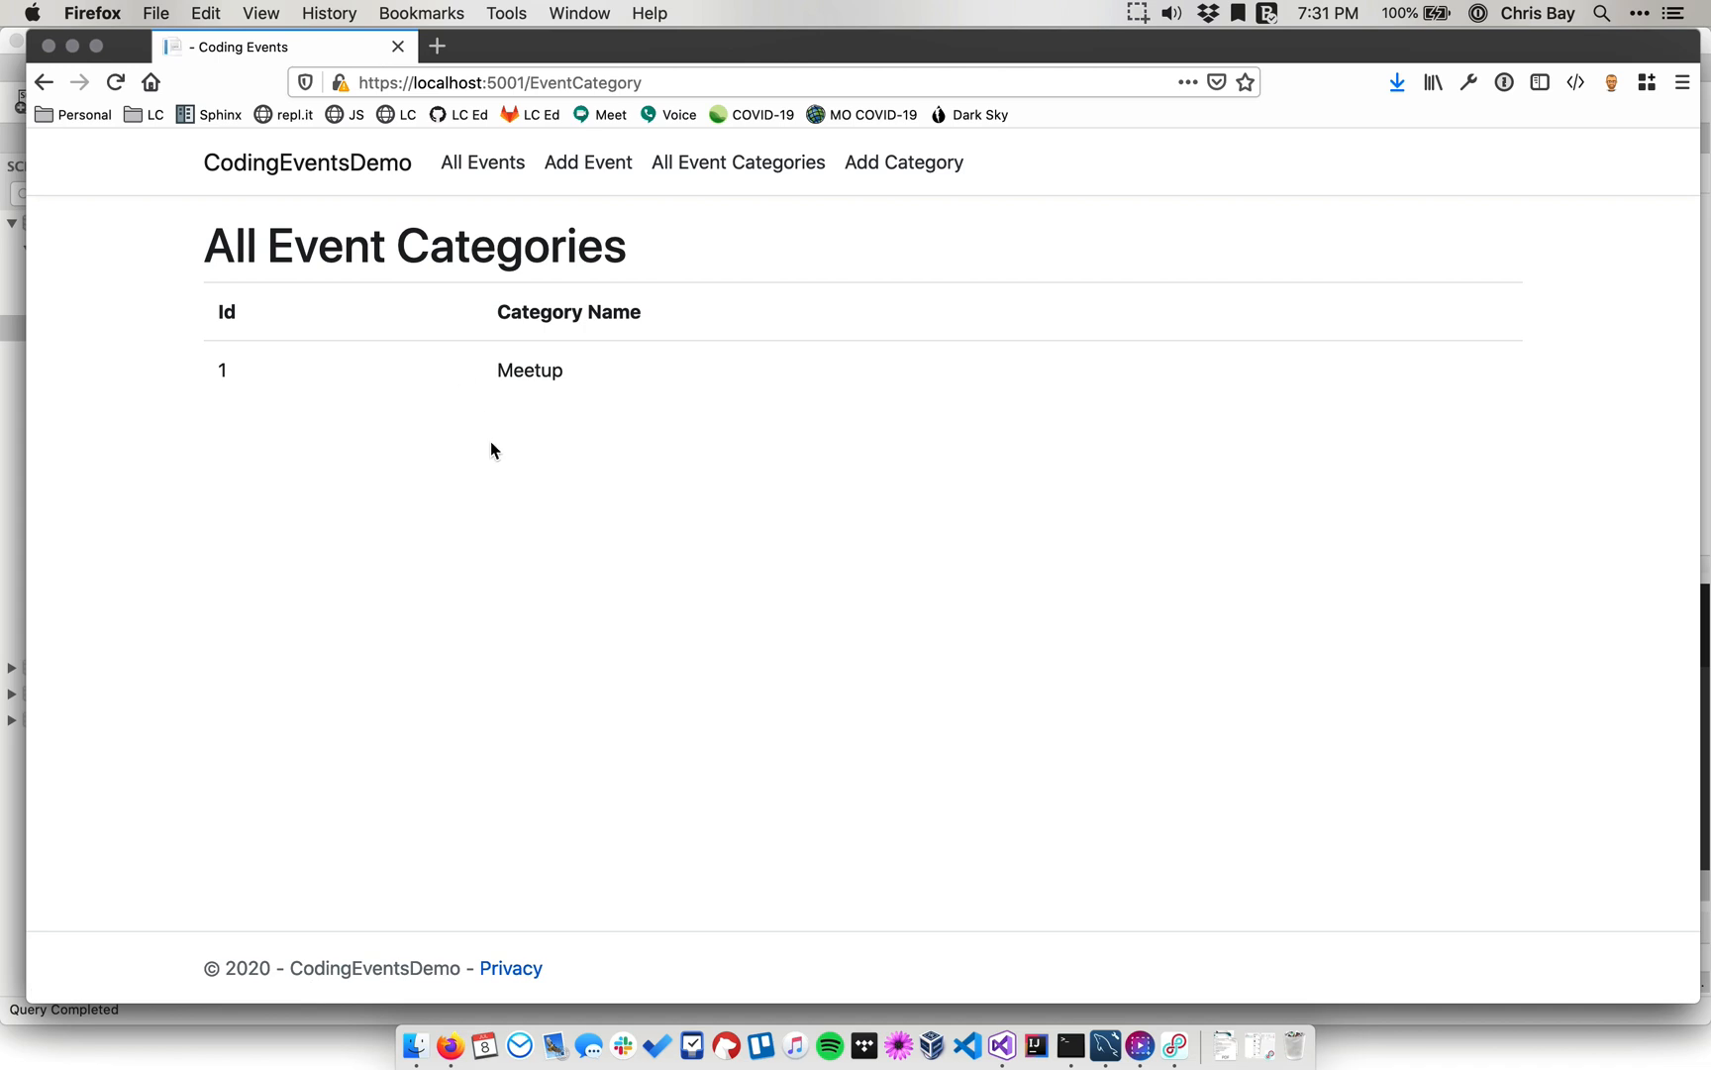
pyautogui.click(588, 162)
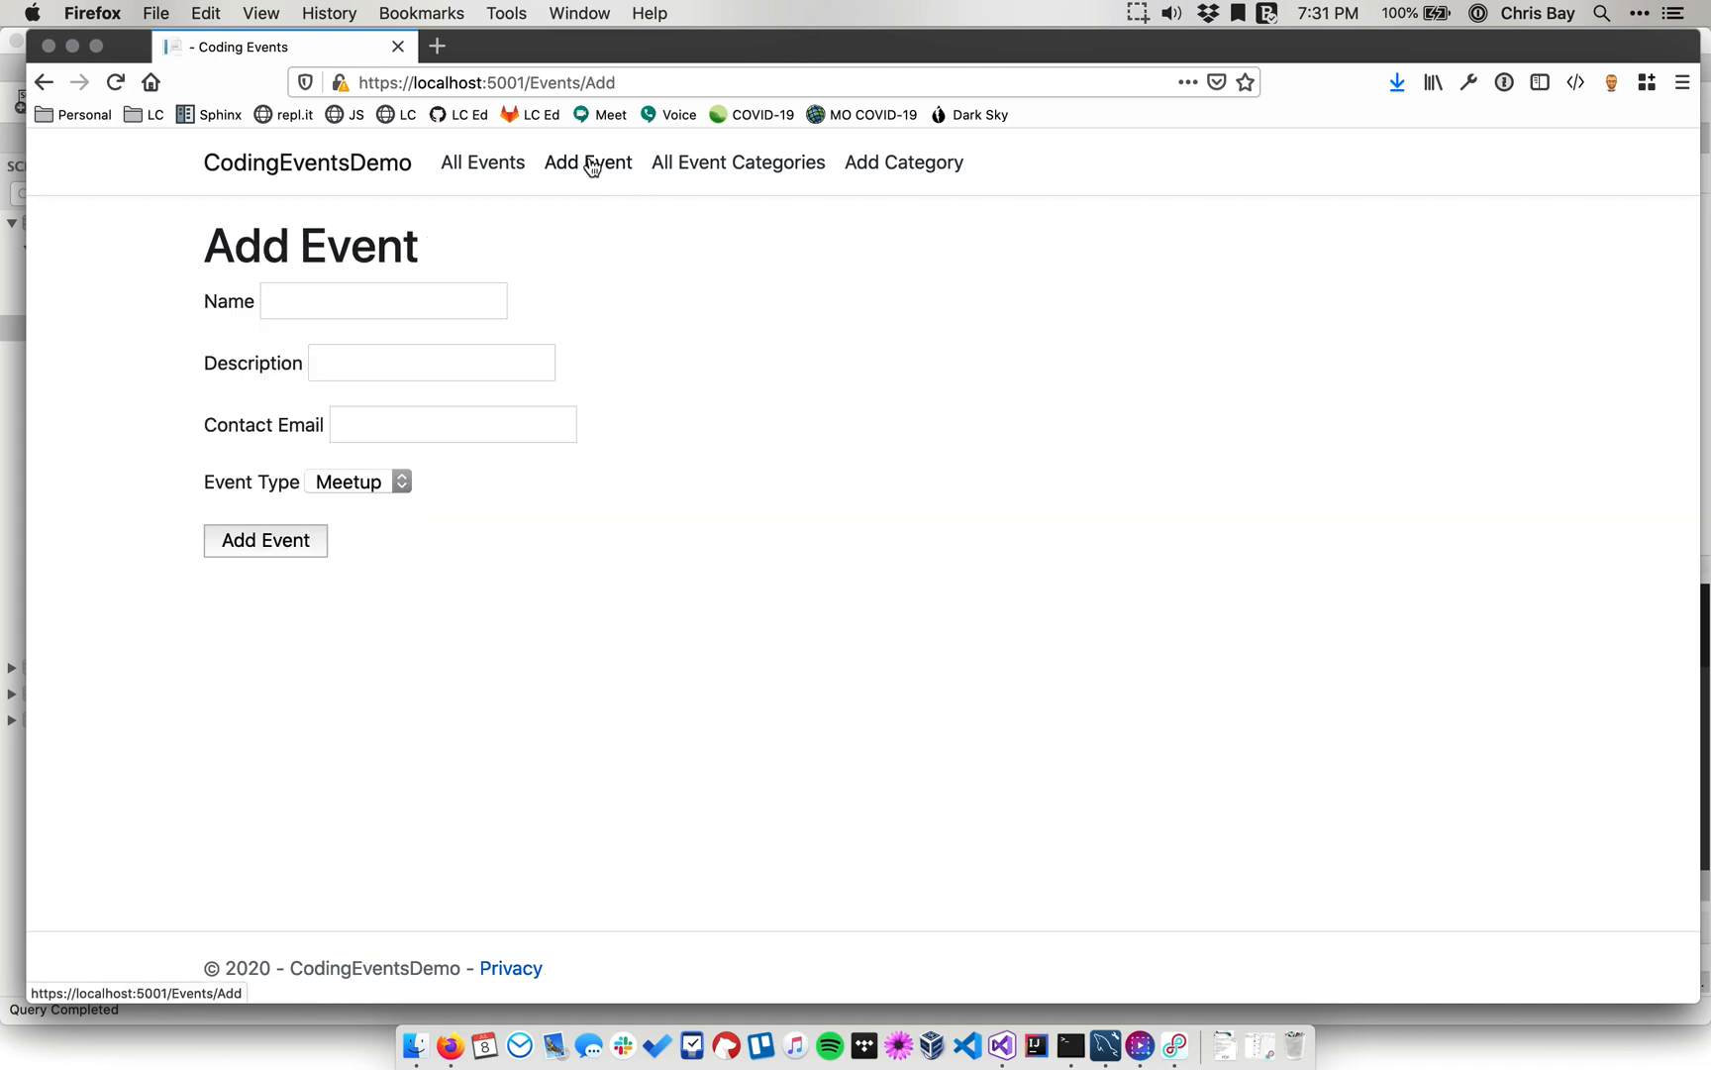
pyautogui.write('Code With Pride')
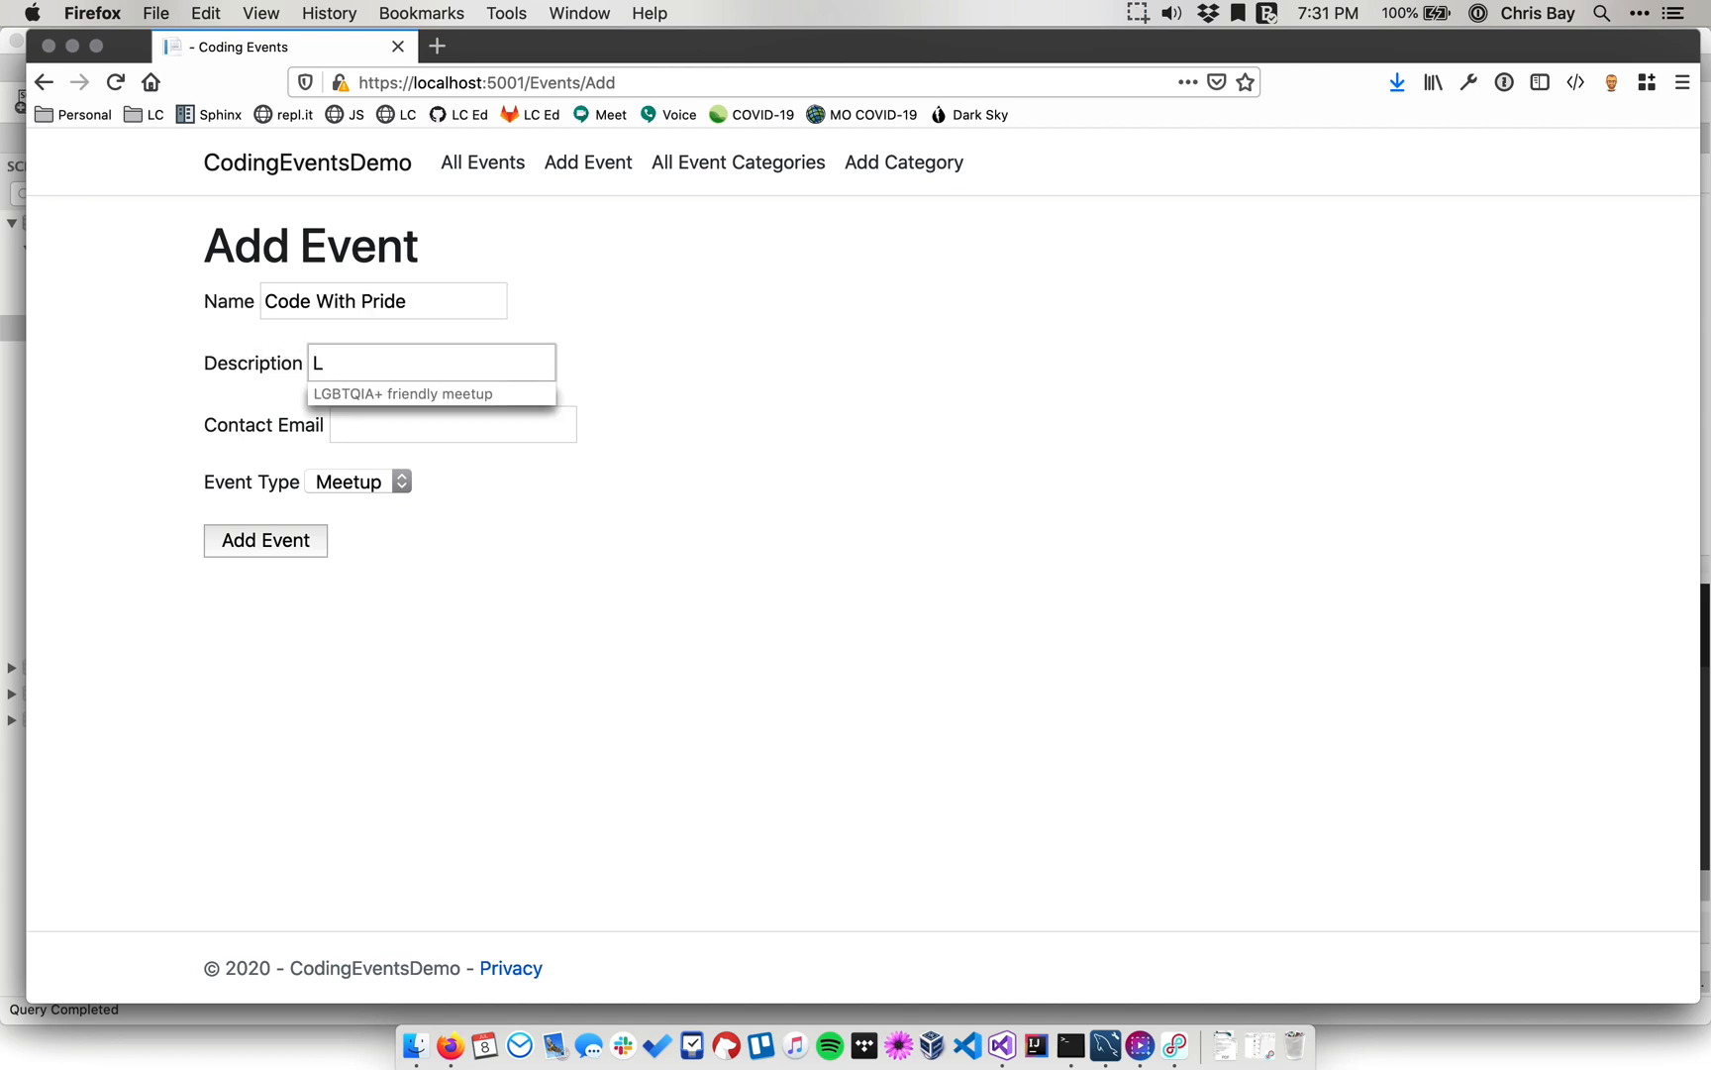
pyautogui.click(264, 540)
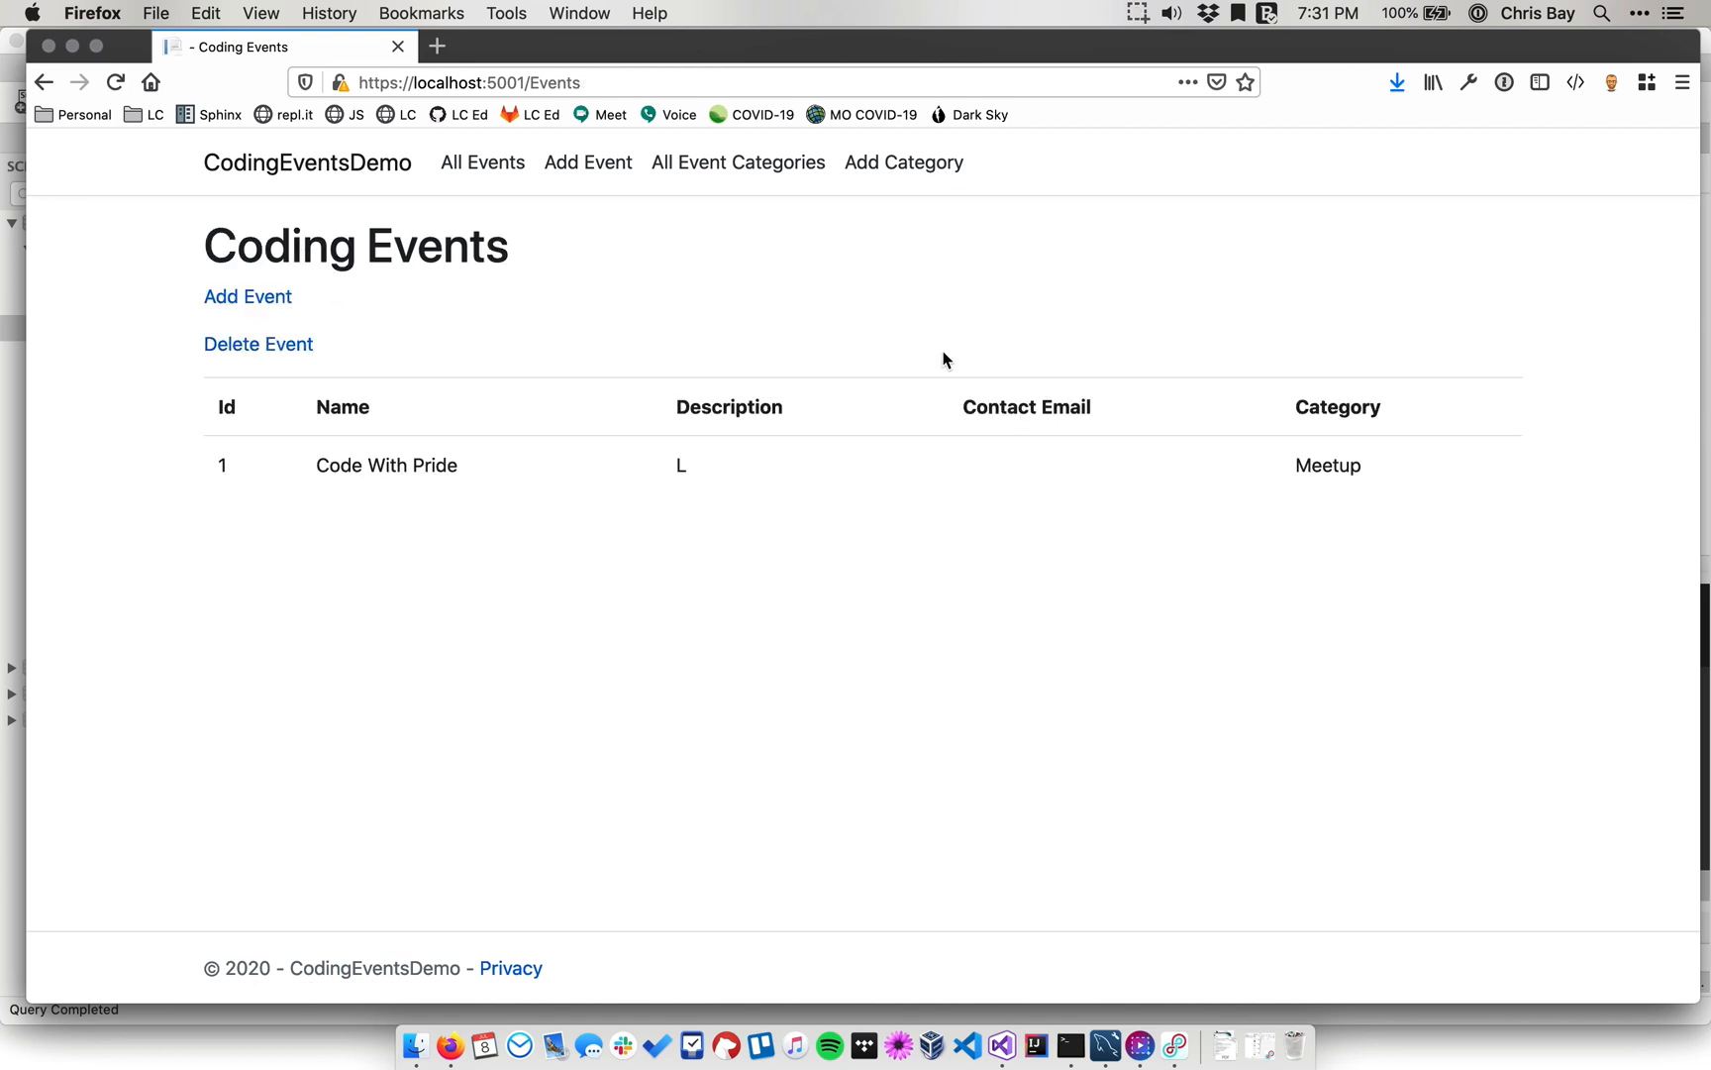
pyautogui.moveTo(44, 81)
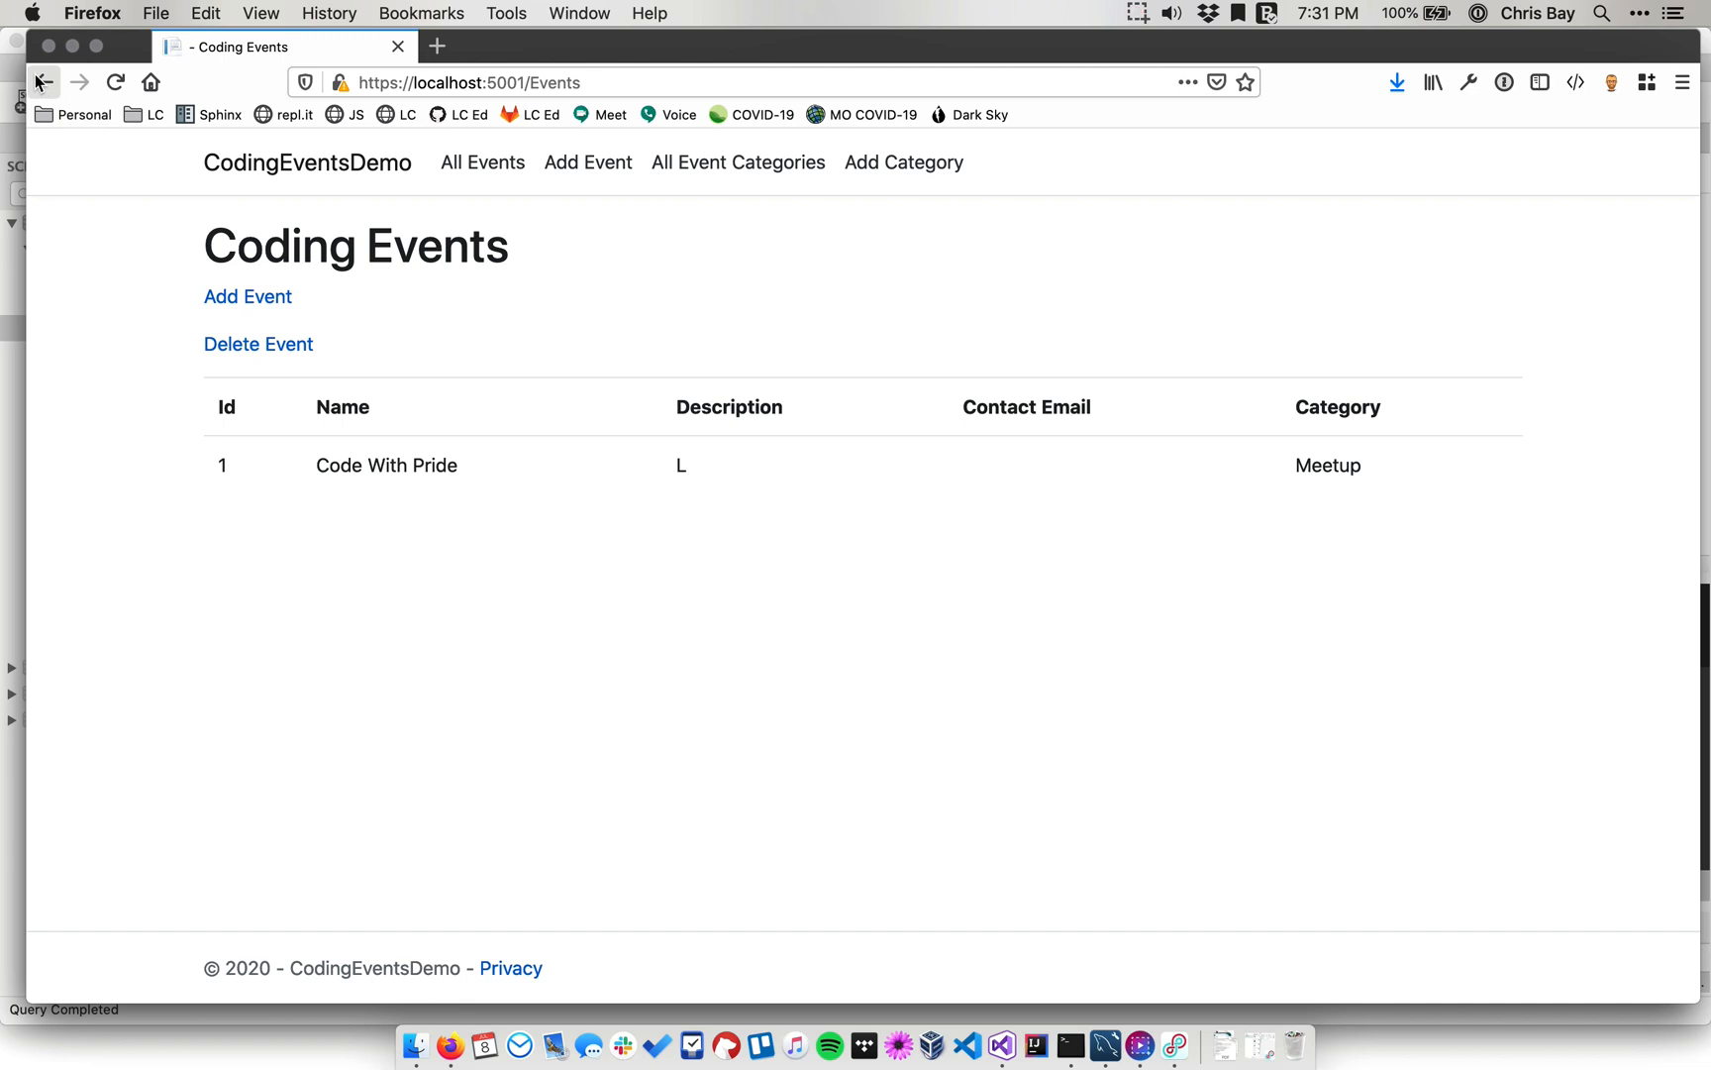
pyautogui.moveTo(252, 386)
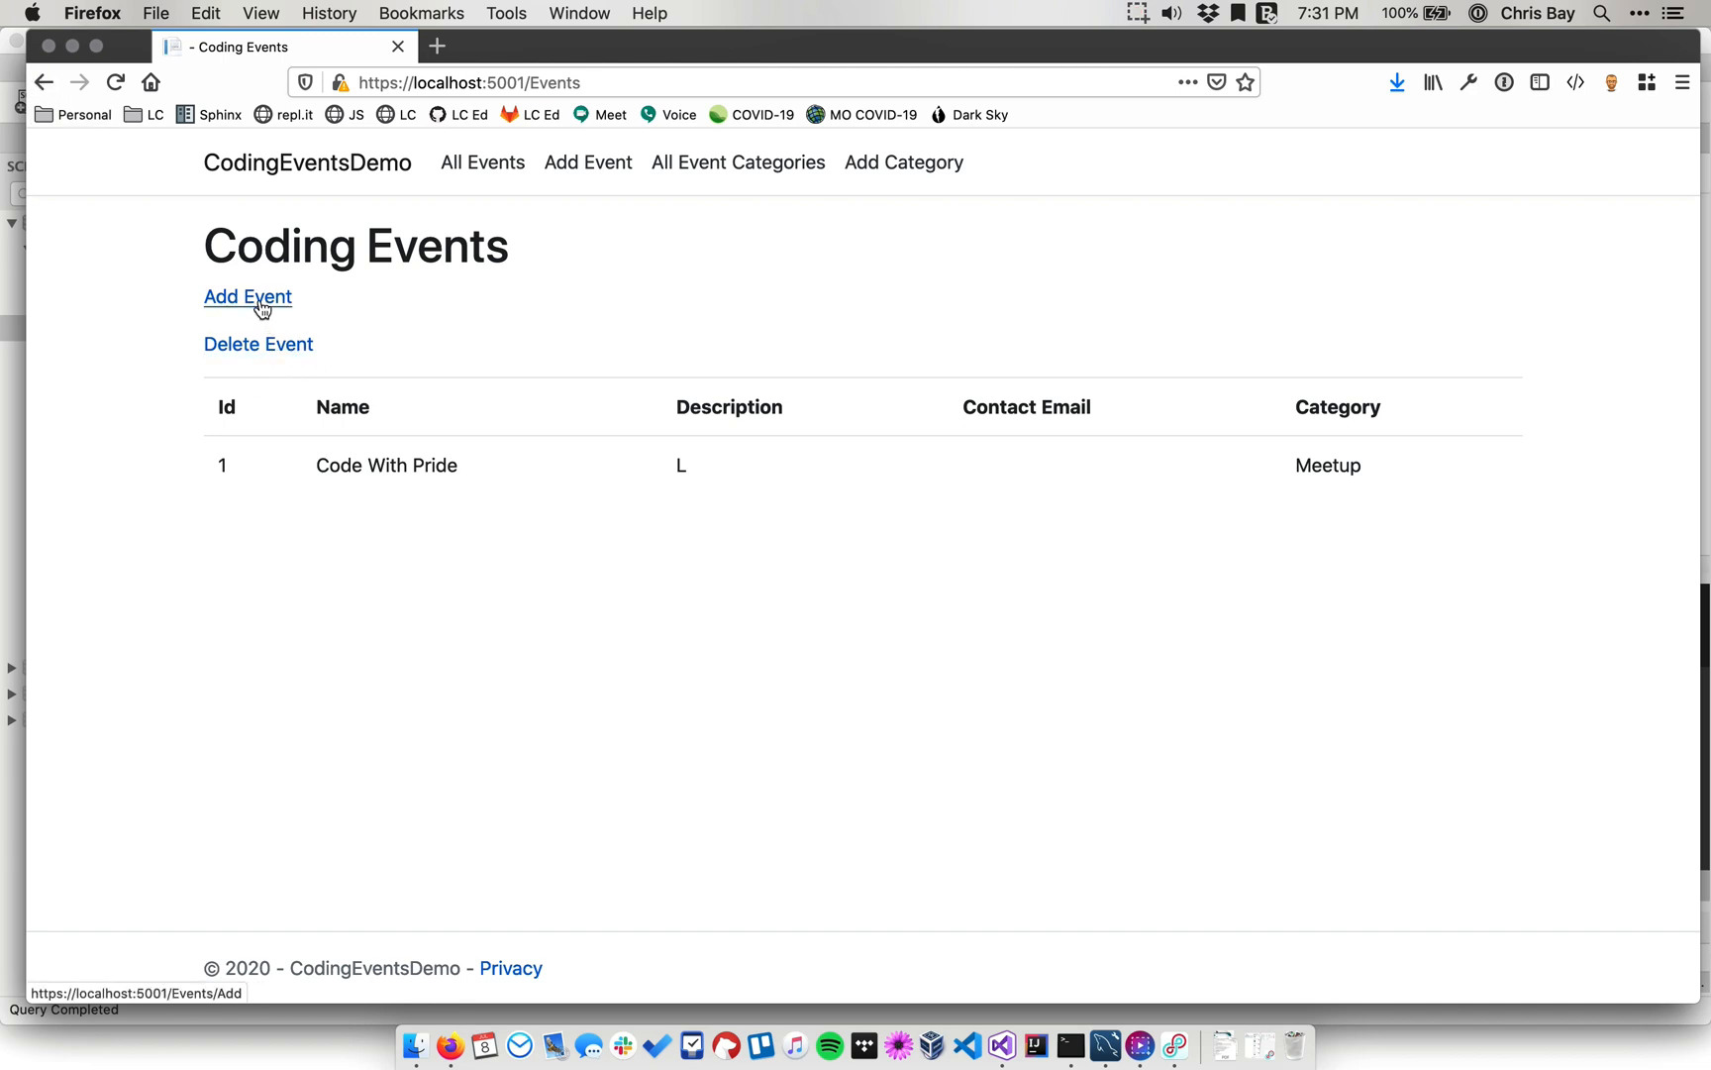
pyautogui.moveTo(1322, 470)
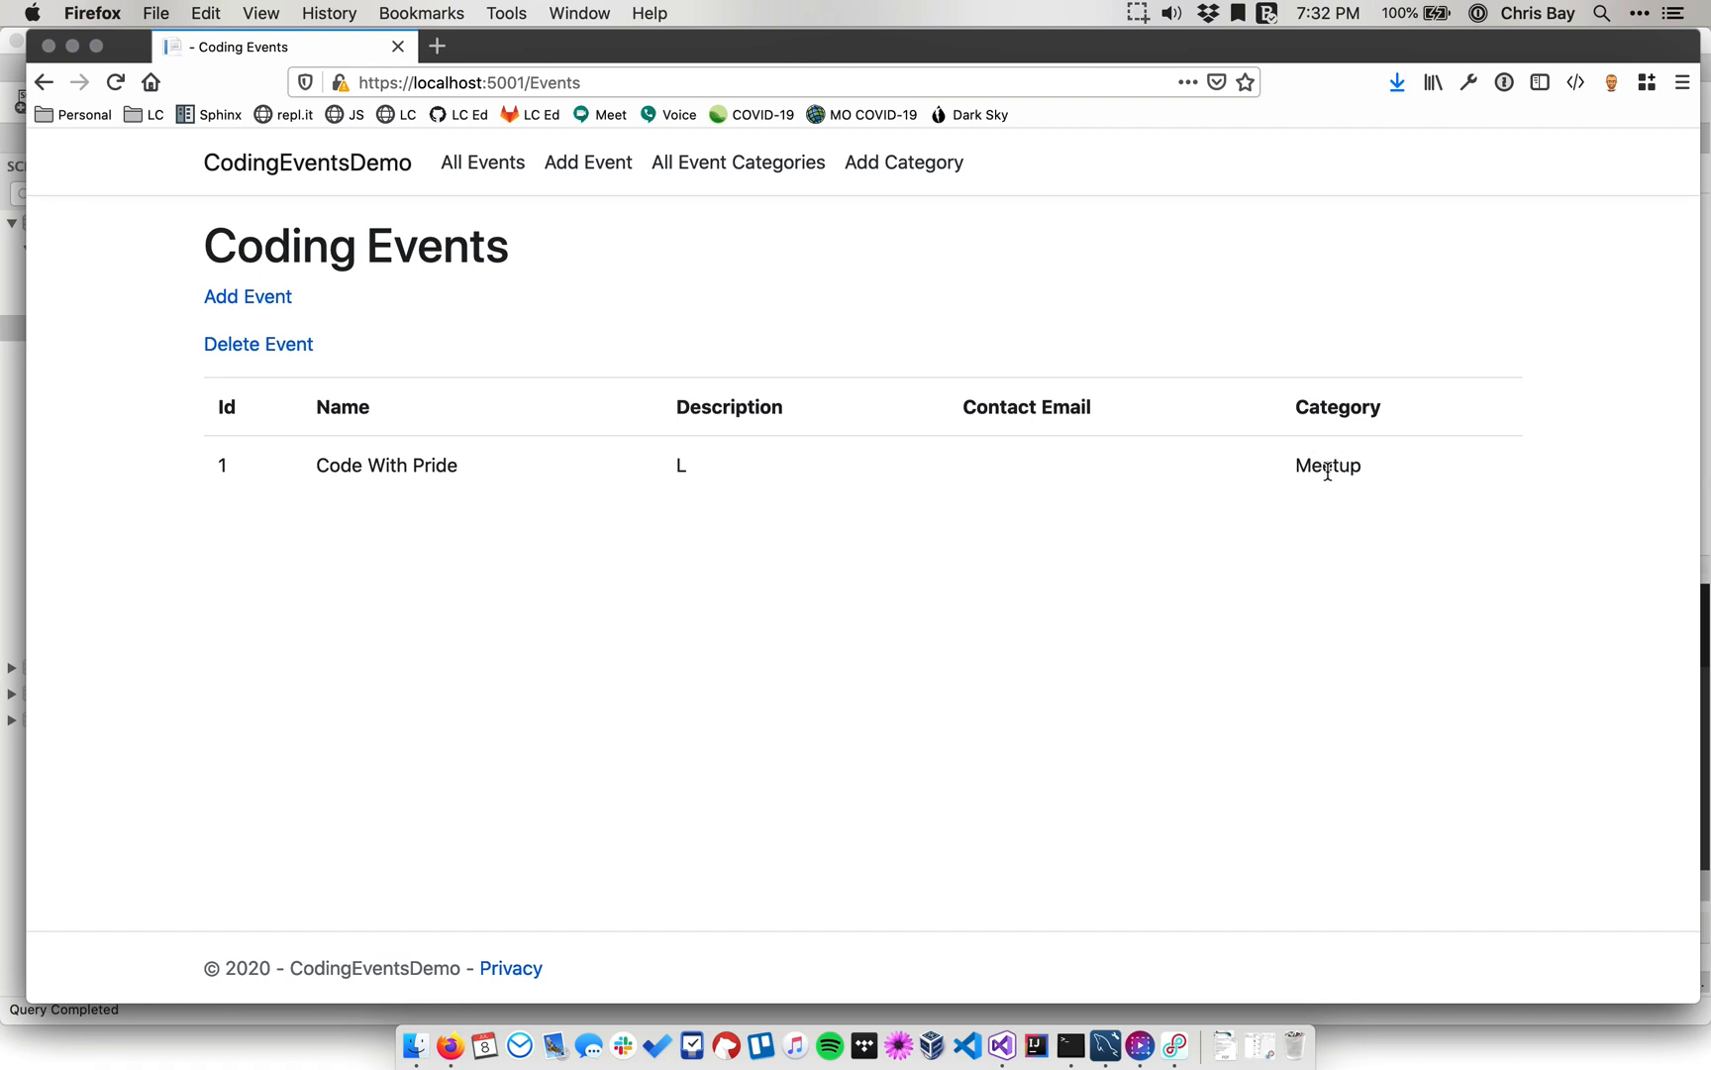
pyautogui.moveTo(894, 194)
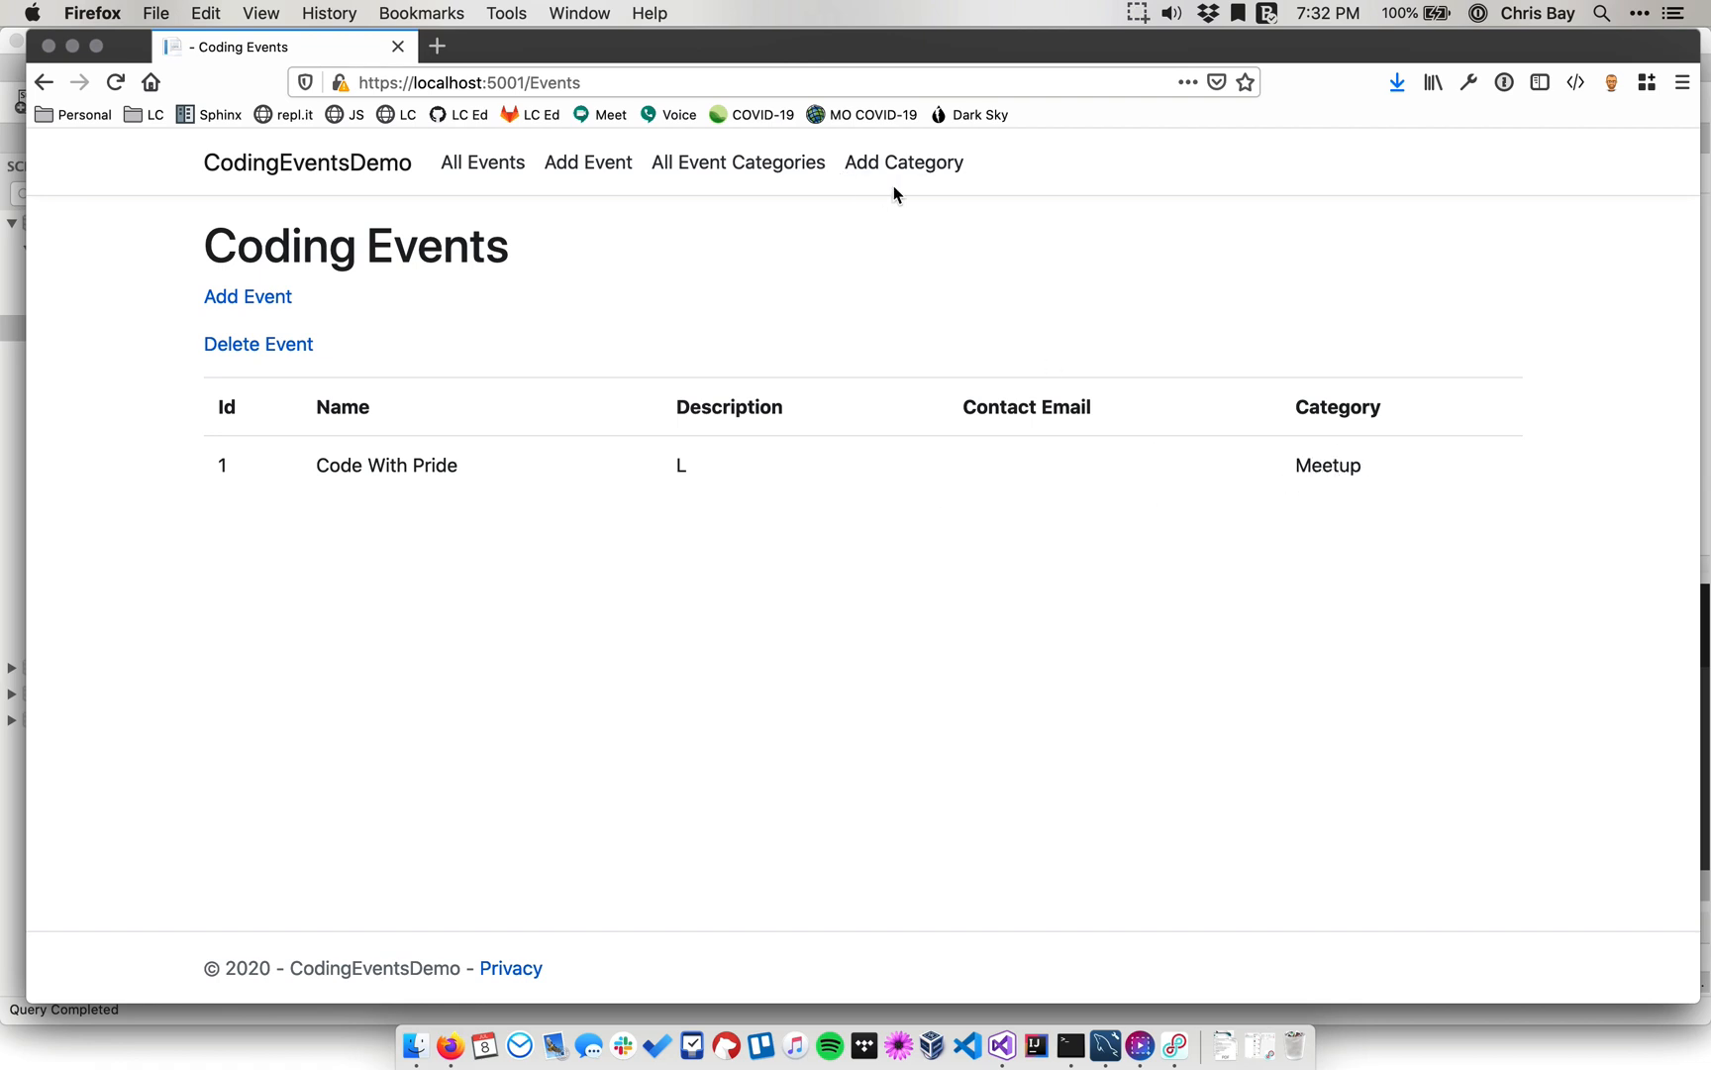
# - Add a 'Conference' category and view the list of all categories
pyautogui.click(904, 161)
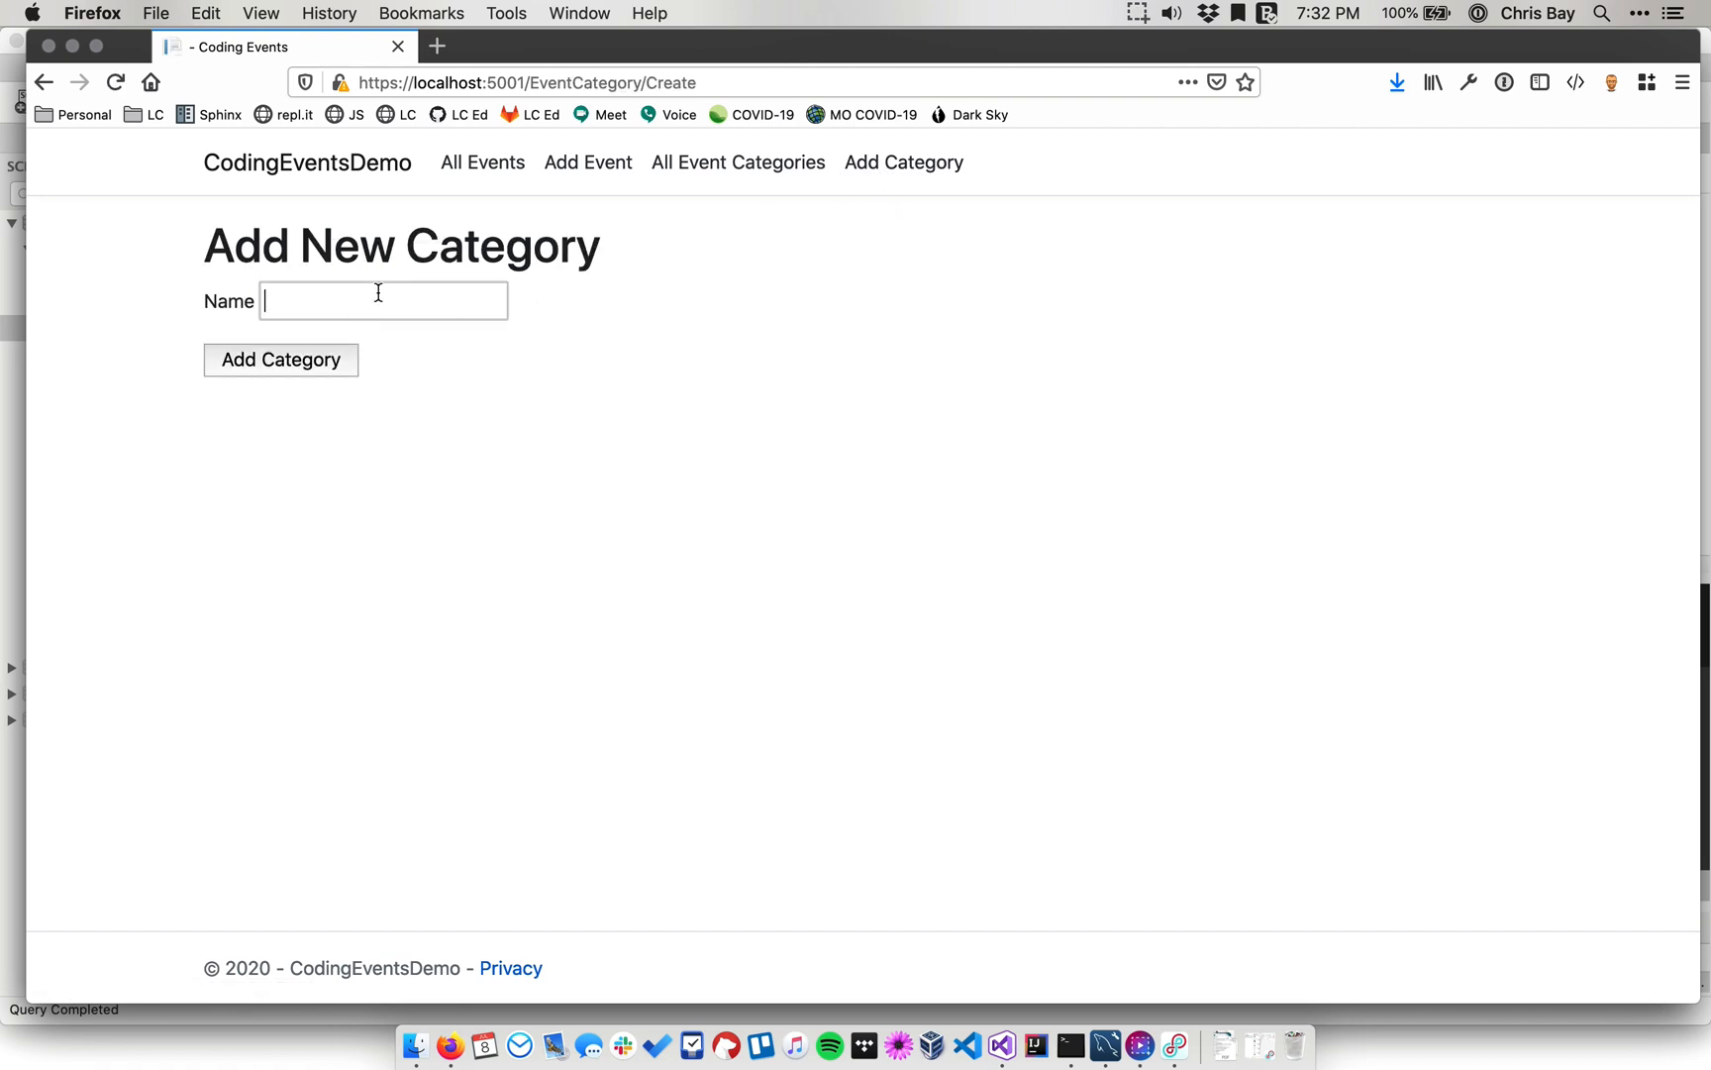
pyautogui.write('Conference')
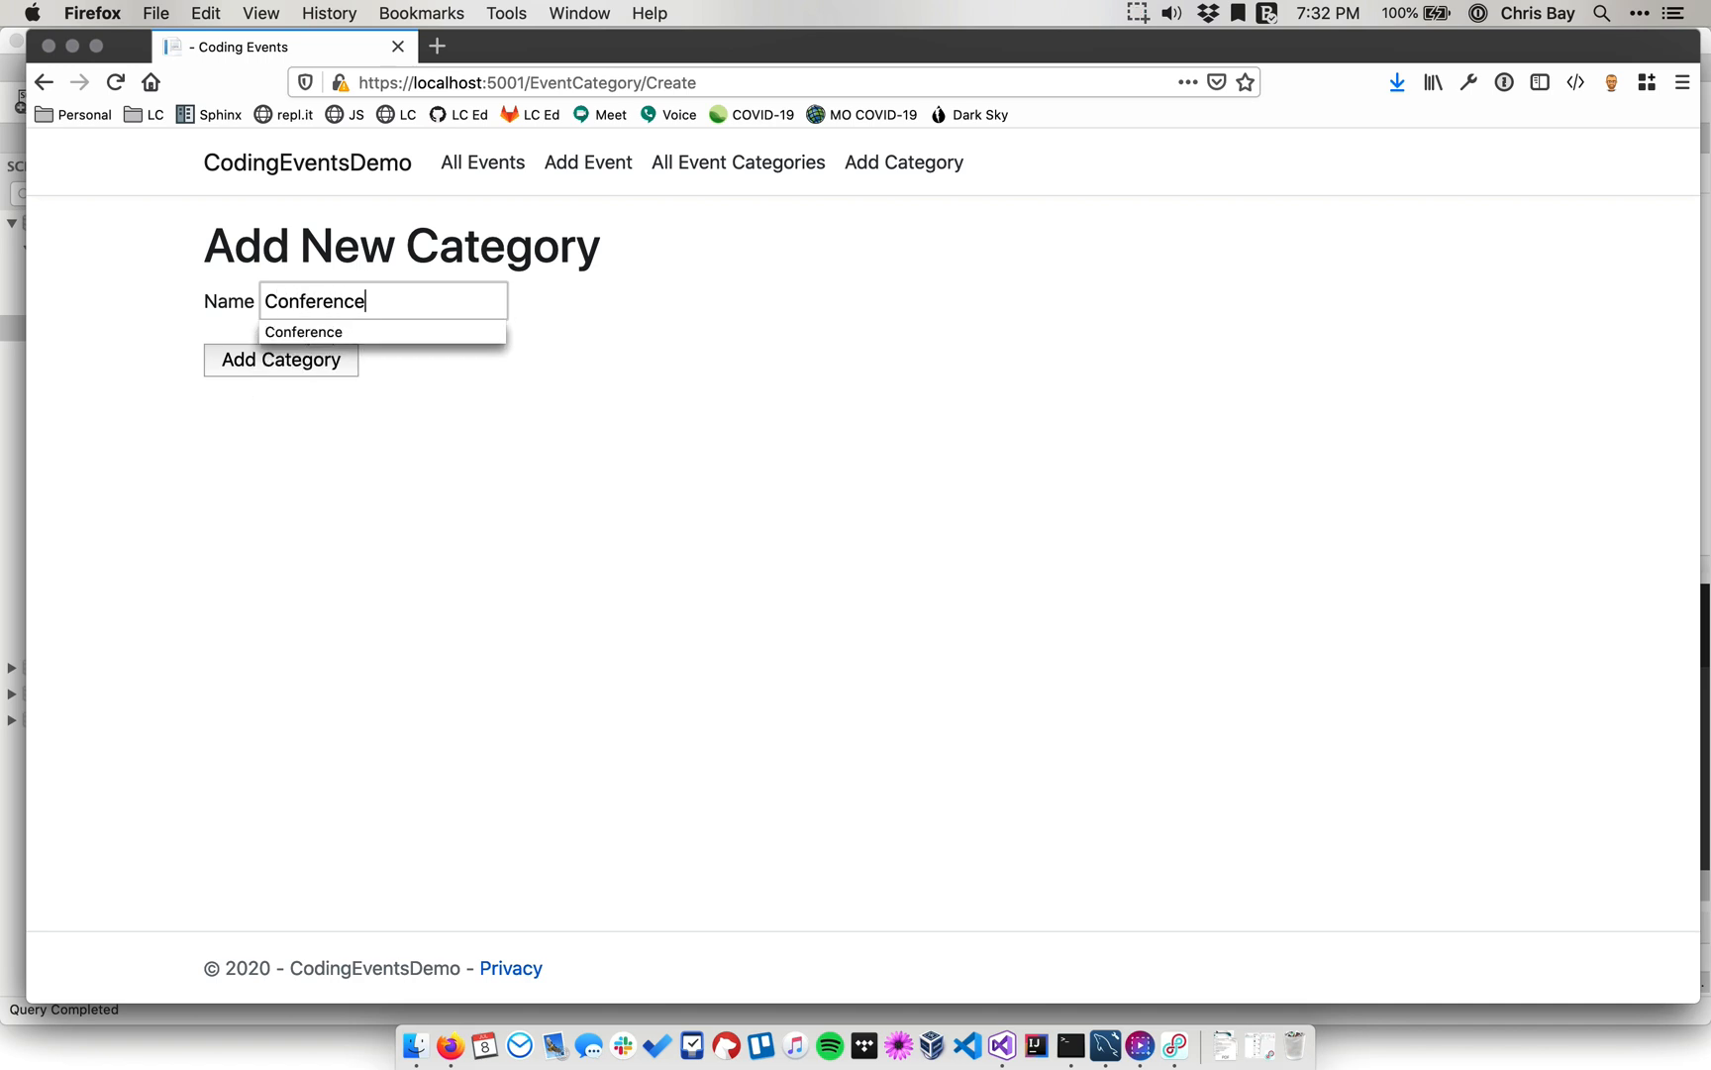
pyautogui.click(281, 360)
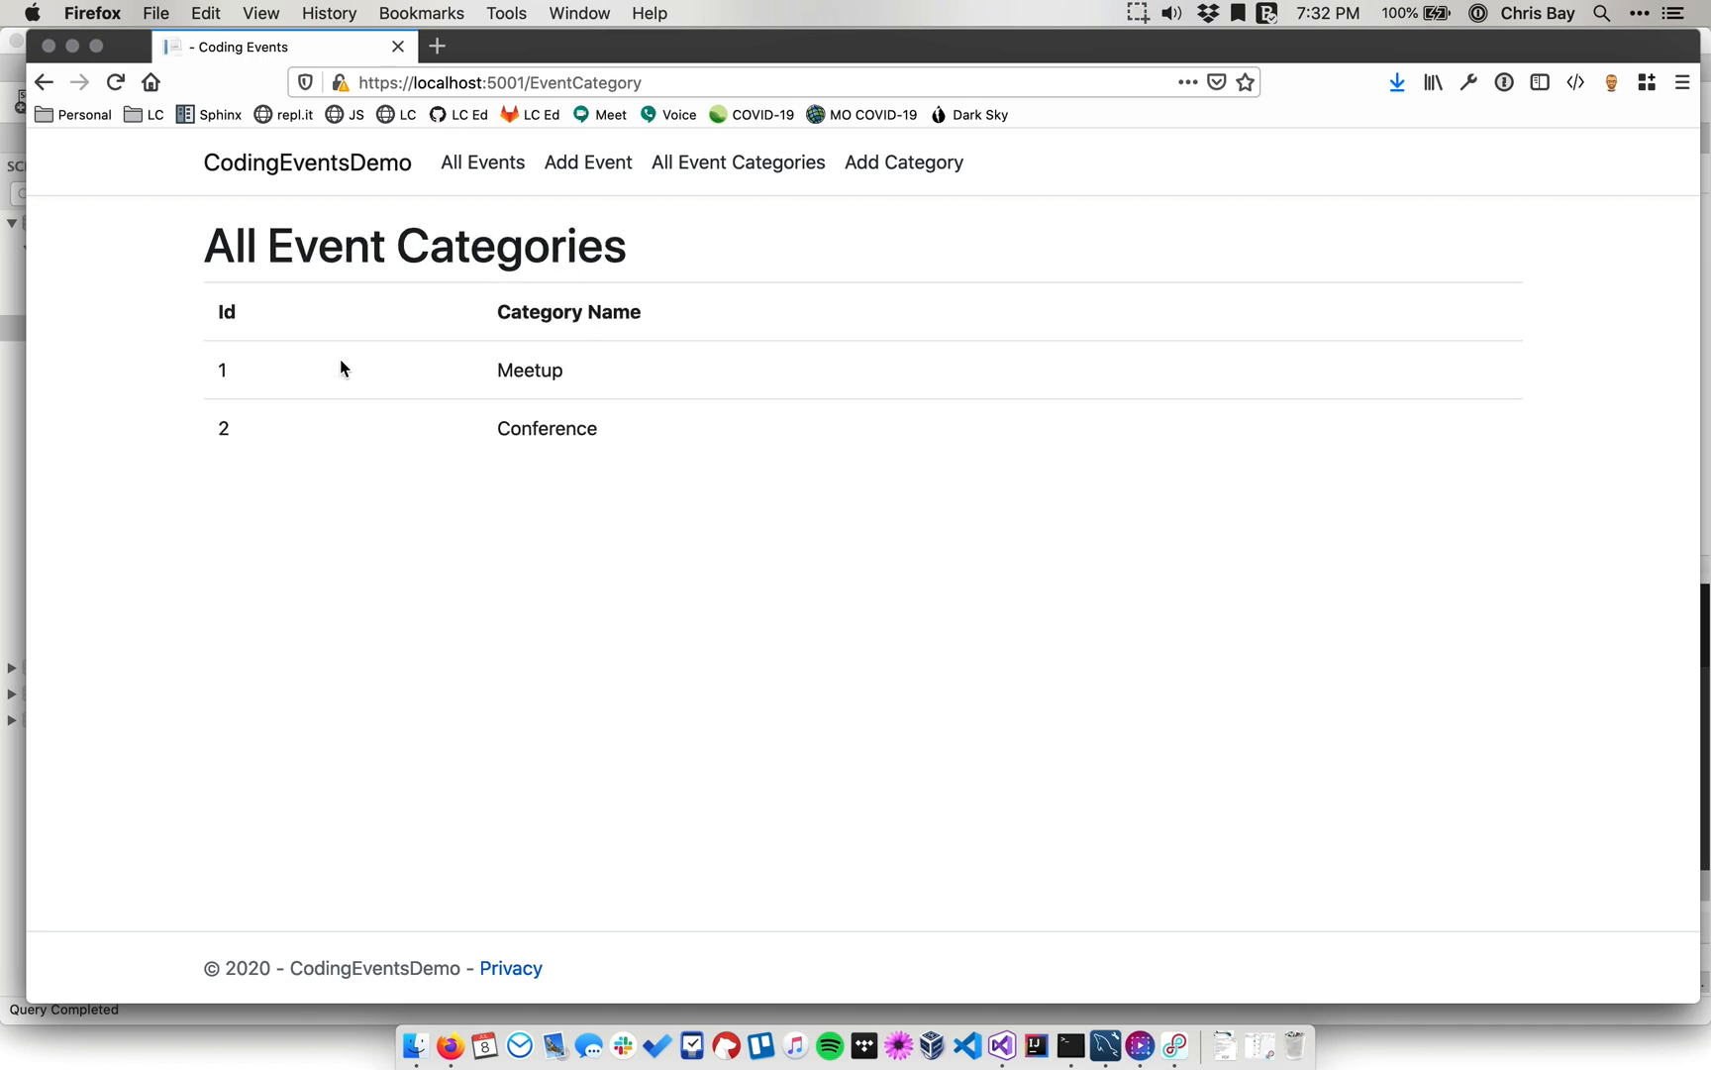
pyautogui.click(588, 162)
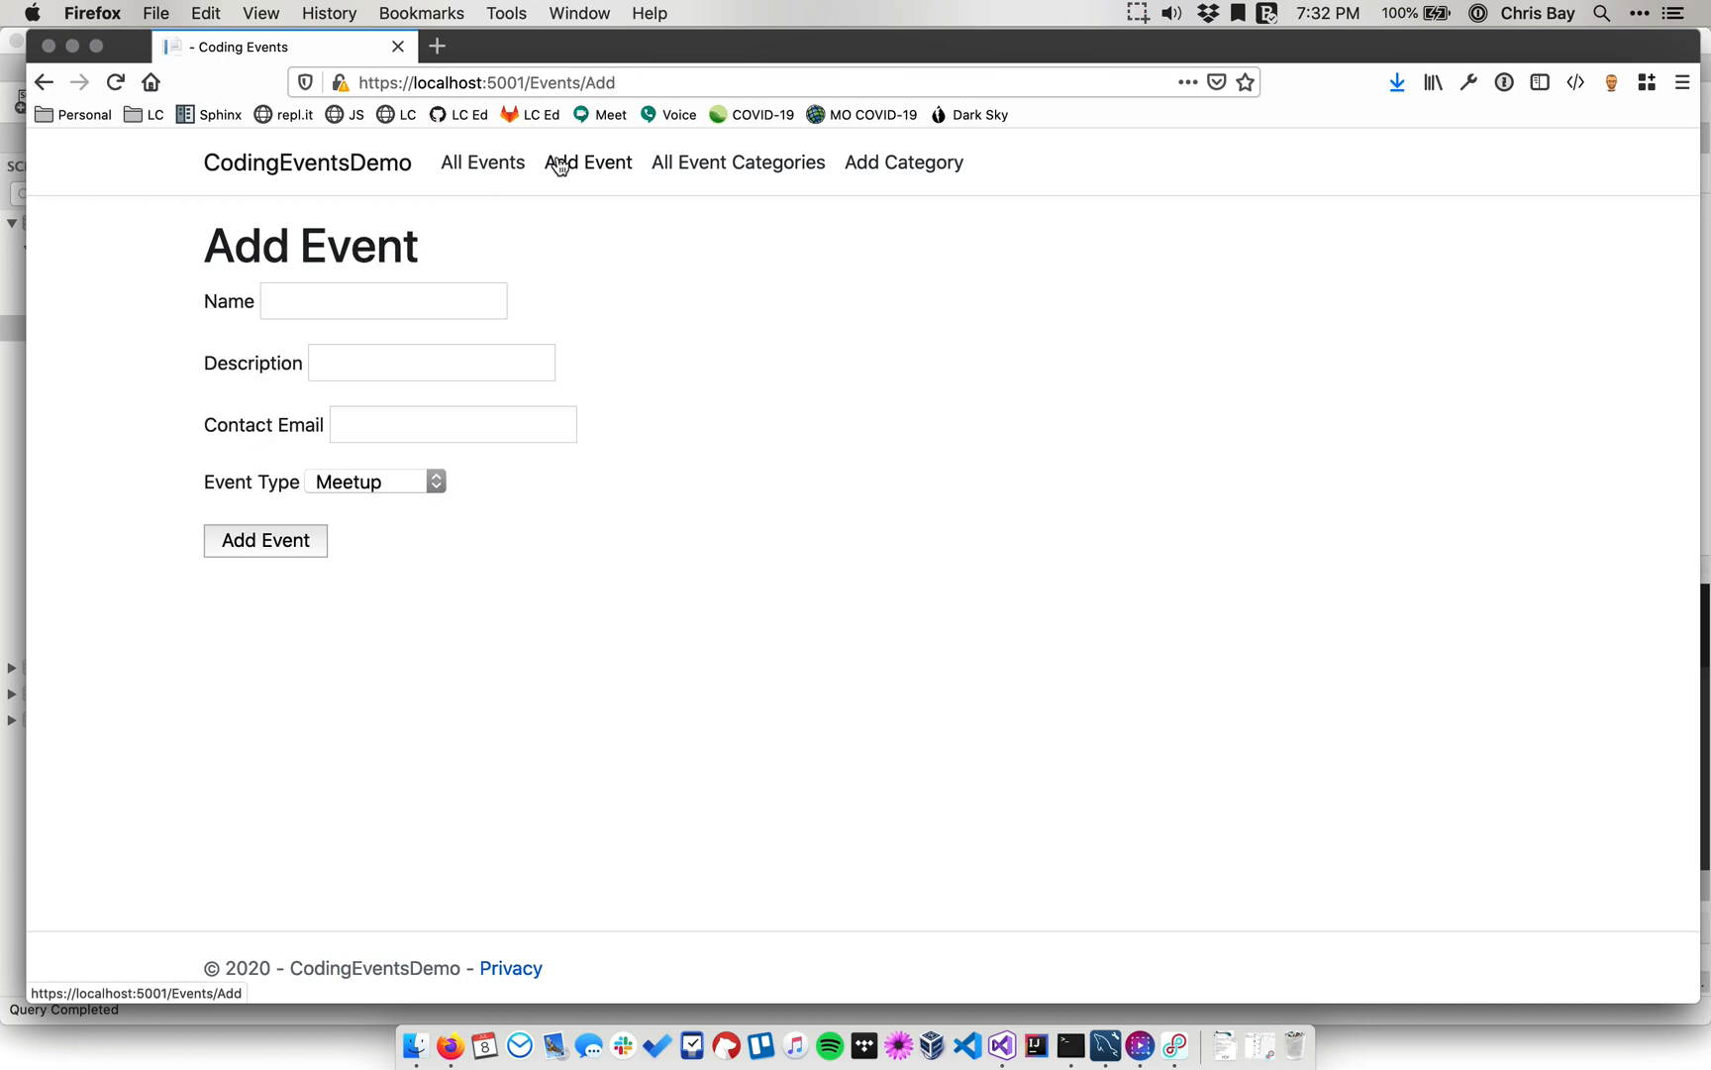
pyautogui.write('WWDC')
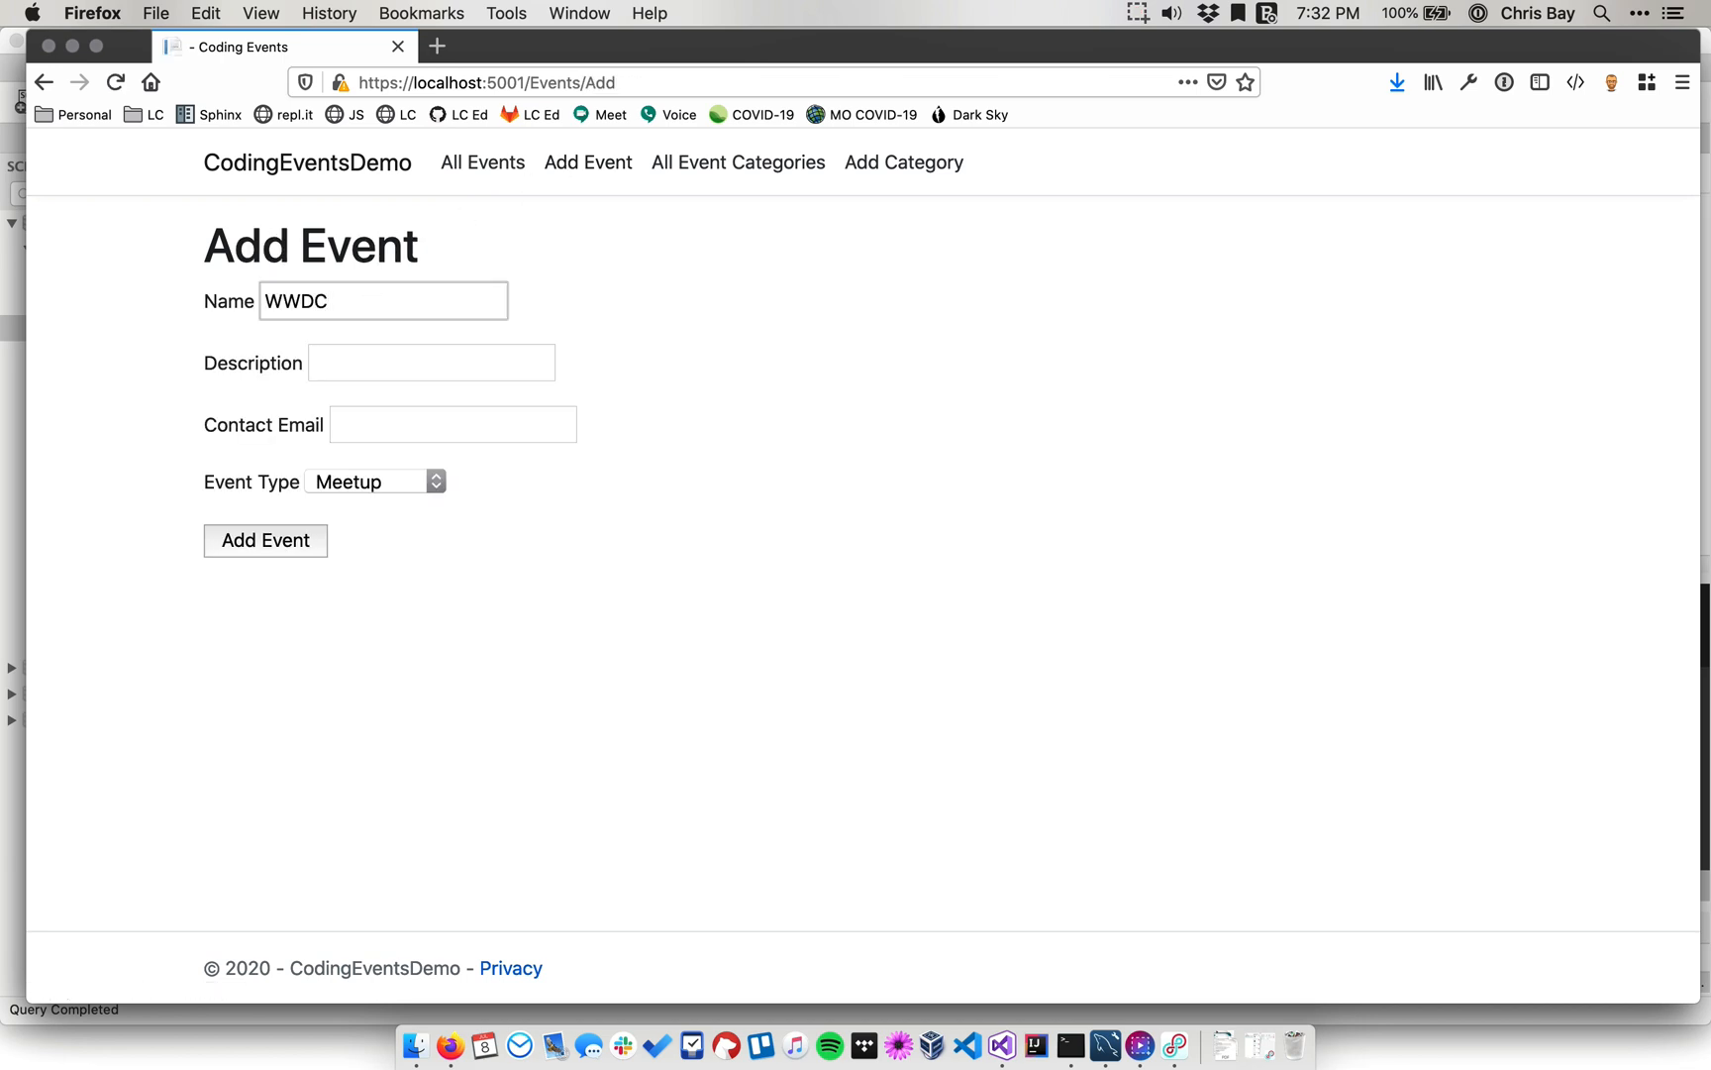
pyautogui.write("Apple's")
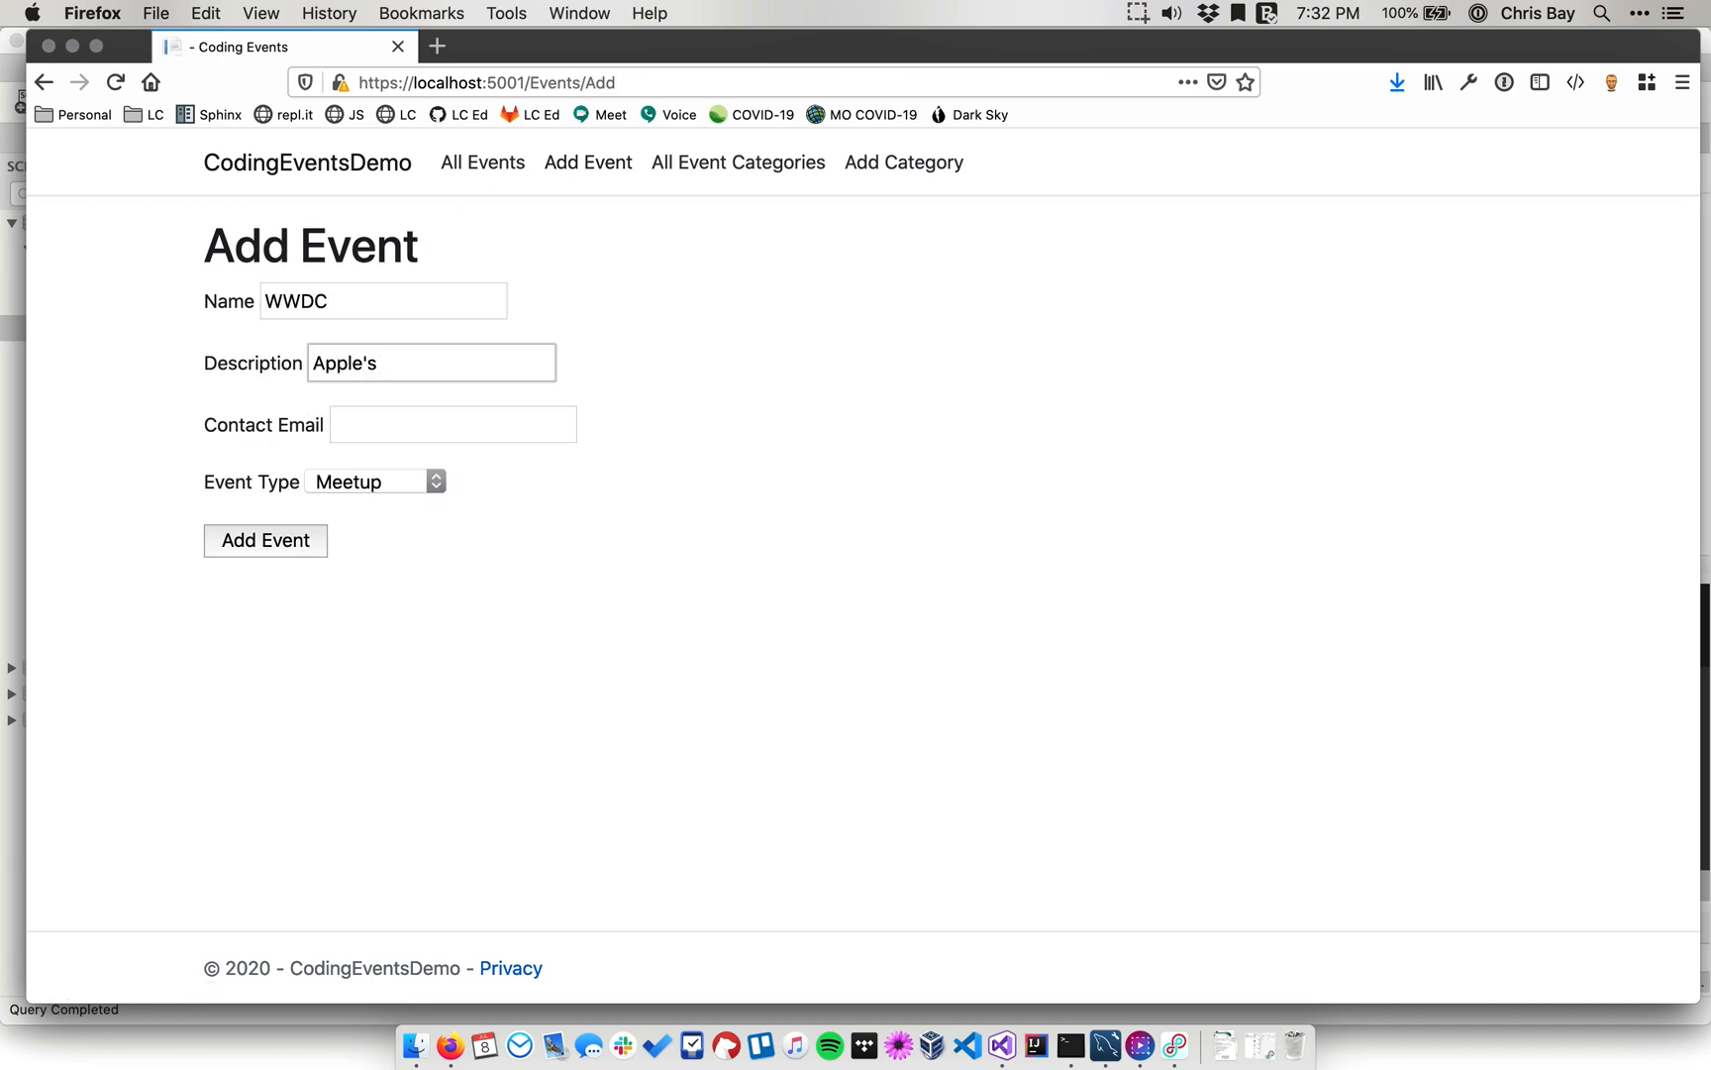
pyautogui.write('dev conference')
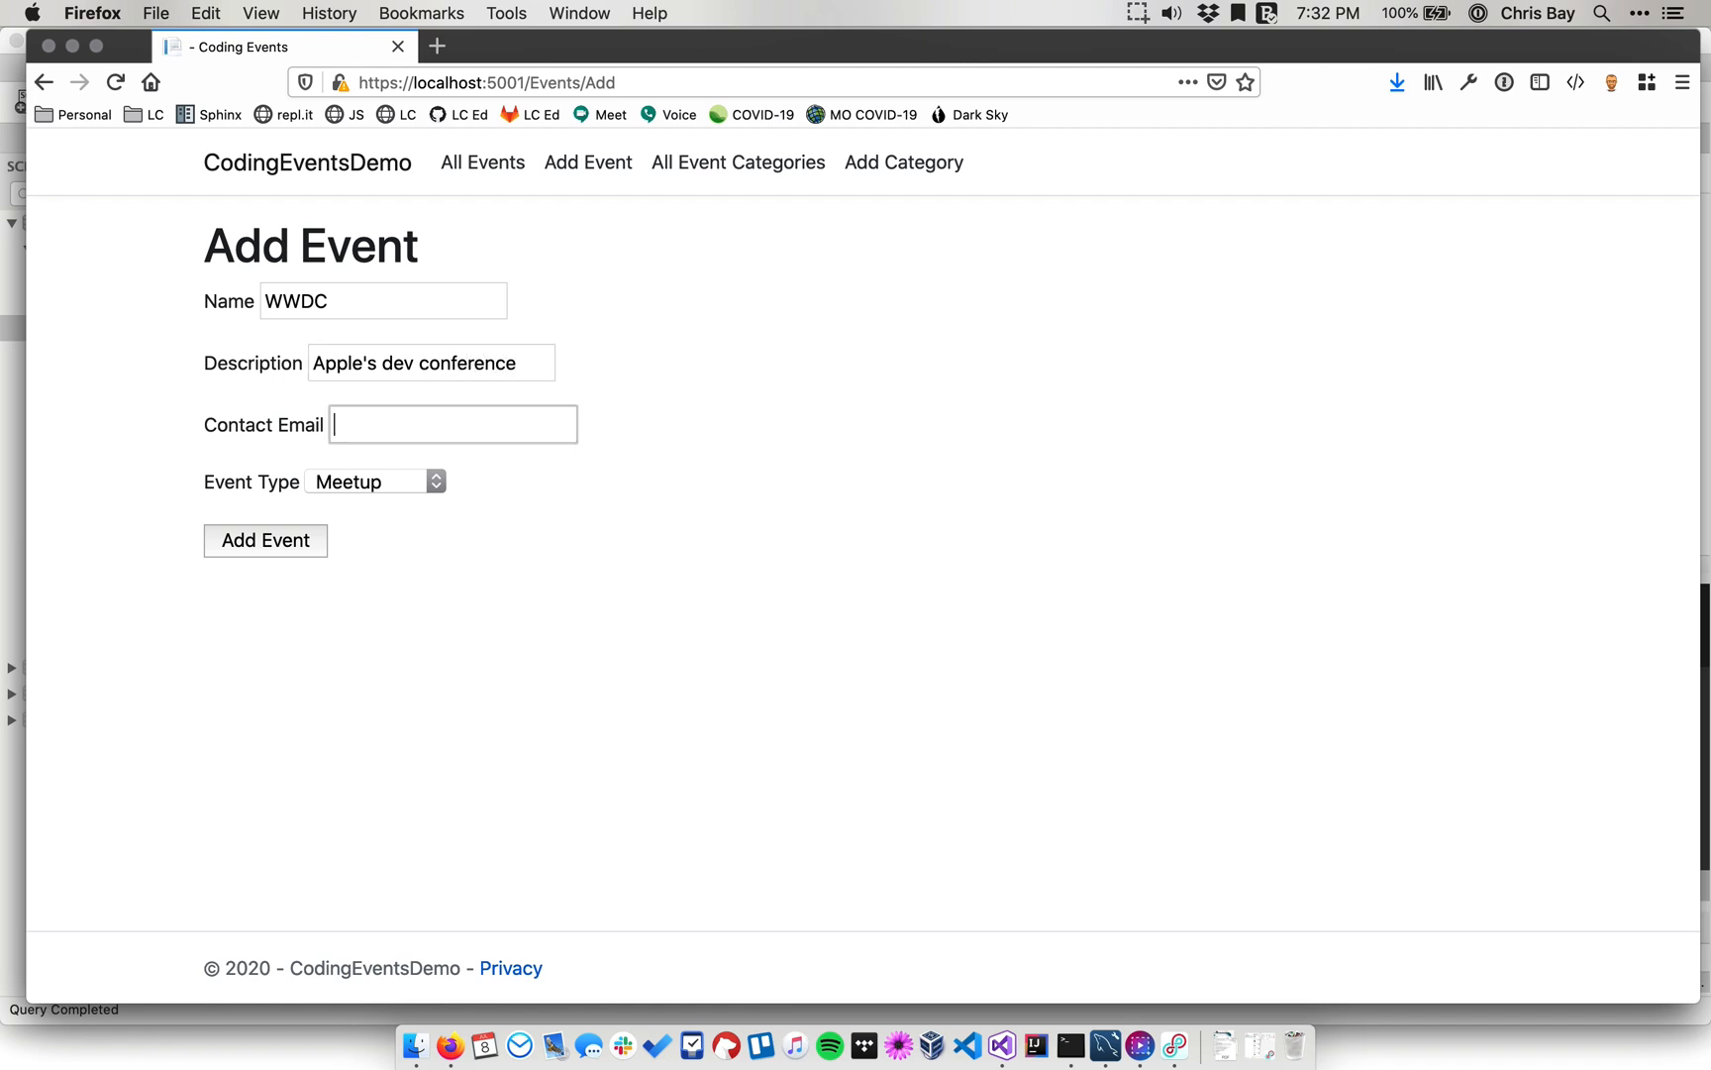
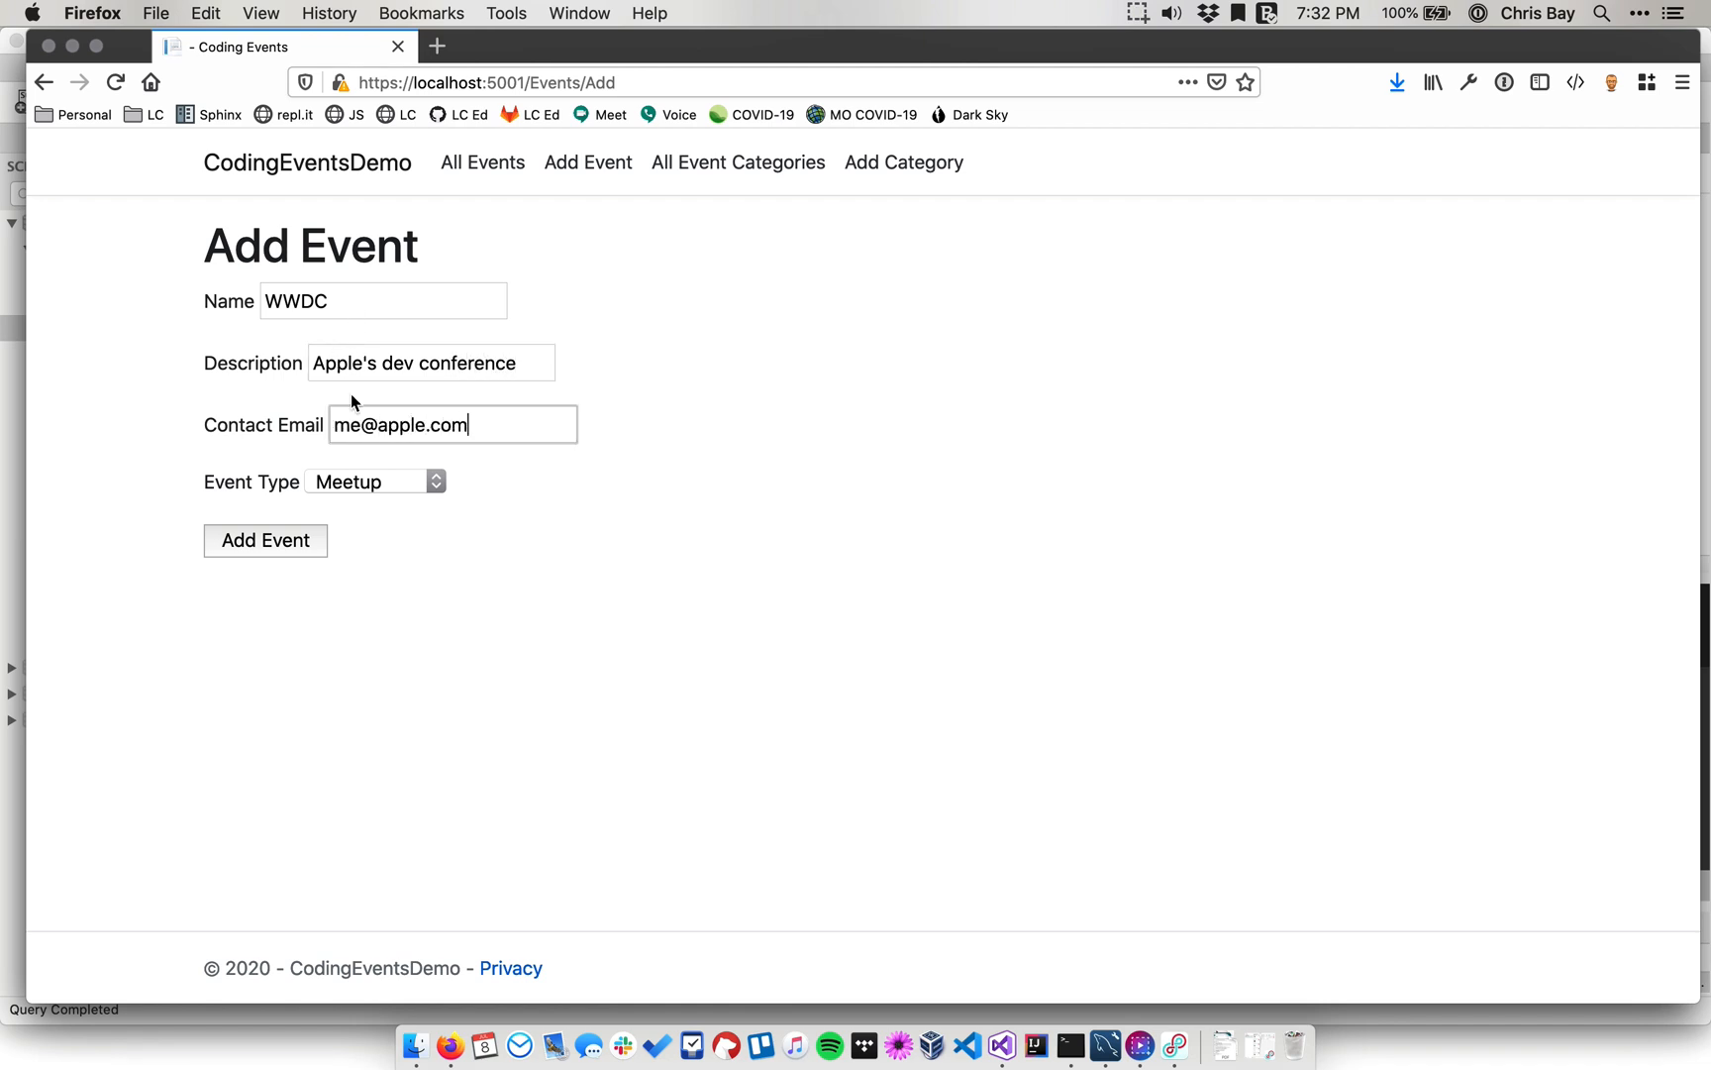
pyautogui.click(373, 481)
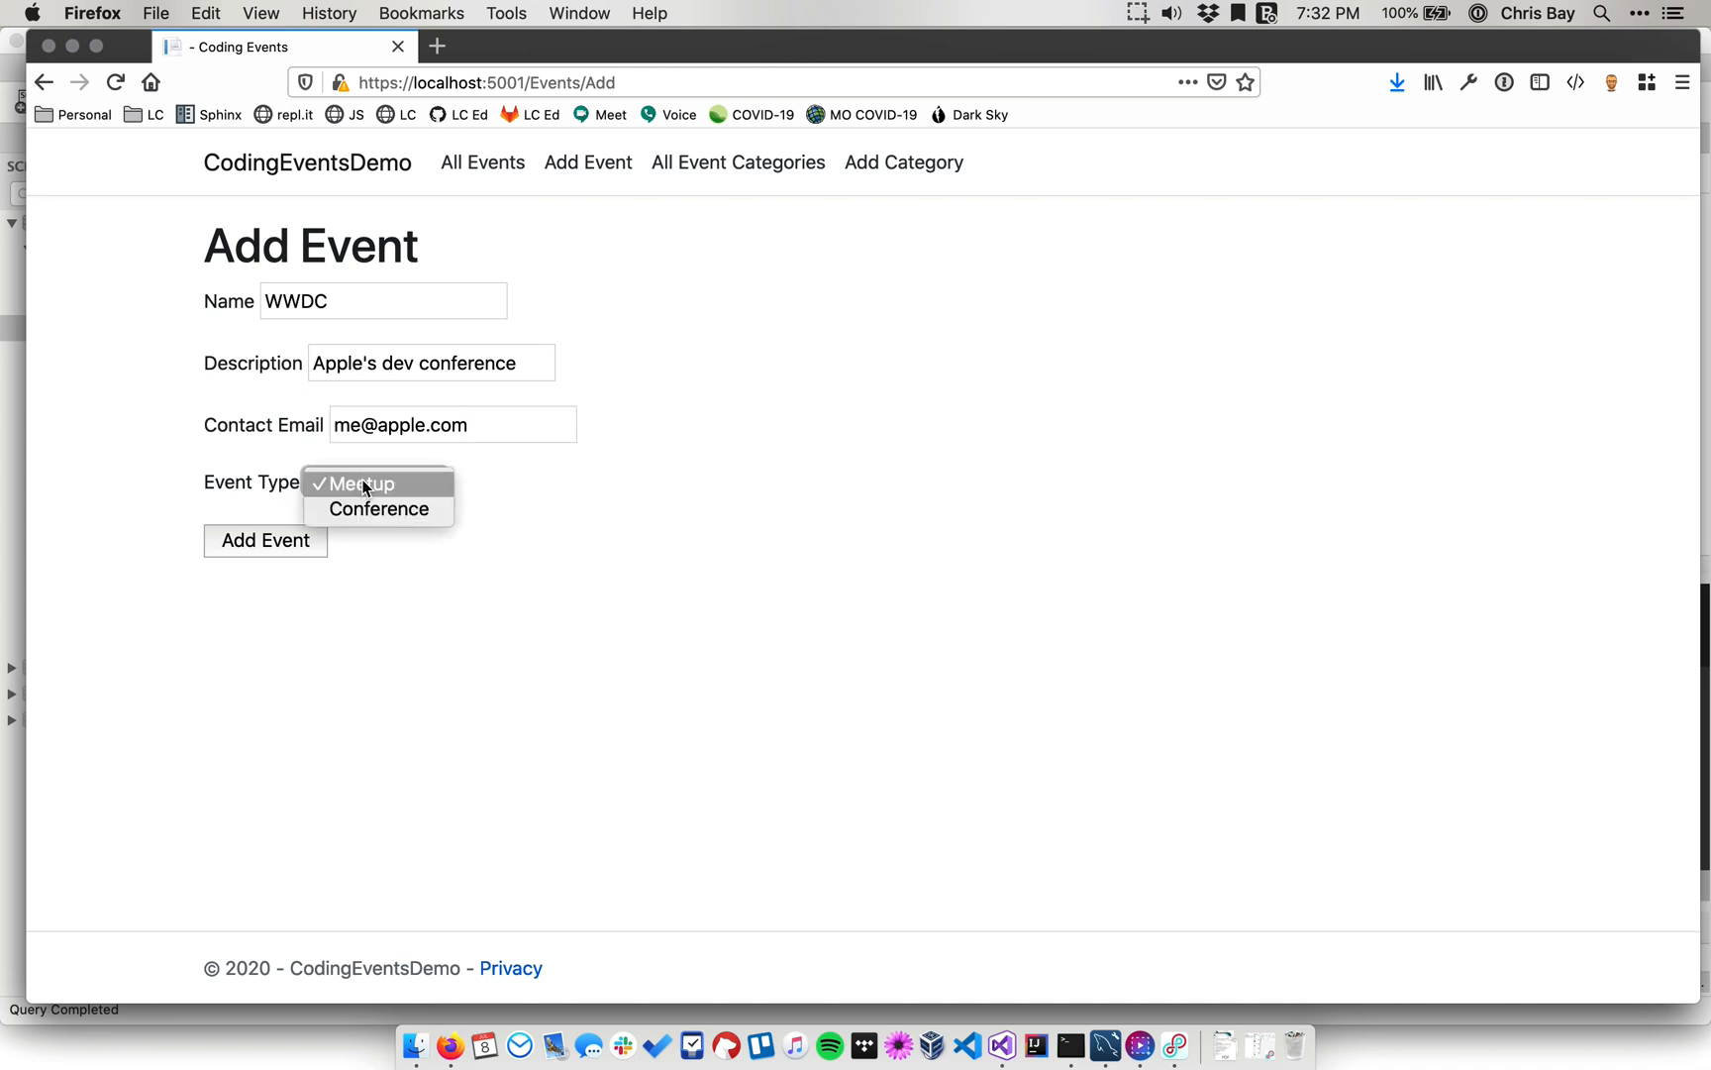
pyautogui.moveTo(372, 508)
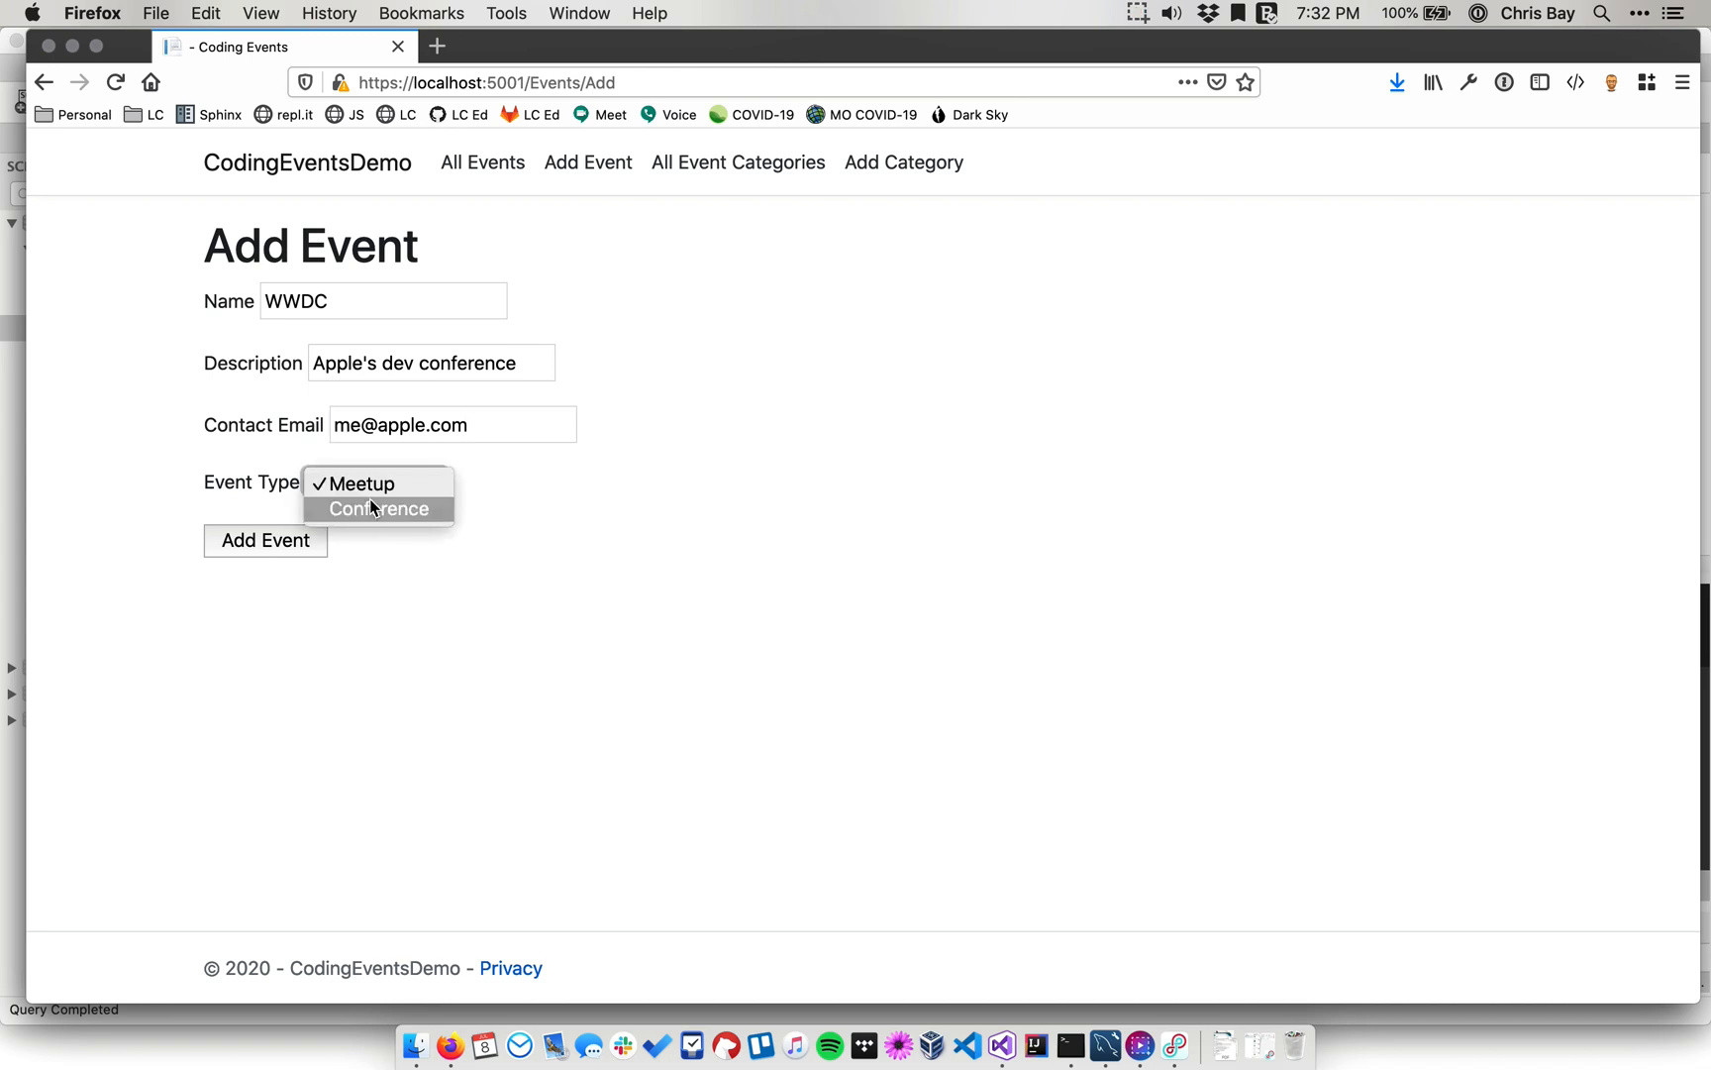
pyautogui.moveTo(395, 498)
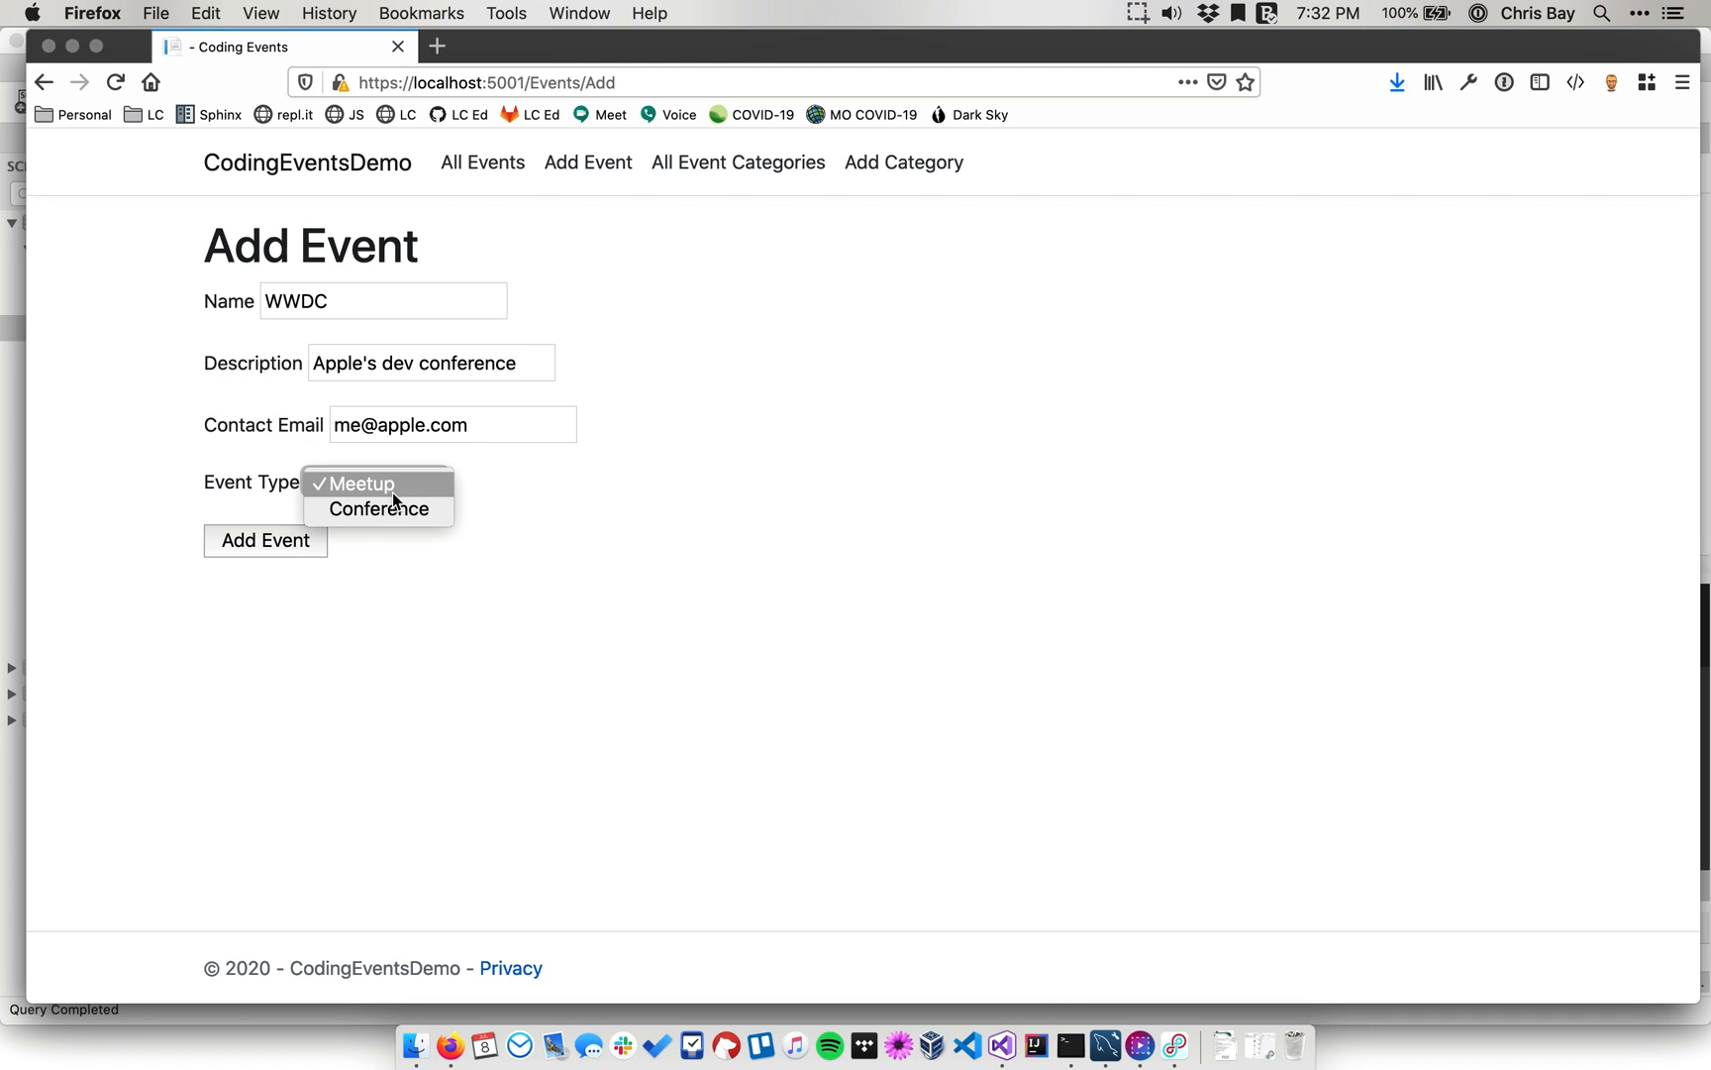
pyautogui.moveTo(394, 515)
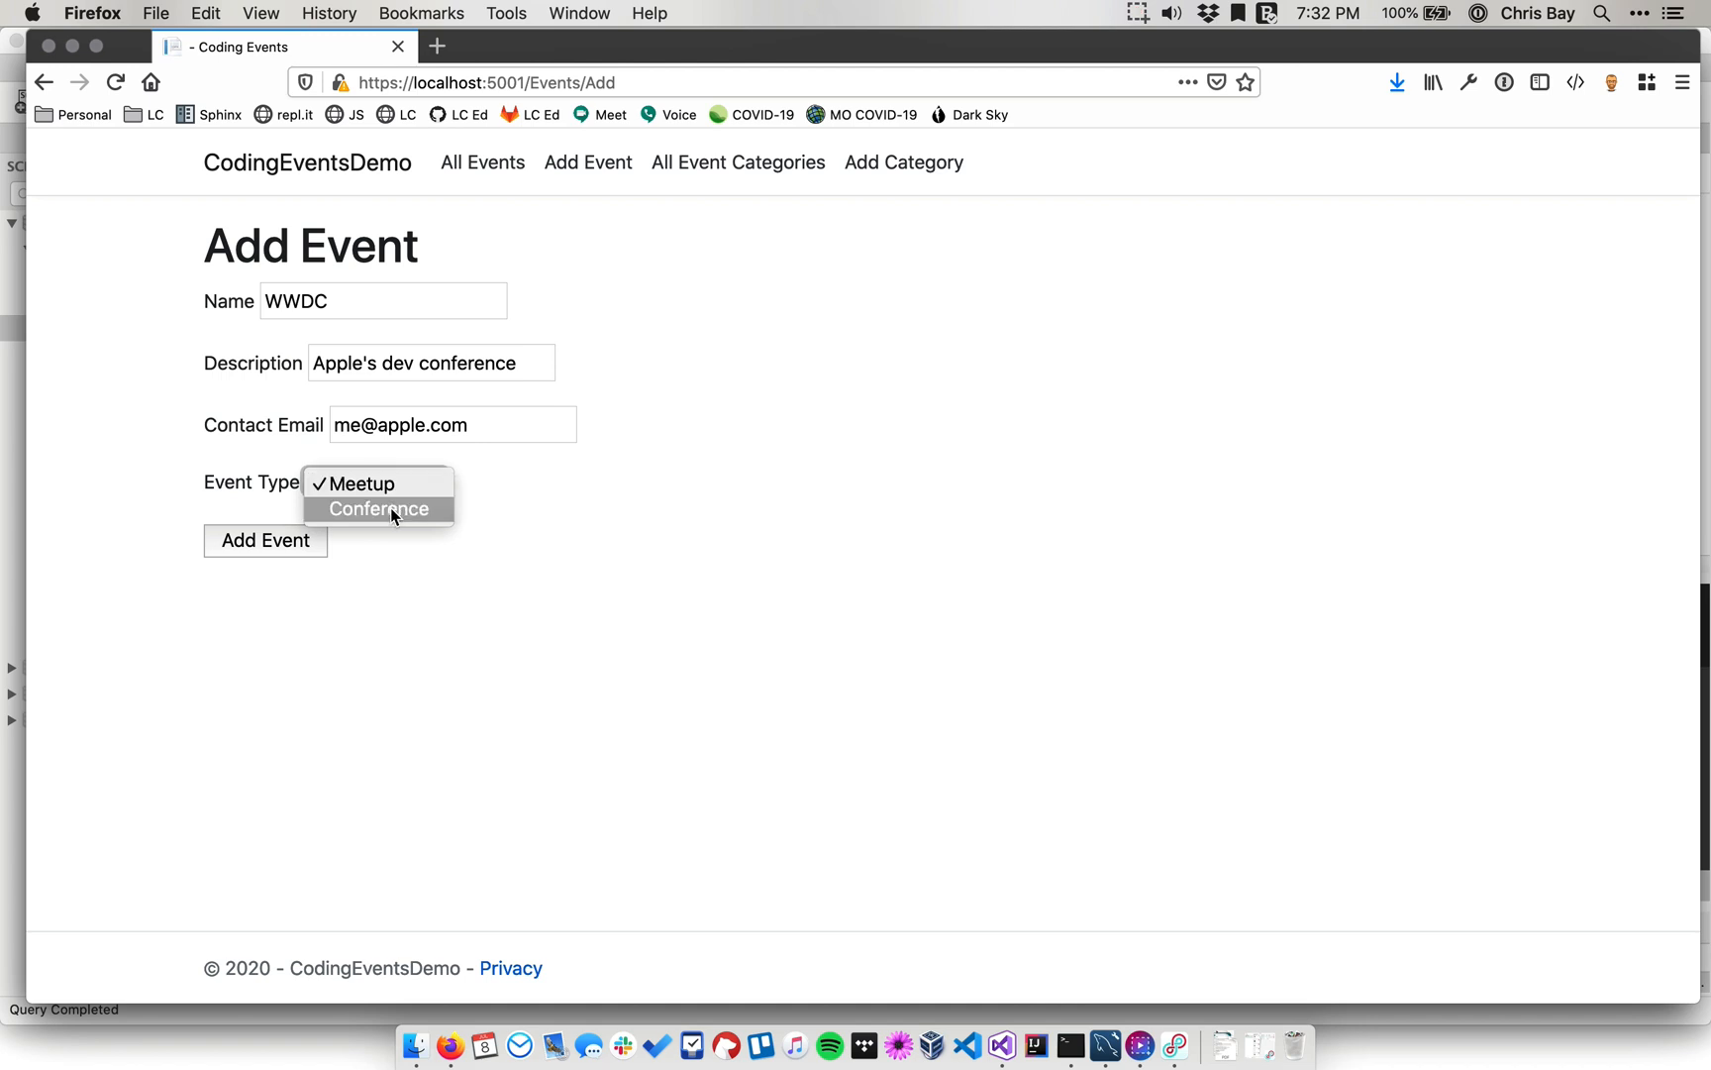
pyautogui.click(379, 509)
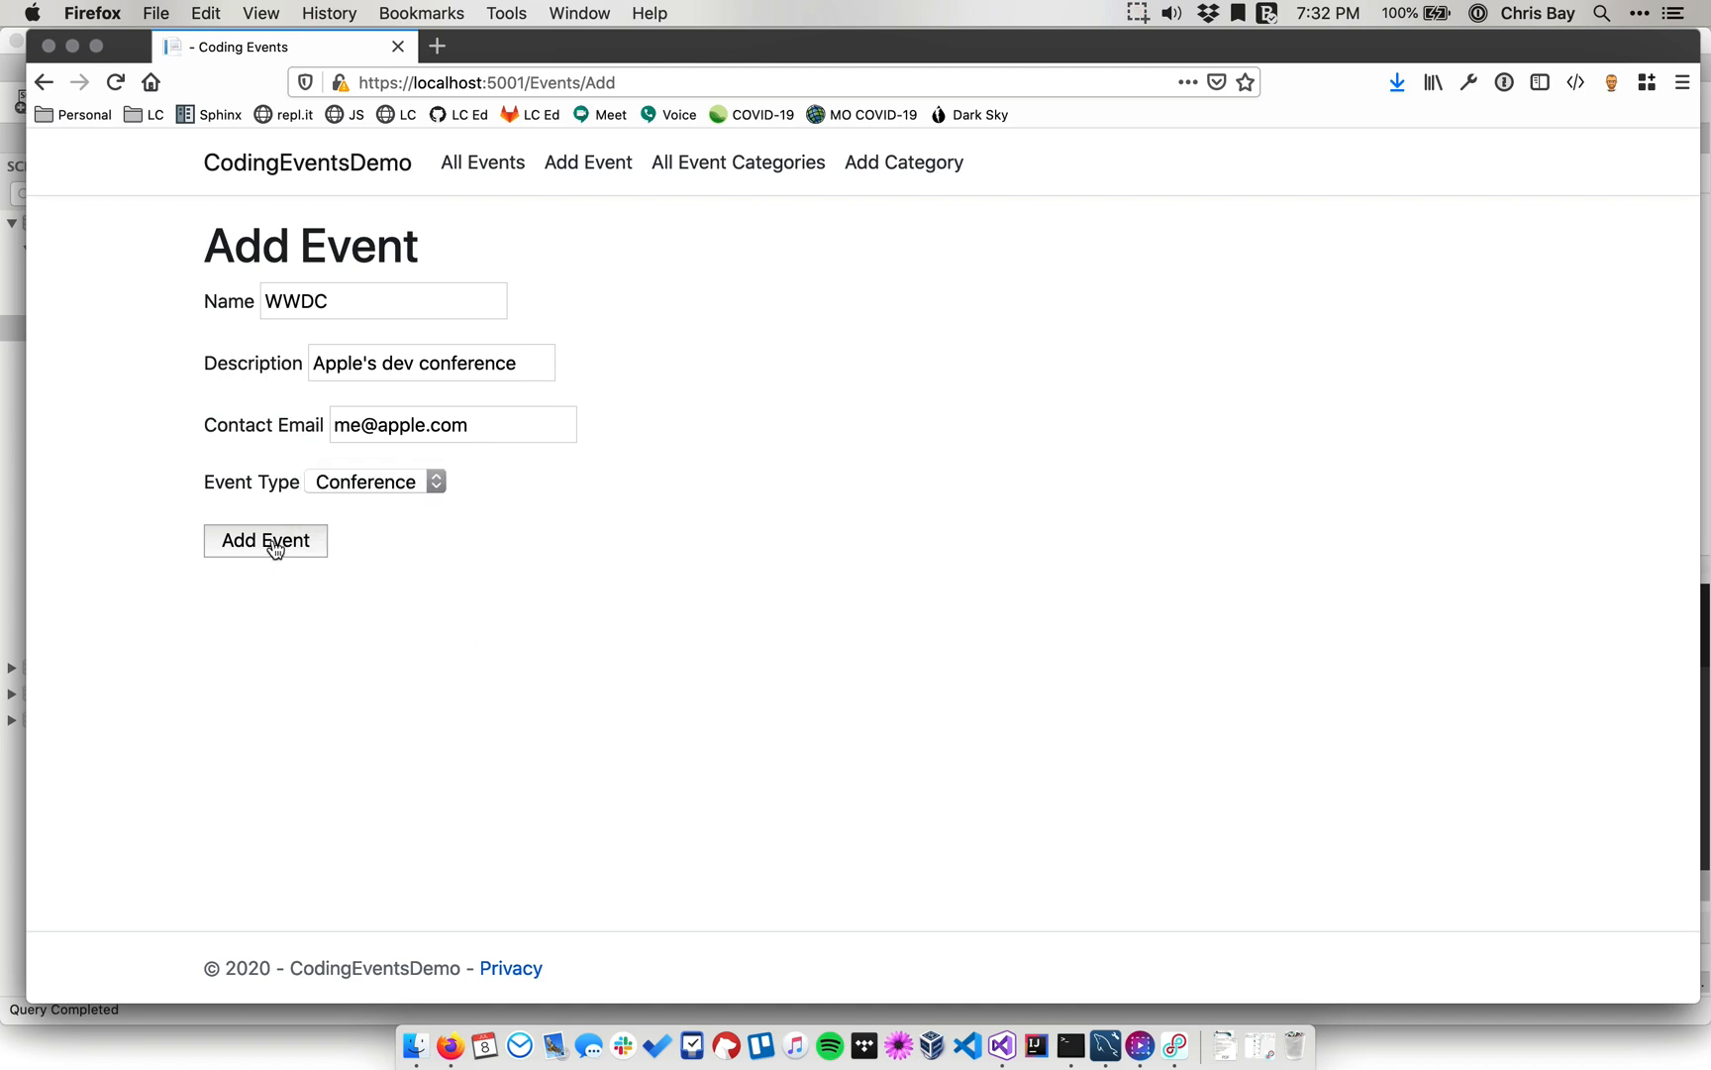
pyautogui.click(266, 541)
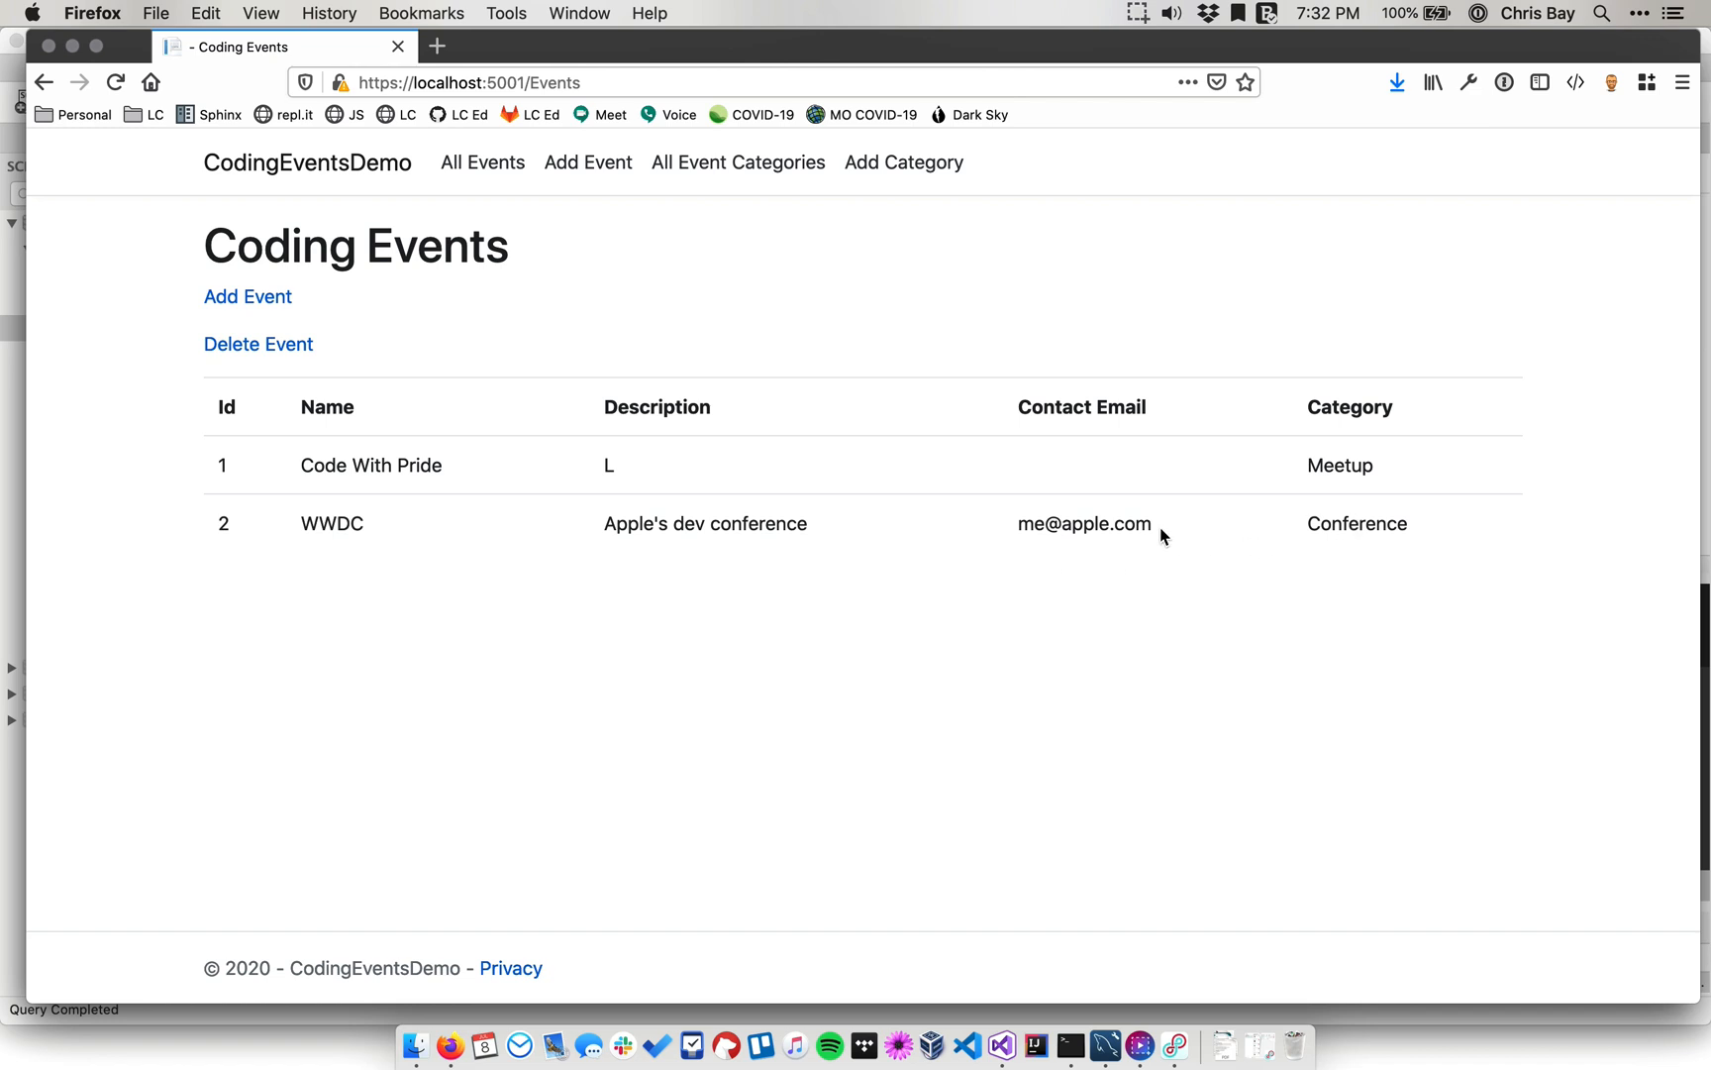
pyautogui.moveTo(1407, 573)
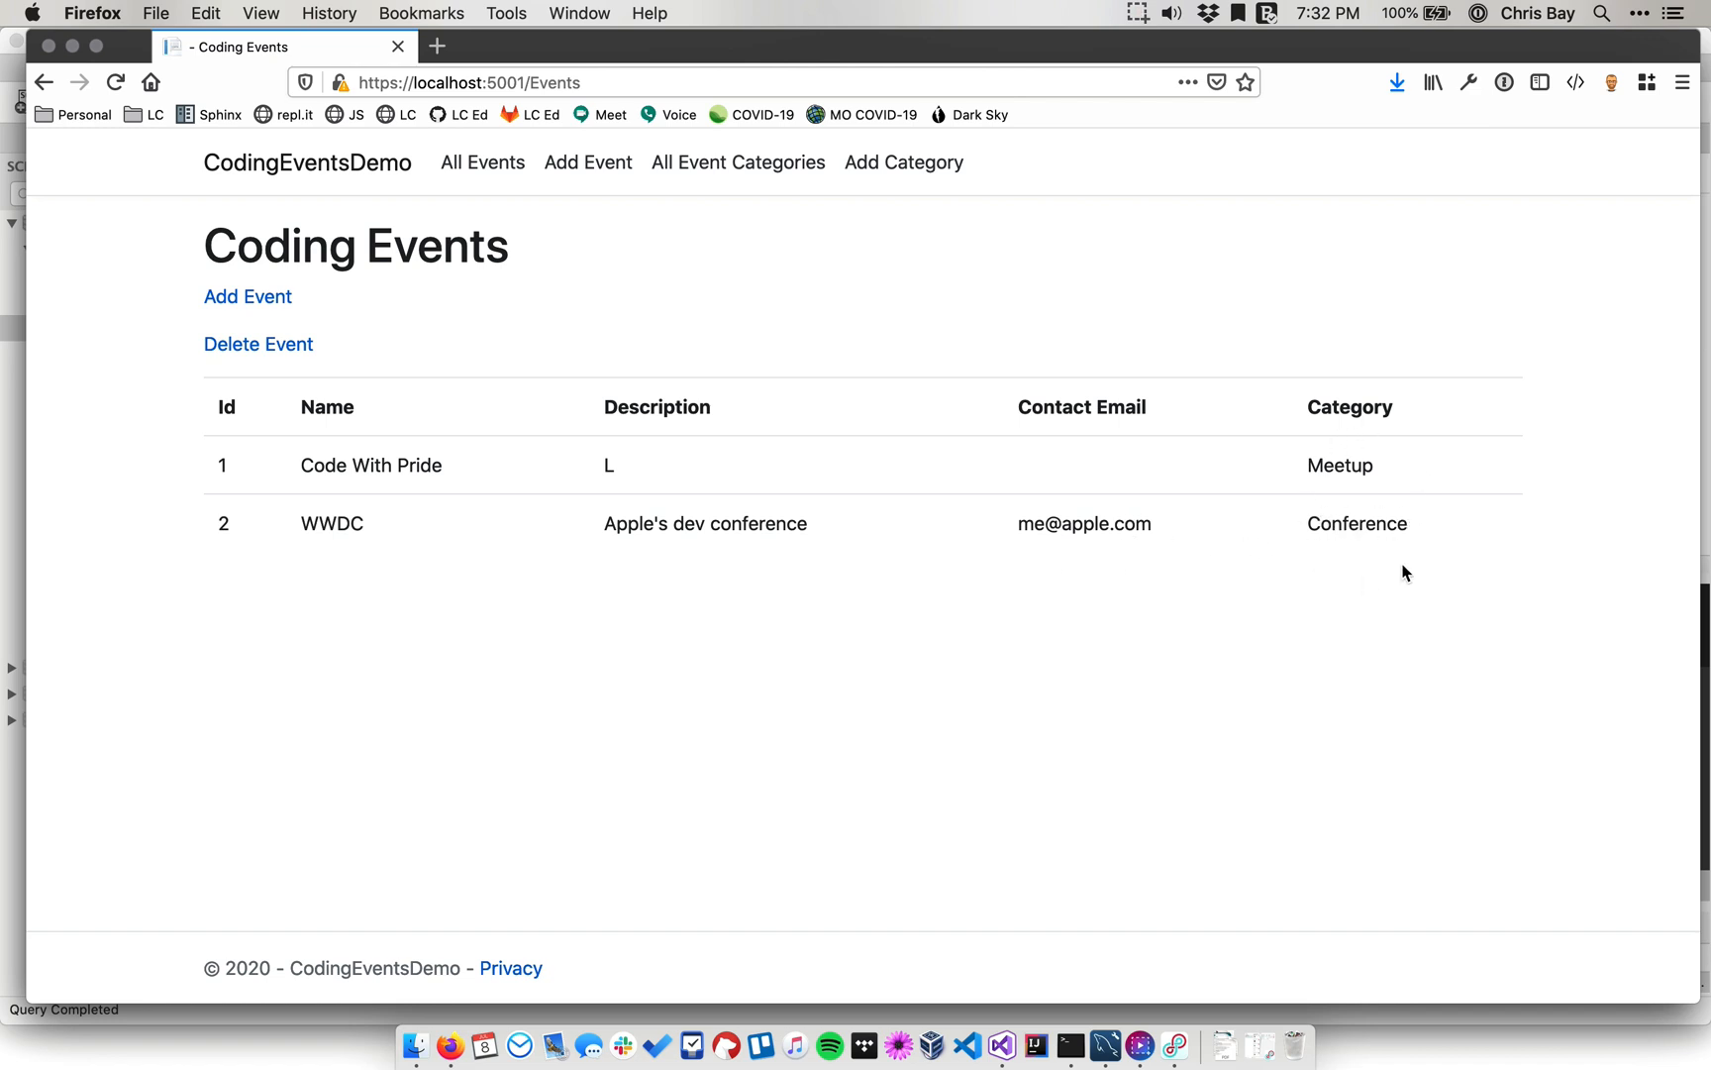
pyautogui.moveTo(1308, 430)
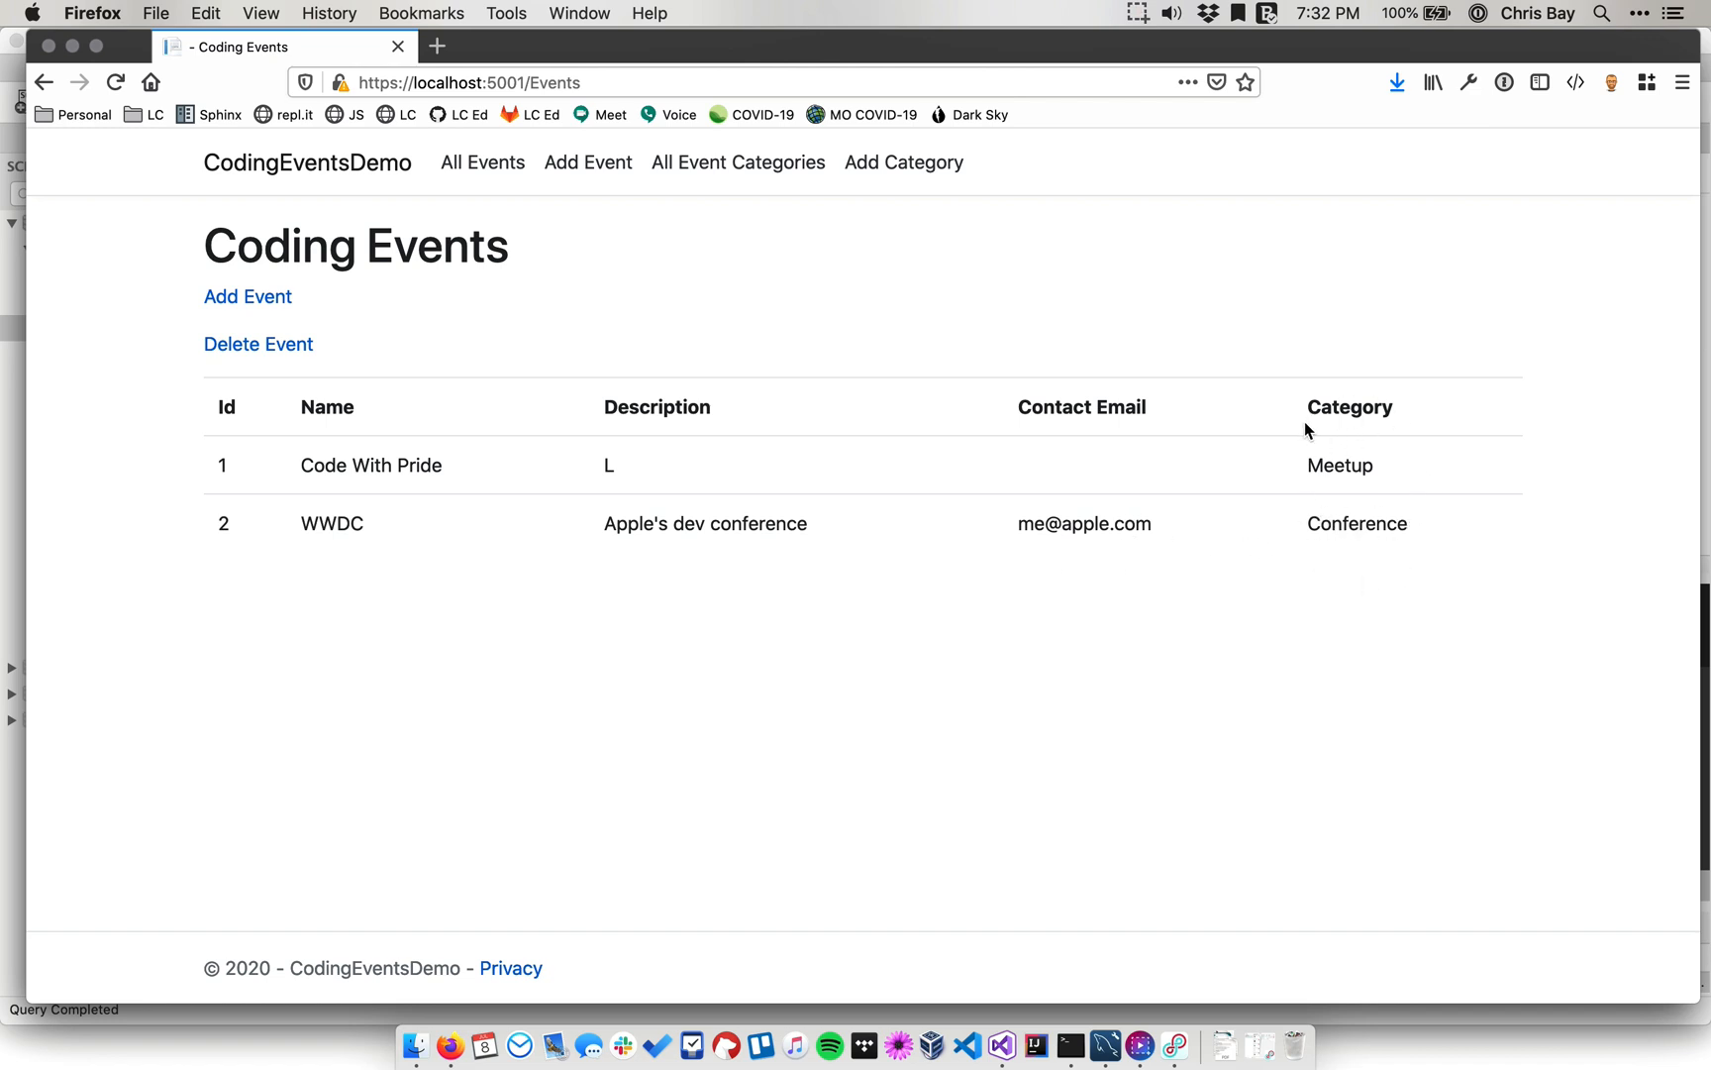
pyautogui.moveTo(1102, 1045)
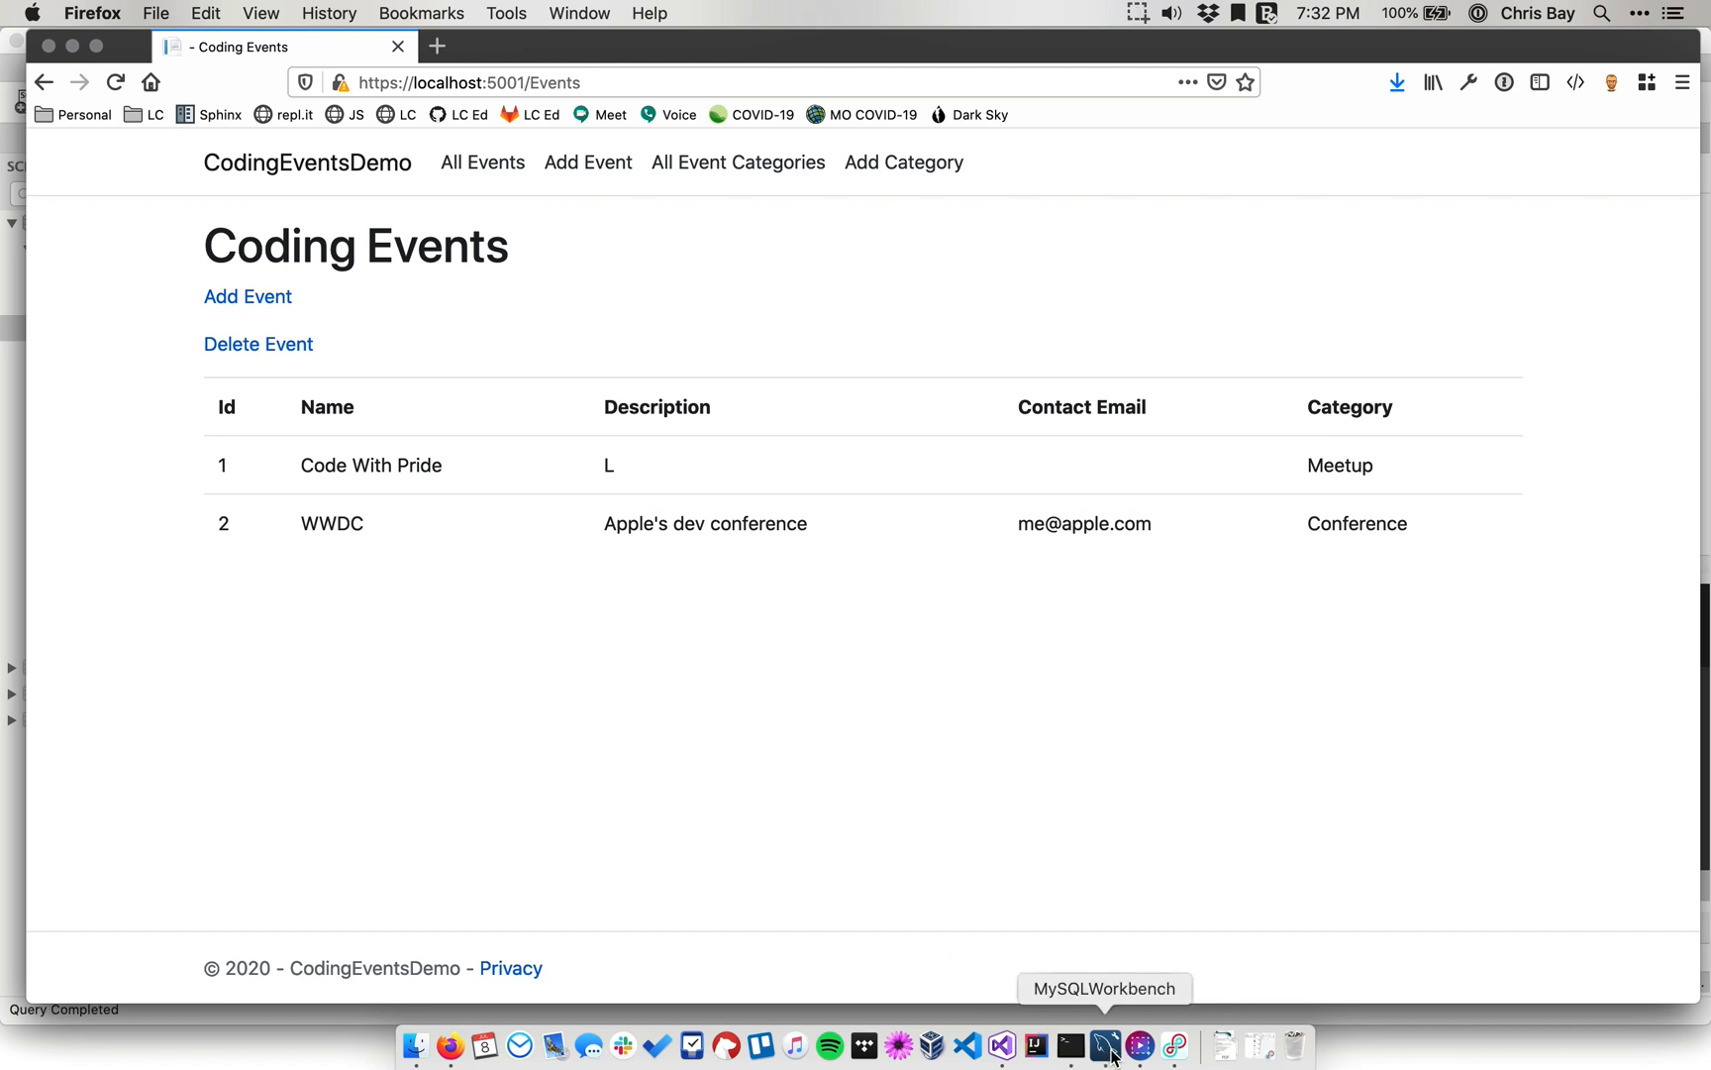
# - In Workbench, inspect the Events rows, highlighting WWDC's name, description and CategoryId 2
pyautogui.click(1103, 1044)
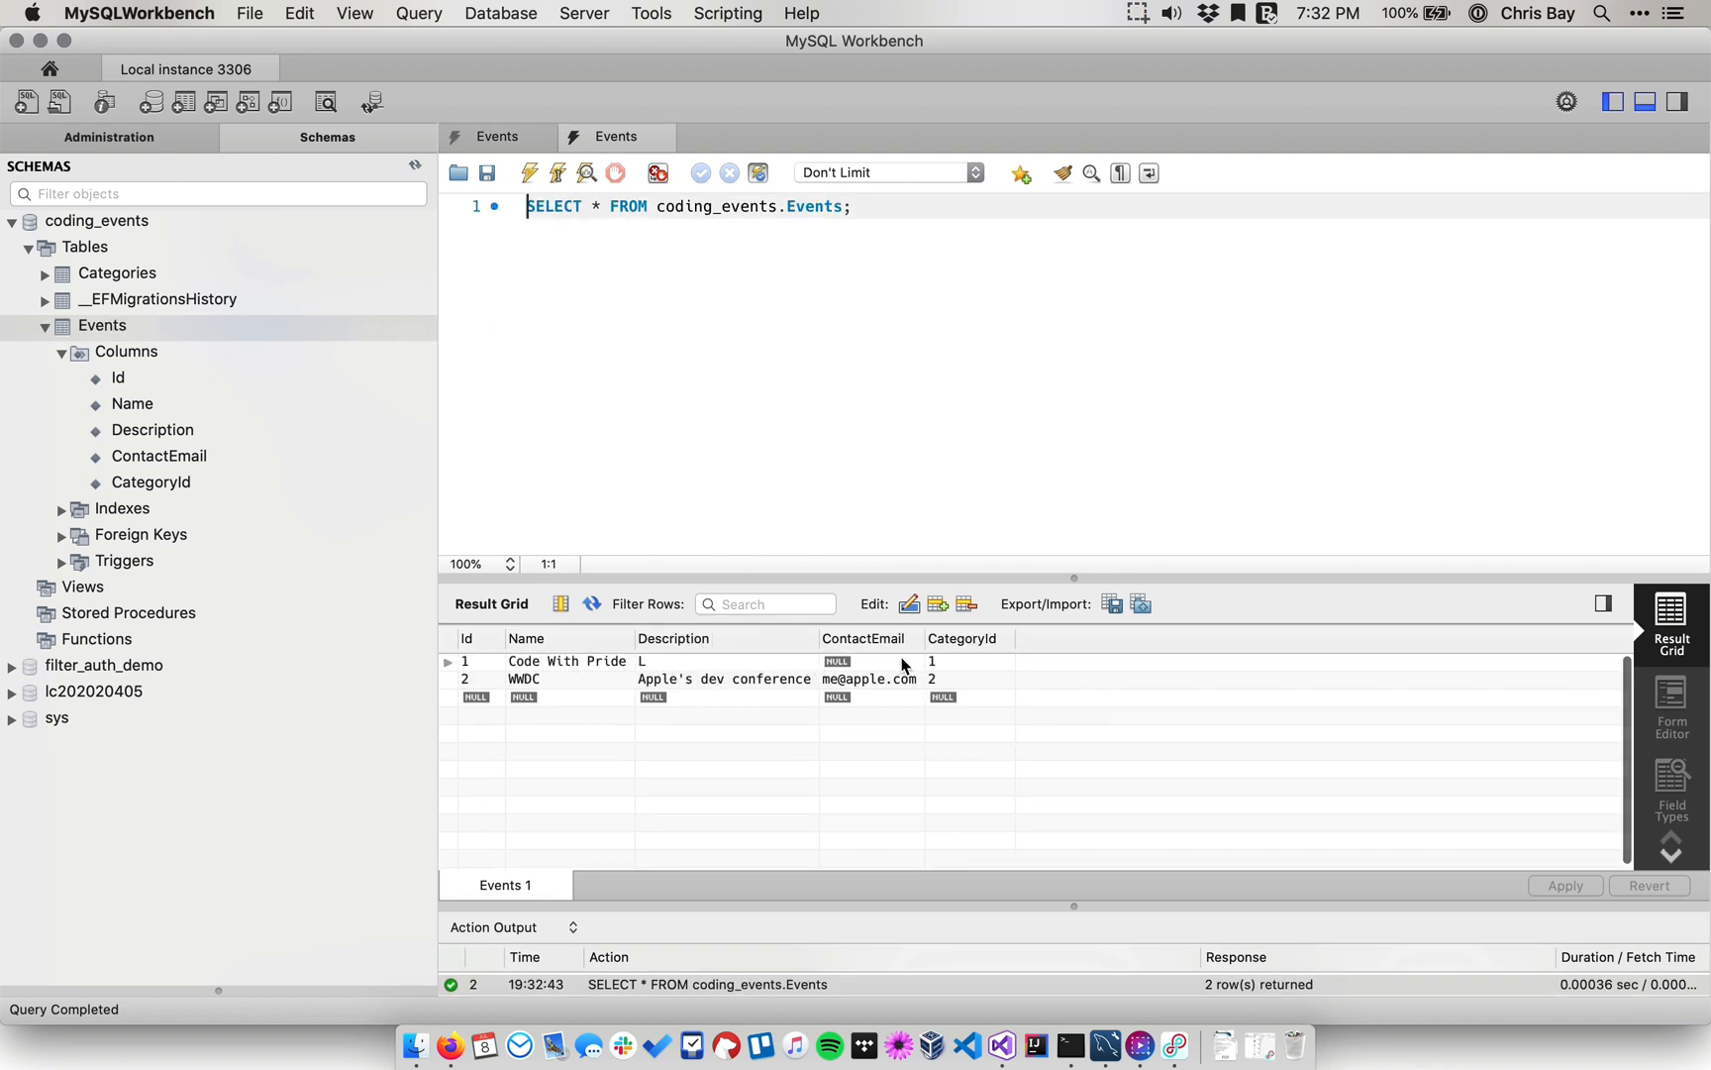
pyautogui.click(951, 679)
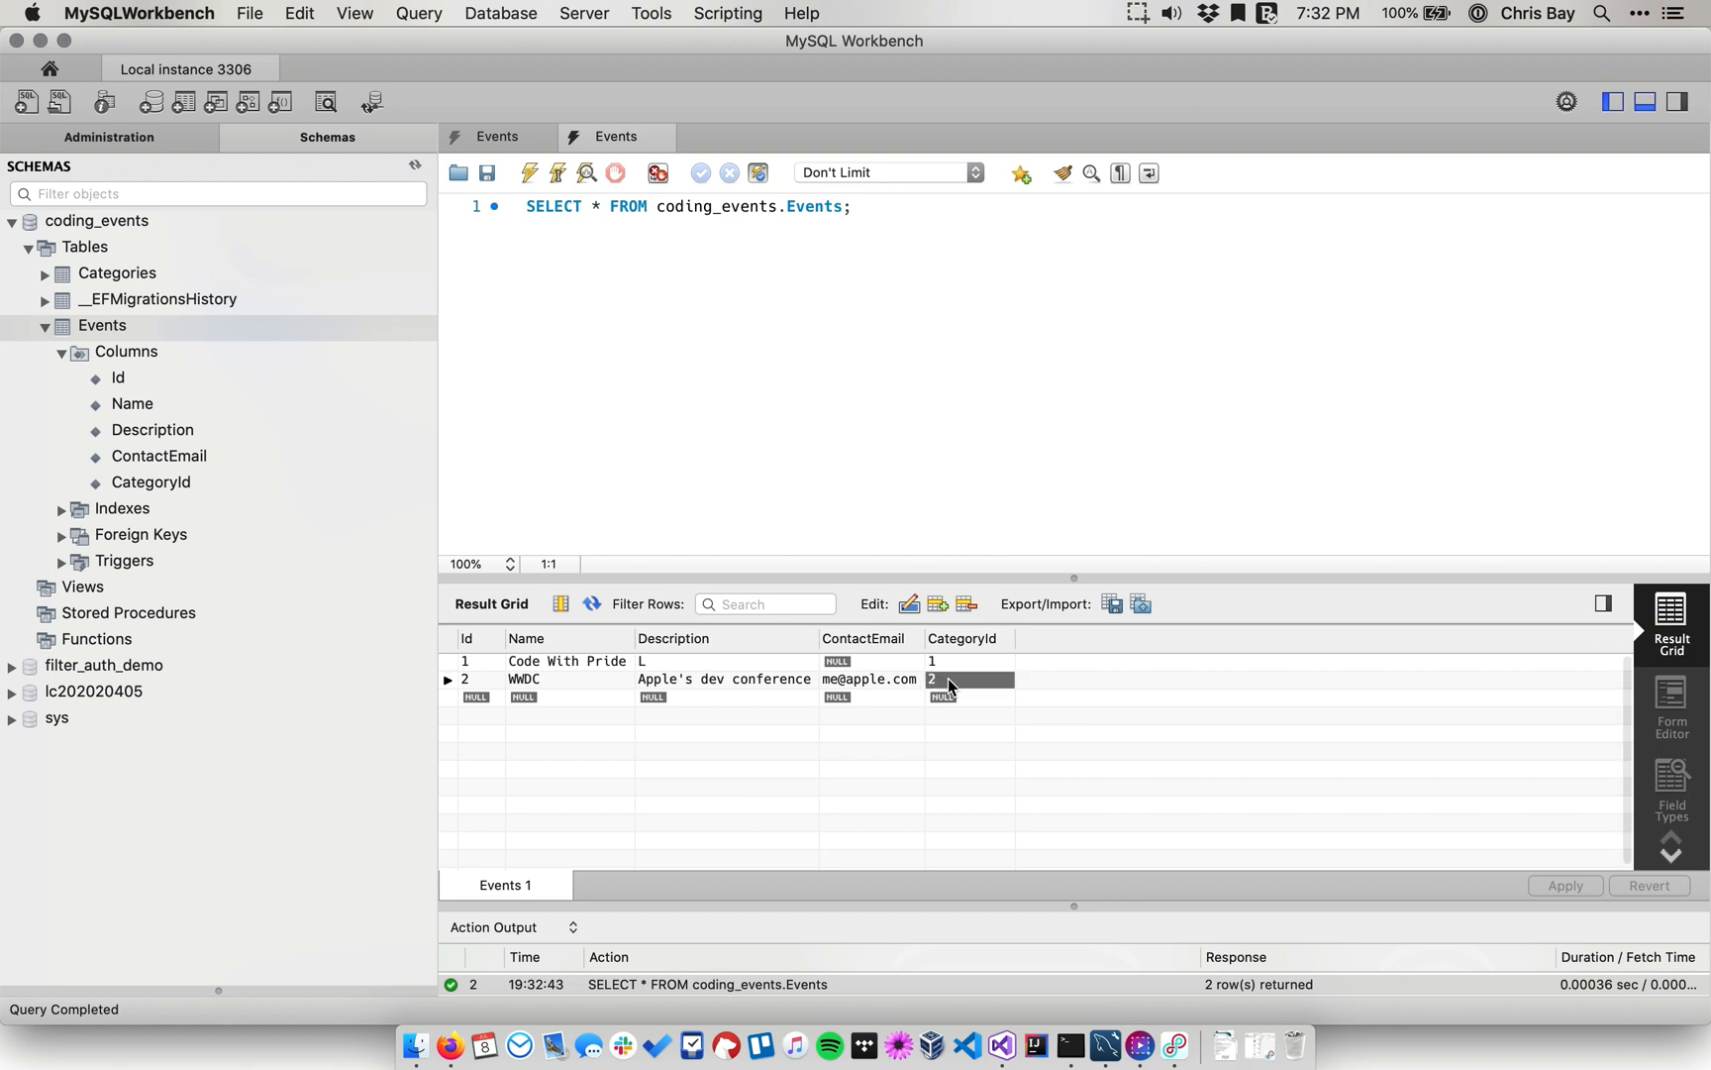
pyautogui.click(967, 661)
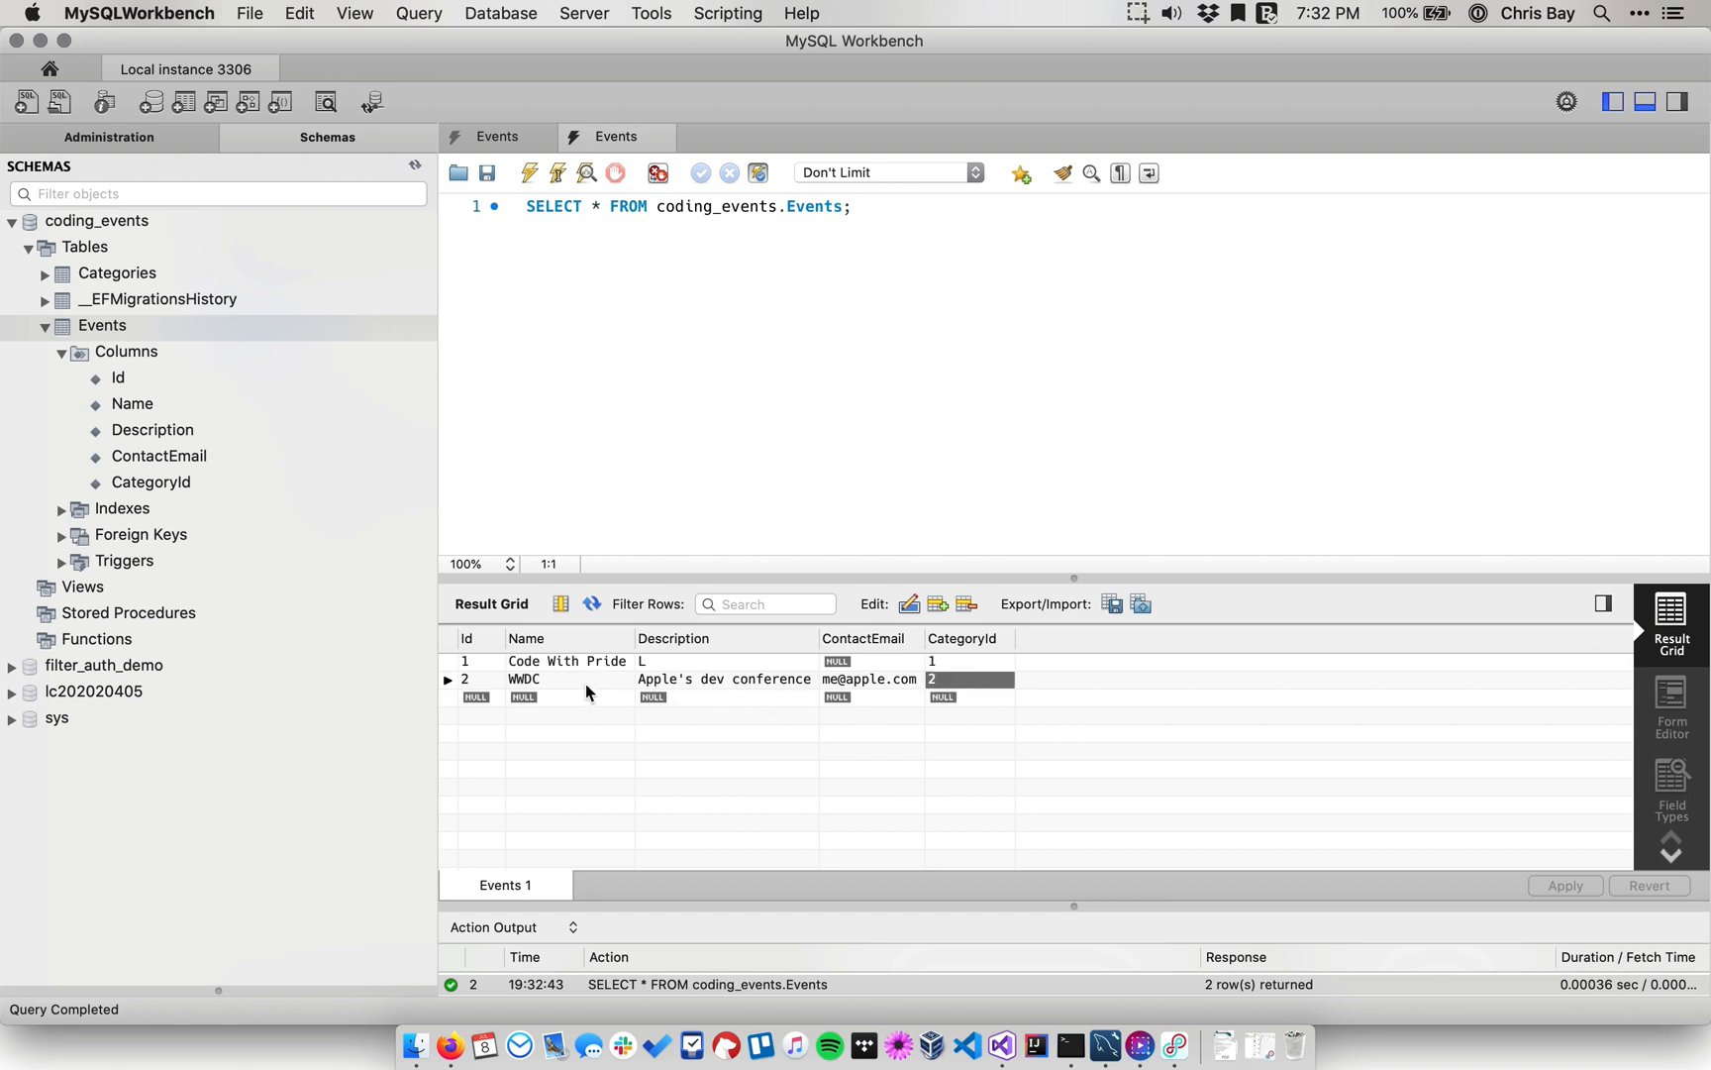
pyautogui.doubleClick(553, 678)
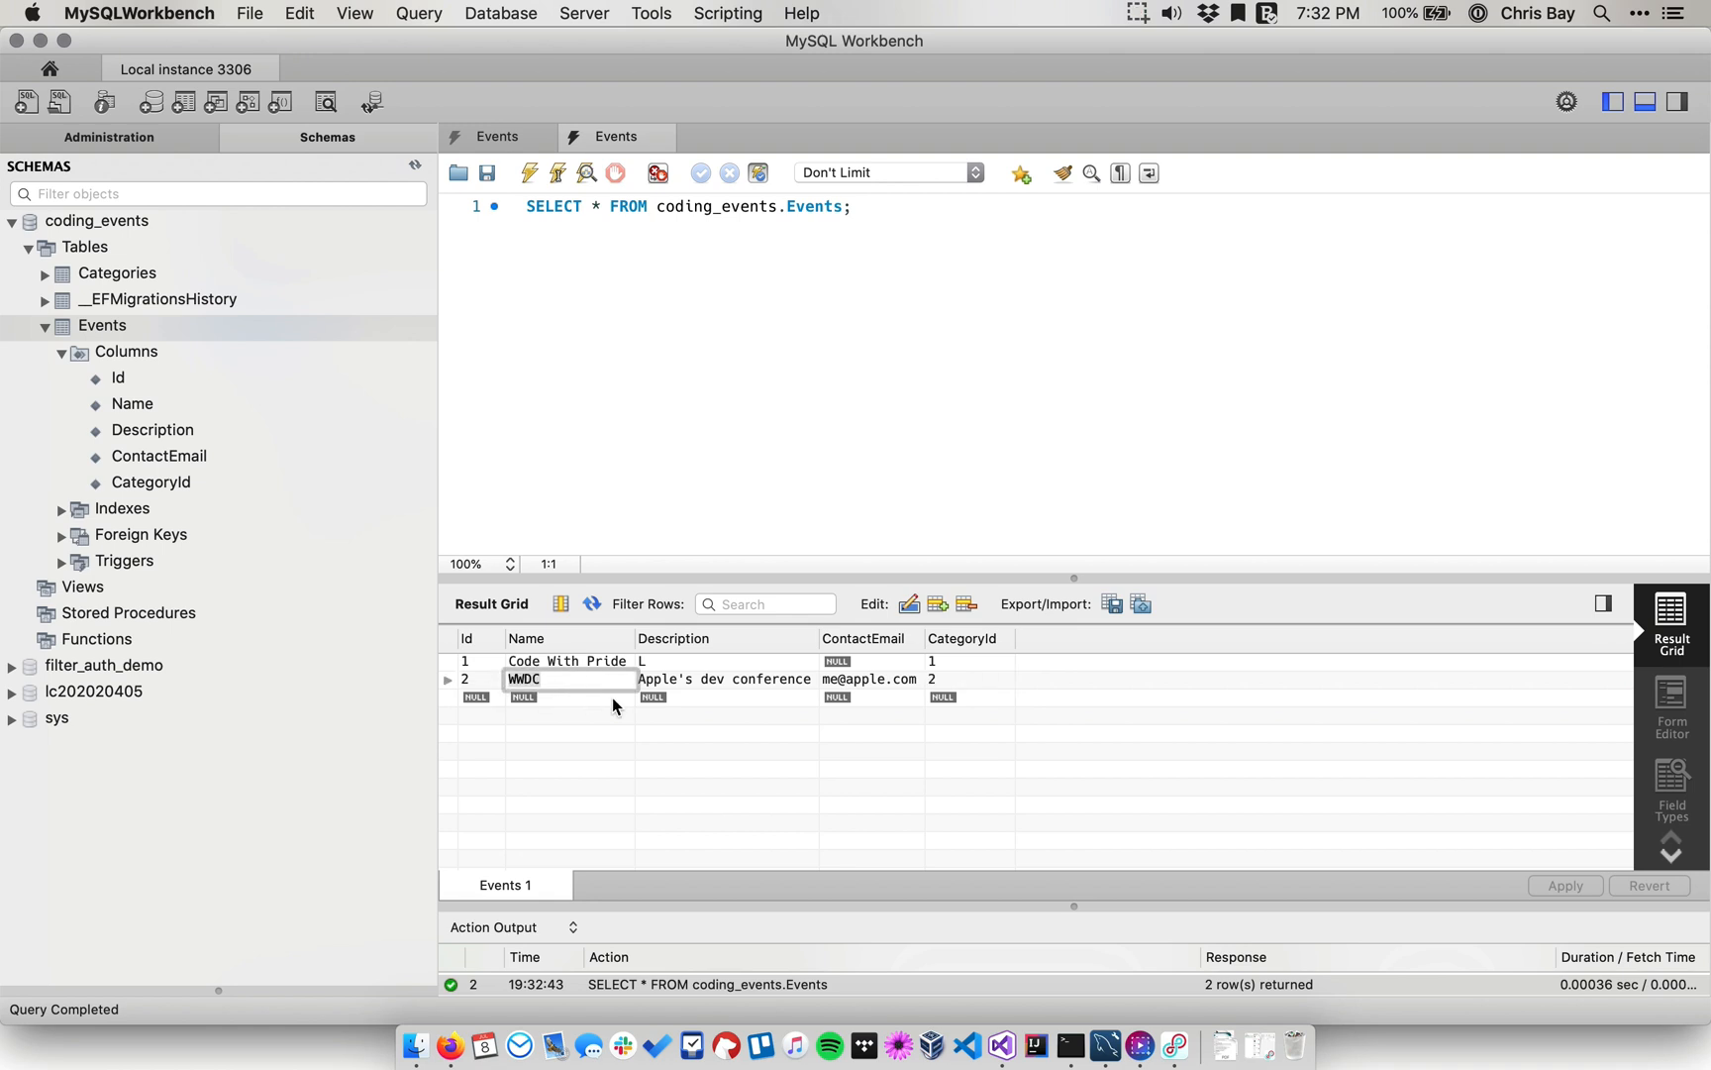
pyautogui.click(725, 678)
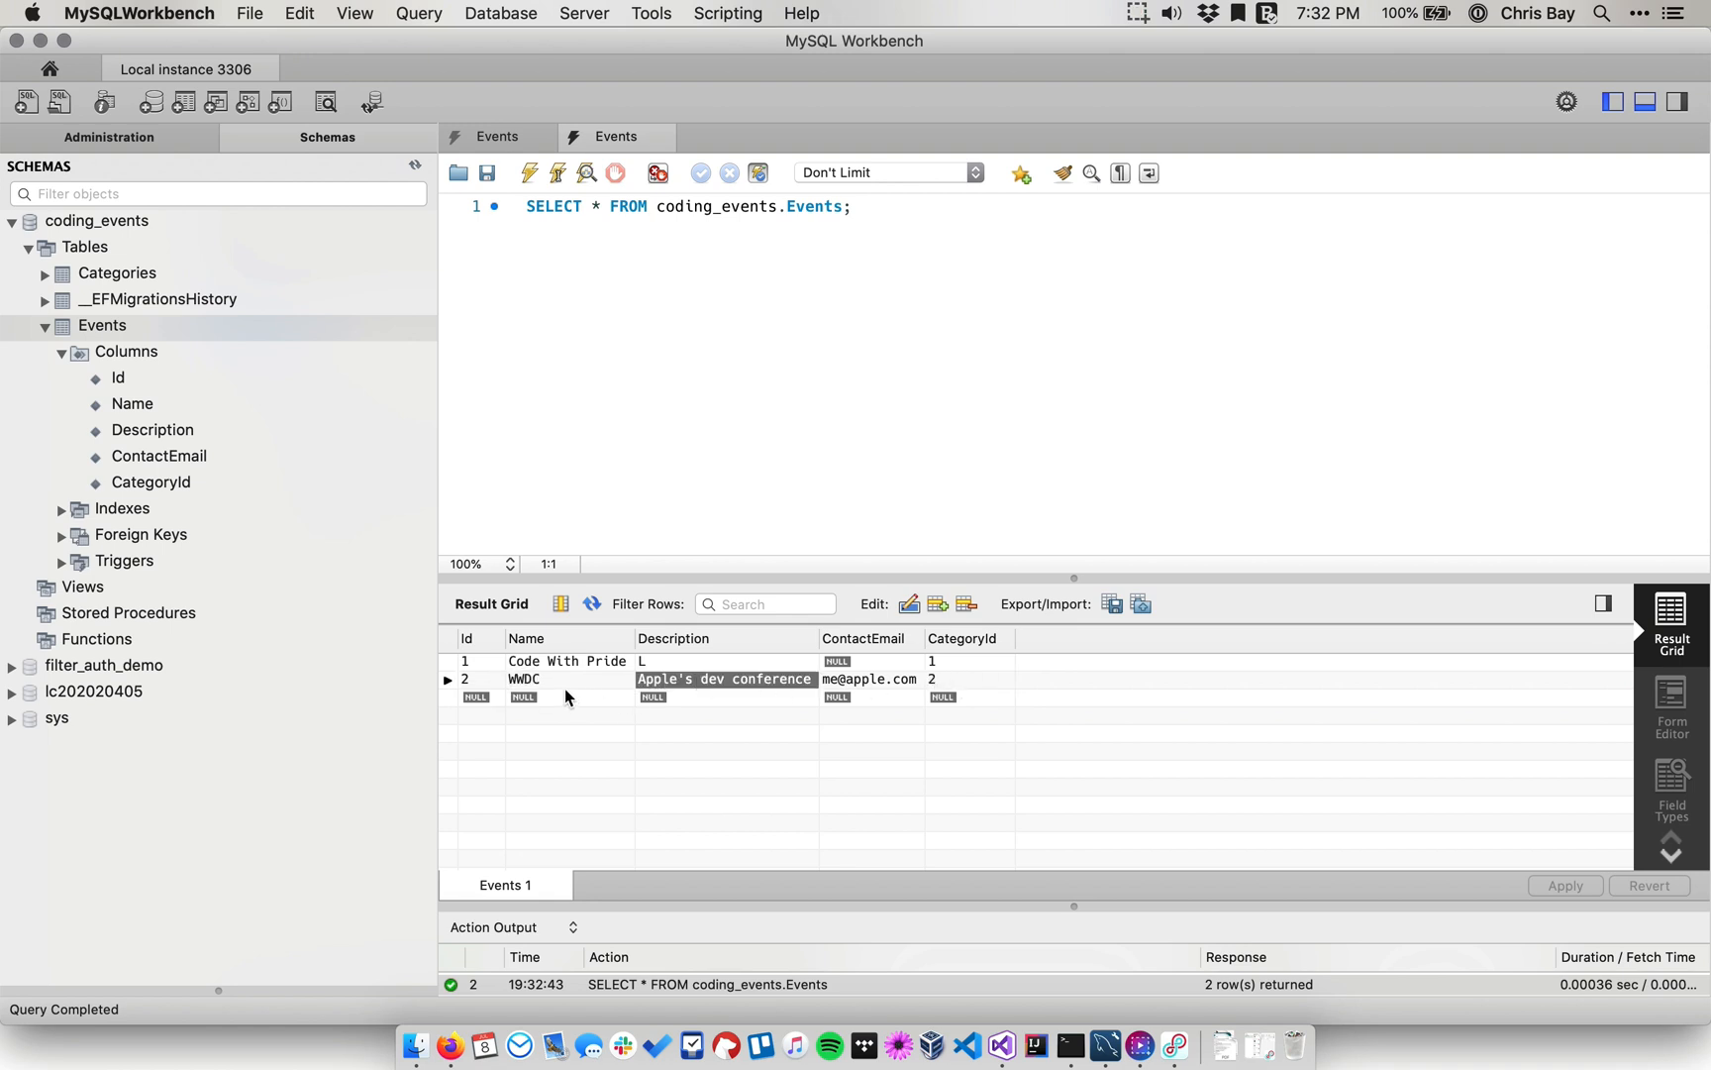
pyautogui.moveTo(476, 685)
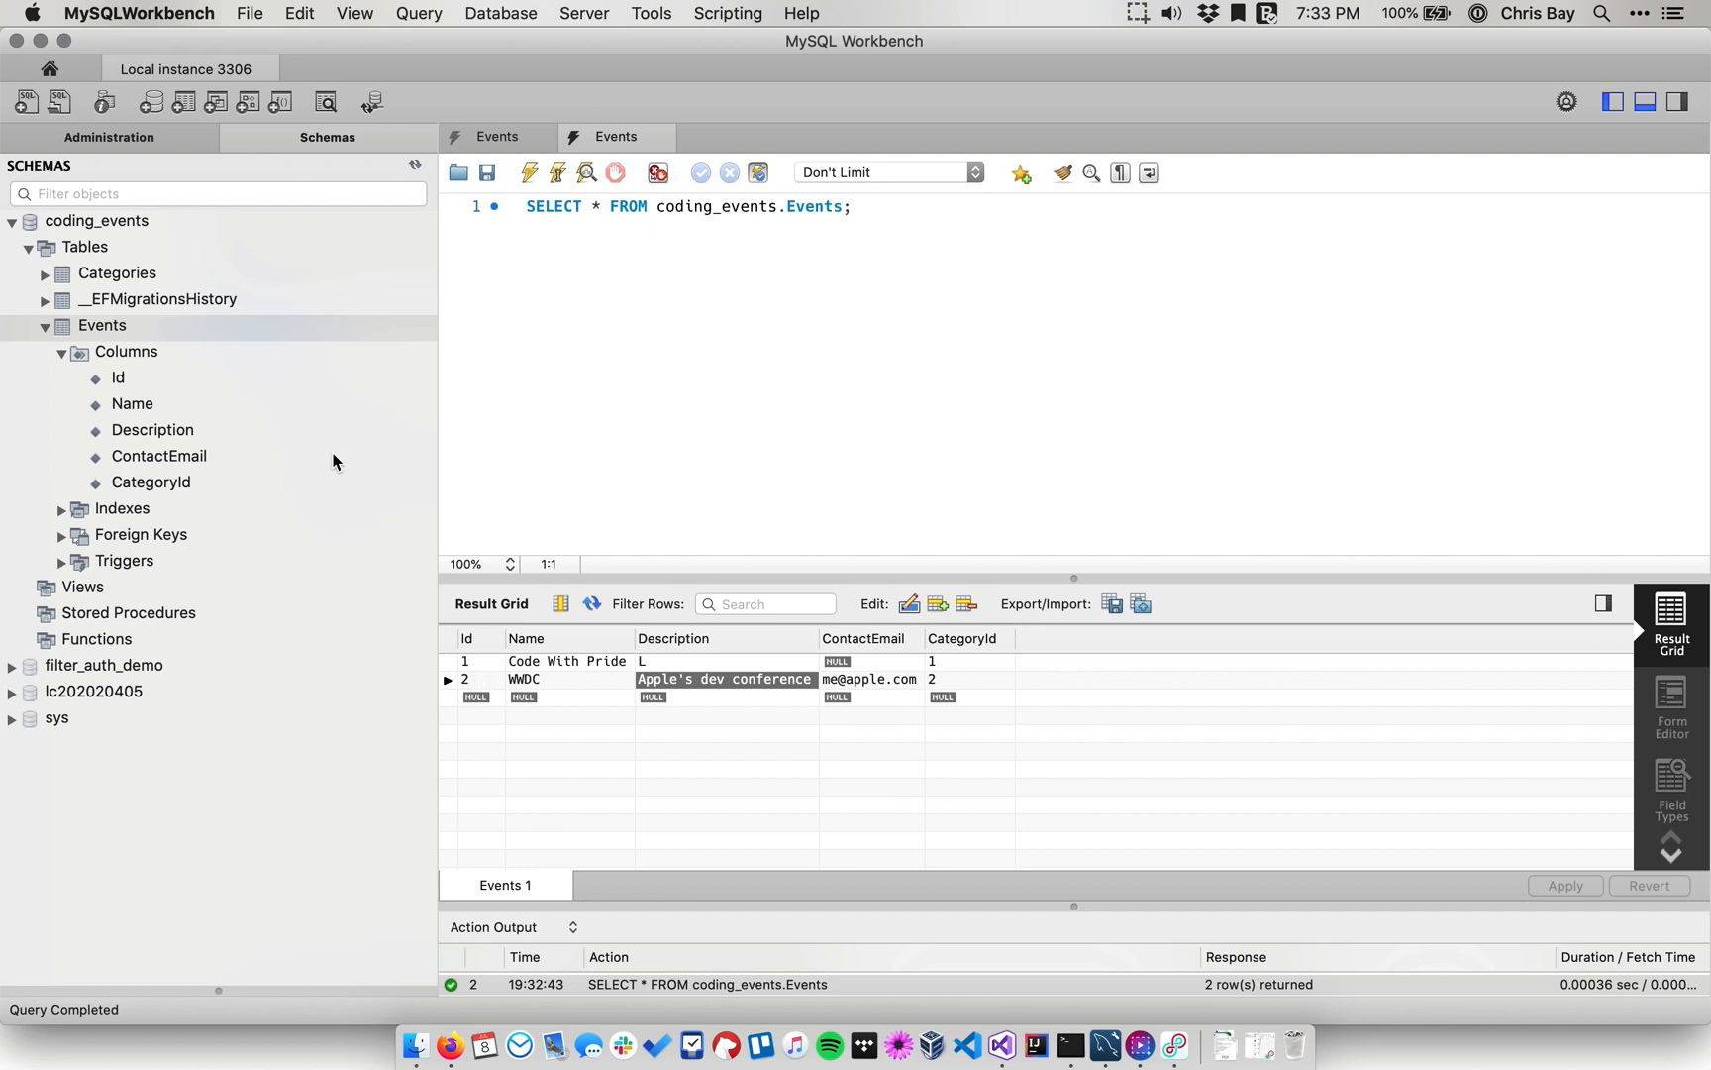
# - Query the Categories table to list Meetup (Id 1) and Conference (Id 2)
pyautogui.click(55, 272)
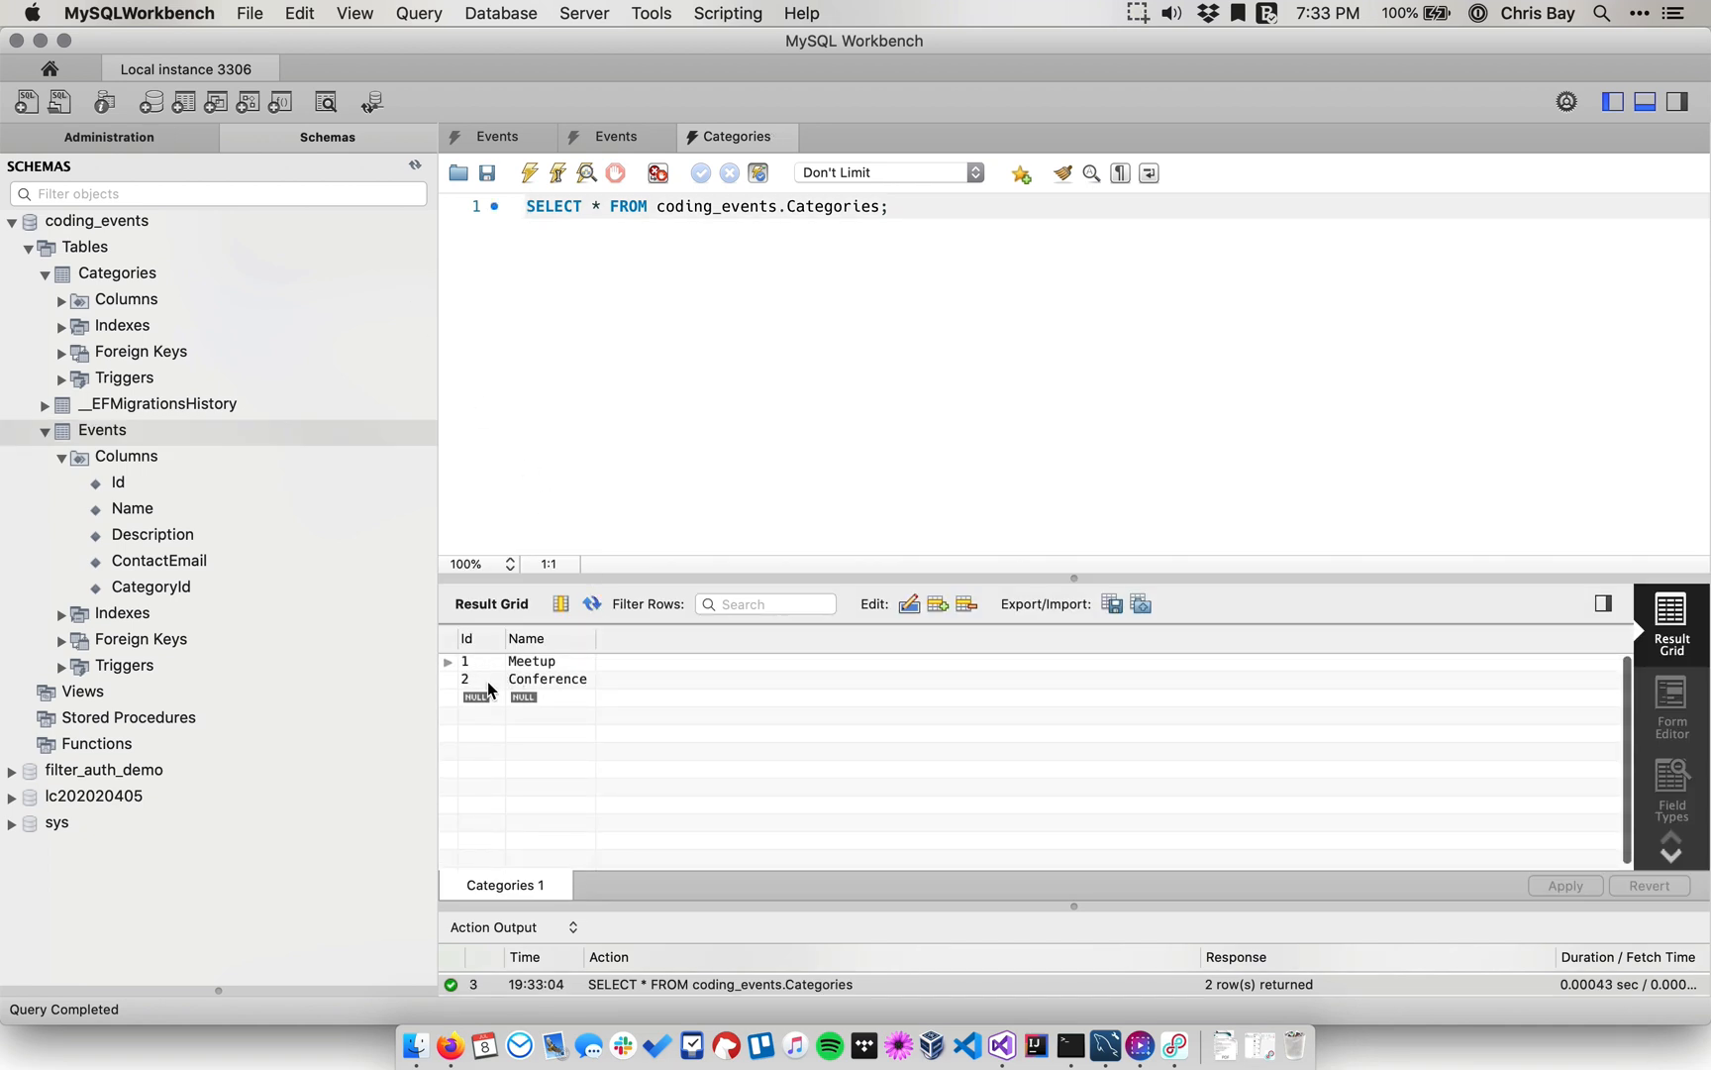
pyautogui.moveTo(134, 624)
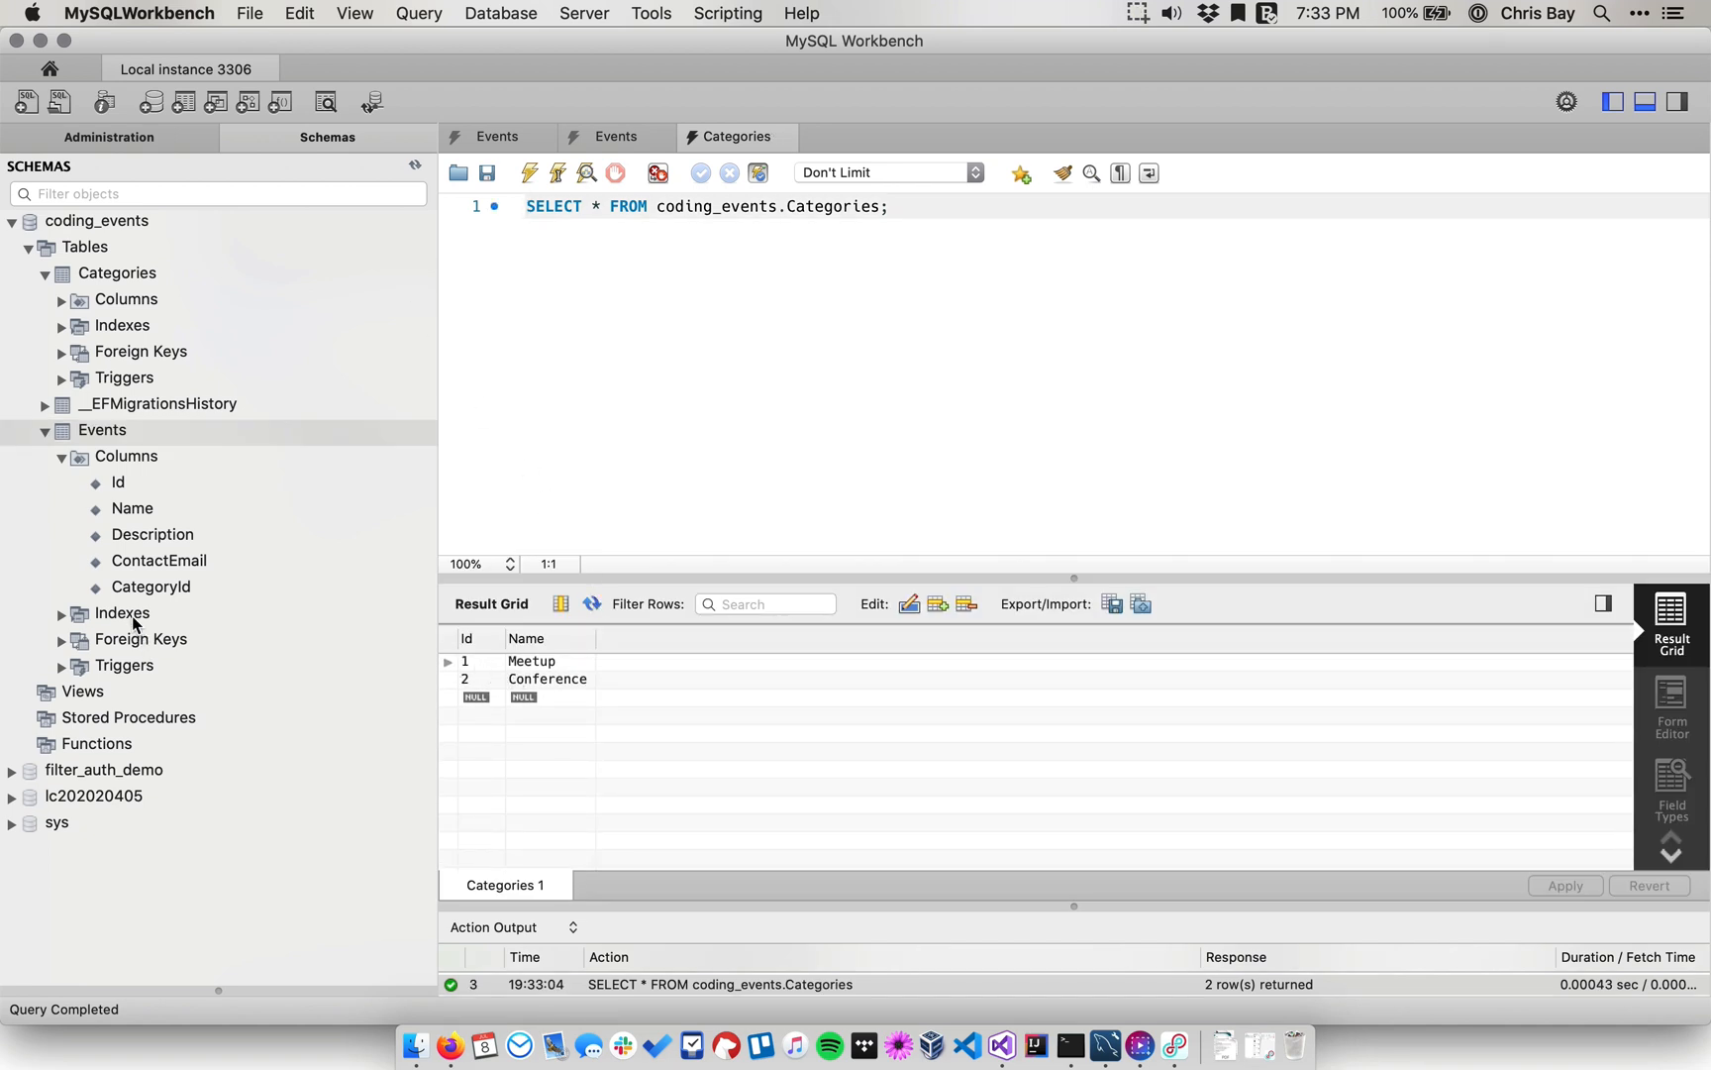